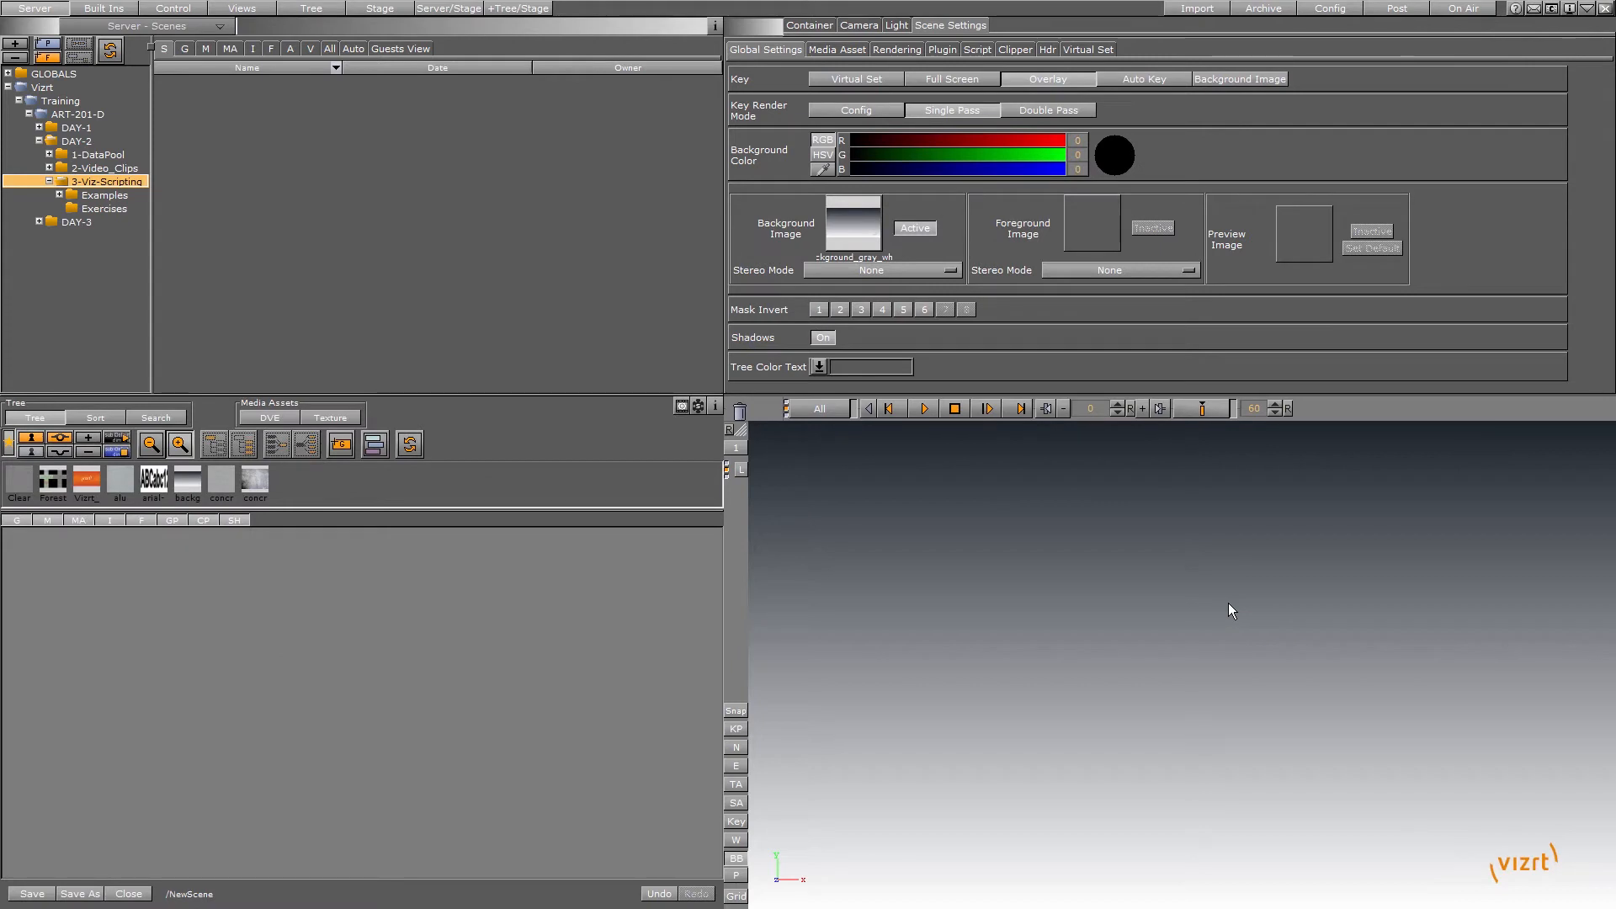
pyautogui.moveTo(1075, 530)
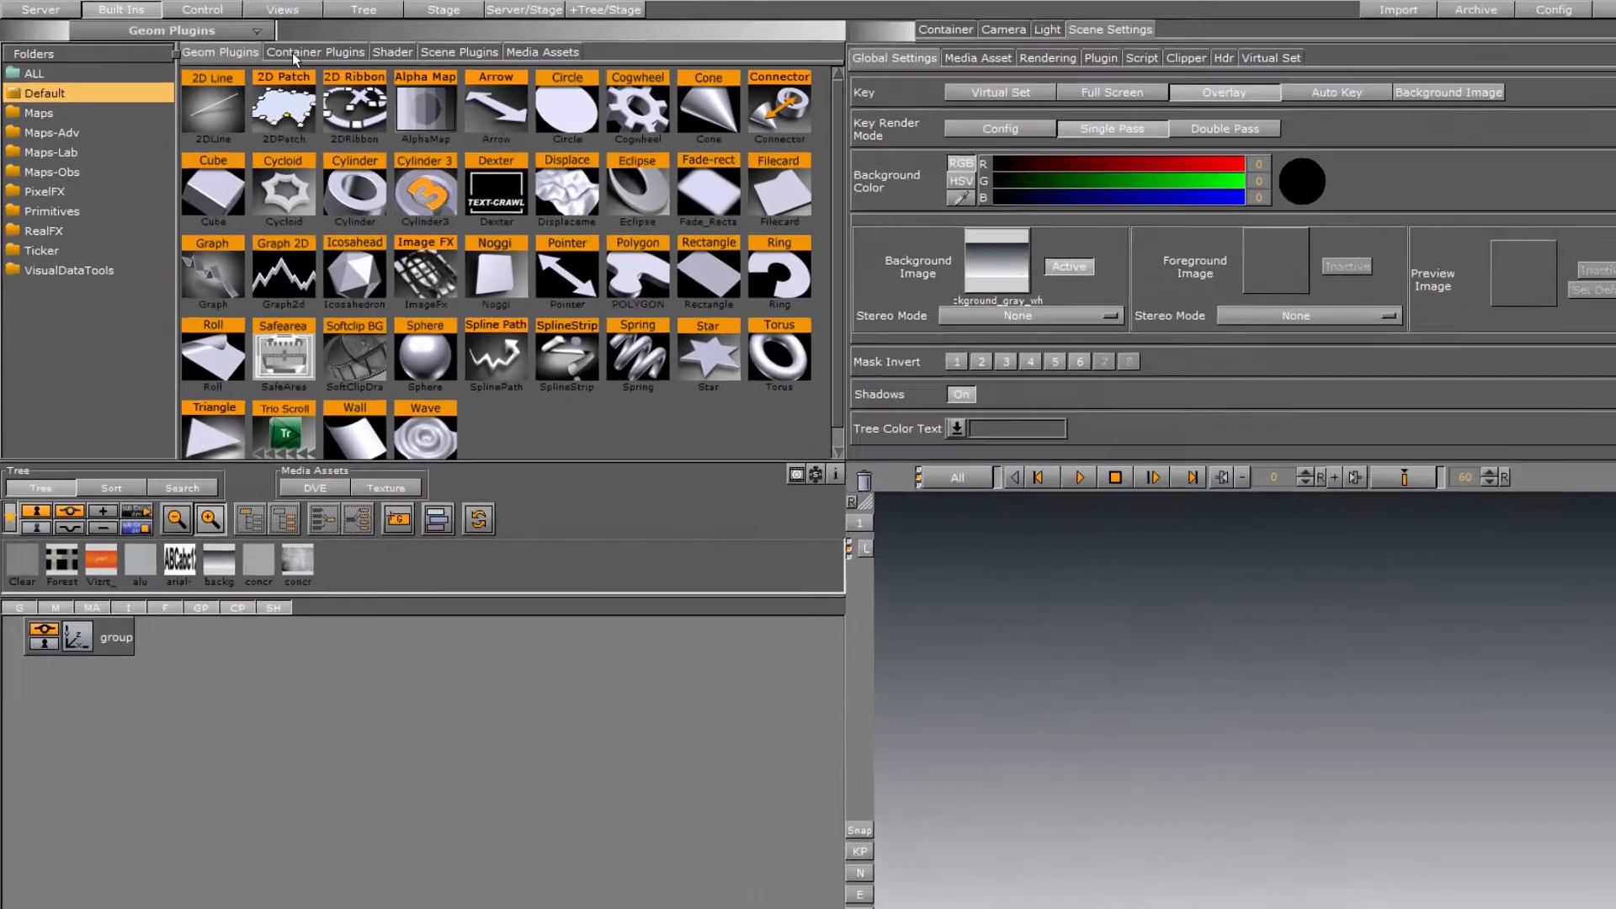
# Show the Built Ins container plugin library where the Script plugin lives.
pyautogui.click(315, 52)
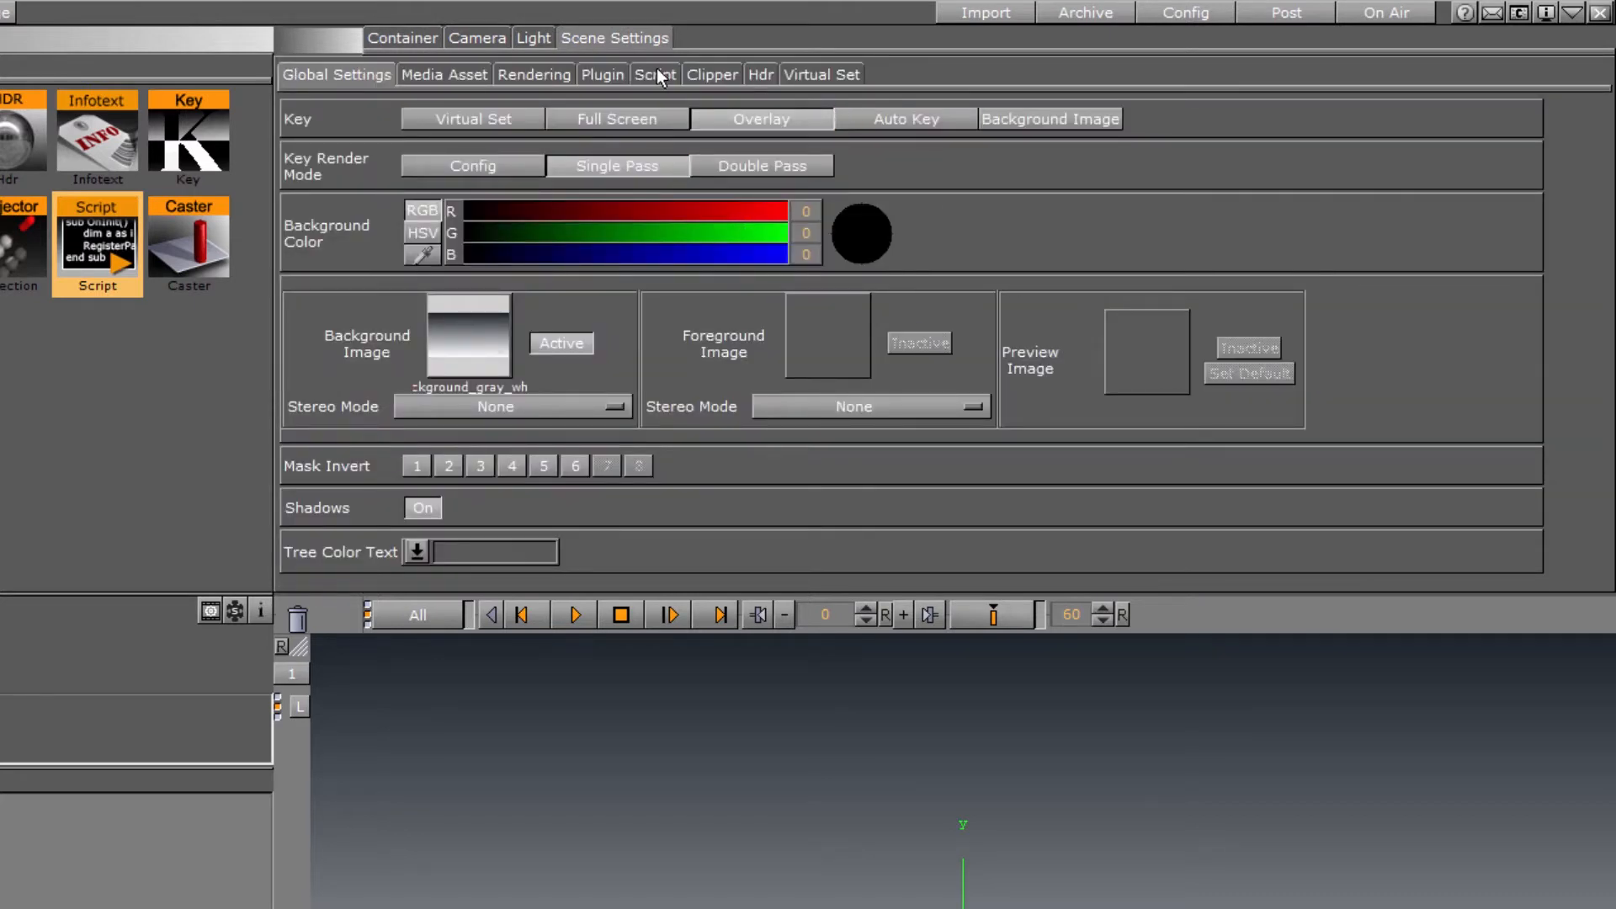
# Attach the Script plugin to the group and bring up its empty script editor.
pyautogui.click(653, 74)
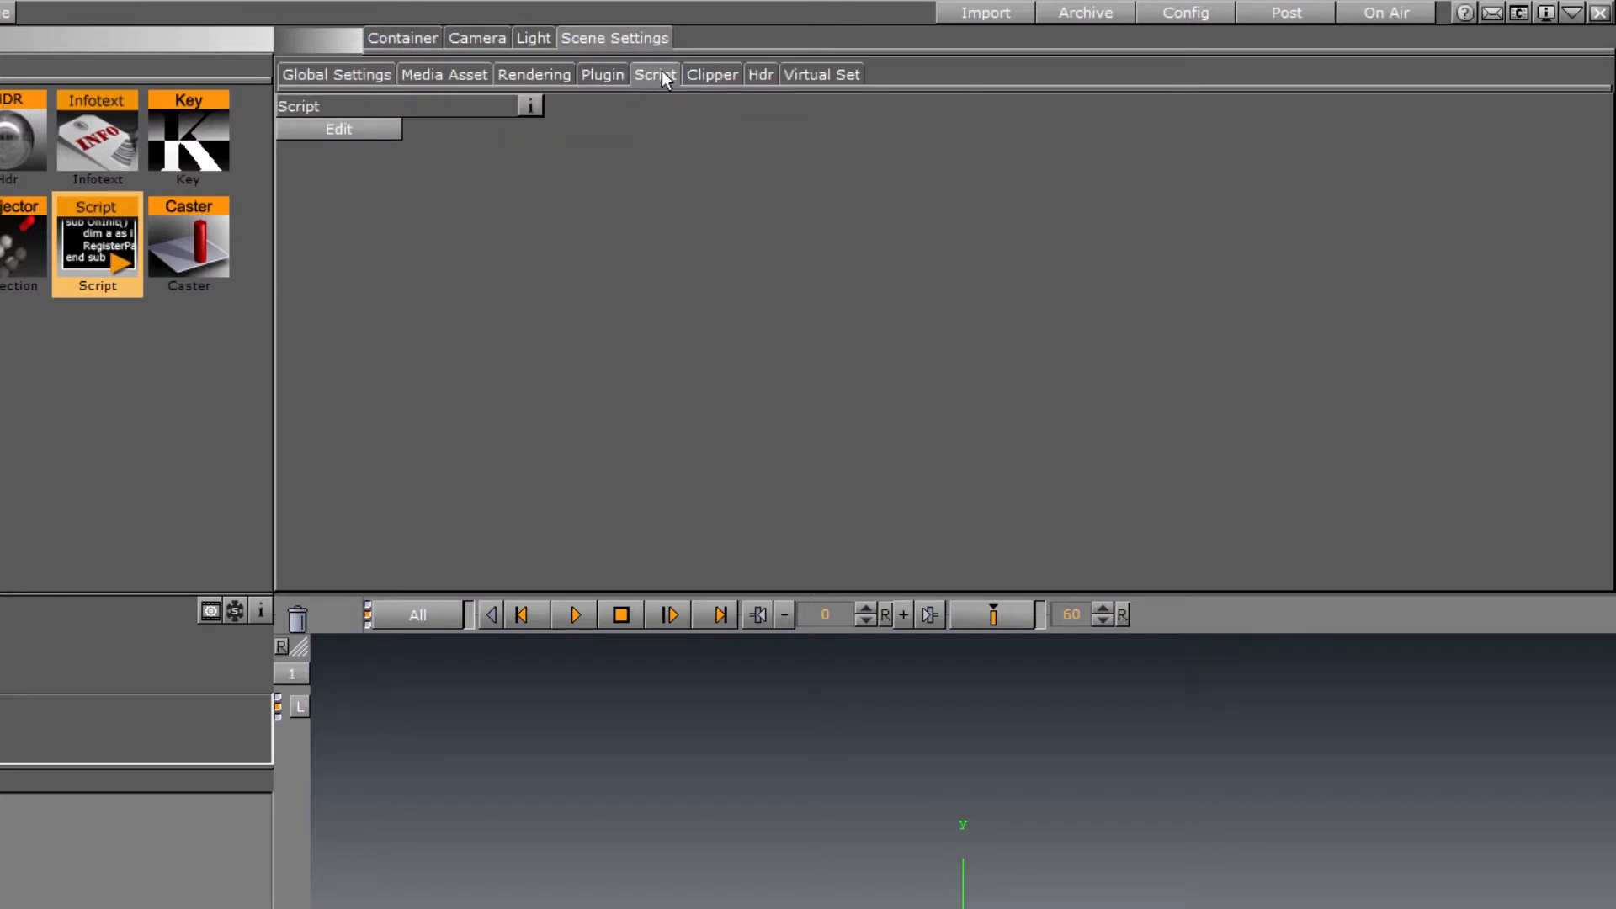
pyautogui.click(338, 130)
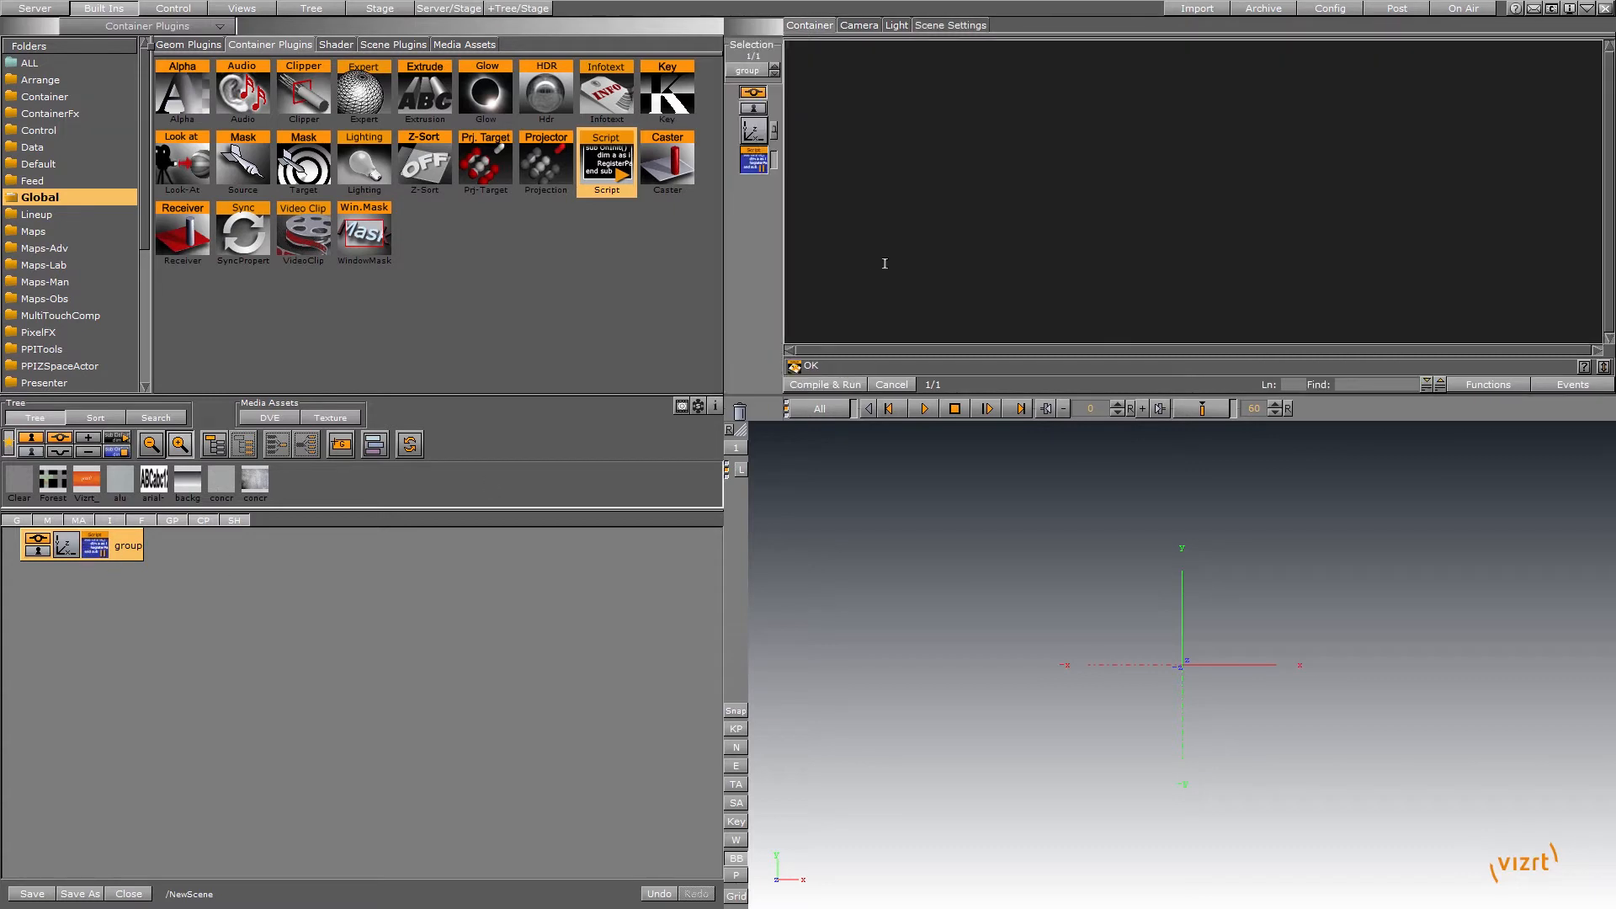
pyautogui.moveTo(1096, 213)
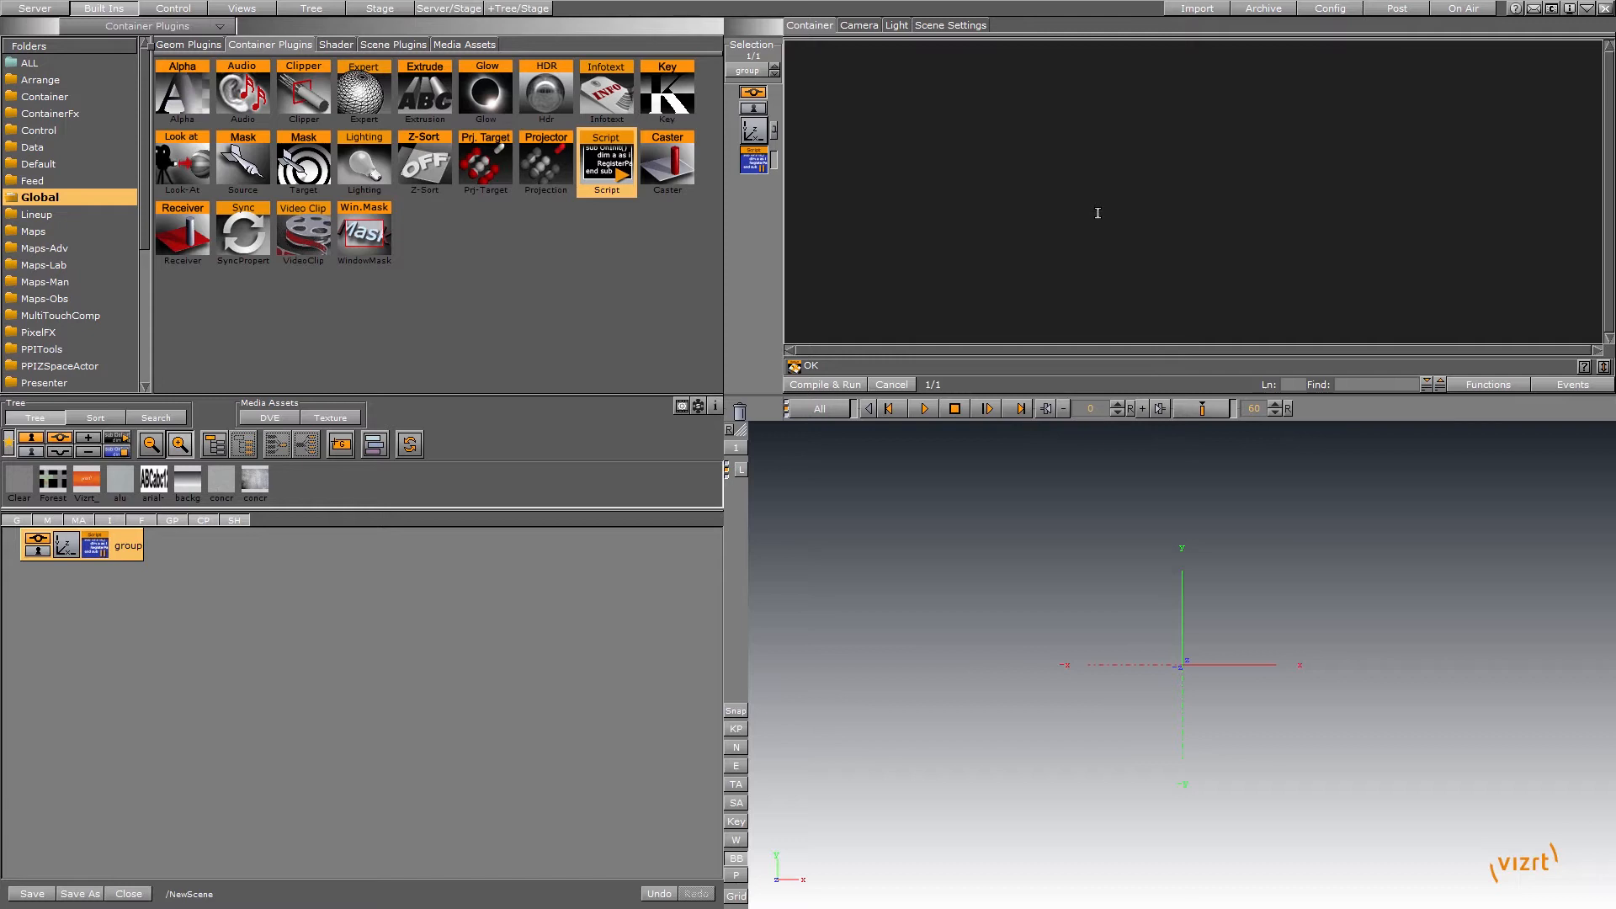
pyautogui.moveTo(501, 423)
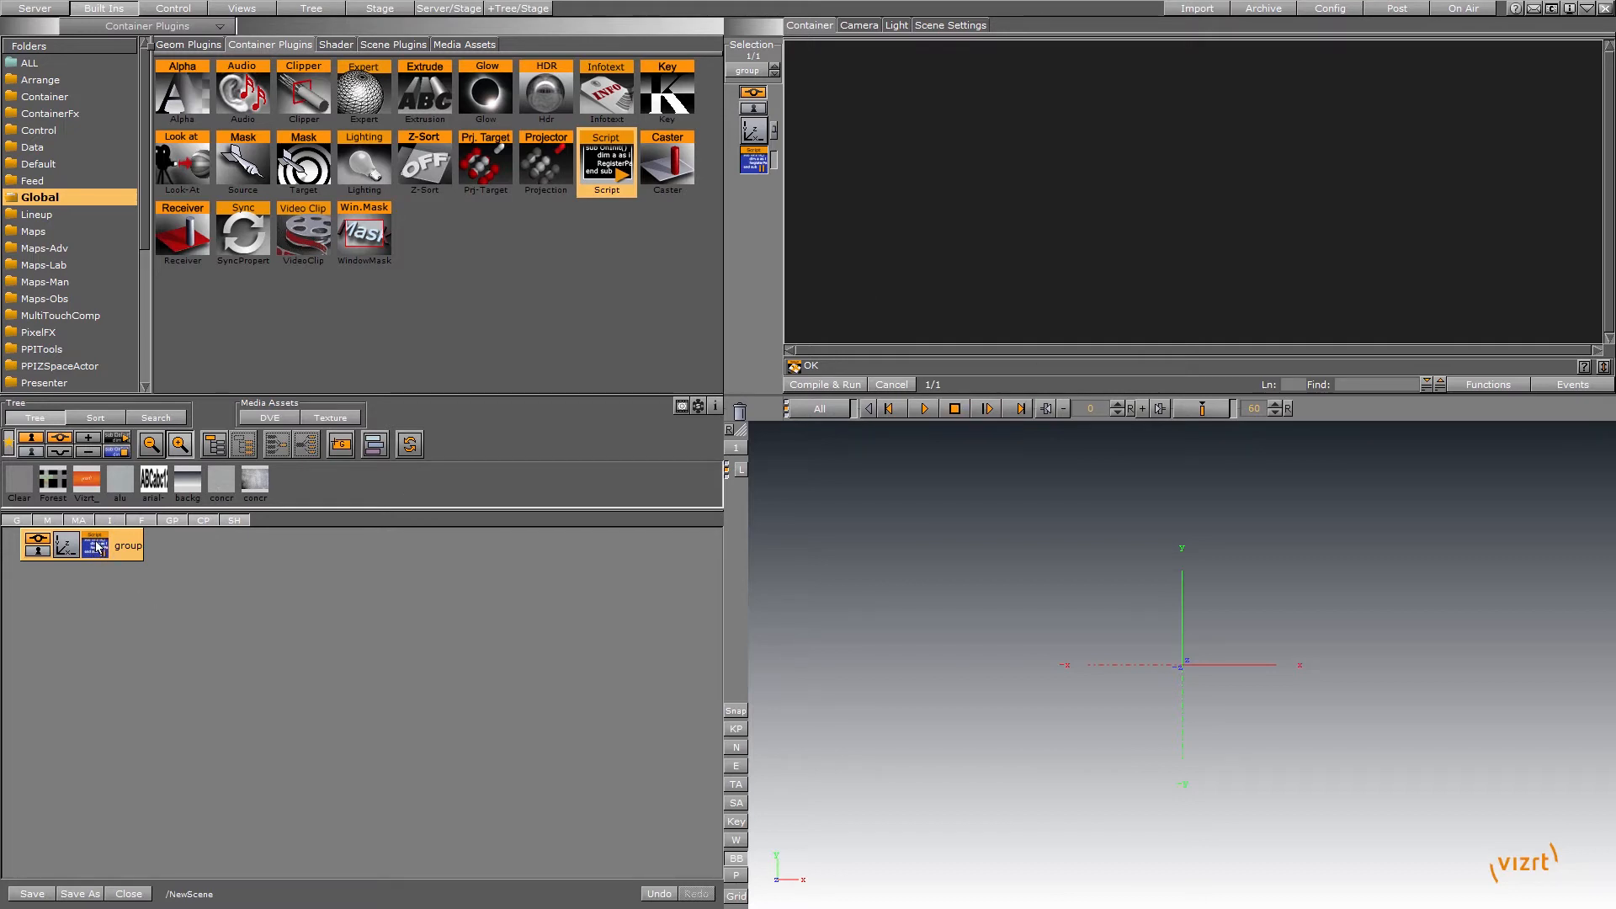
# Switch the plugin library to the ScriptPlugins folder listing ready-made scripts like AA_Alpha_Touch.
pyautogui.click(823, 384)
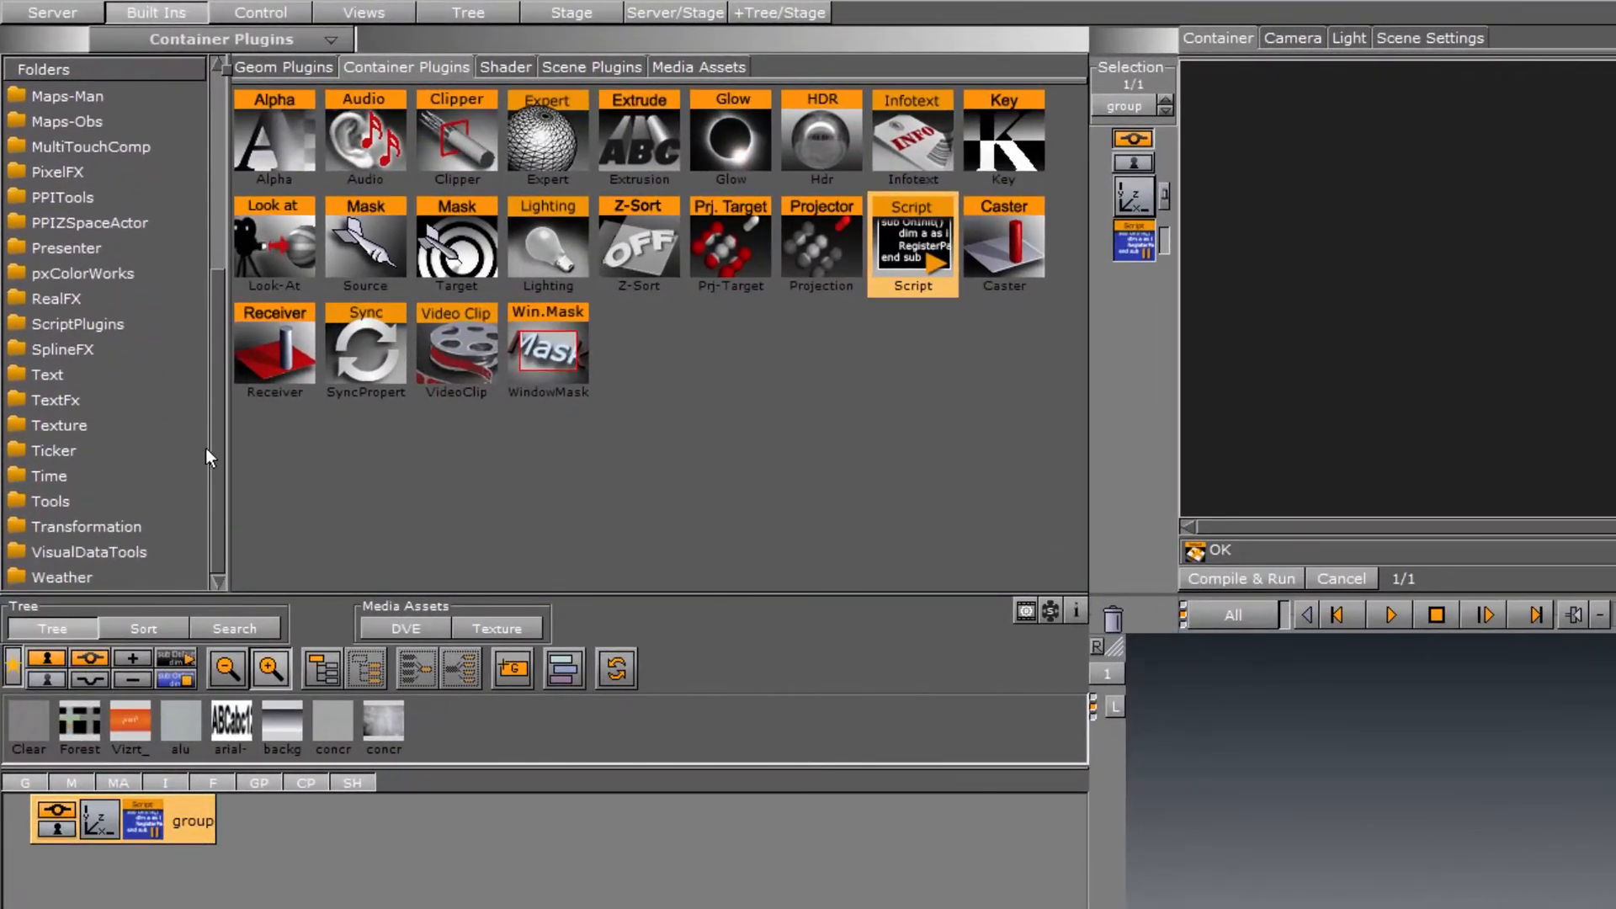
pyautogui.click(78, 323)
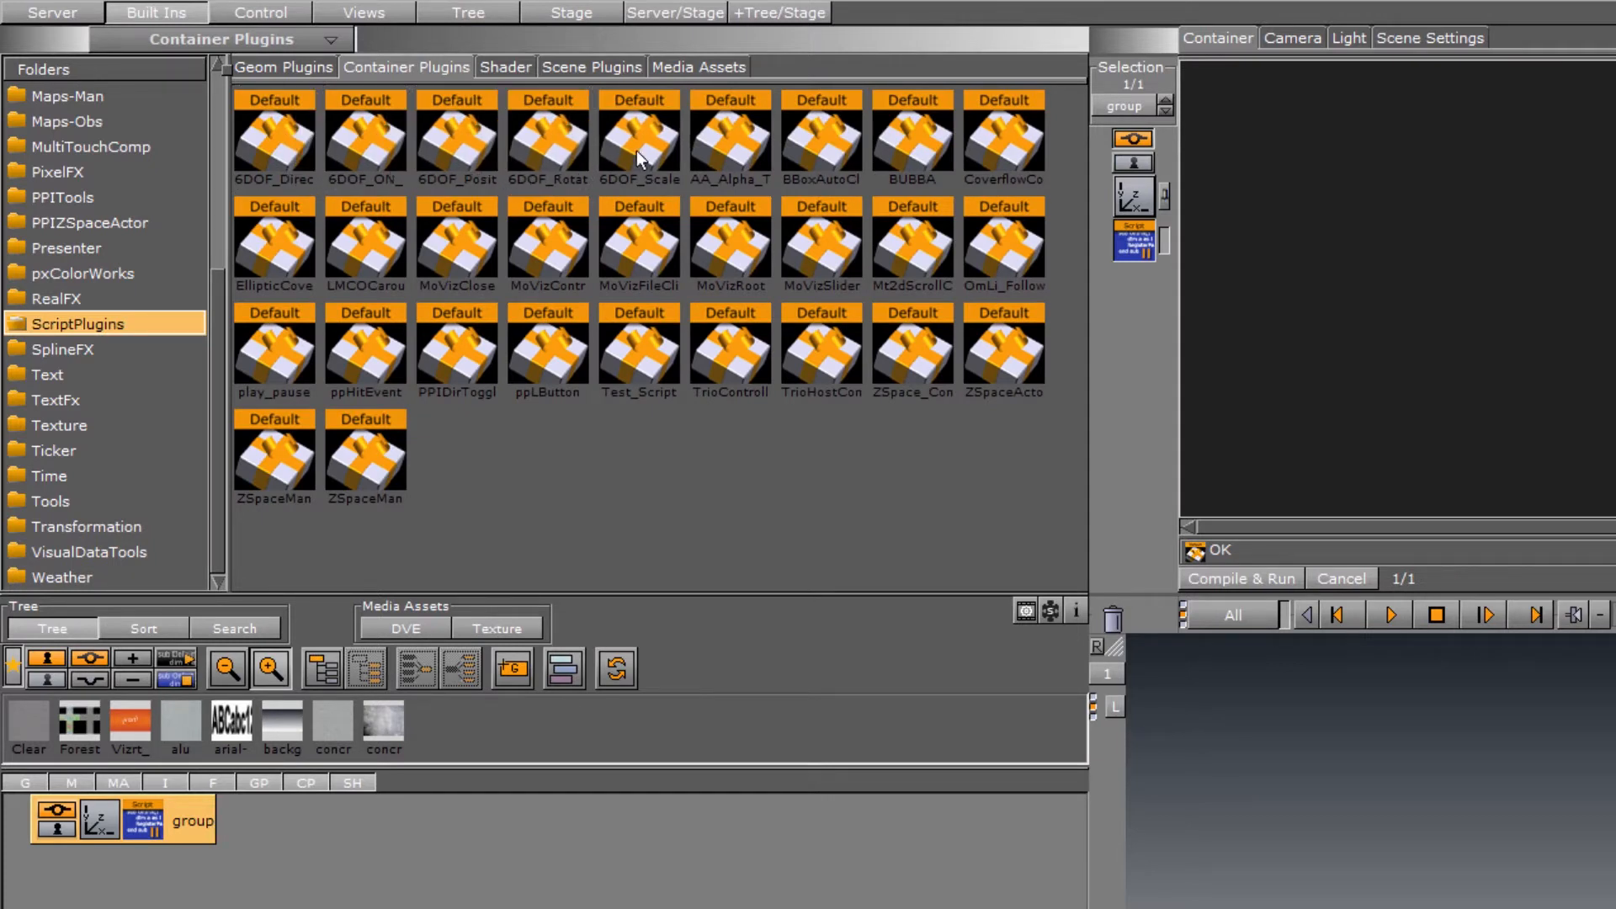
pyautogui.moveTo(752, 164)
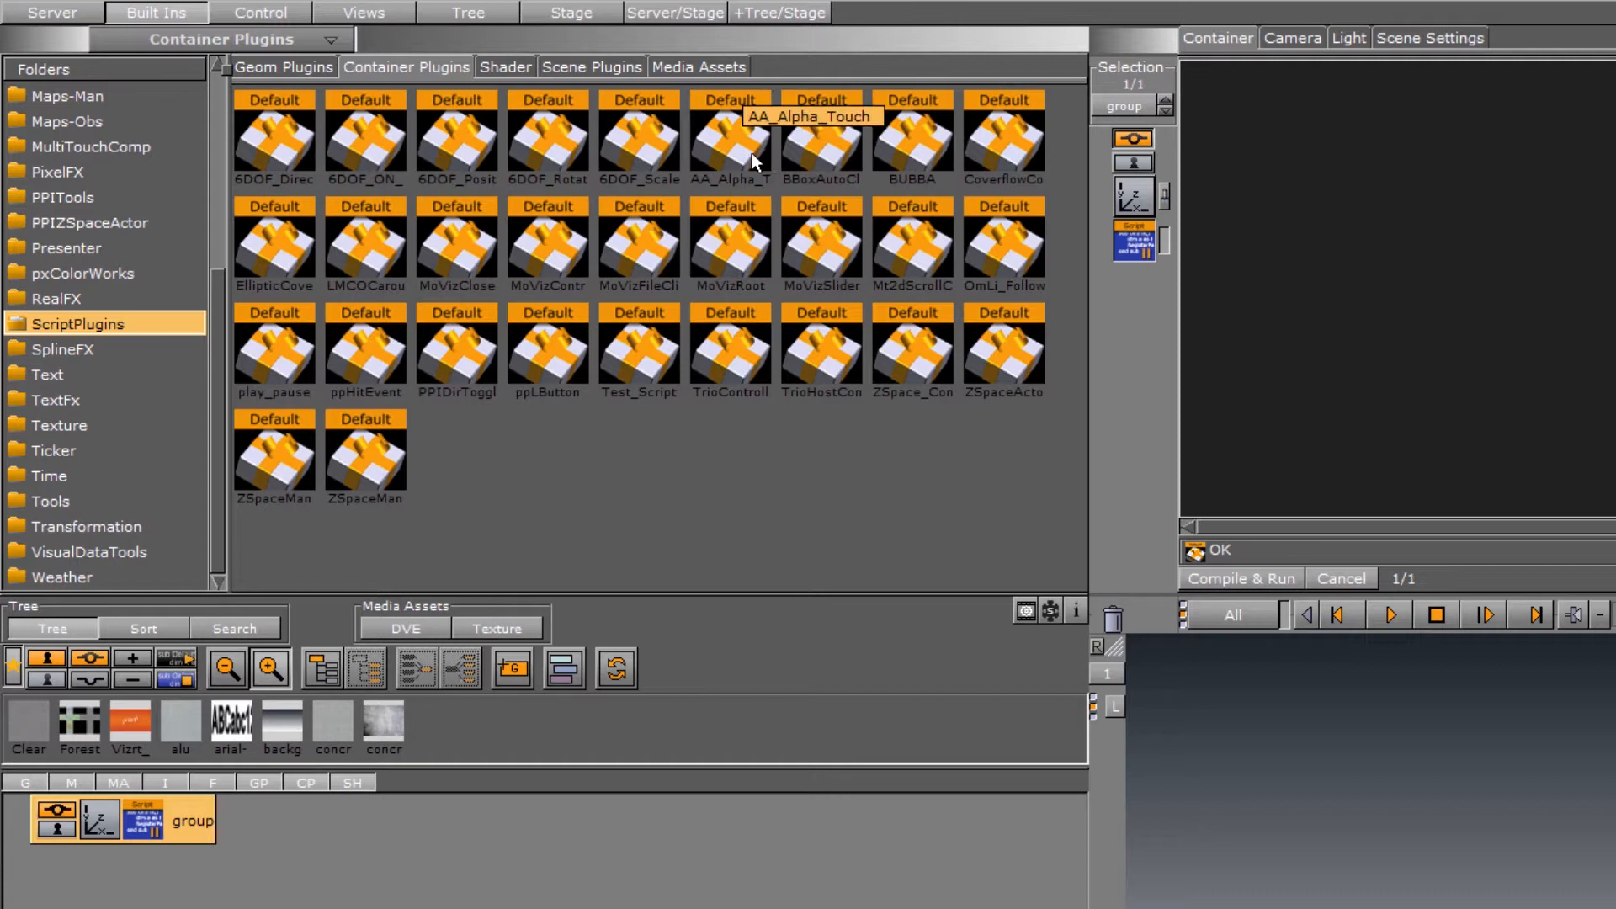
pyautogui.moveTo(660, 446)
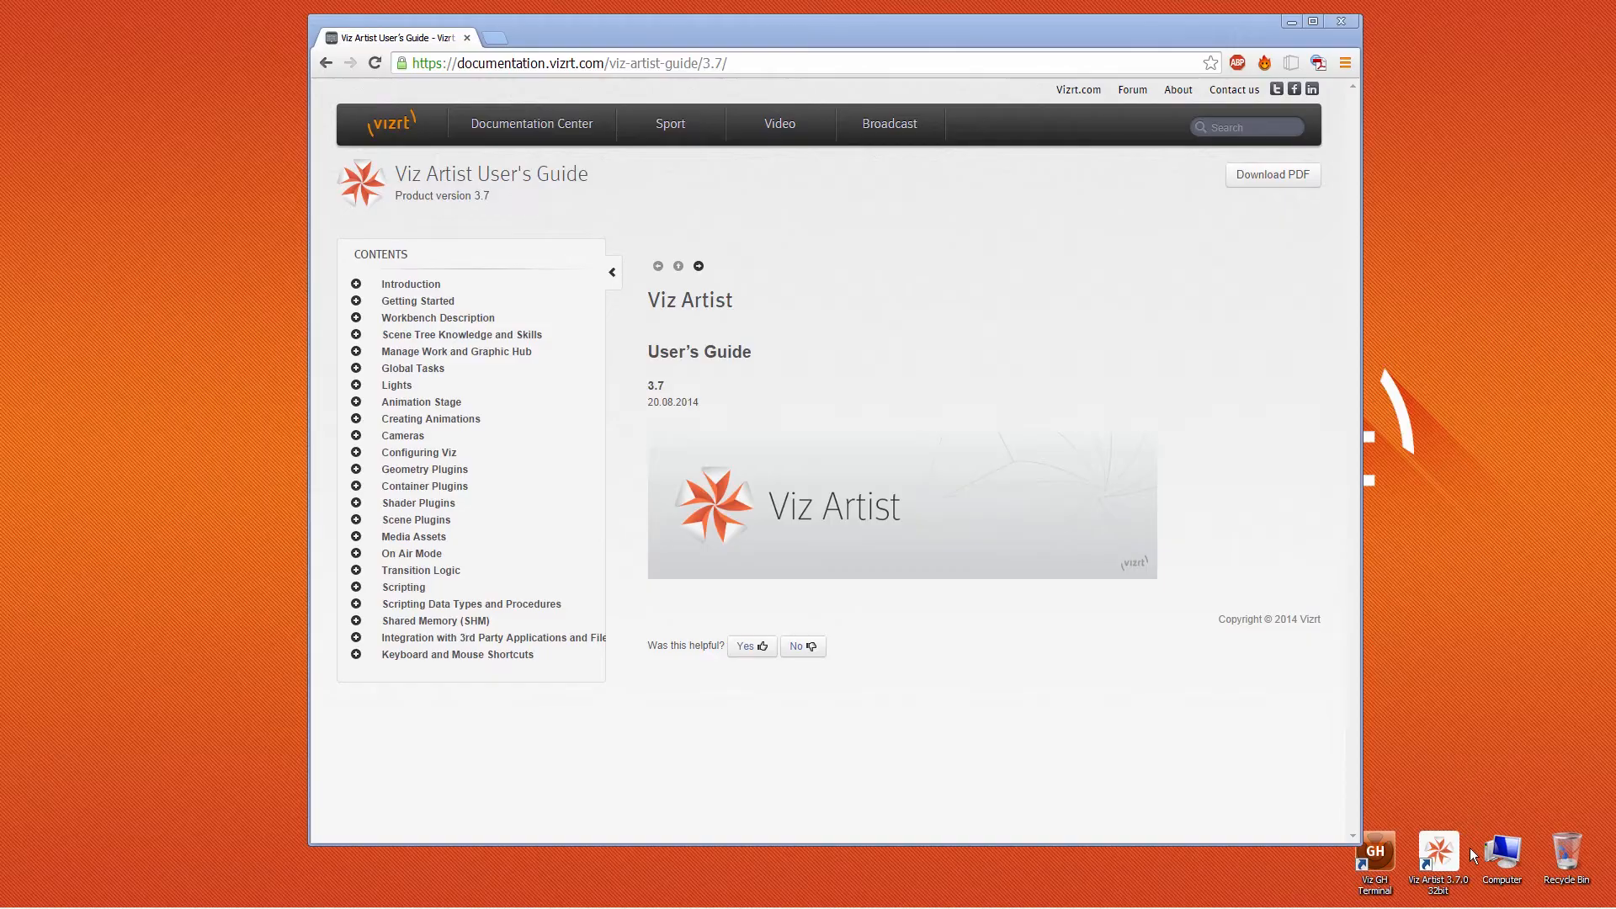
# Browse into the Viz3 installation's plugin folder past the 2DFollow.vip and 2DRibbon.vip files.
pyautogui.click(1438, 851)
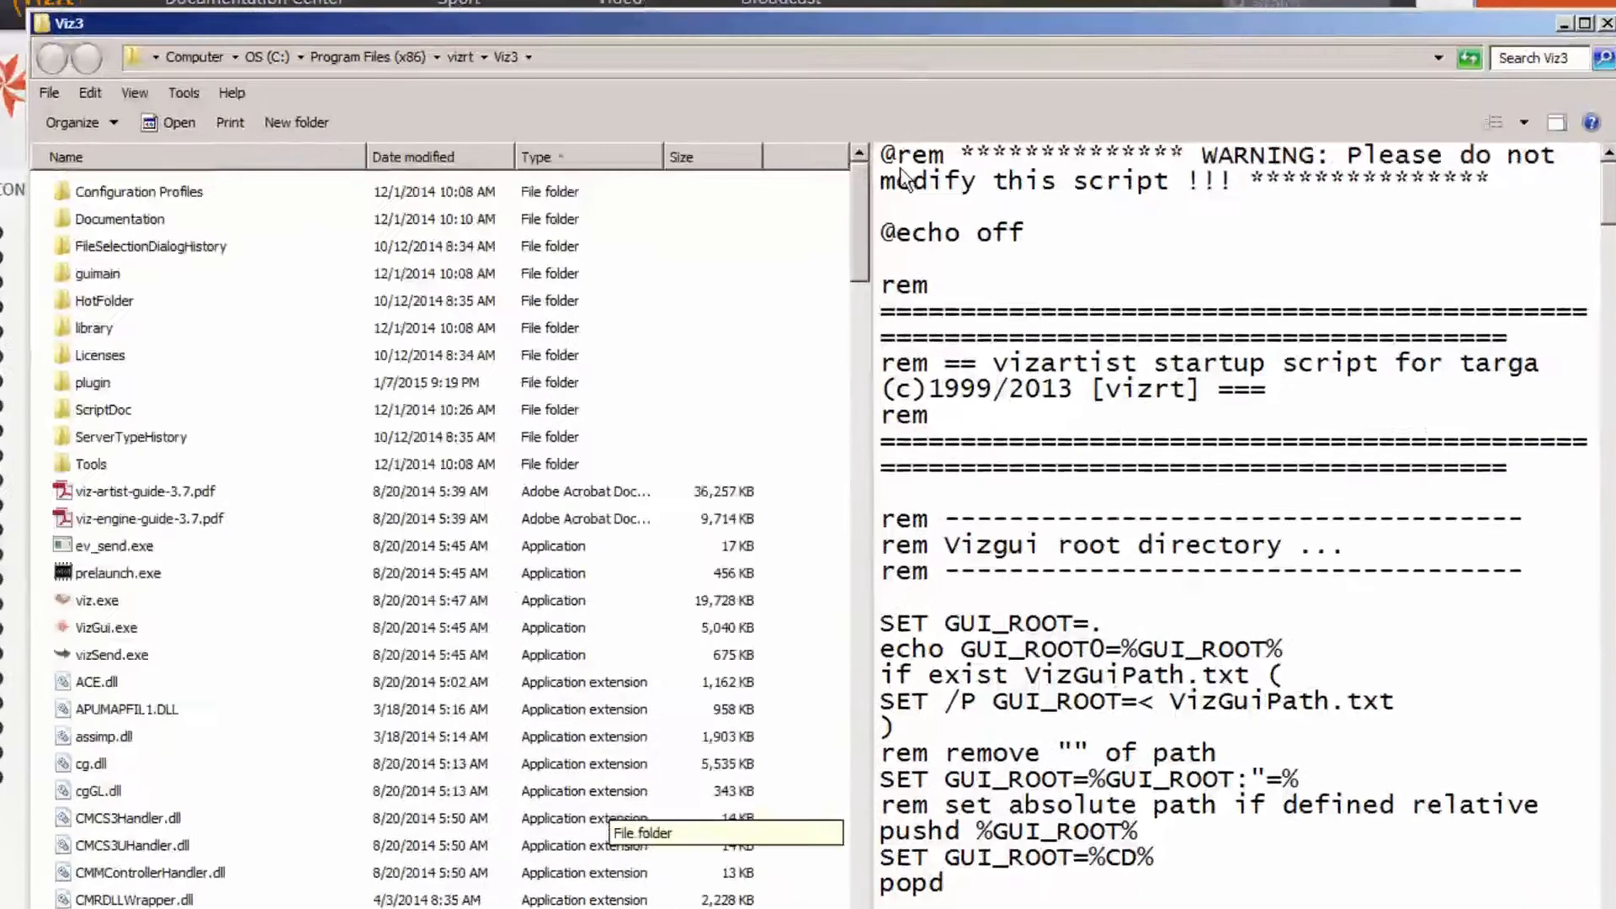
pyautogui.doubleClick(91, 382)
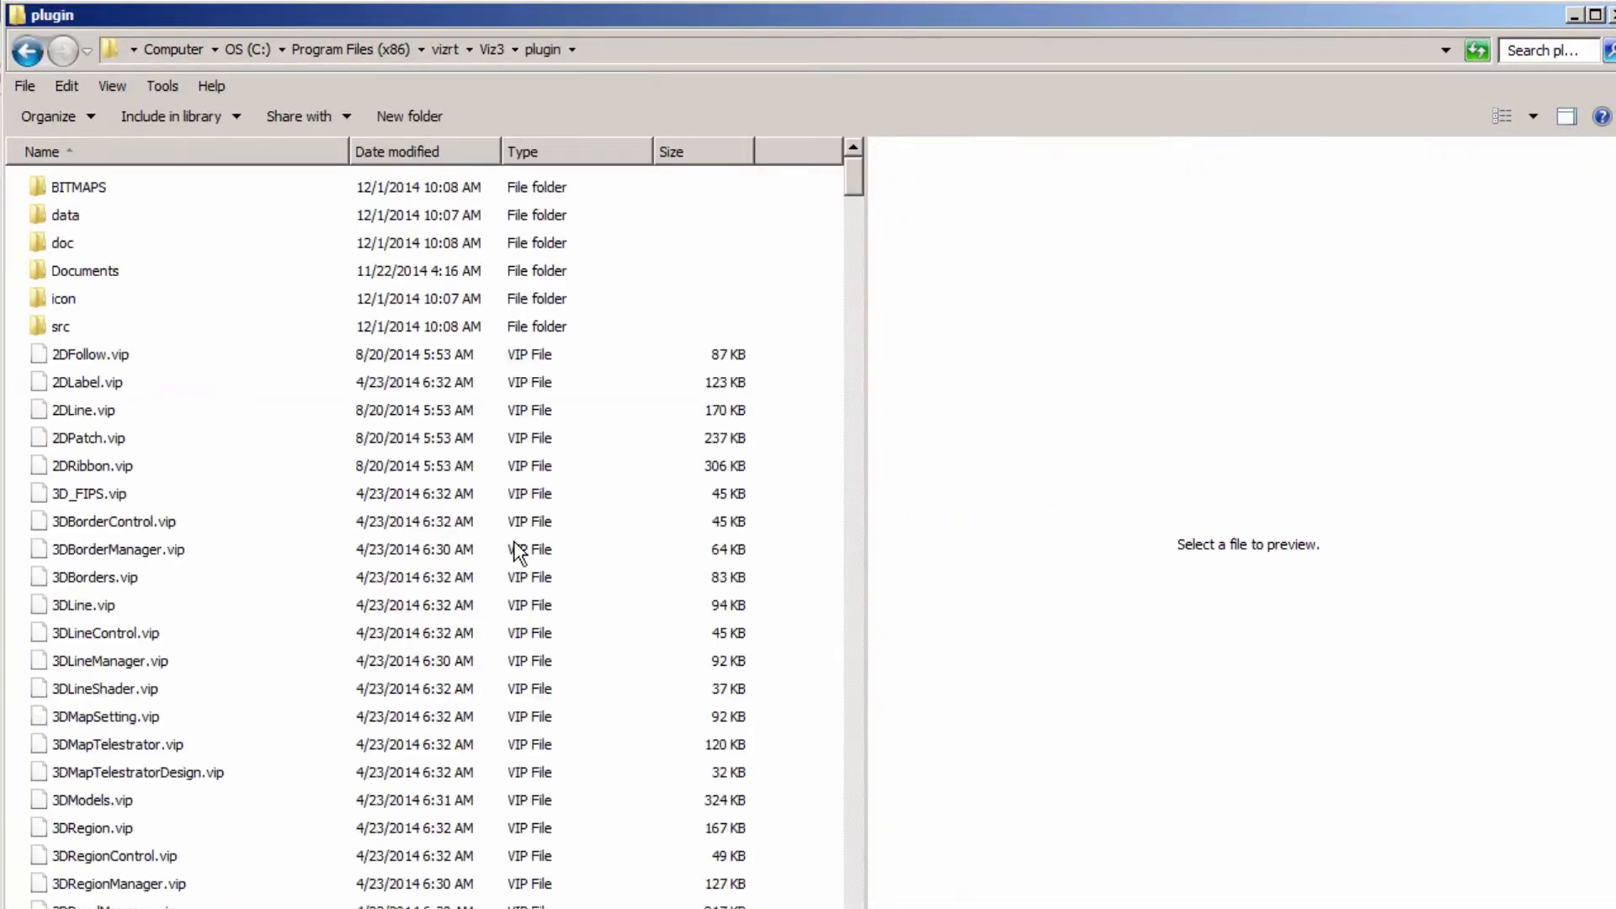
pyautogui.click(90, 354)
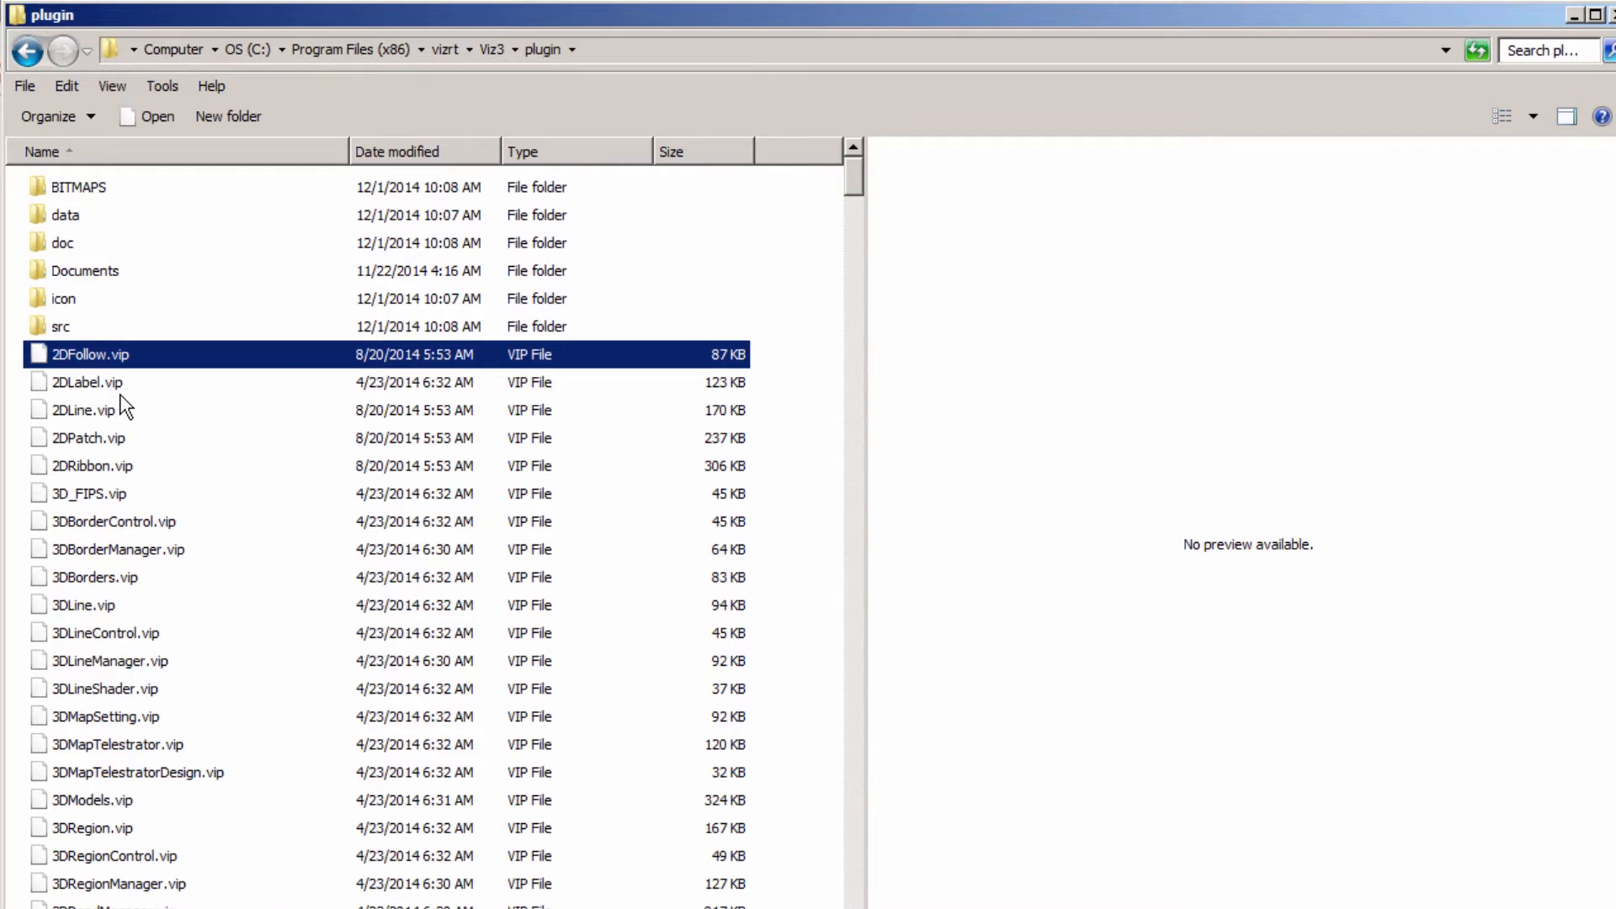
pyautogui.click(82, 409)
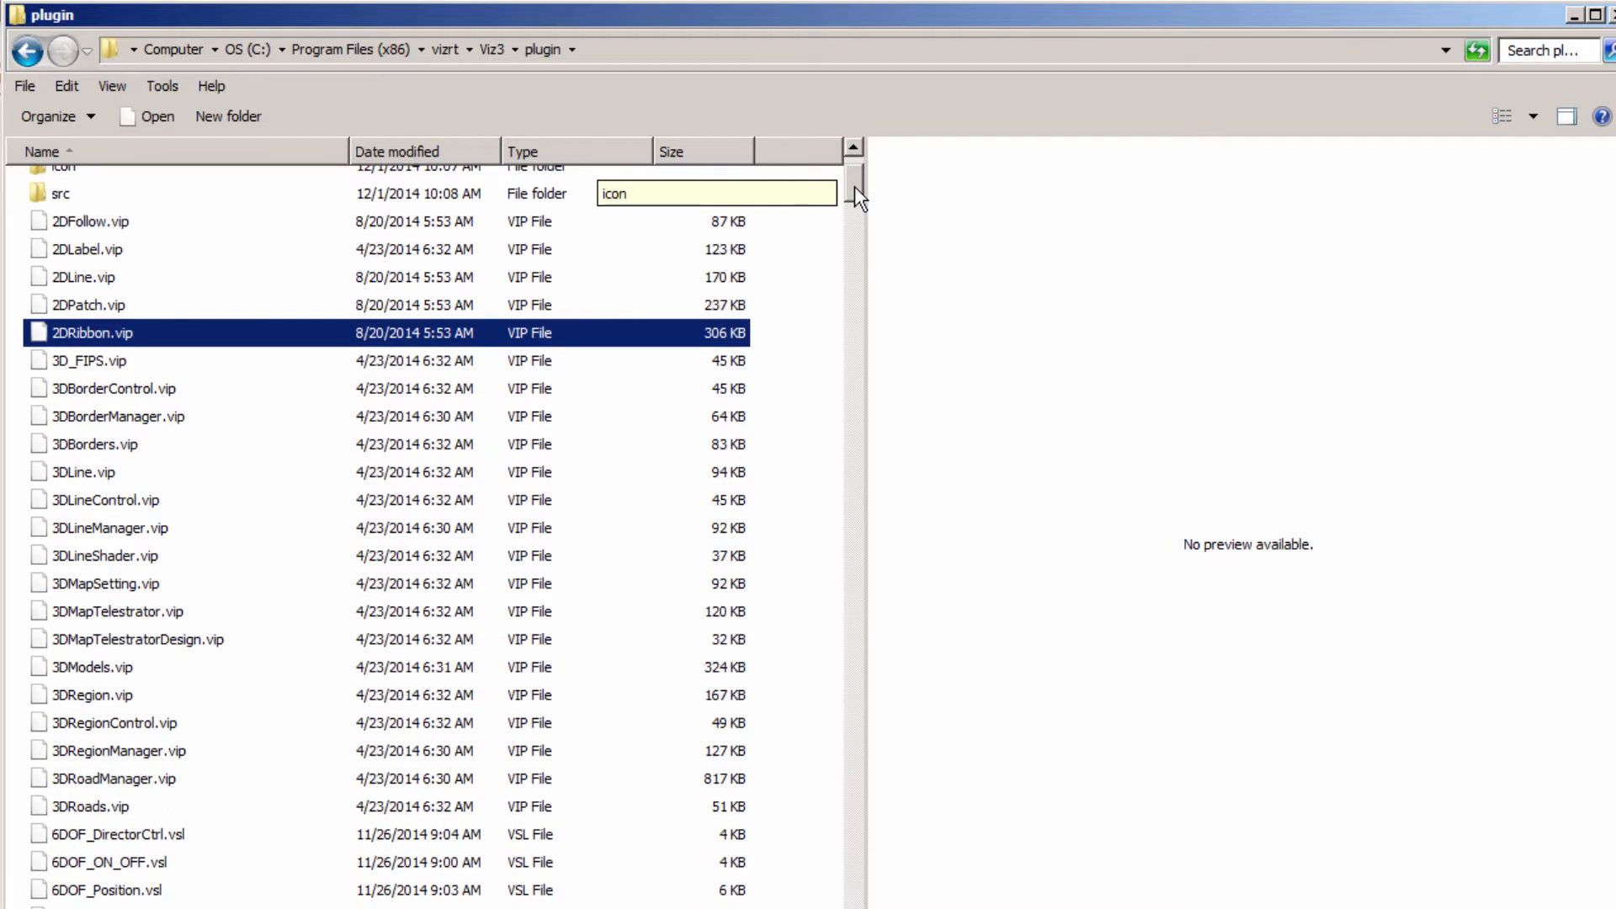
# Locate the .vsl script files and select 6DOF_DirectorCtrl.vsl.
pyautogui.scroll(-3)
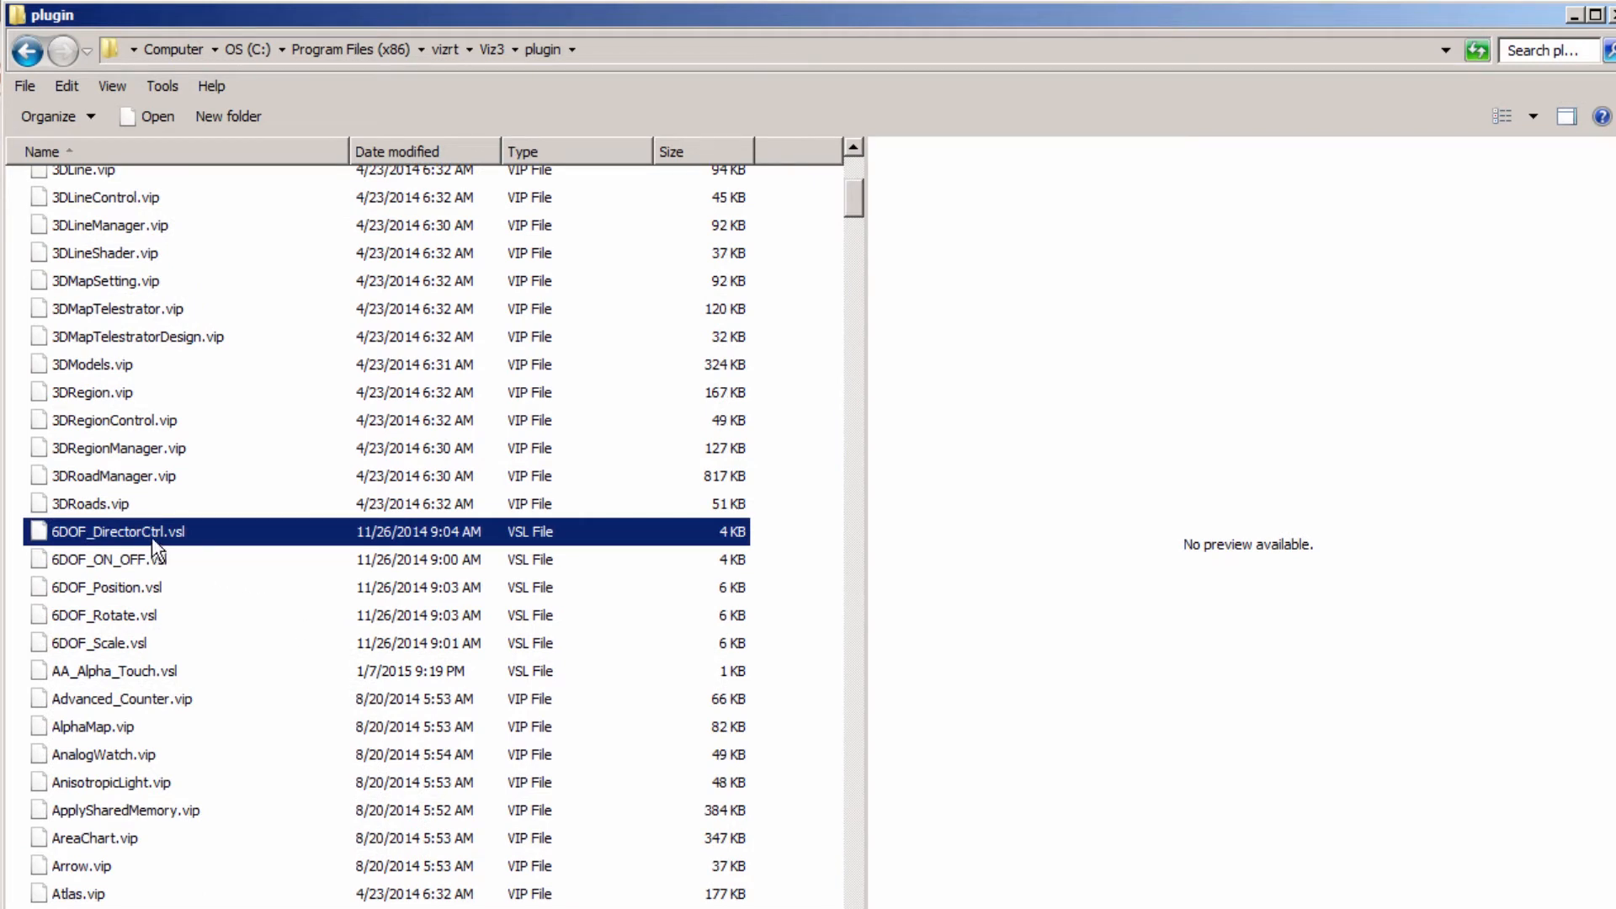
pyautogui.moveTo(121, 646)
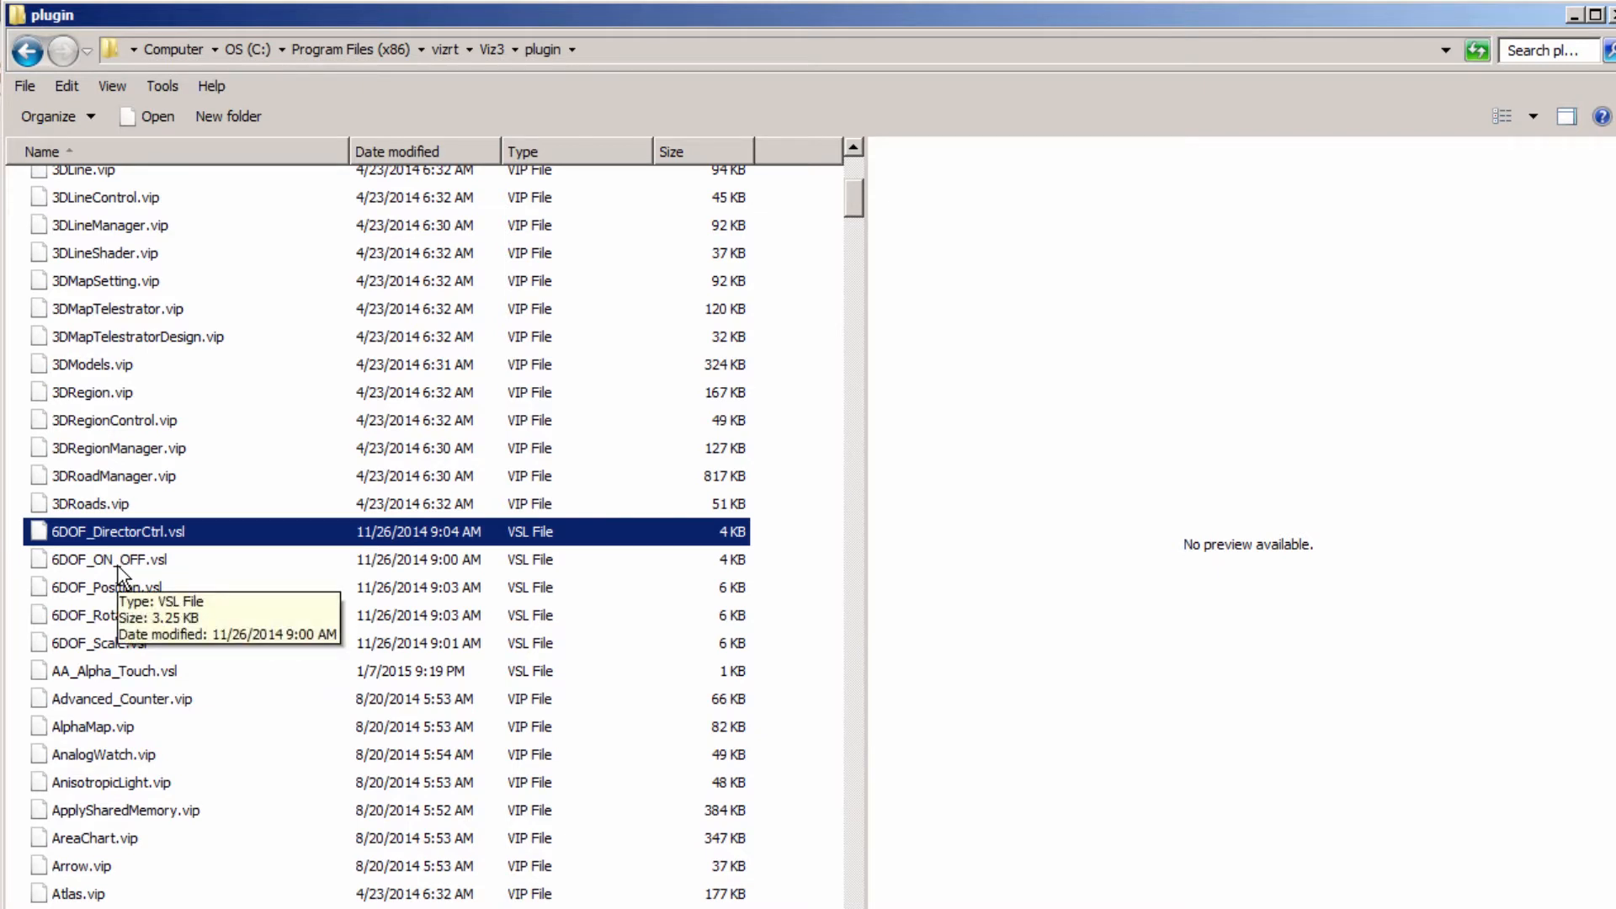
pyautogui.moveTo(141, 543)
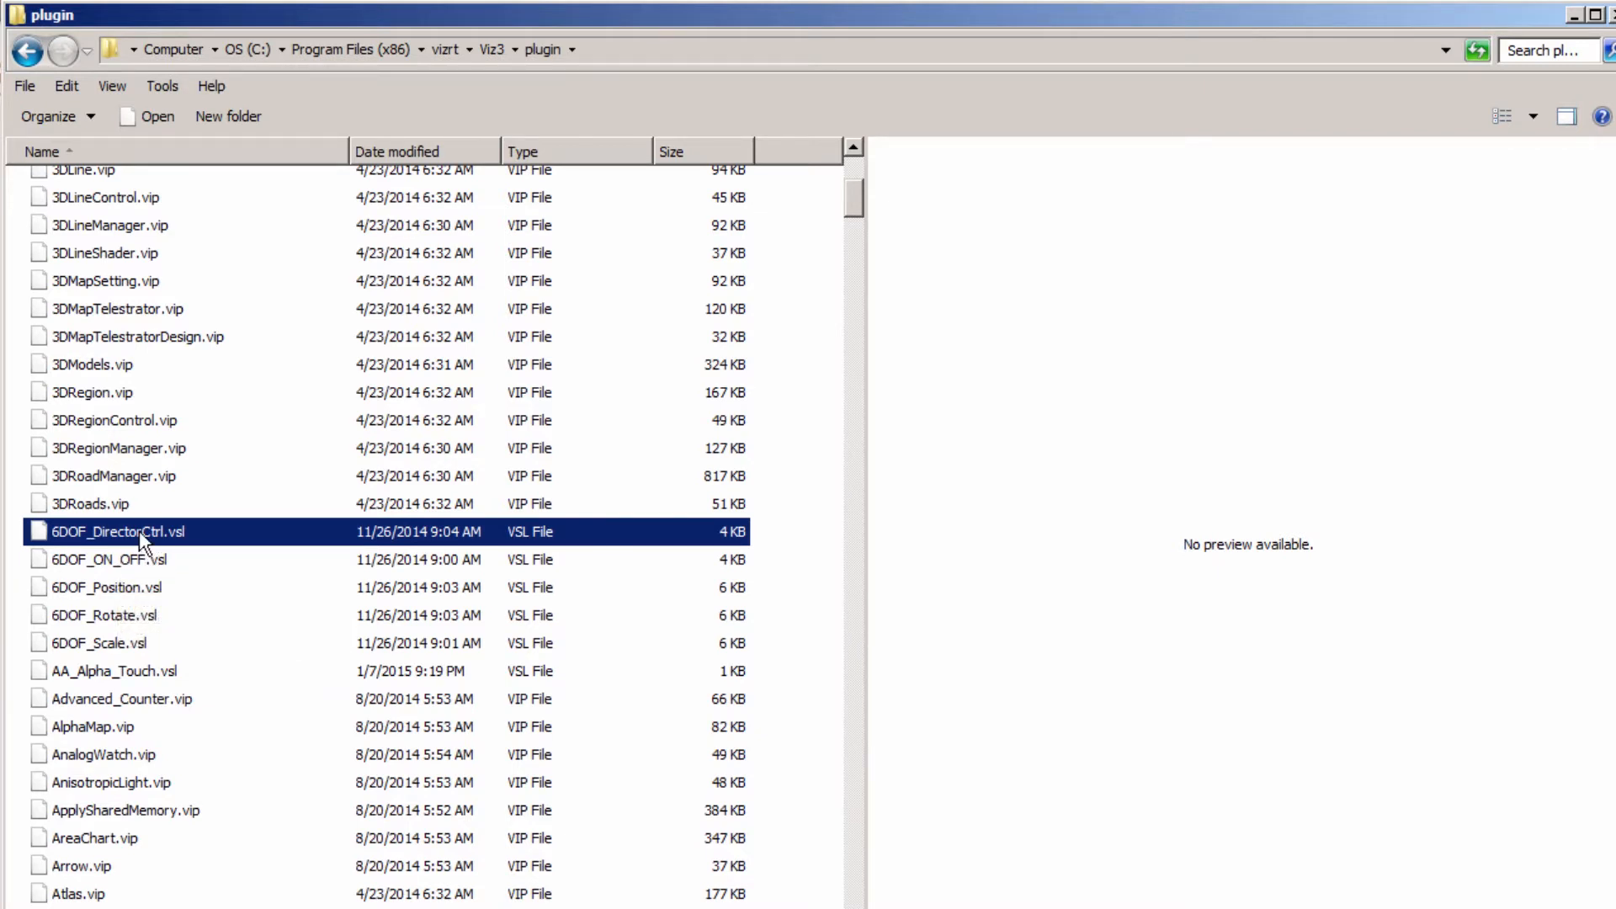
pyautogui.click(114, 672)
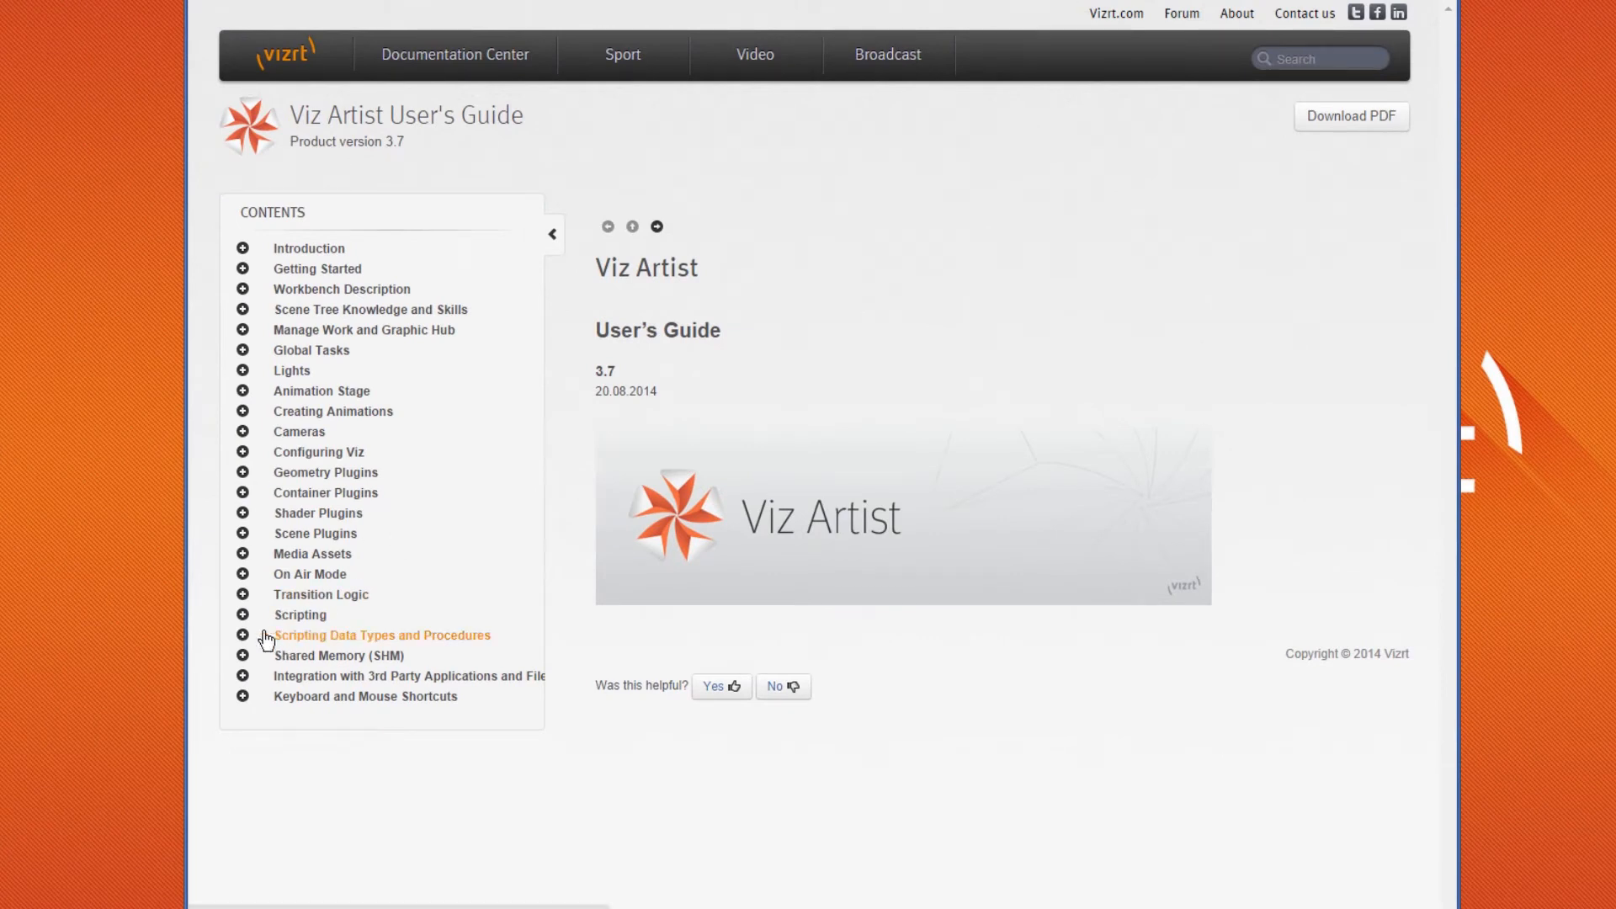
# Navigate the User's Guide through Scripting and Program Examples to the Mouse Events I (Set) example.
pyautogui.click(300, 615)
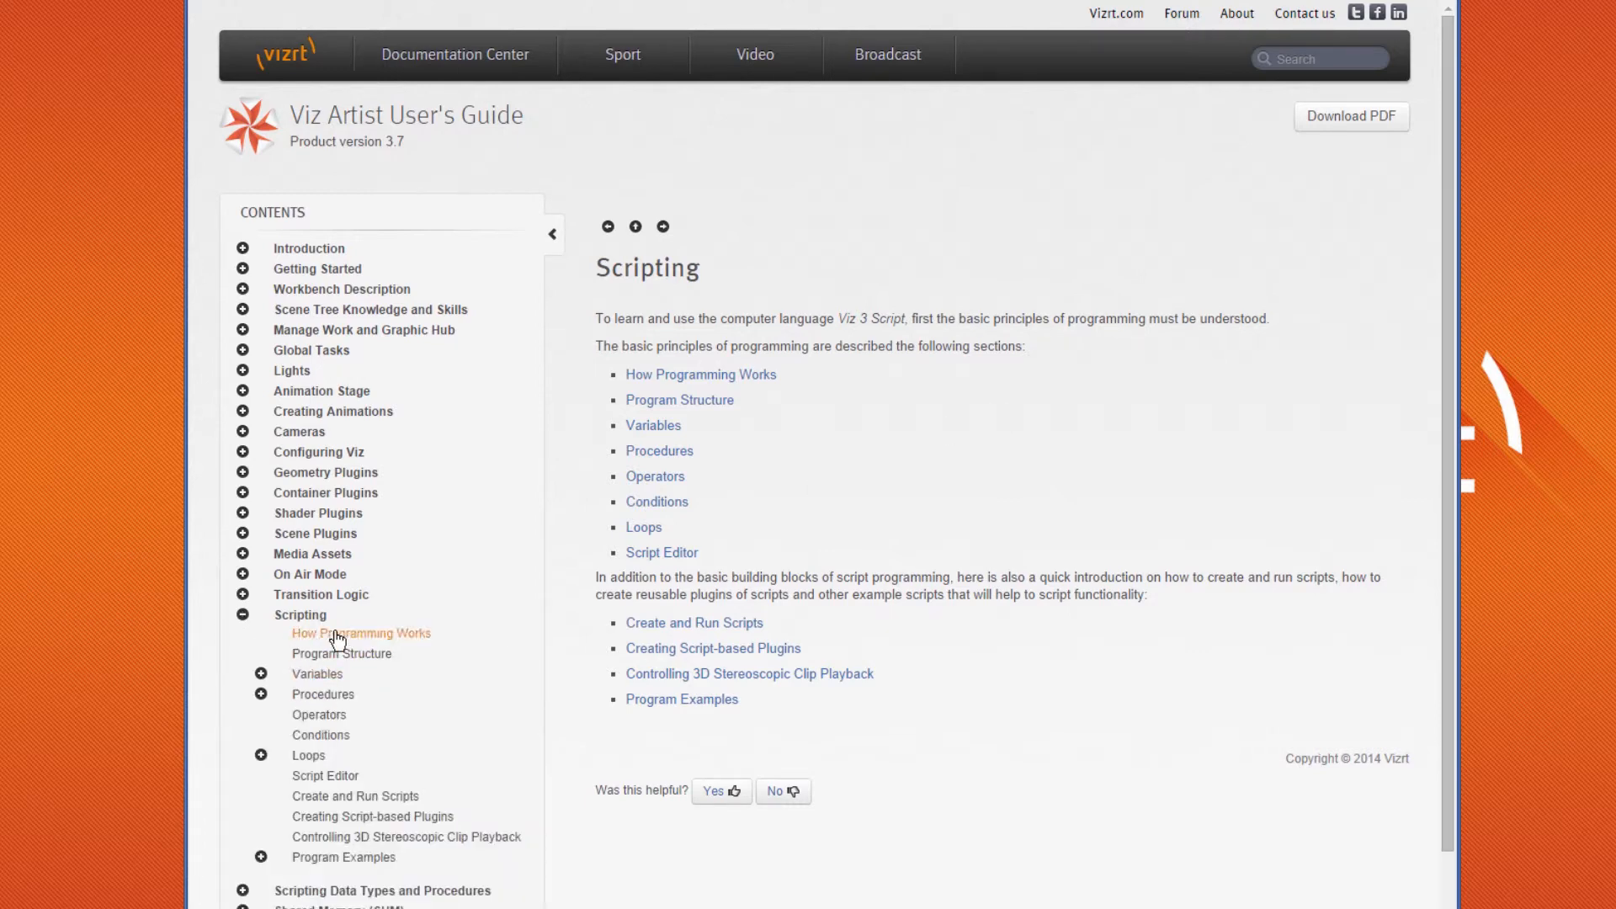
pyautogui.click(360, 633)
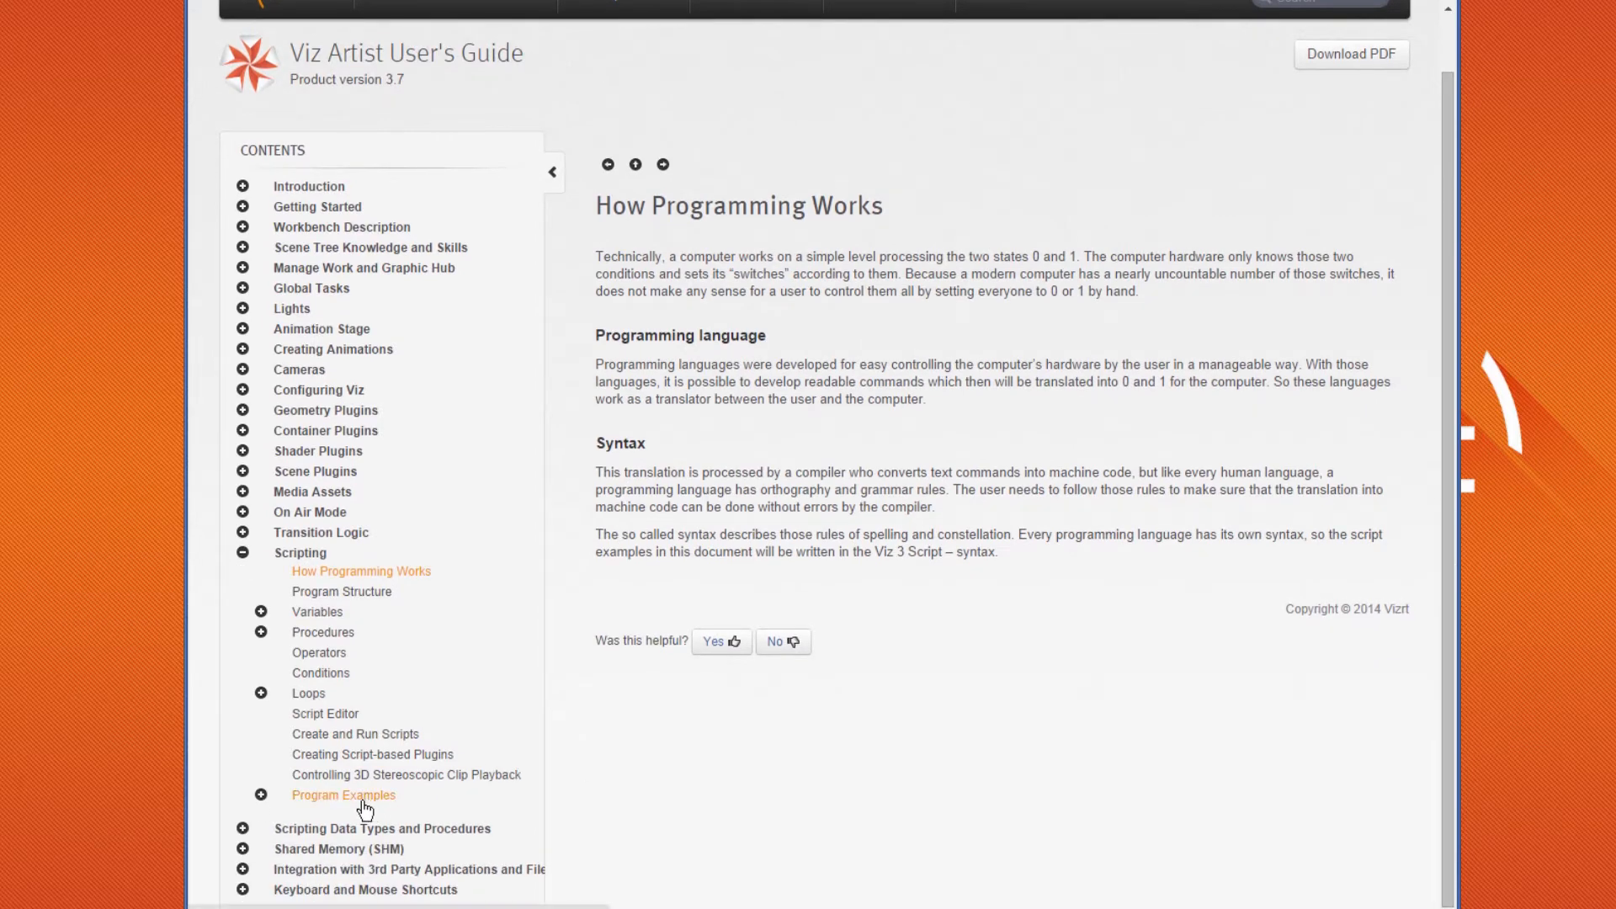
pyautogui.click(343, 794)
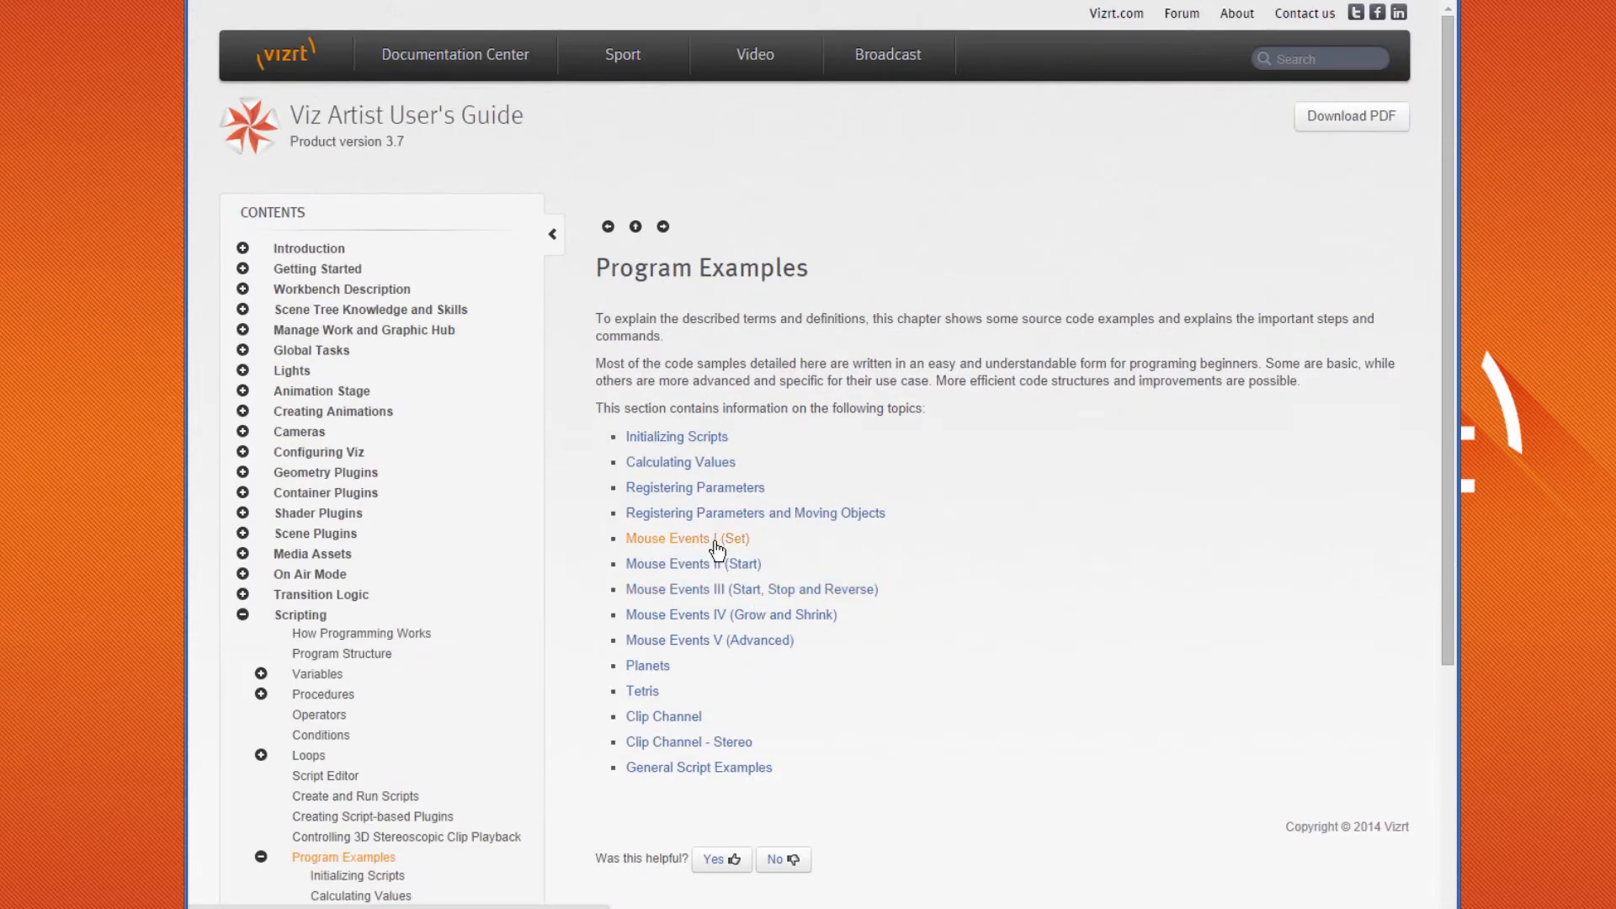
pyautogui.click(687, 538)
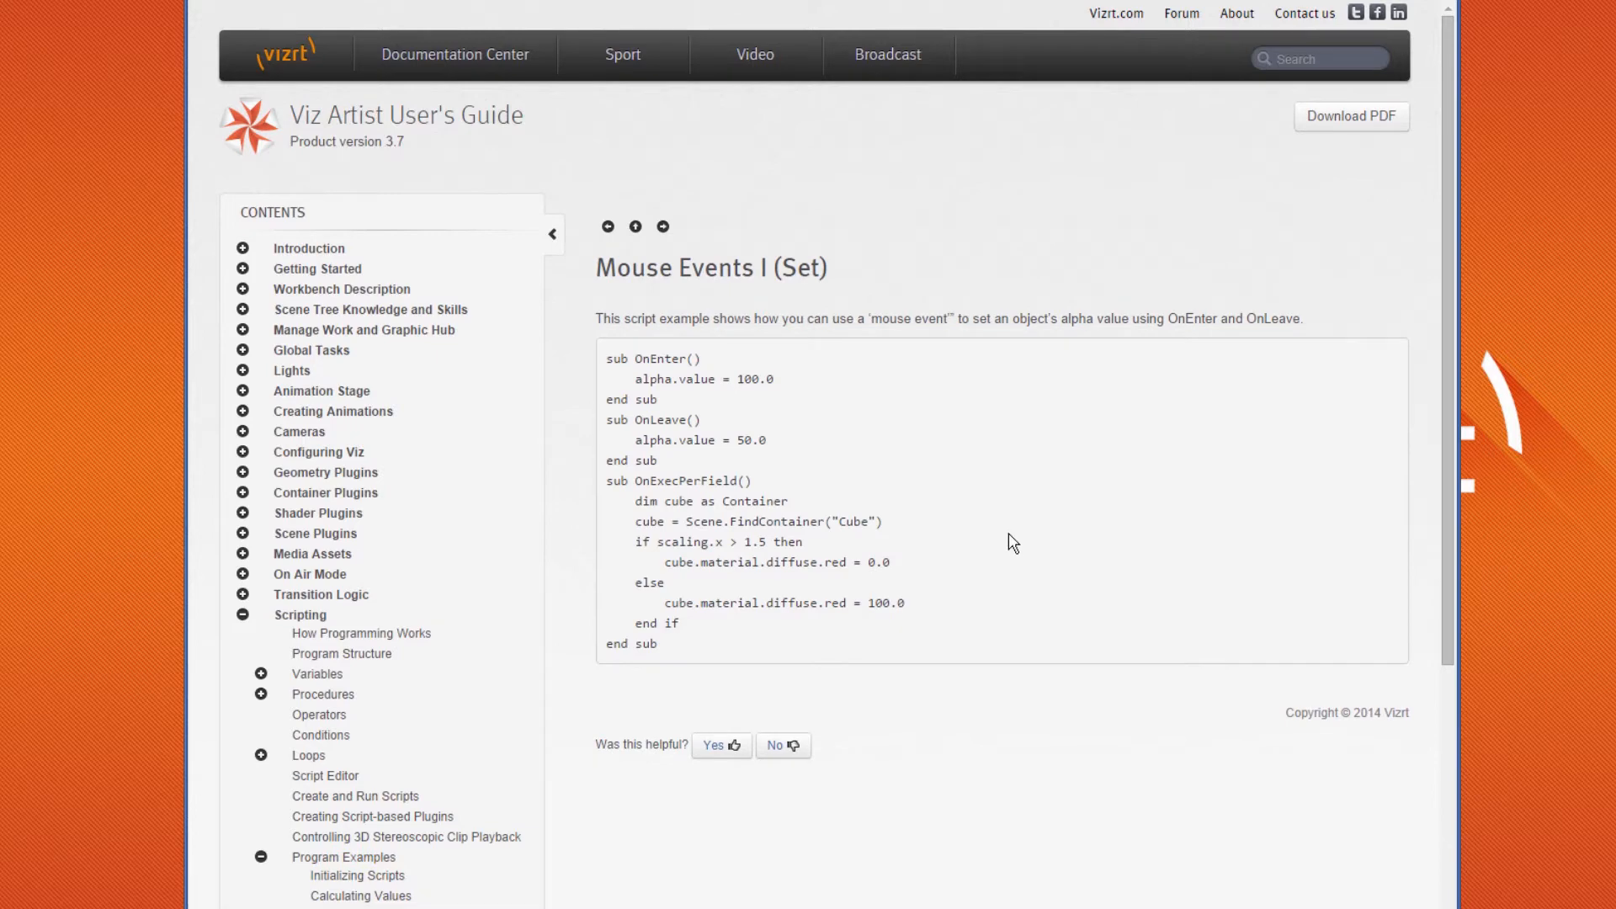
pyautogui.moveTo(474, 738)
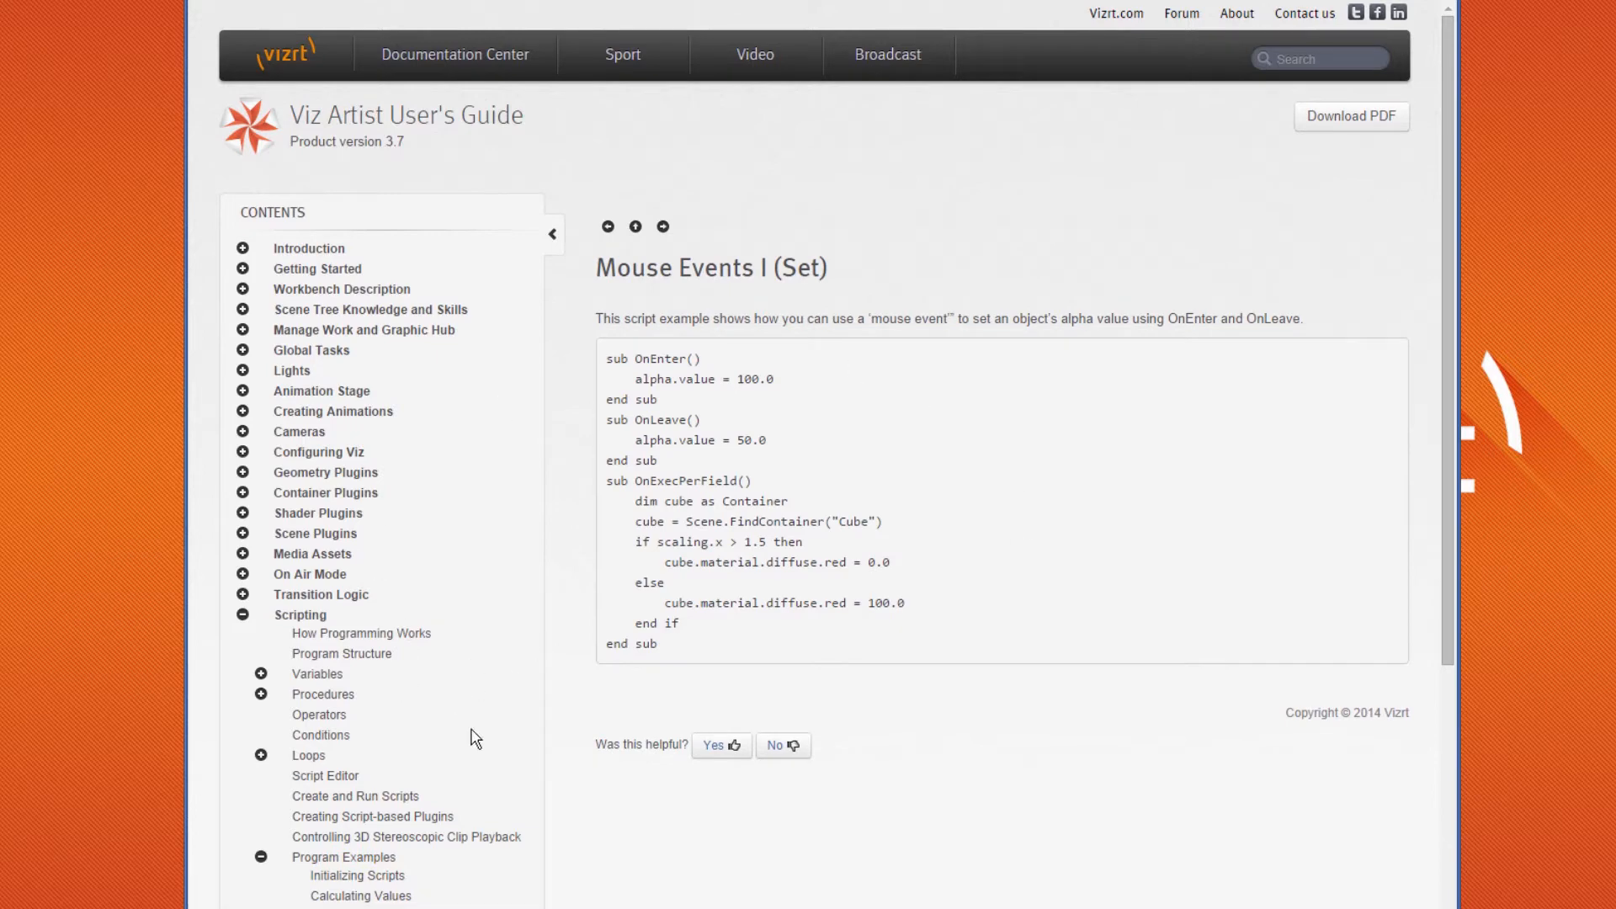
pyautogui.scroll(-3)
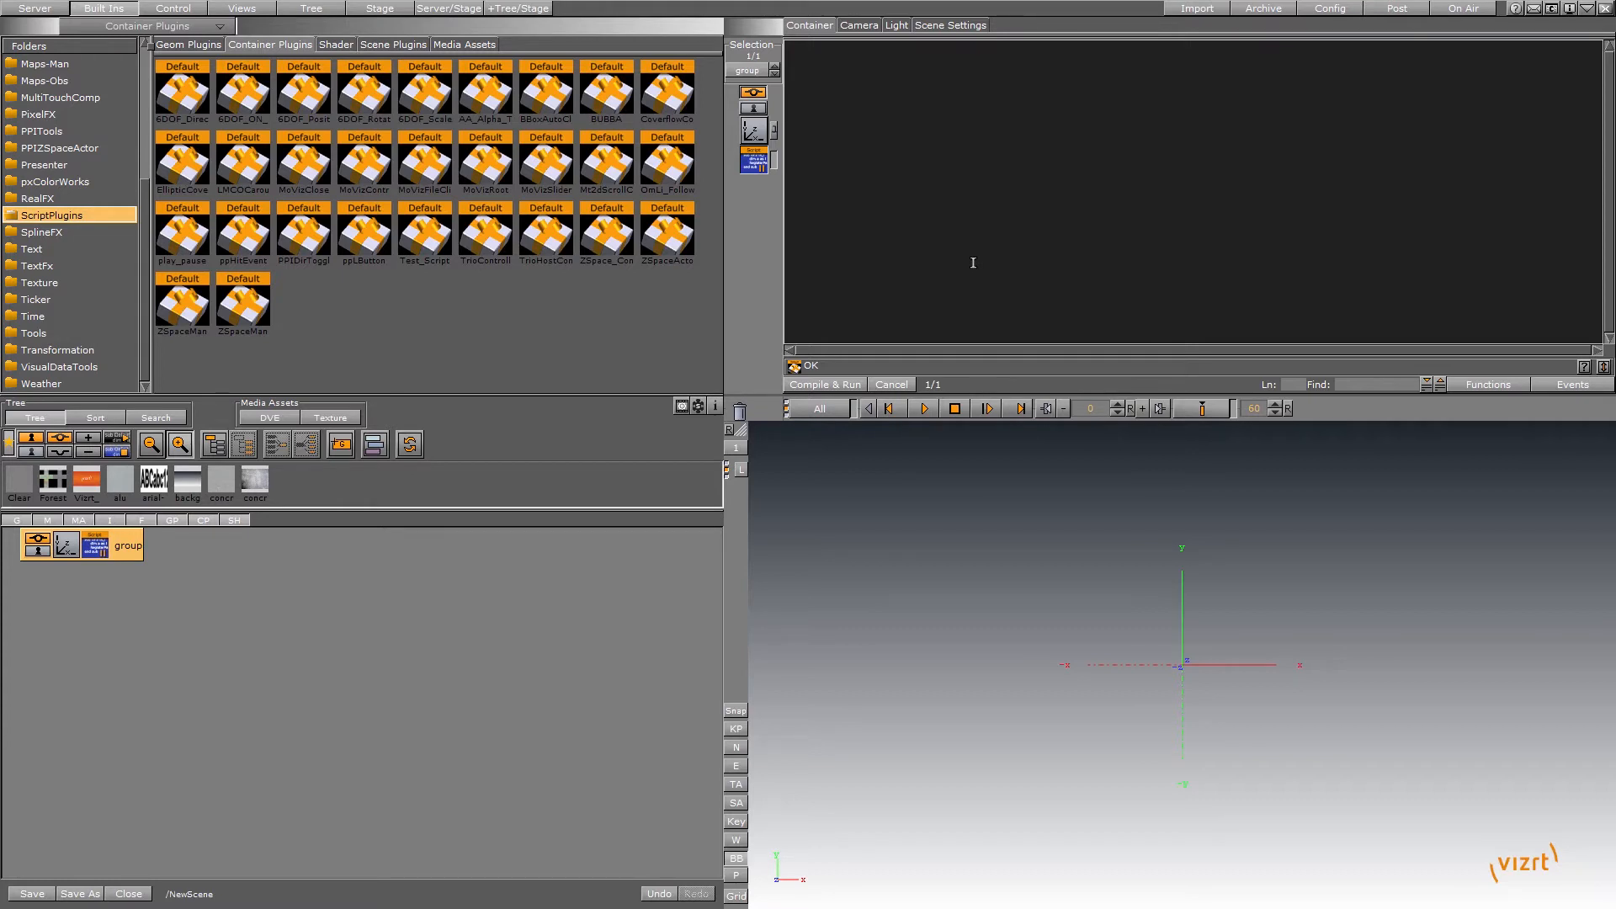
pyautogui.moveTo(1072, 246)
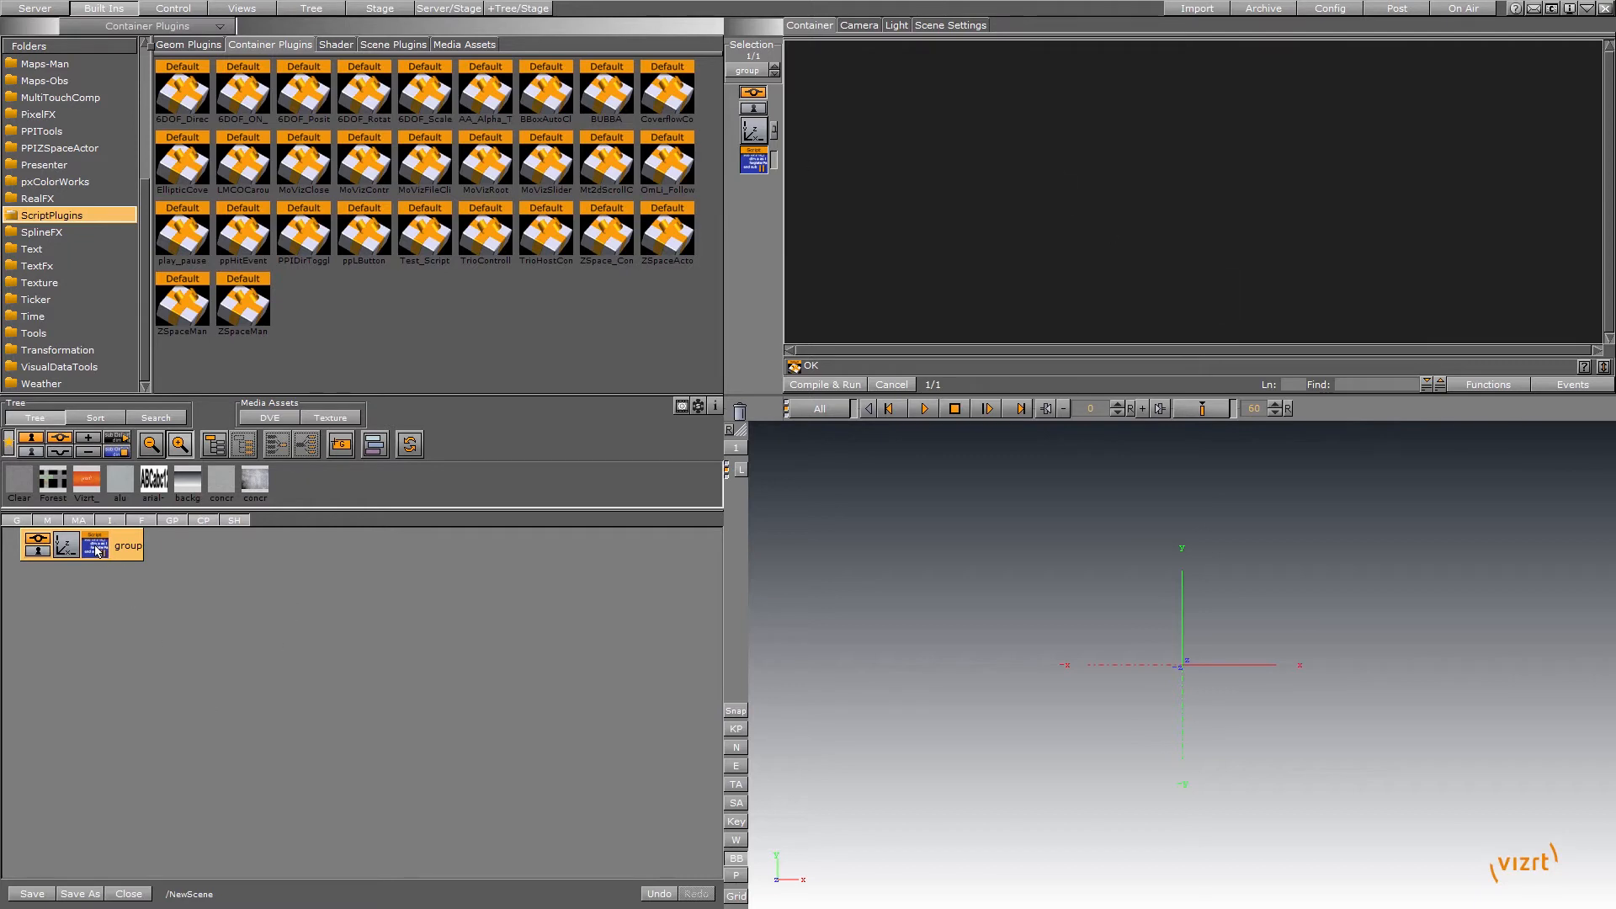
# Browse the ScriptPlugins thumbnails, inspecting MoVizController and another example plugin.
pyautogui.click(484, 92)
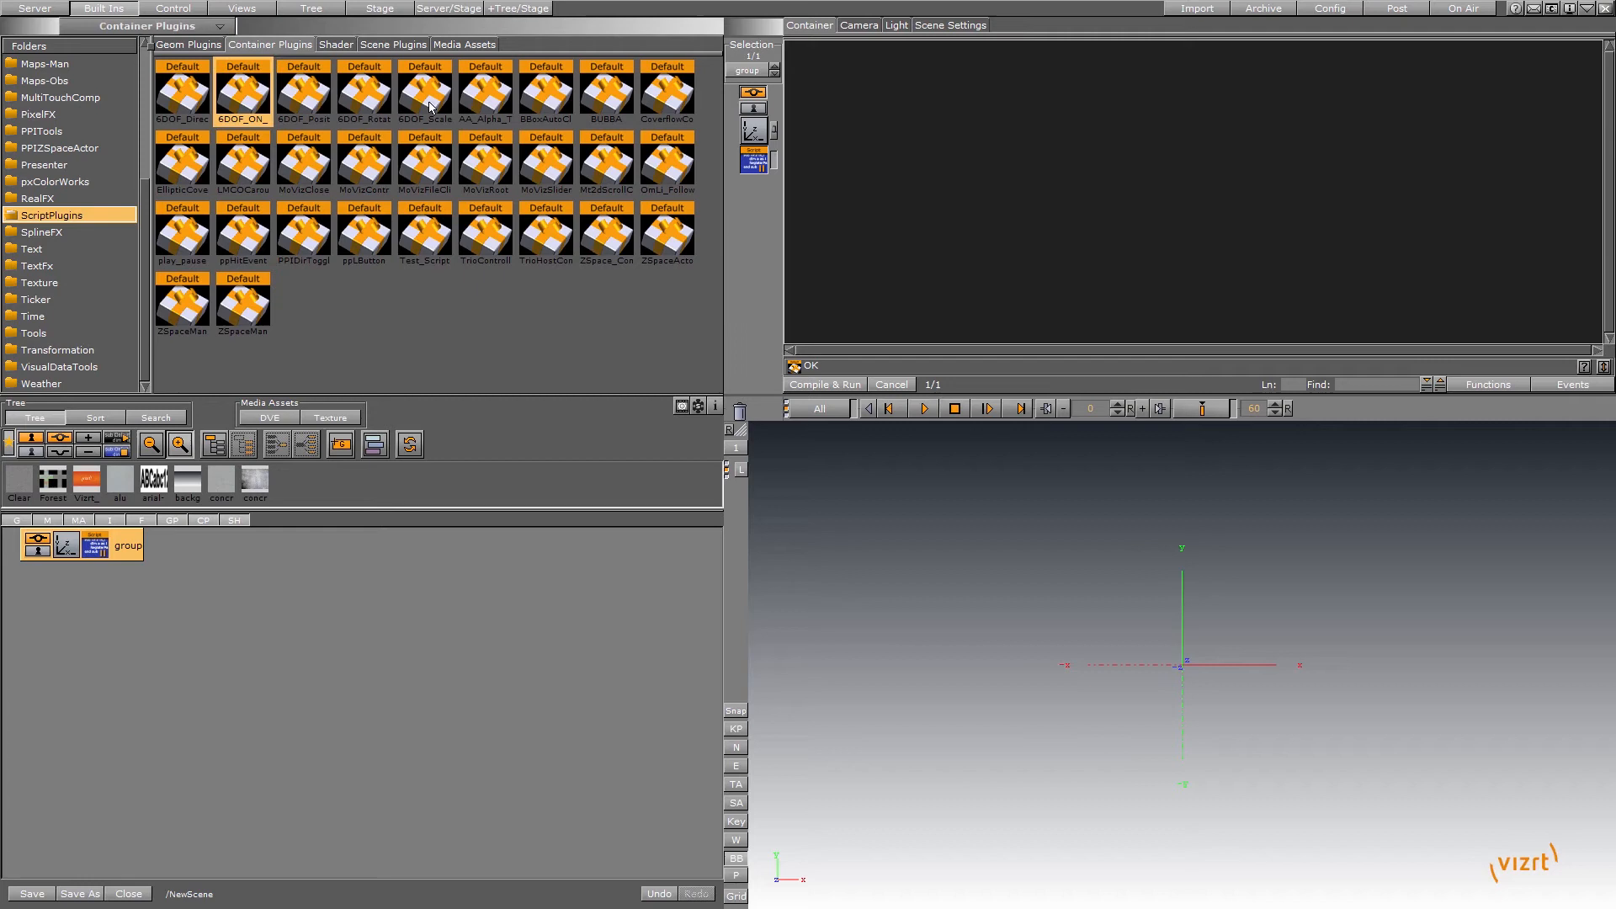
pyautogui.click(484, 93)
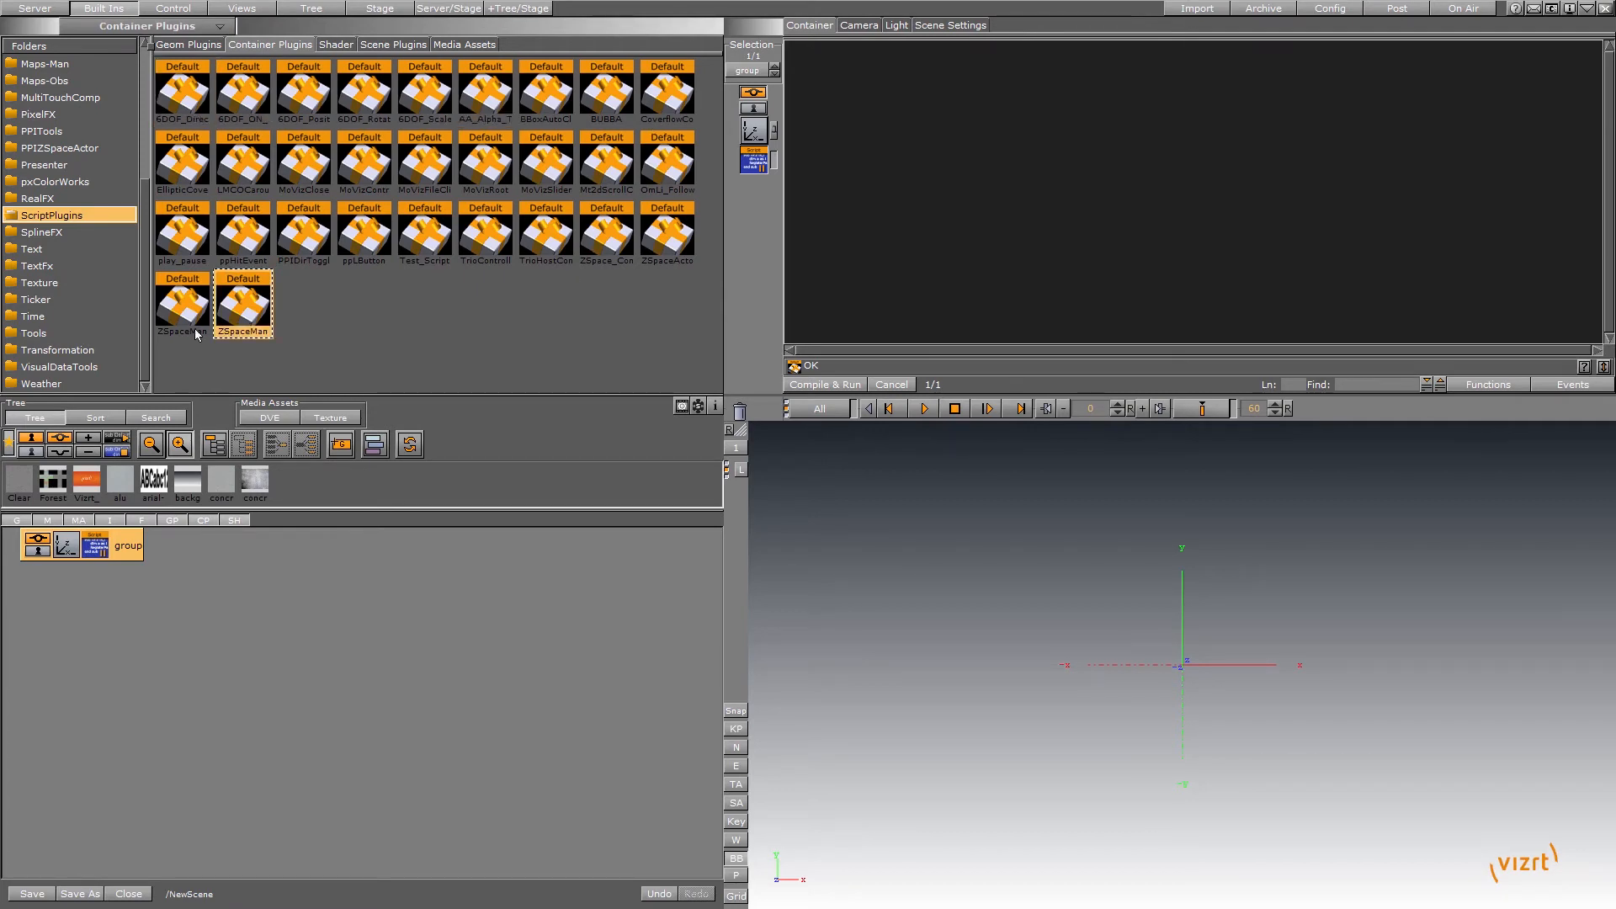
pyautogui.click(182, 165)
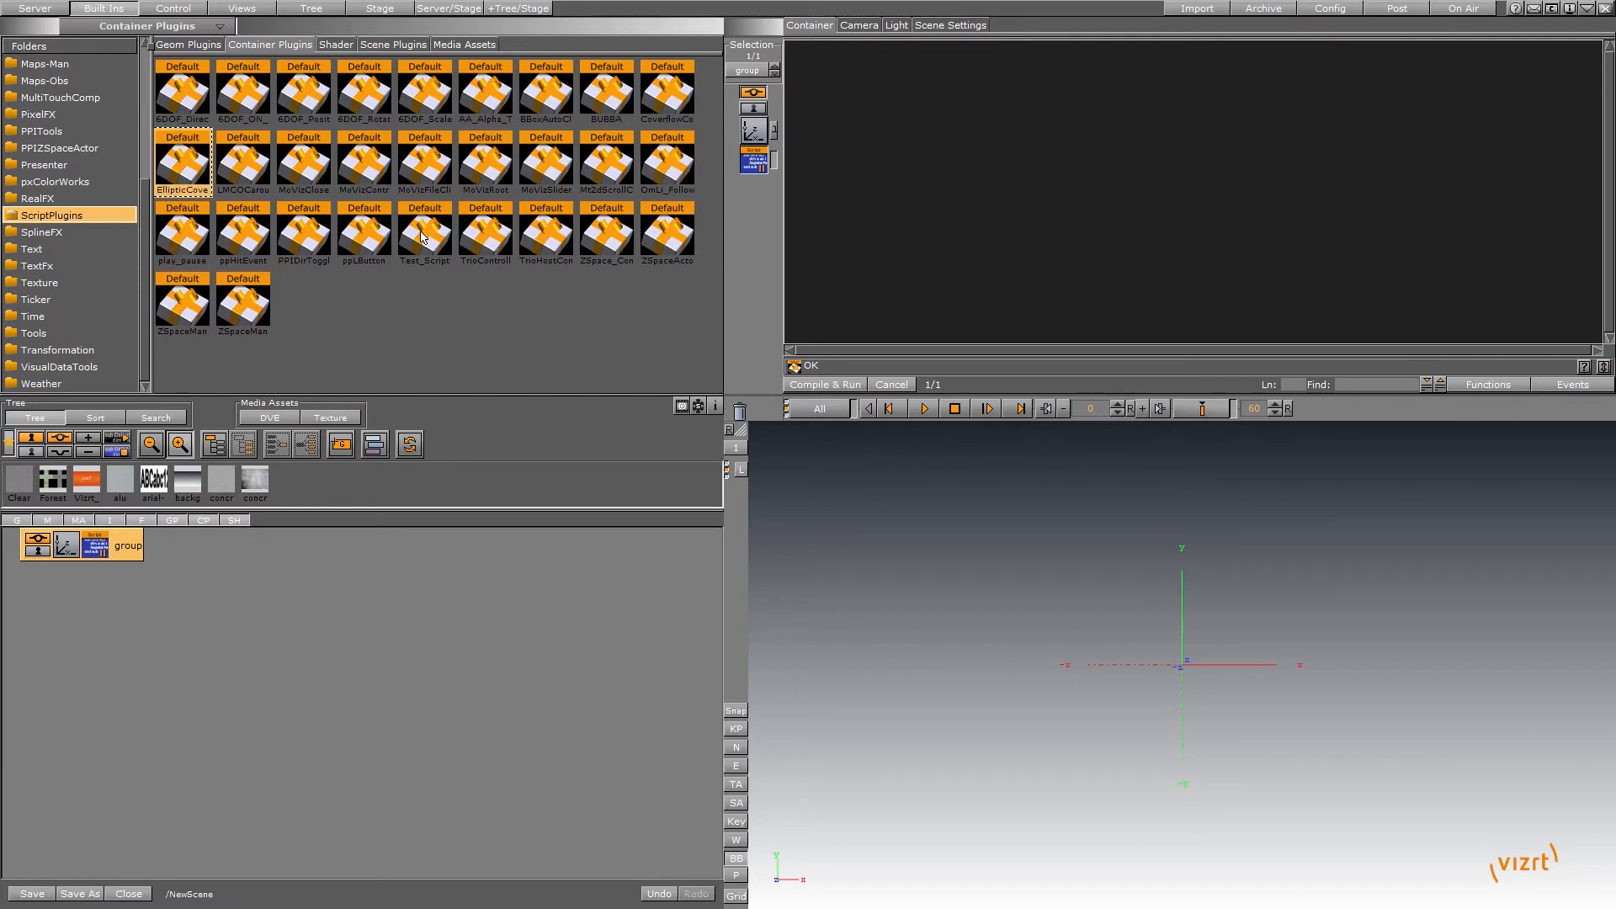
pyautogui.moveTo(424, 237)
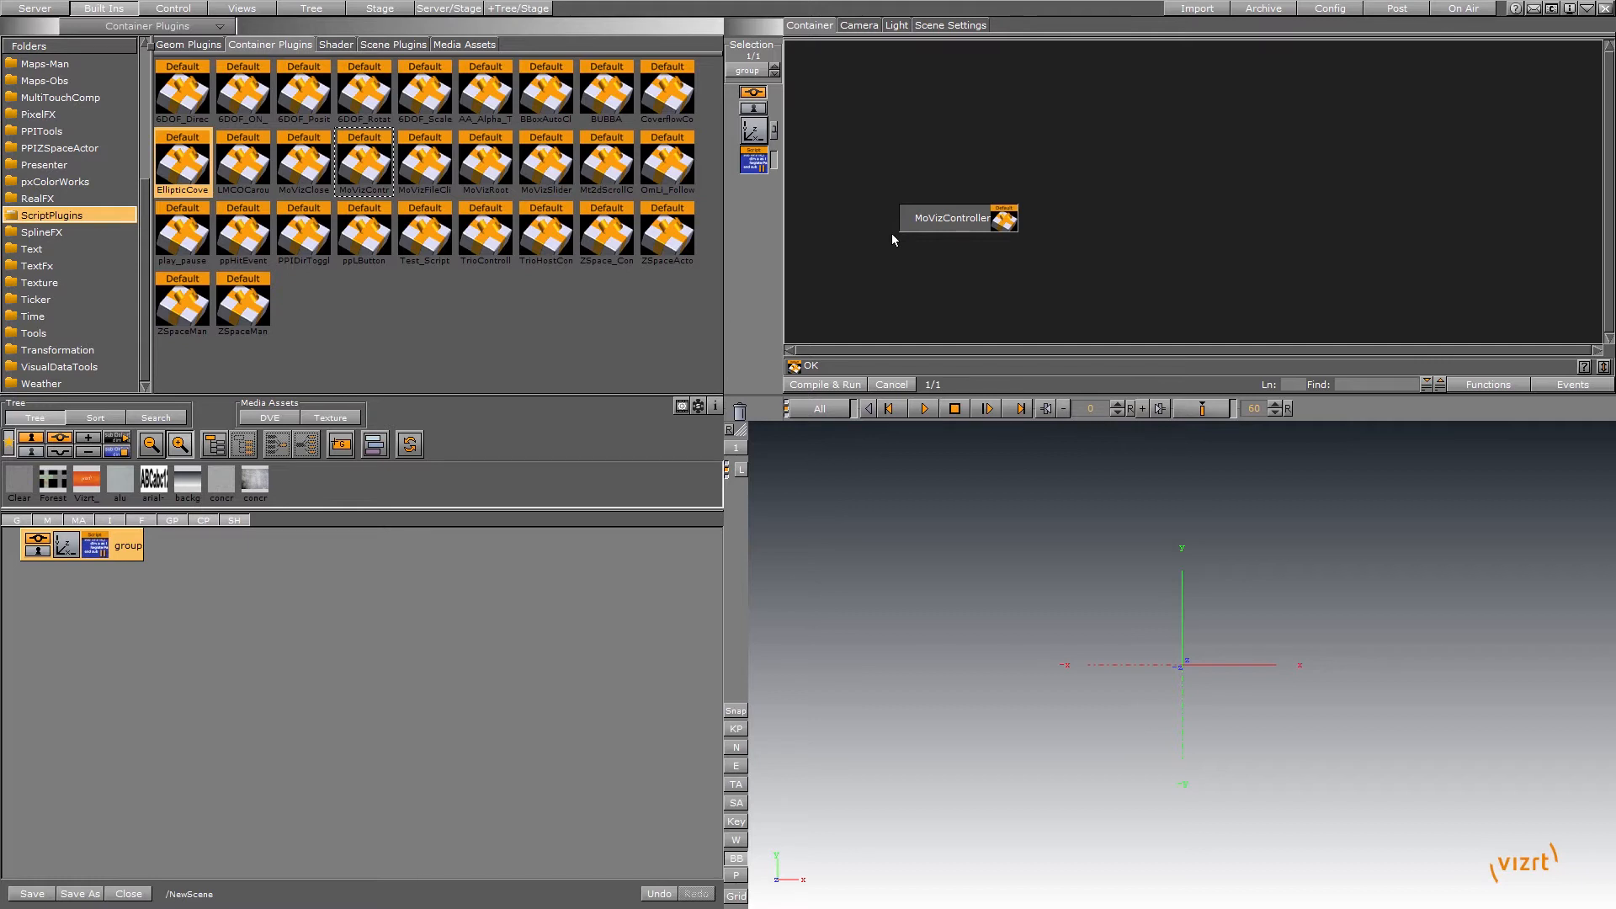
# Load the MoVizController plugin's source code on the group and read through it.
pyautogui.doubleClick(952, 217)
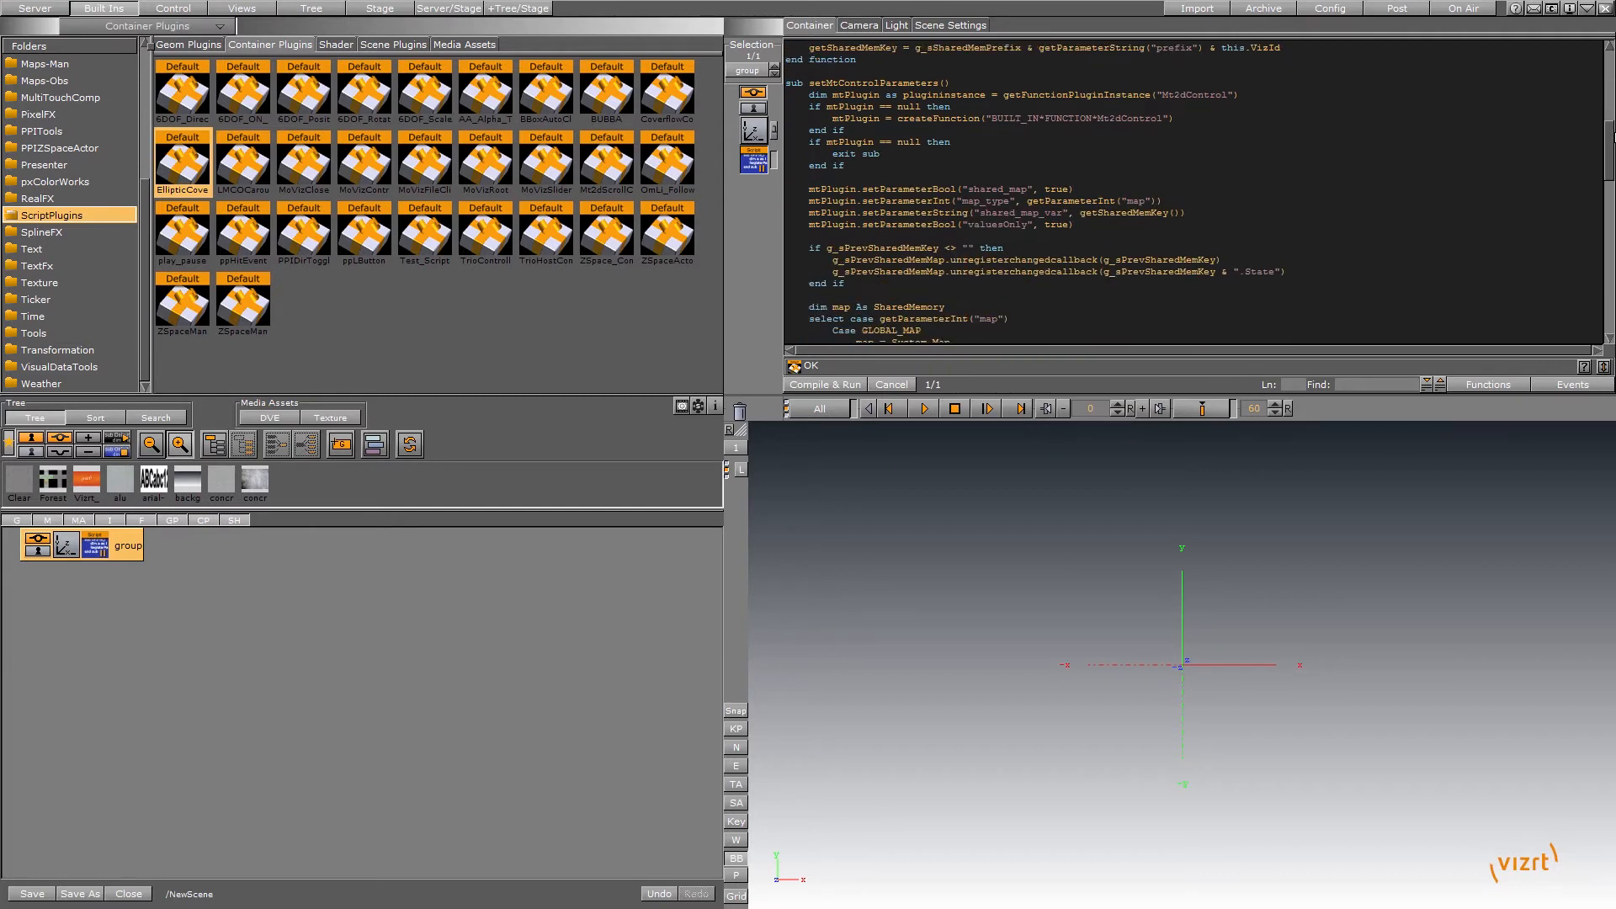
pyautogui.scroll(-3)
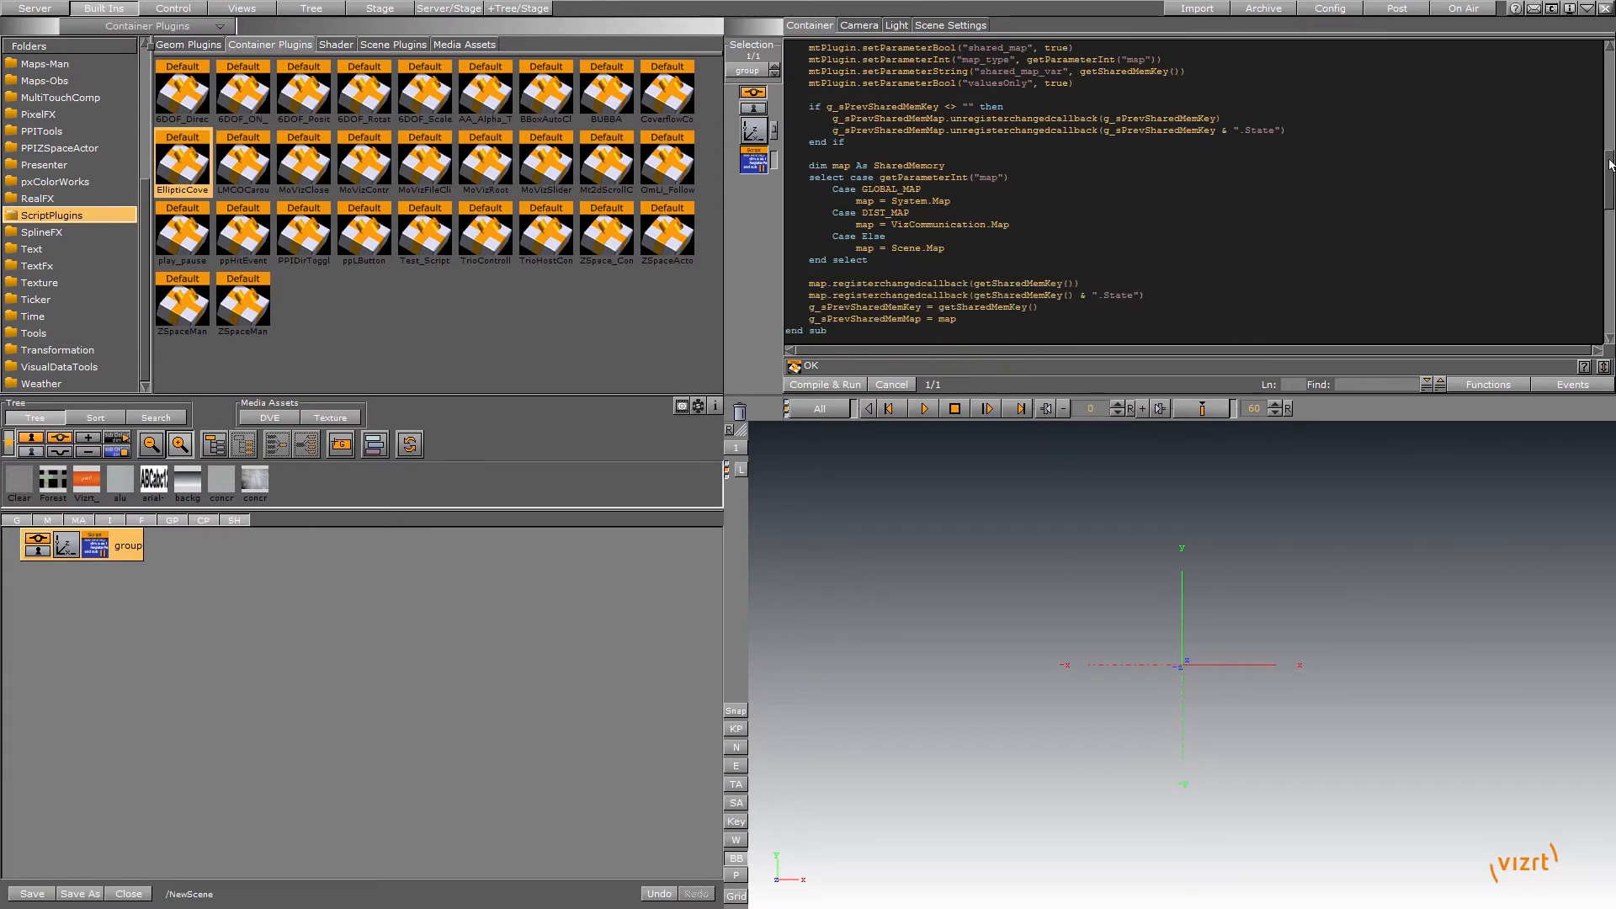
pyautogui.scroll(-3)
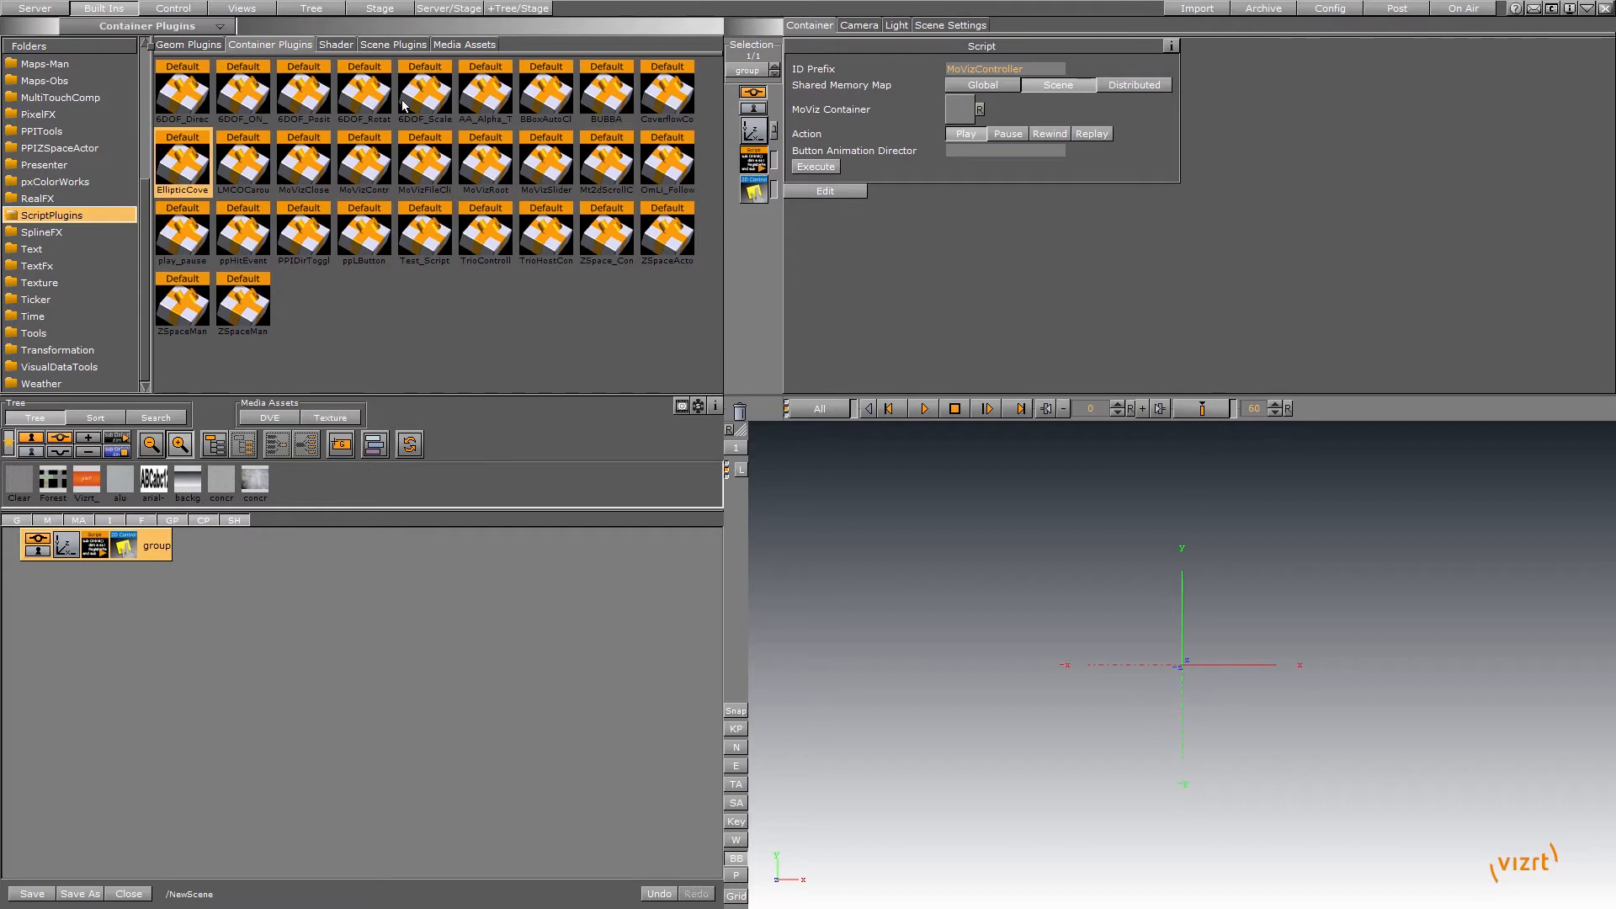
# Inspect other example plugins in the ScriptPlugins library.
pyautogui.click(242, 93)
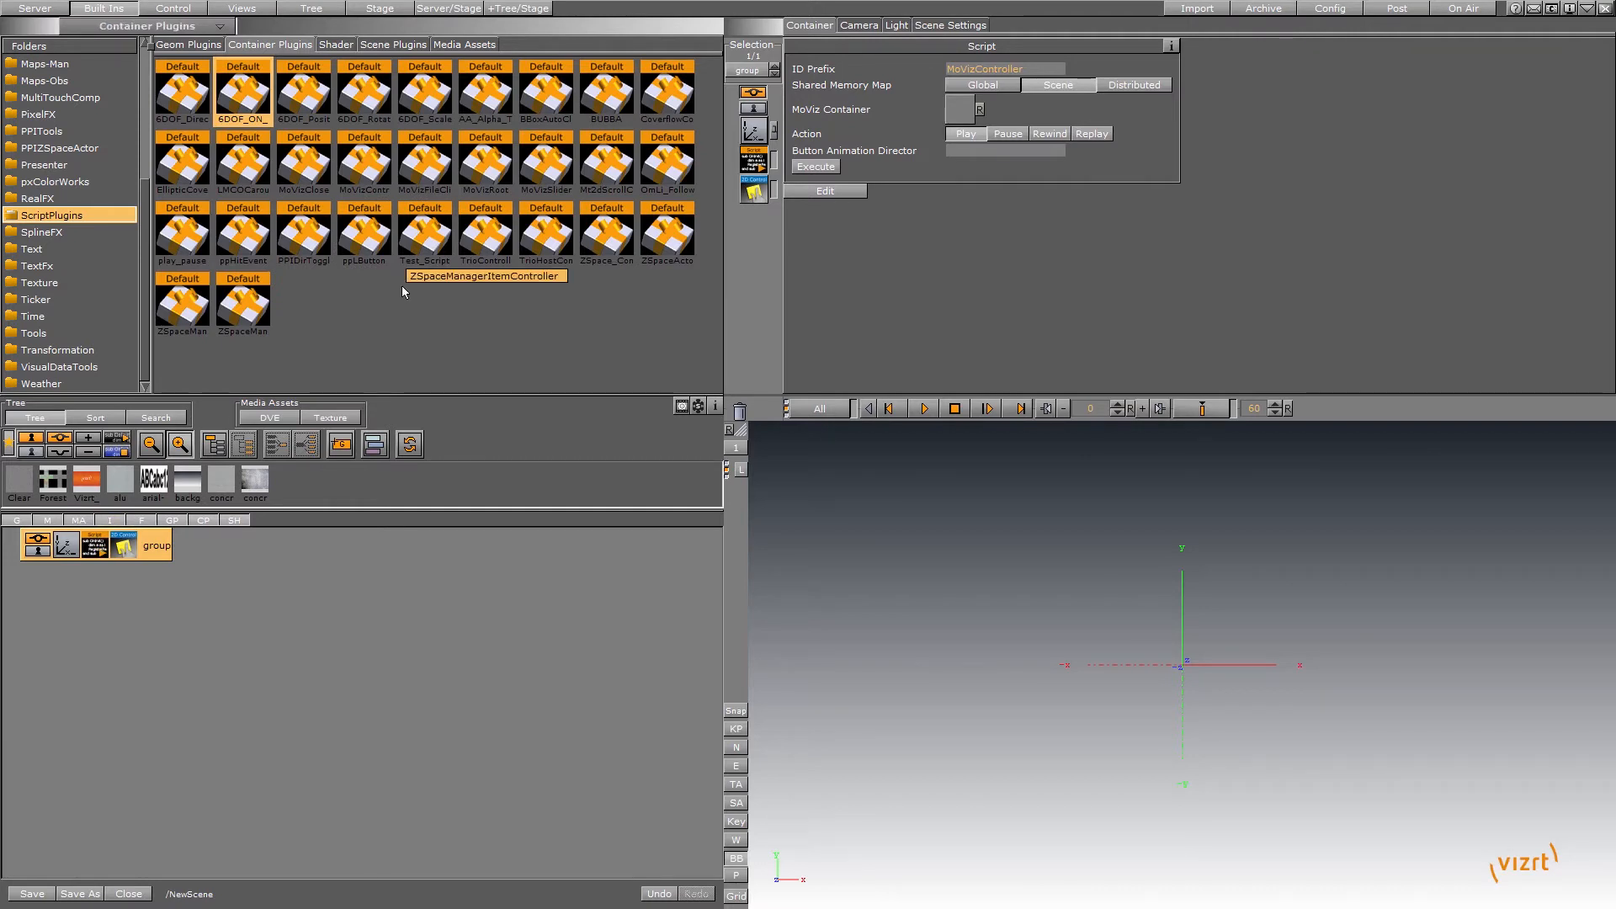
pyautogui.moveTo(183, 92)
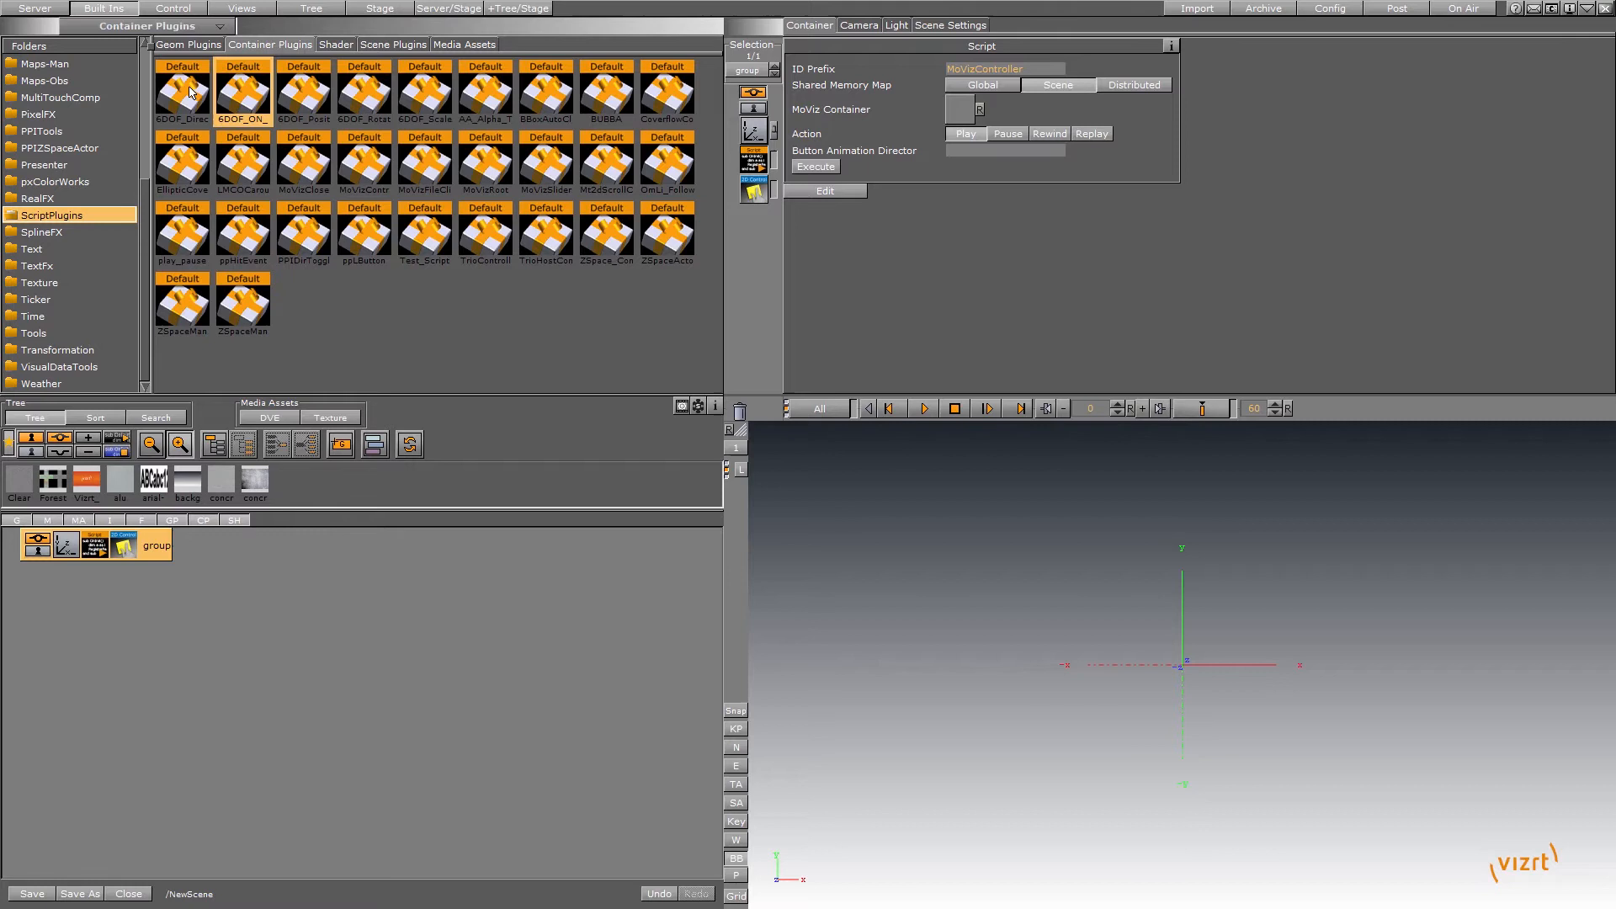
pyautogui.click(605, 91)
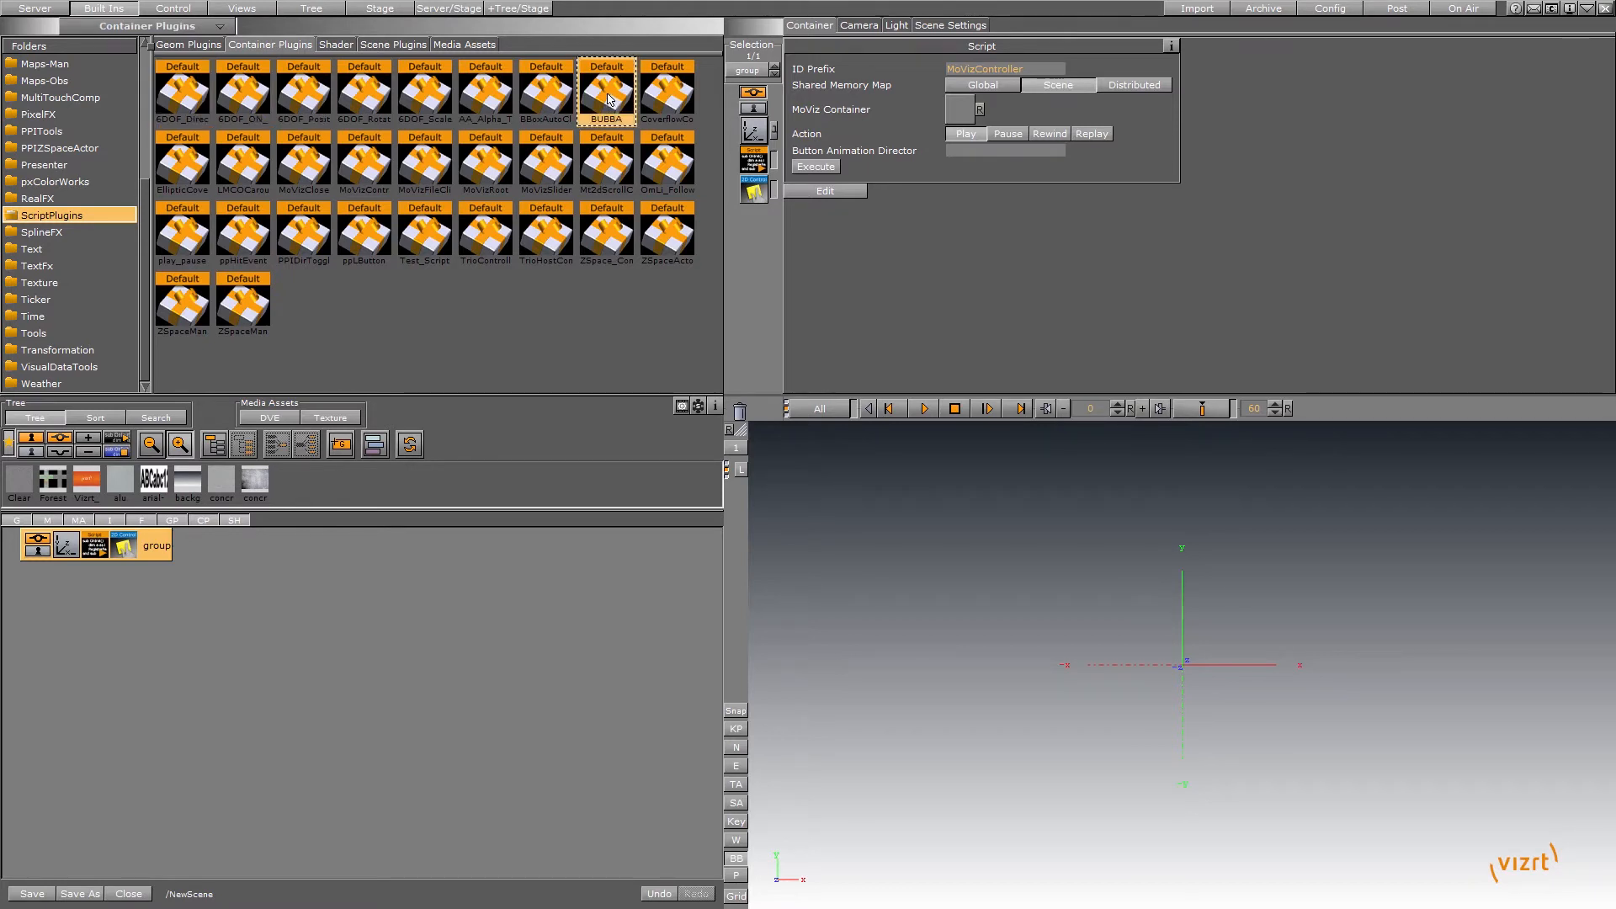
pyautogui.moveTo(606, 97)
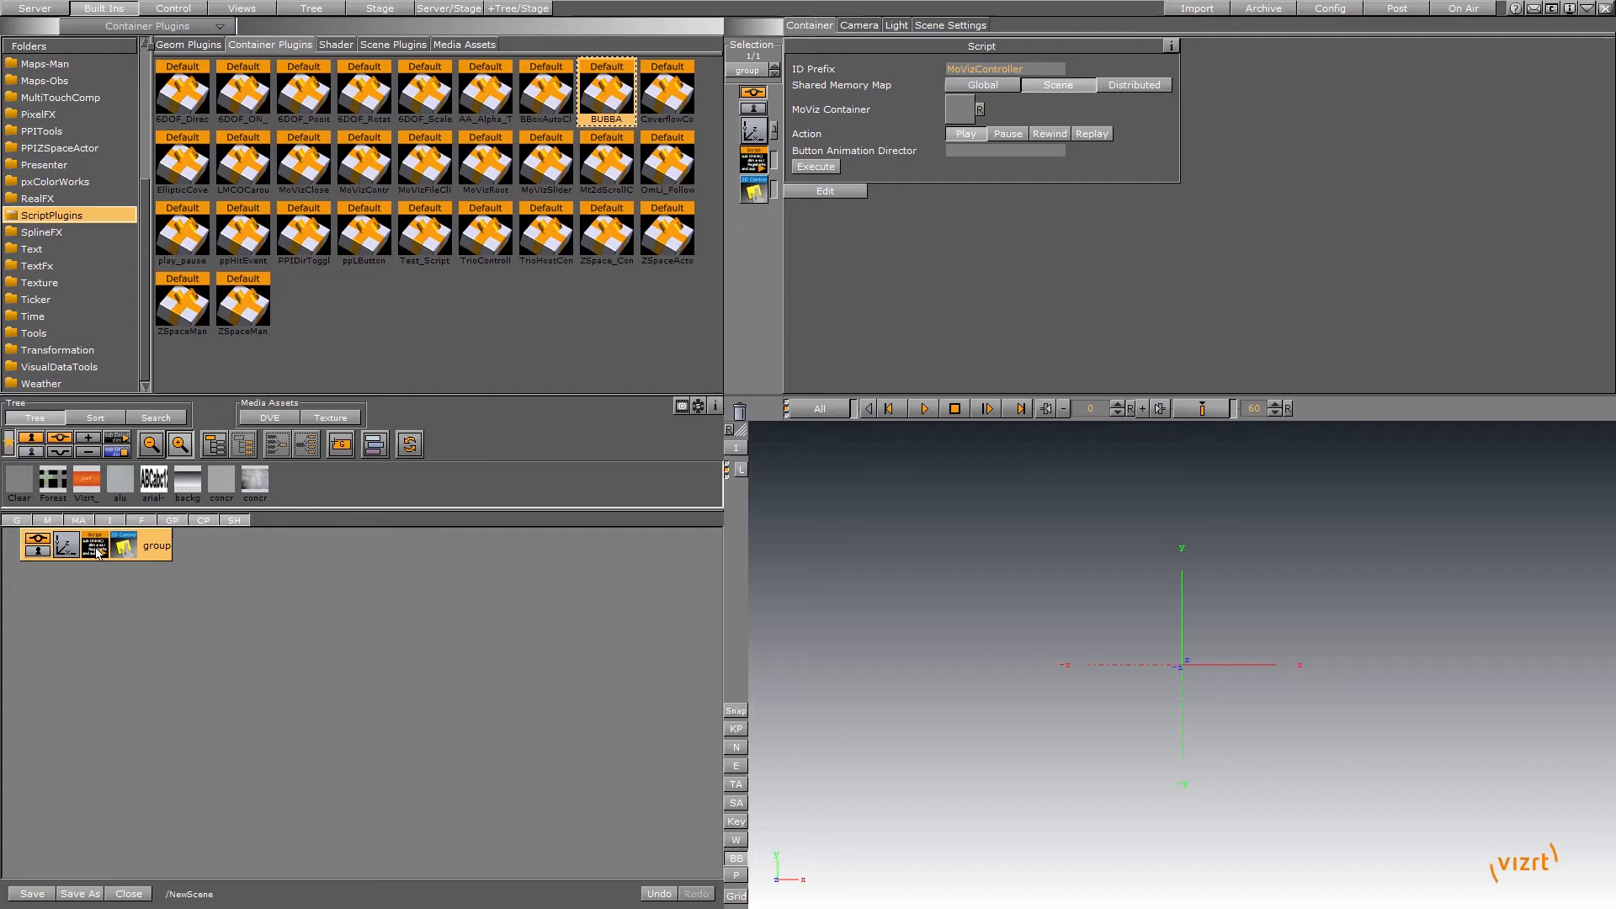
pyautogui.moveTo(402, 611)
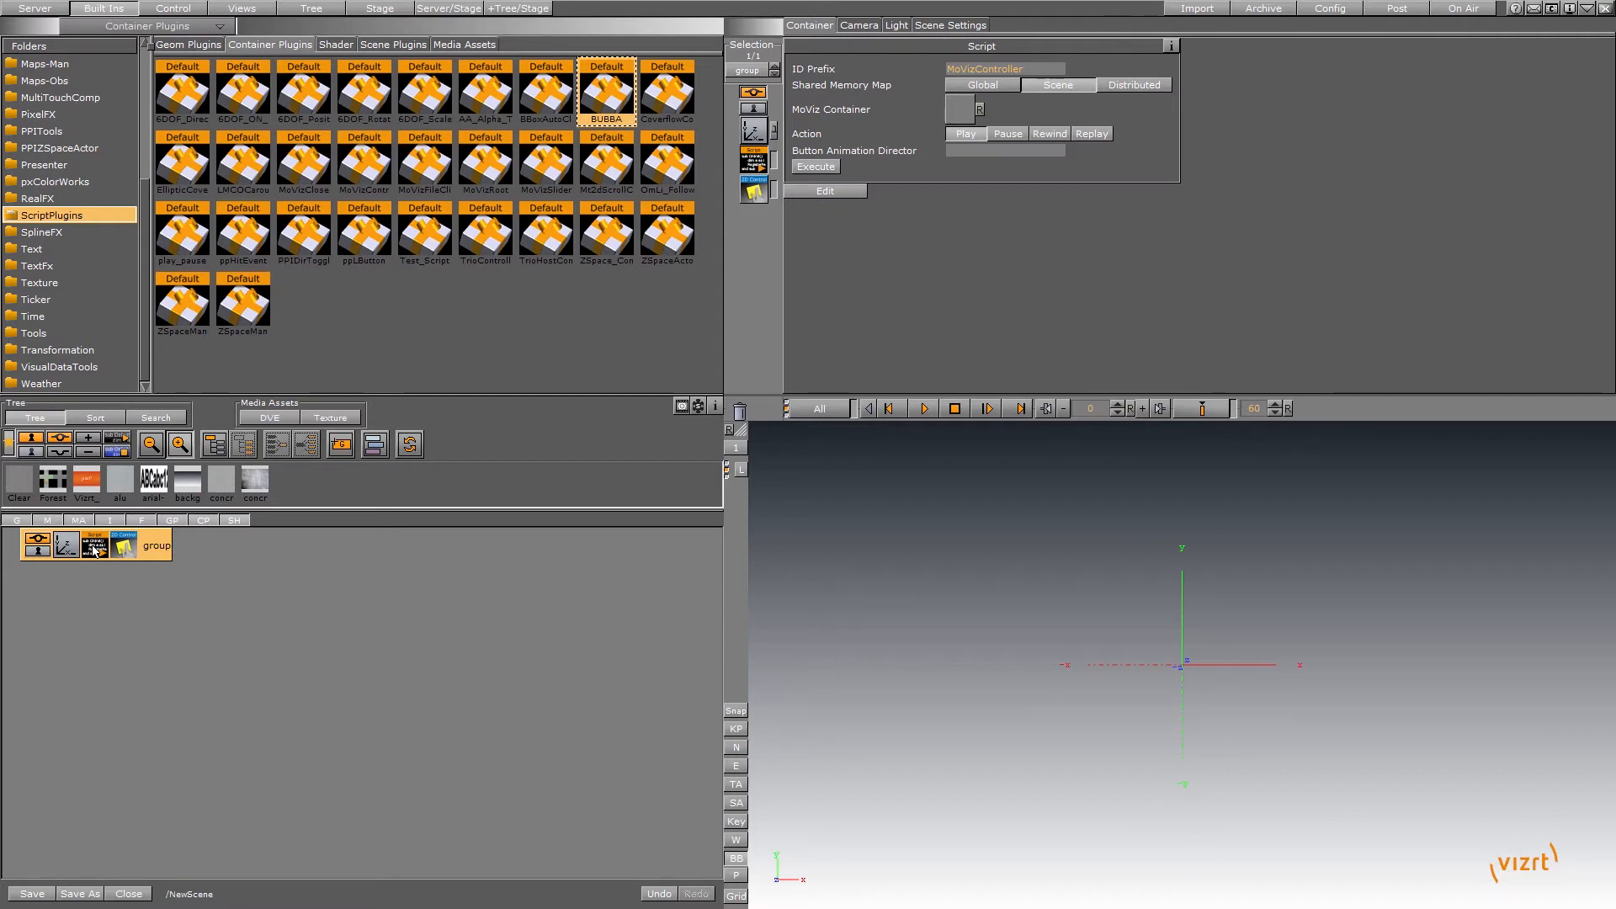
pyautogui.moveTo(86, 562)
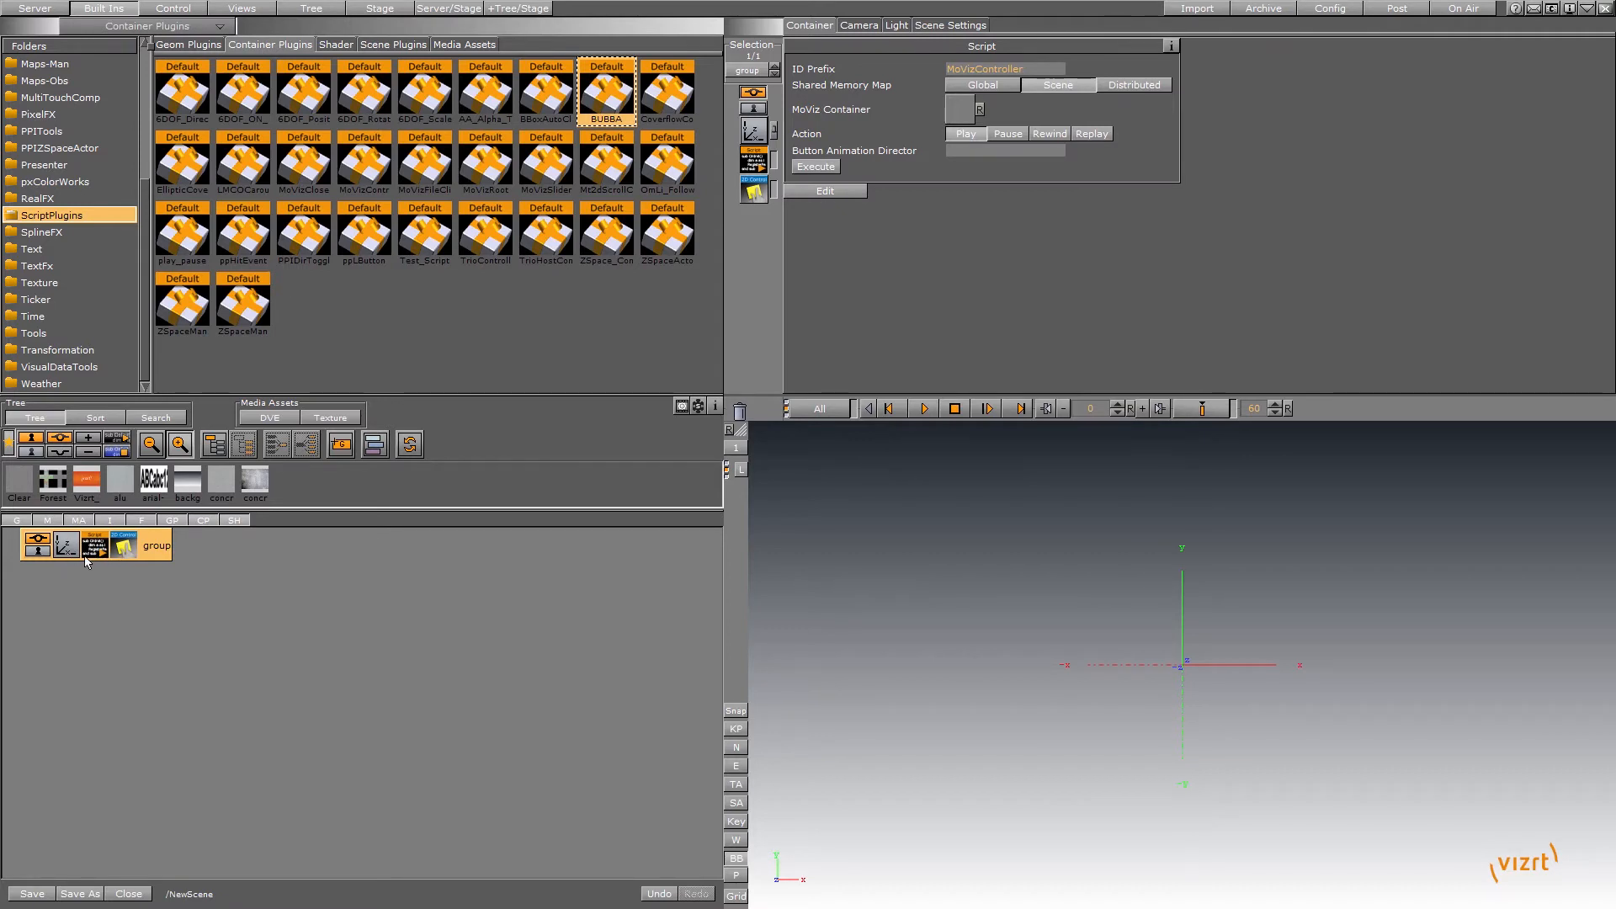
pyautogui.moveTo(96, 557)
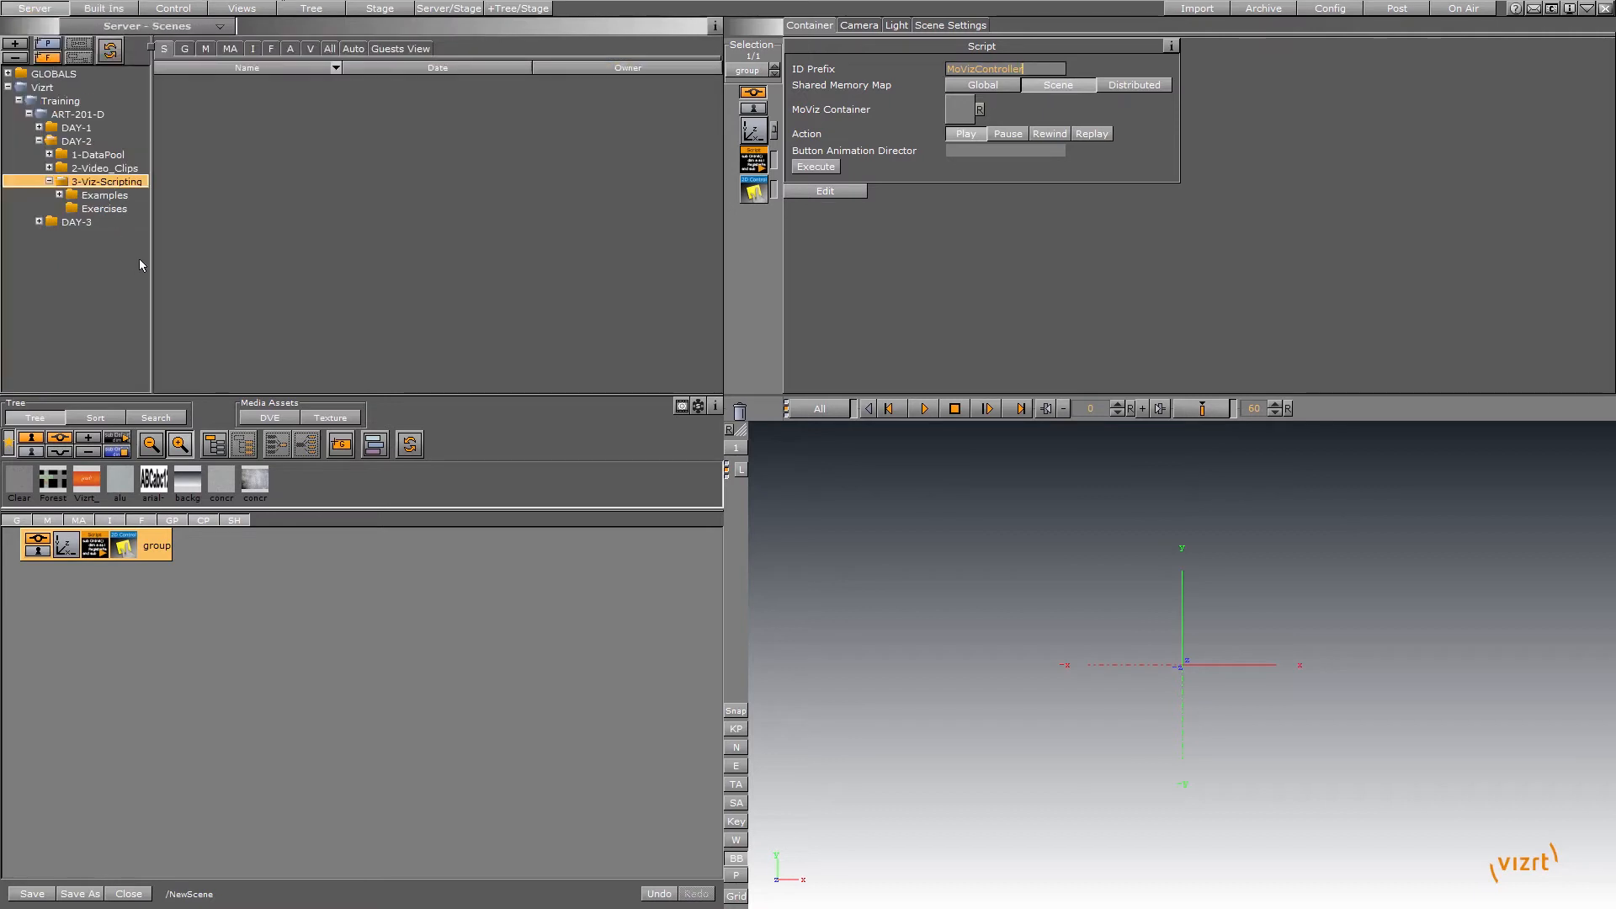
# Load Lesson1 from Examples > SimpleScript and select its script-carrying knopf container.
pyautogui.click(59, 195)
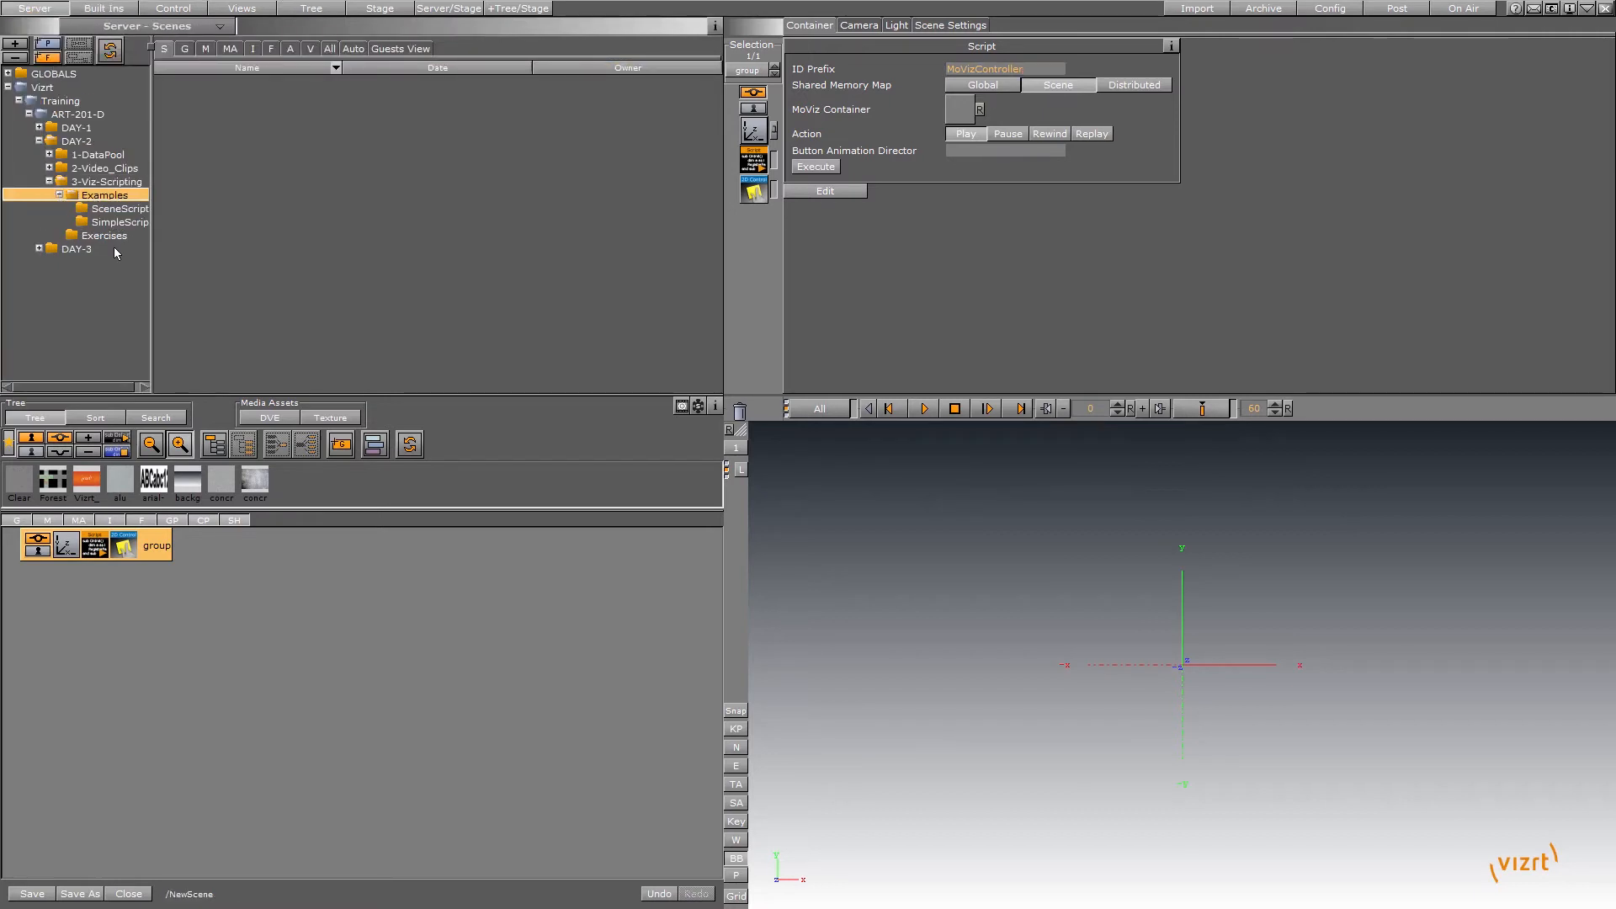
pyautogui.click(118, 209)
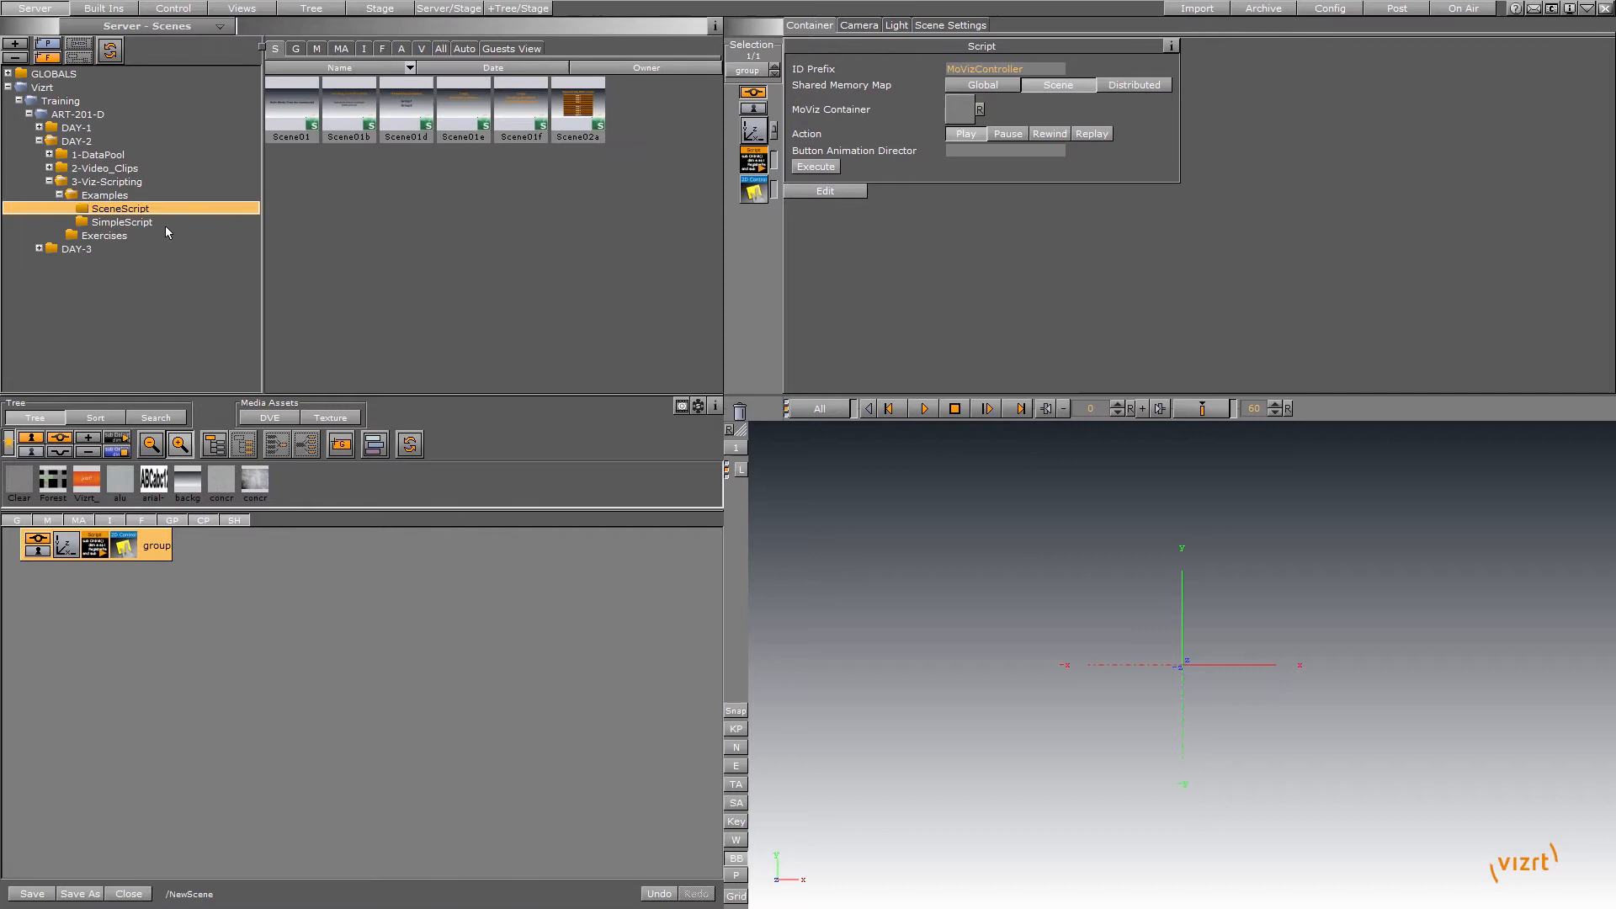
pyautogui.click(122, 222)
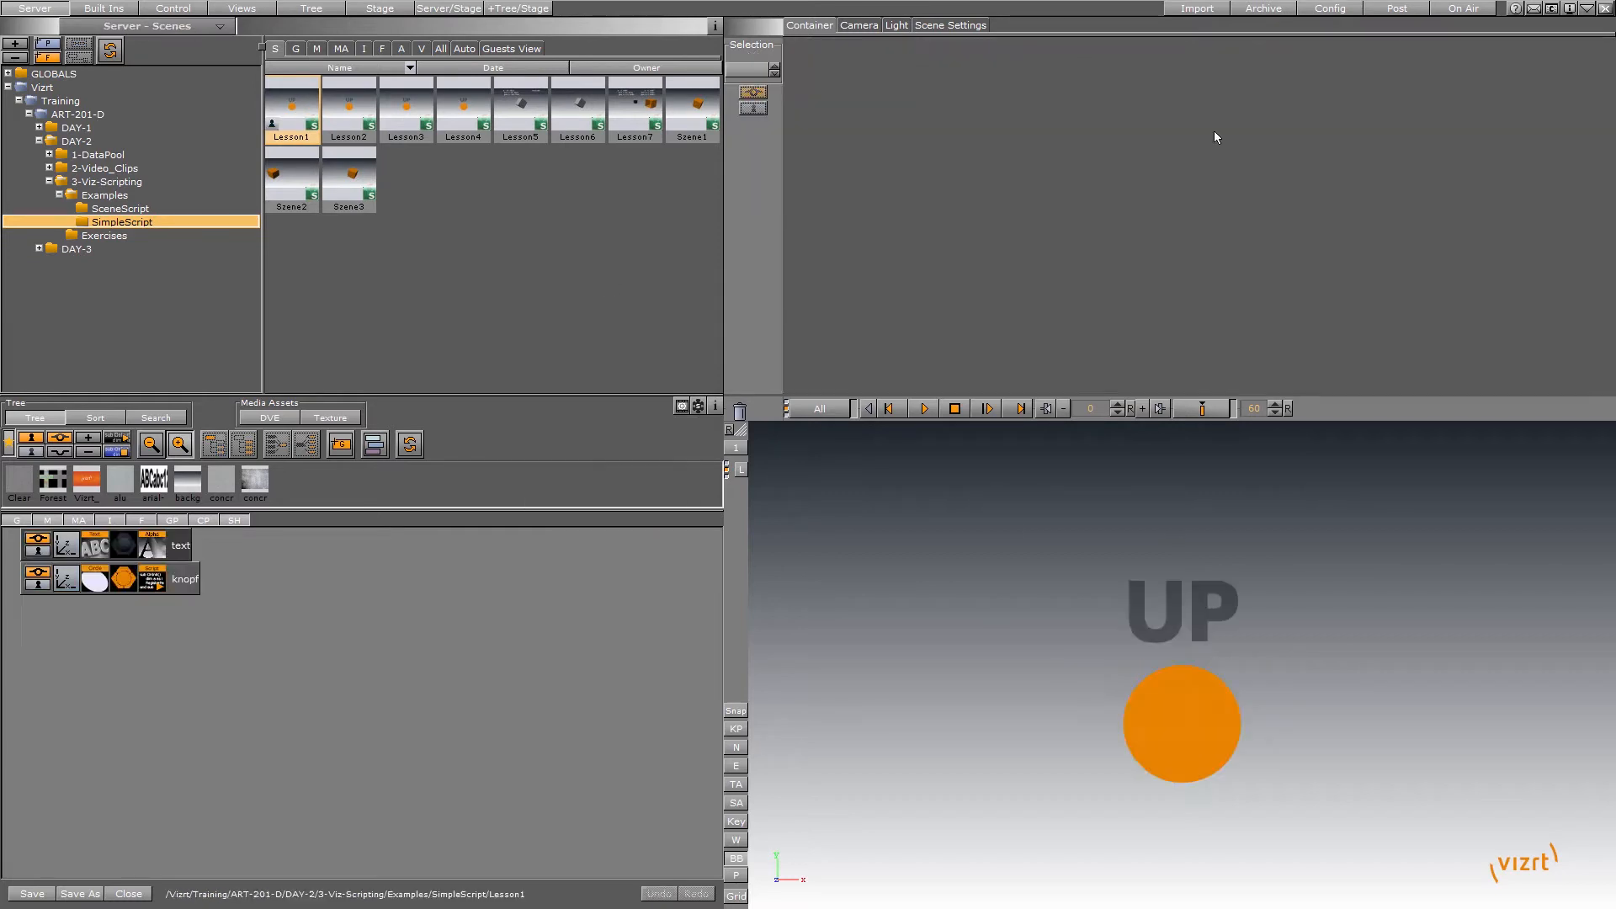
pyautogui.click(184, 577)
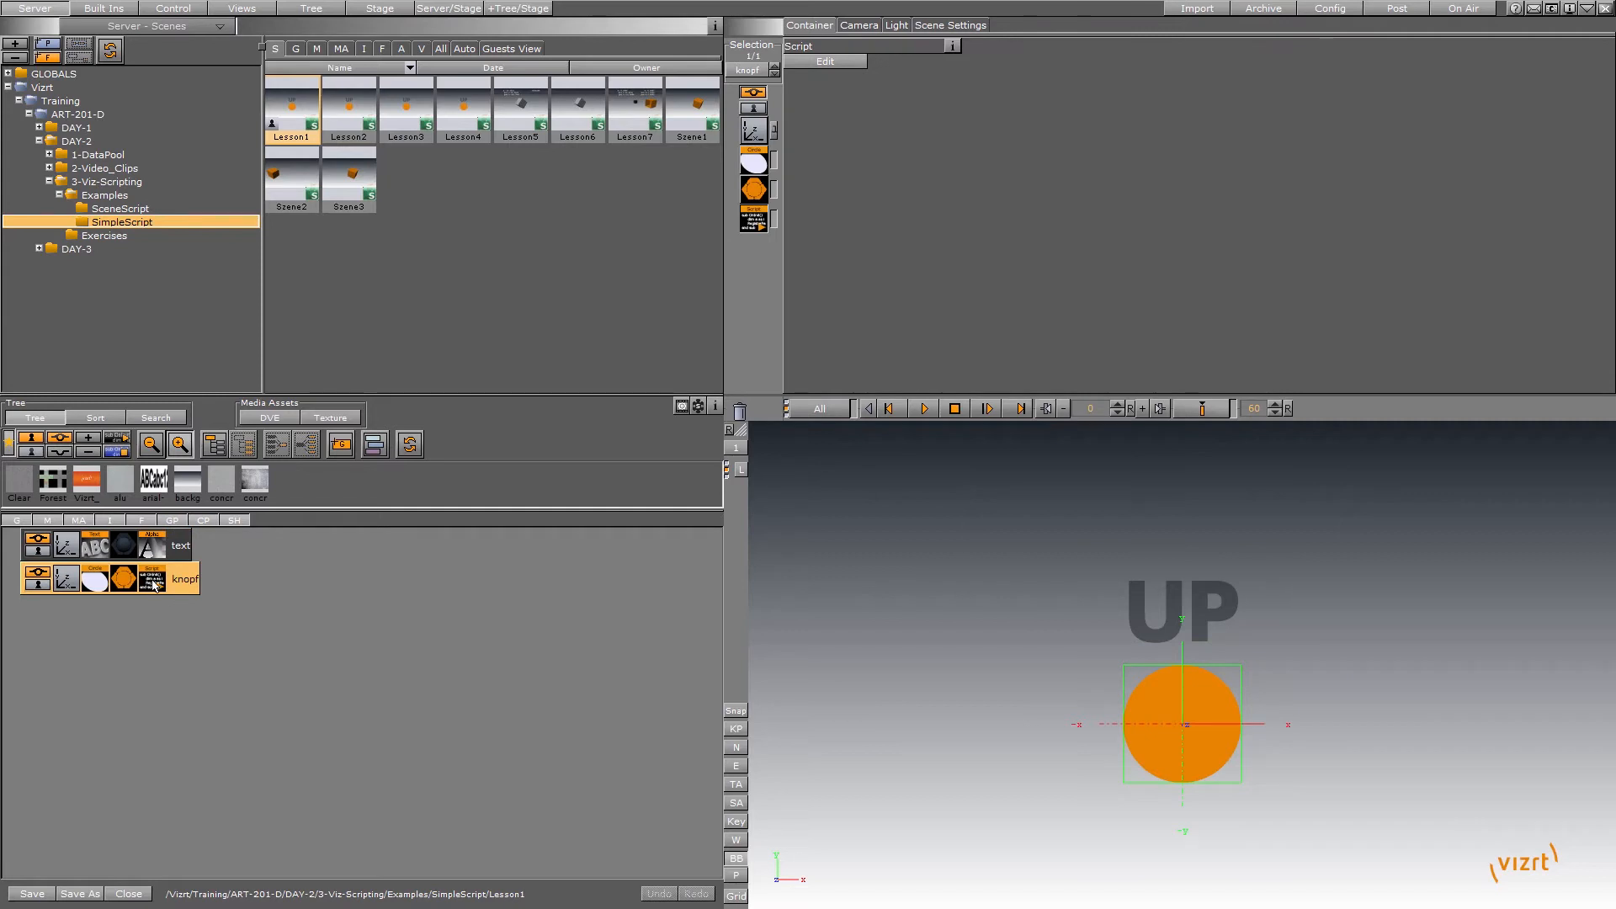
pyautogui.moveTo(746, 806)
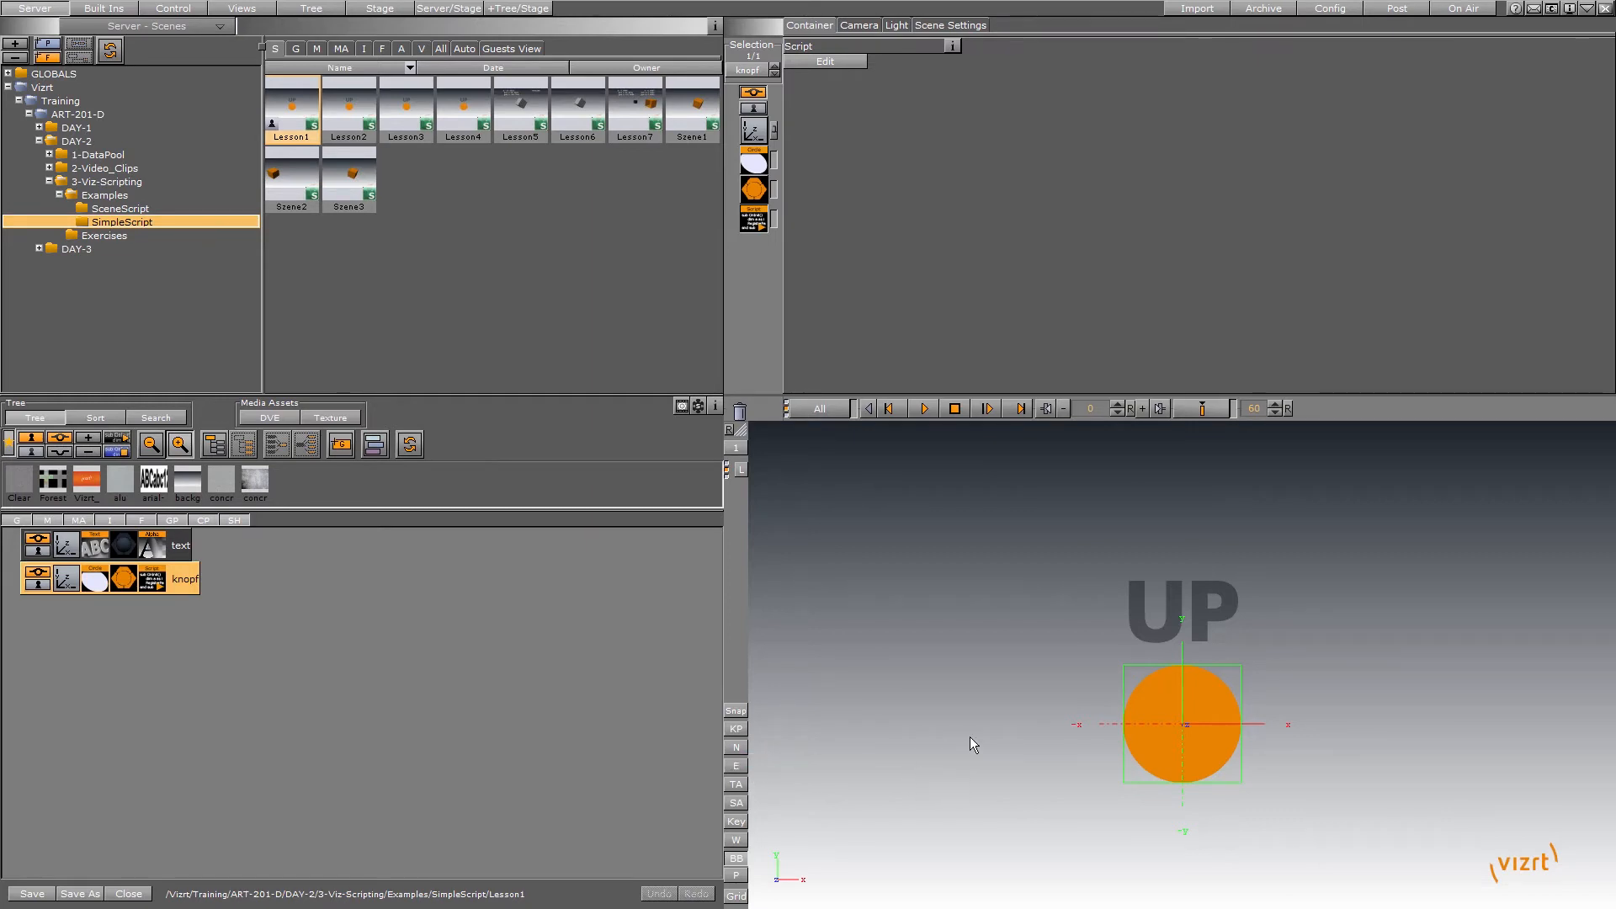
pyautogui.moveTo(918, 722)
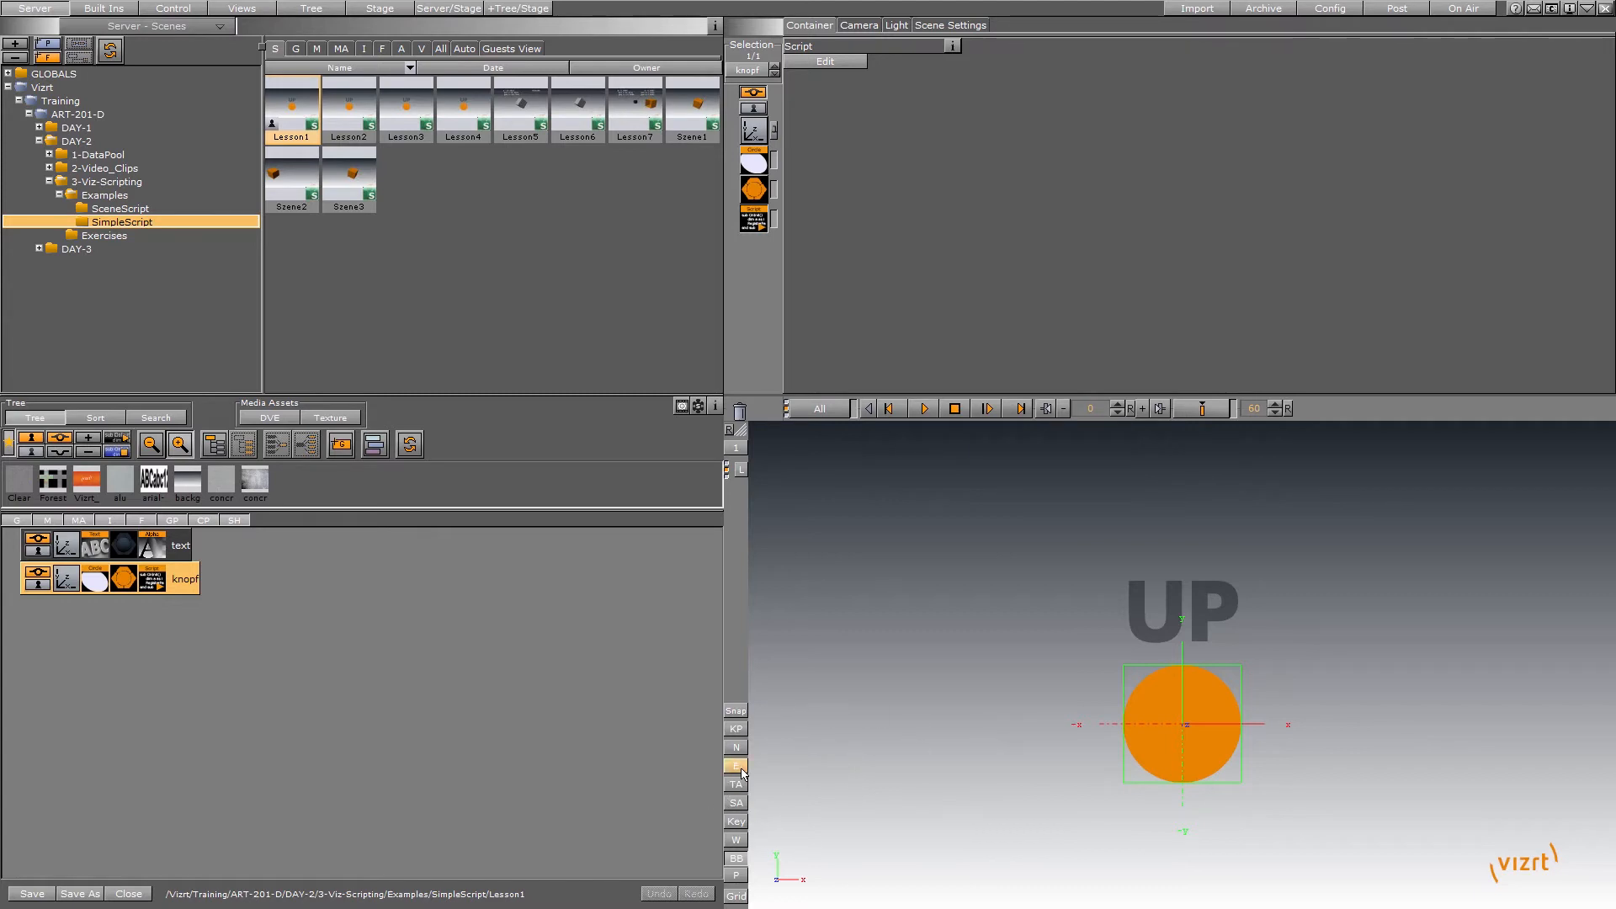
pyautogui.moveTo(735, 767)
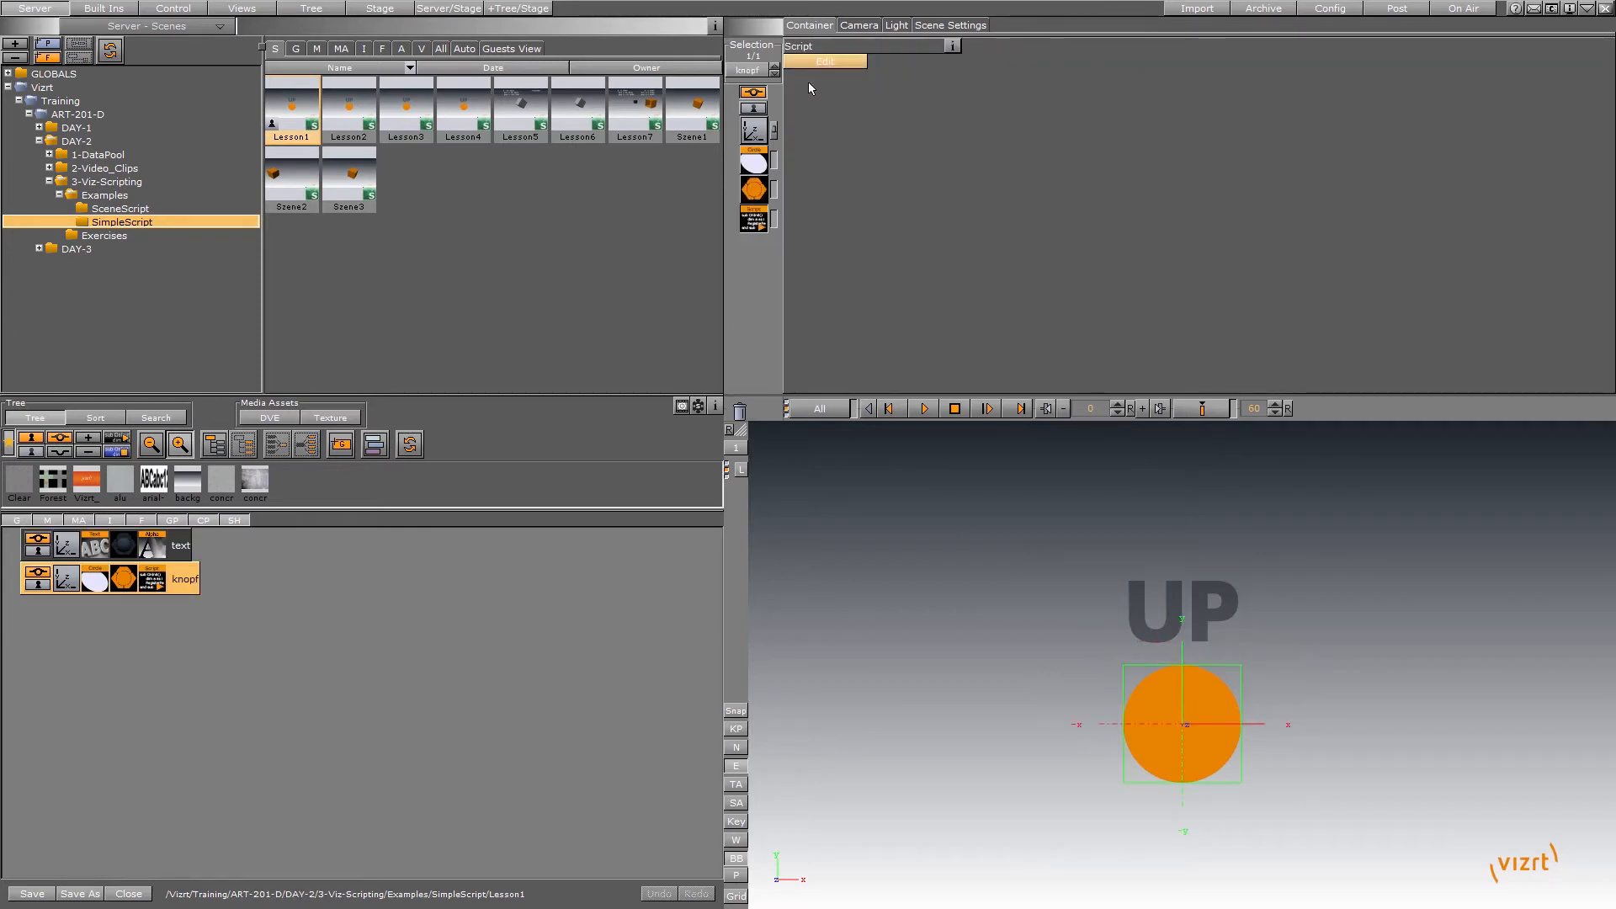
# Edit the knopf script, highlighting 'down' in OnLButtonDown and alpha 50 in OnLButtonUp.
pyautogui.click(823, 61)
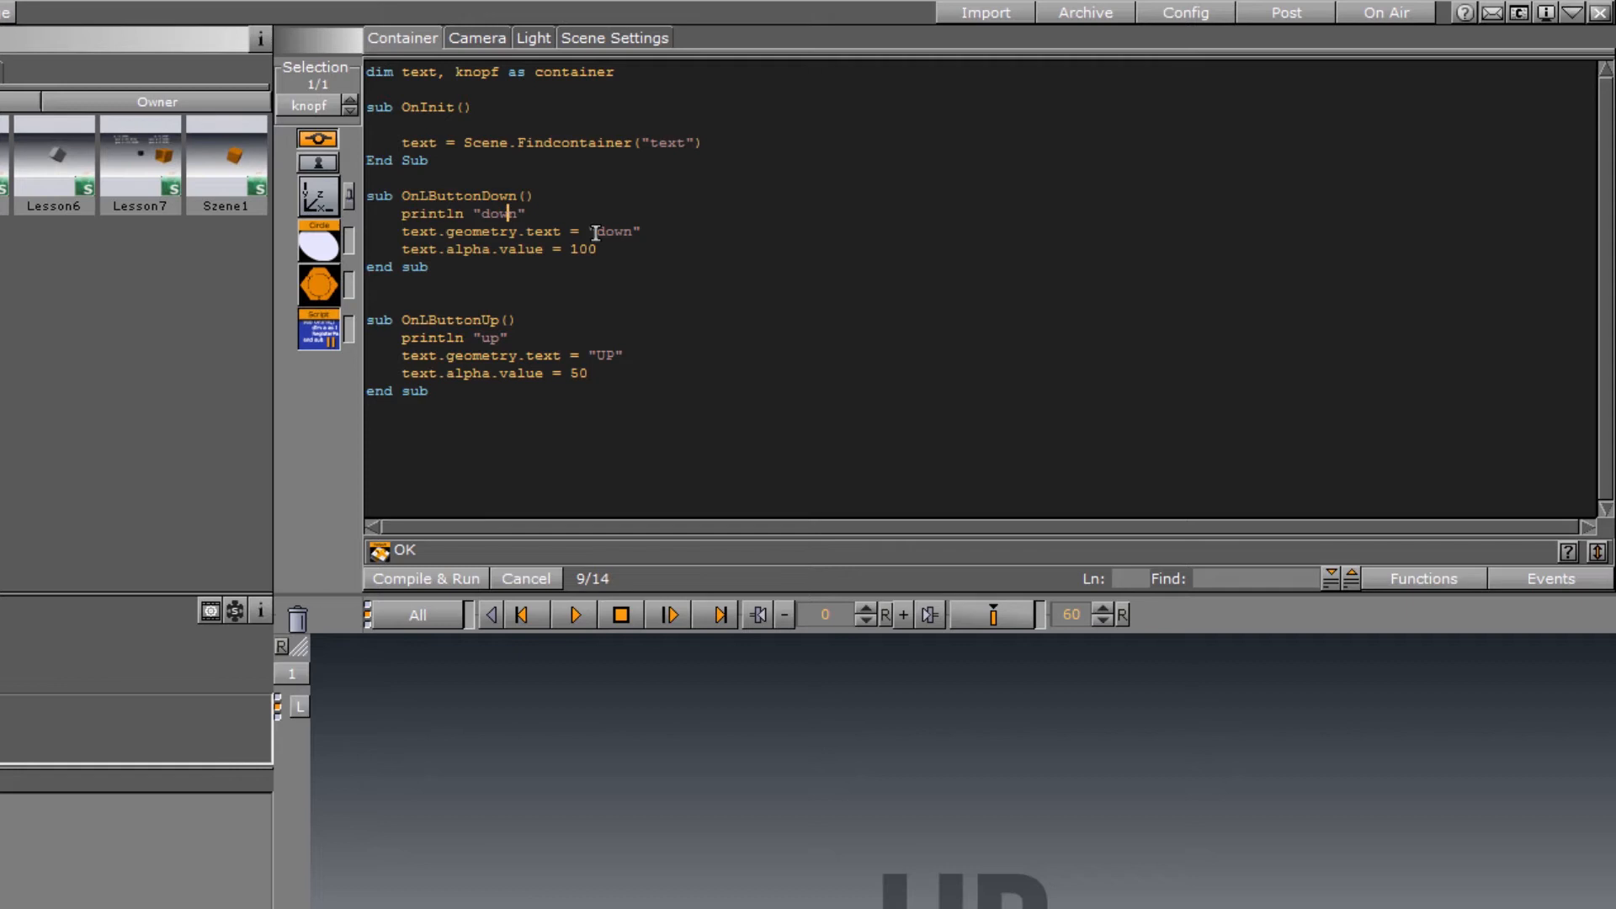
pyautogui.doubleClick(616, 230)
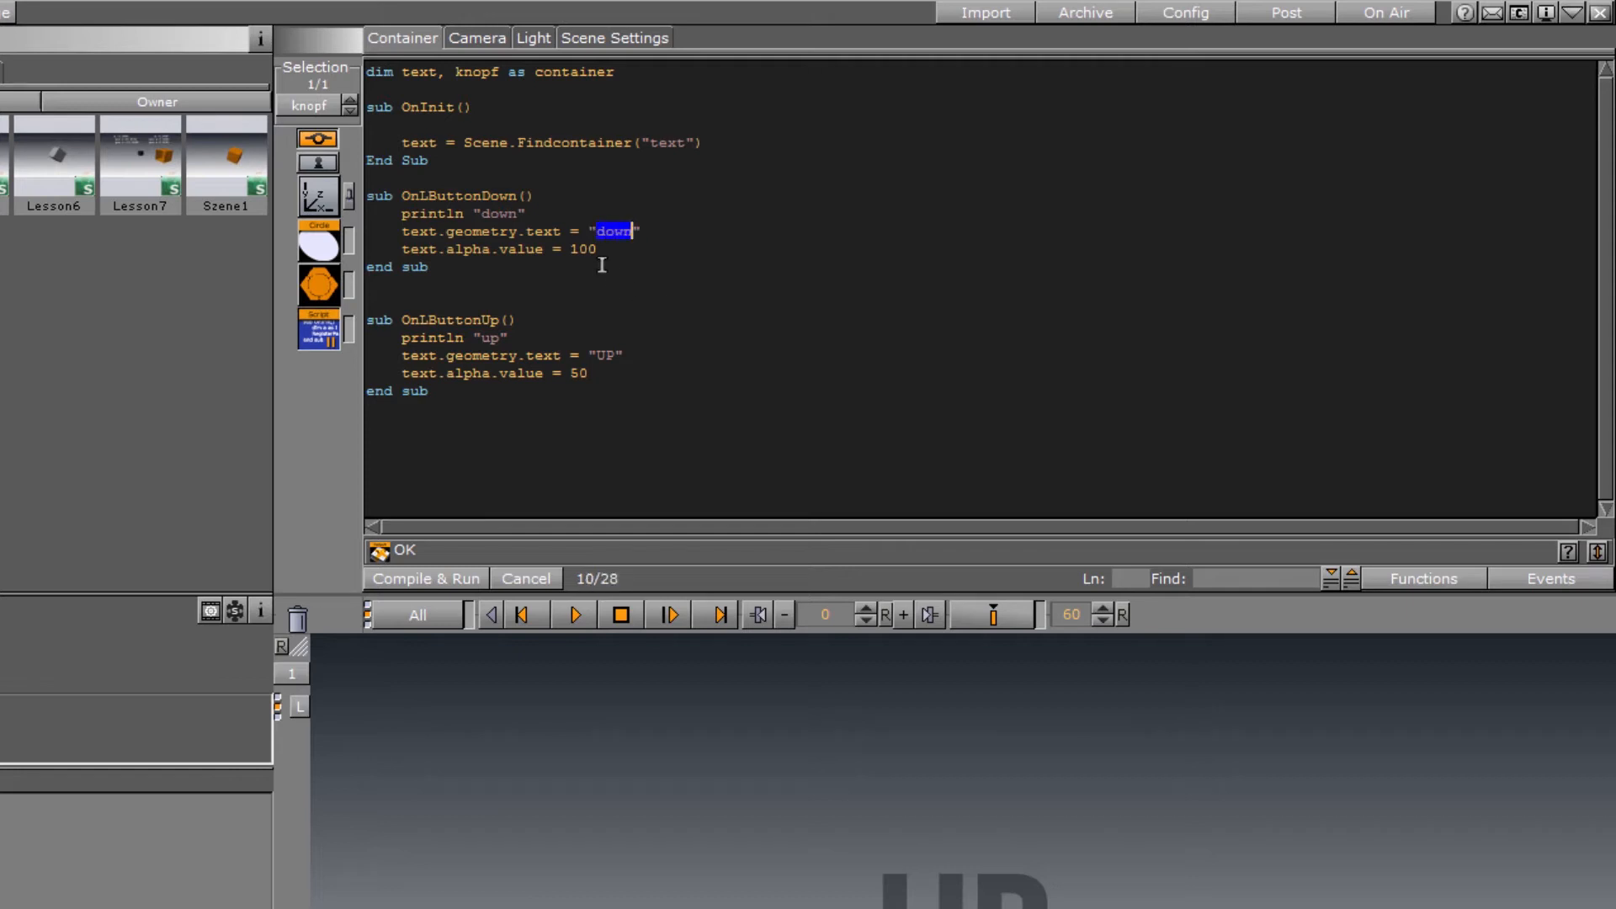
pyautogui.doubleClick(463, 249)
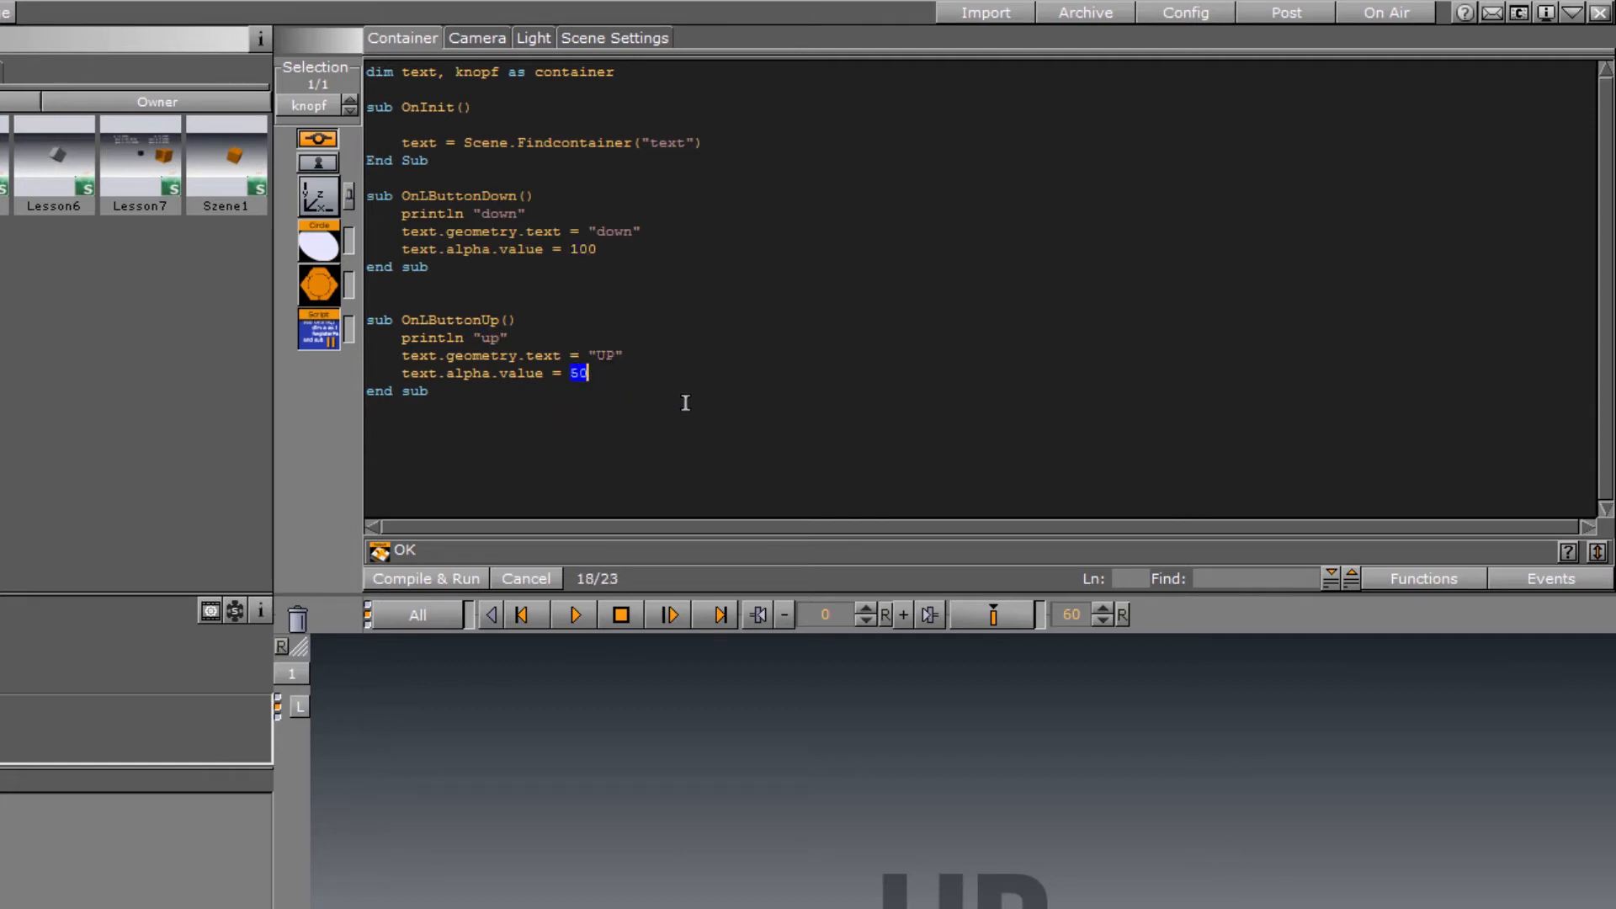
# Compile and run the button's mouse-event script.
pyautogui.click(424, 577)
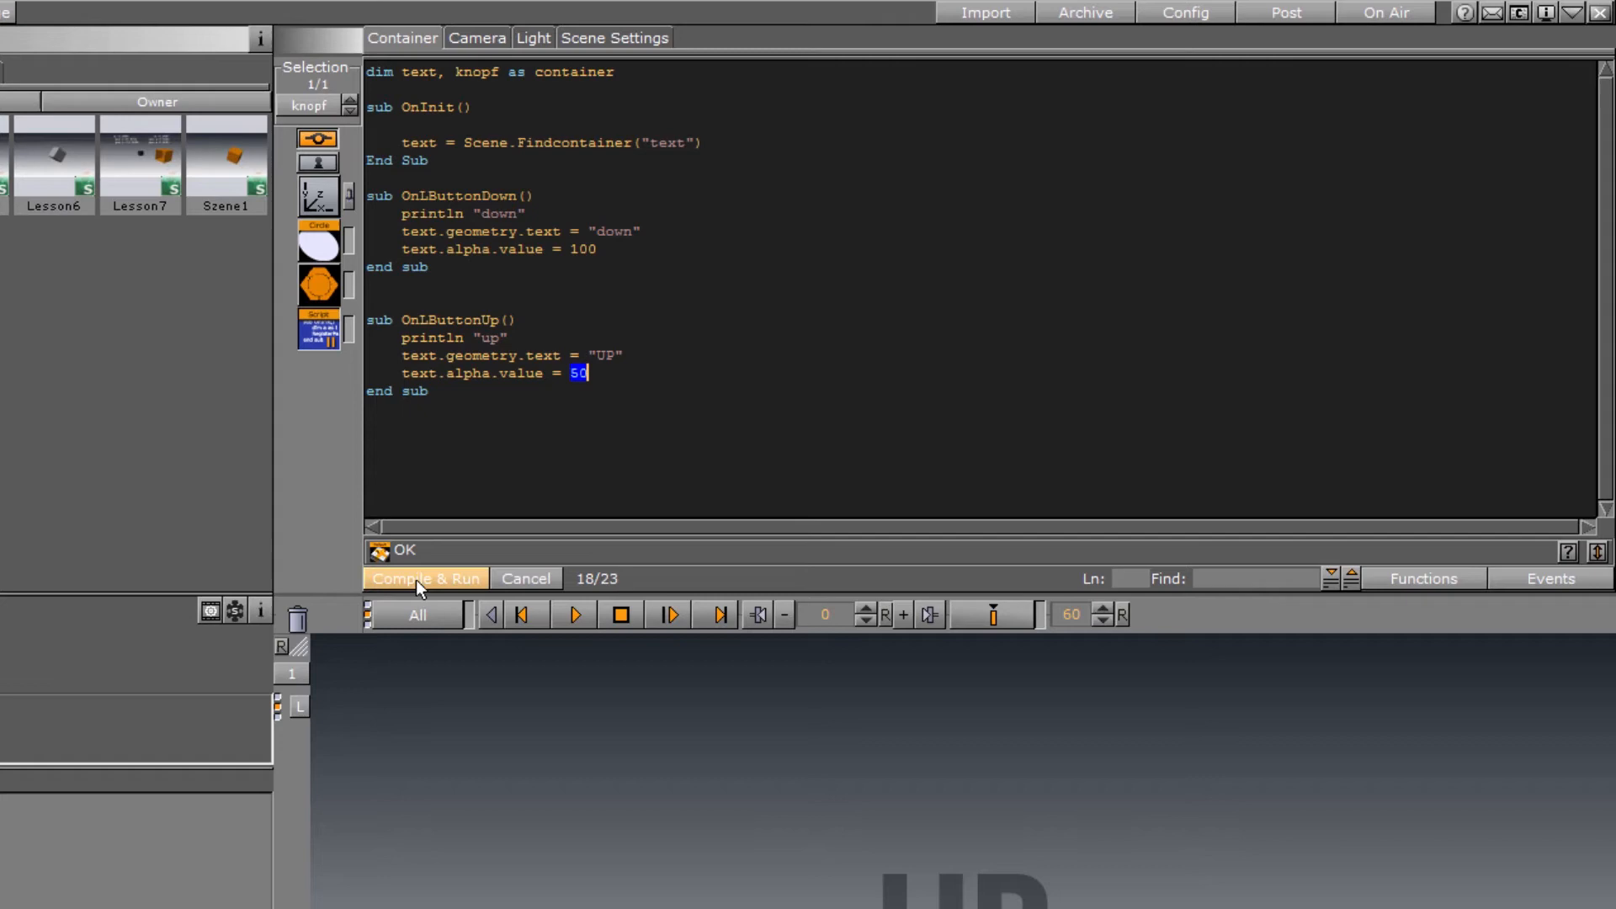
pyautogui.click(424, 577)
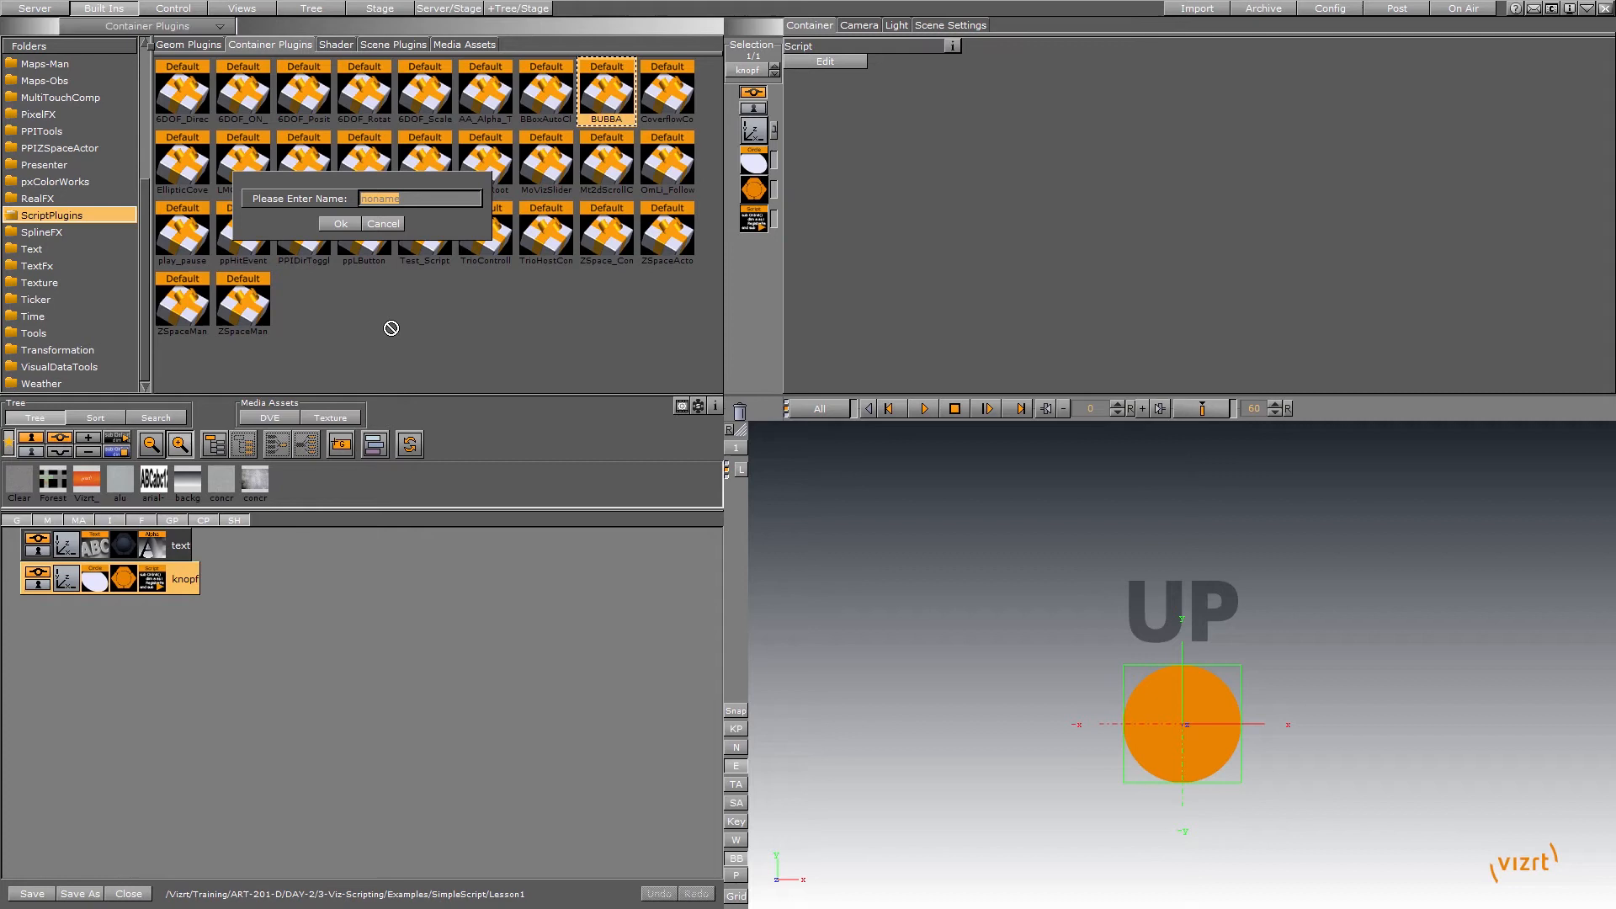
# Name the new plugin UP_DOWN_Alpha, confirm it, and check its icon in ScriptPlugins.
pyautogui.write('UP')
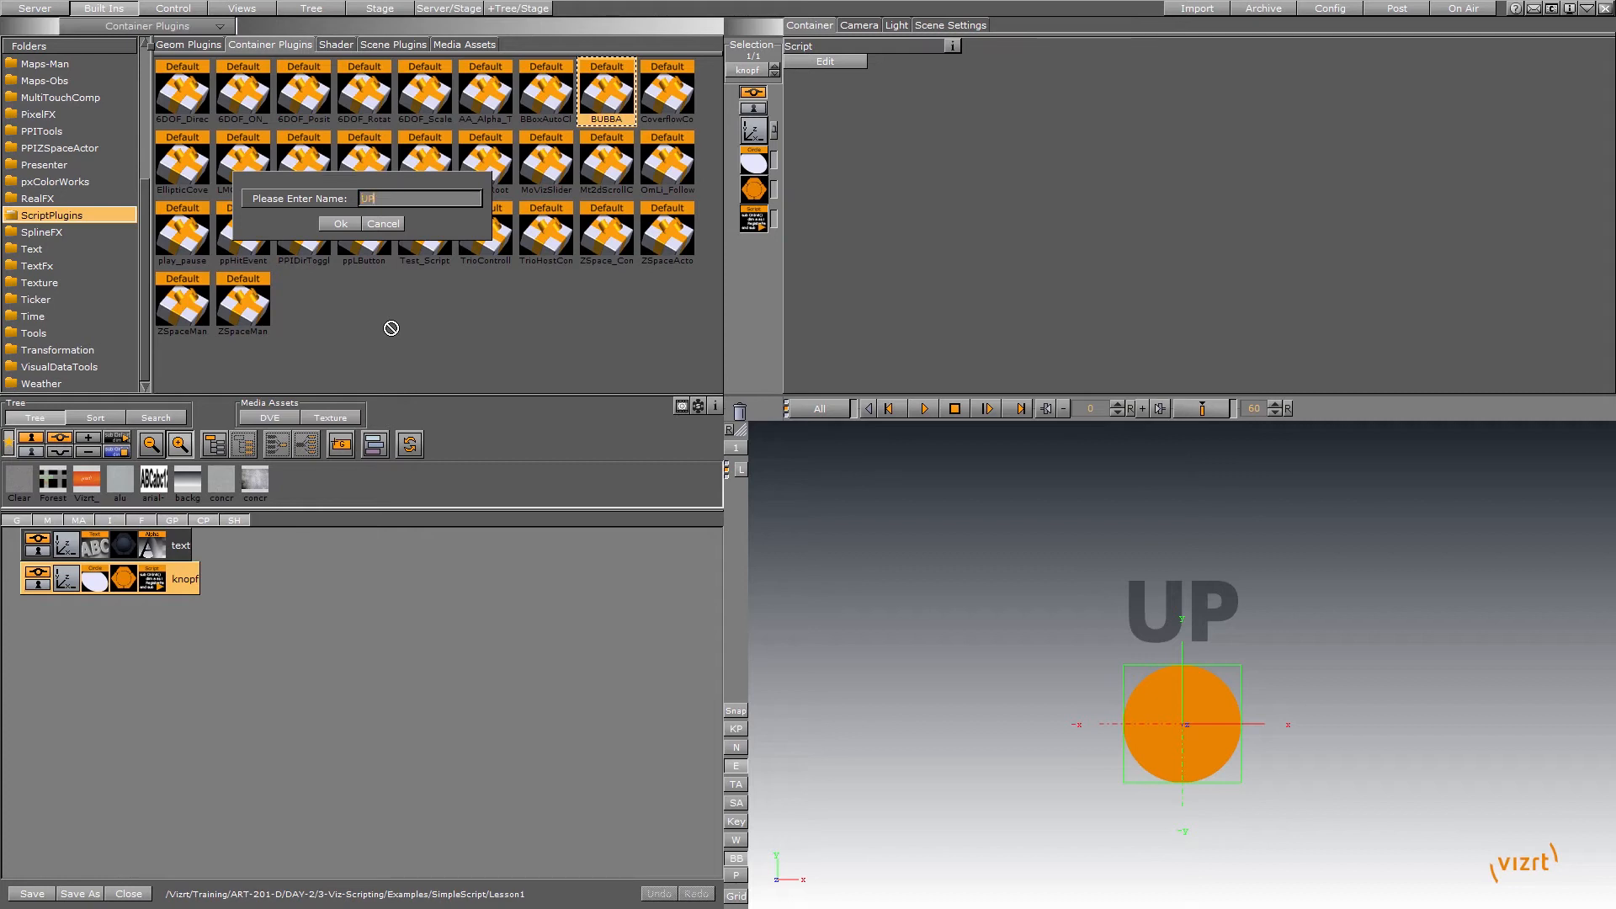
pyautogui.write('_DOW')
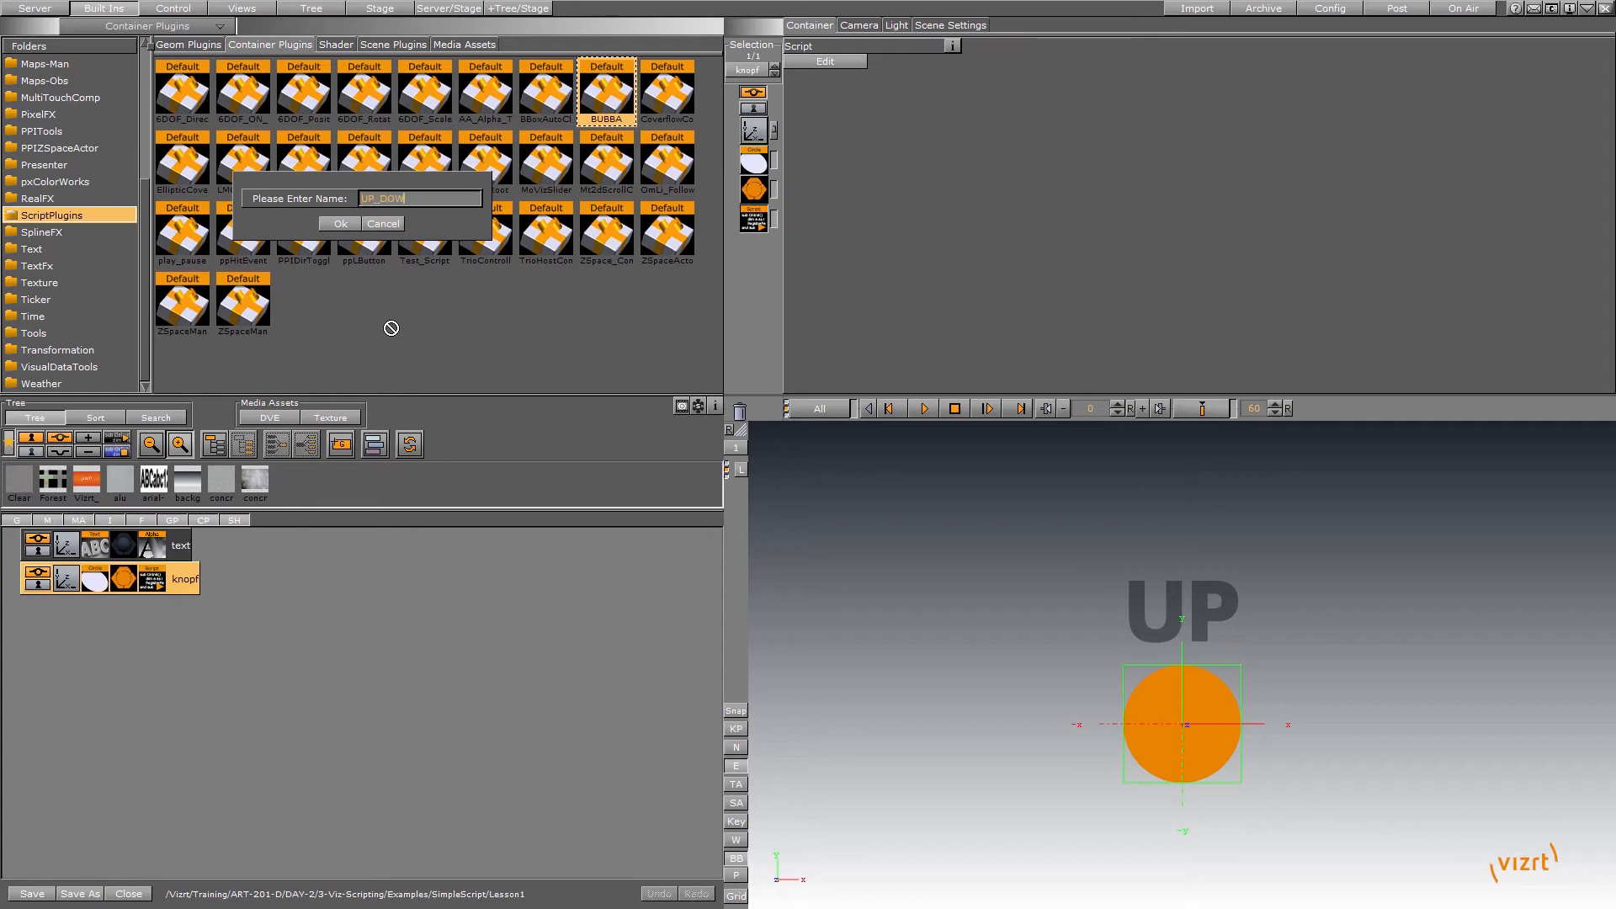
pyautogui.write('N_Alpha')
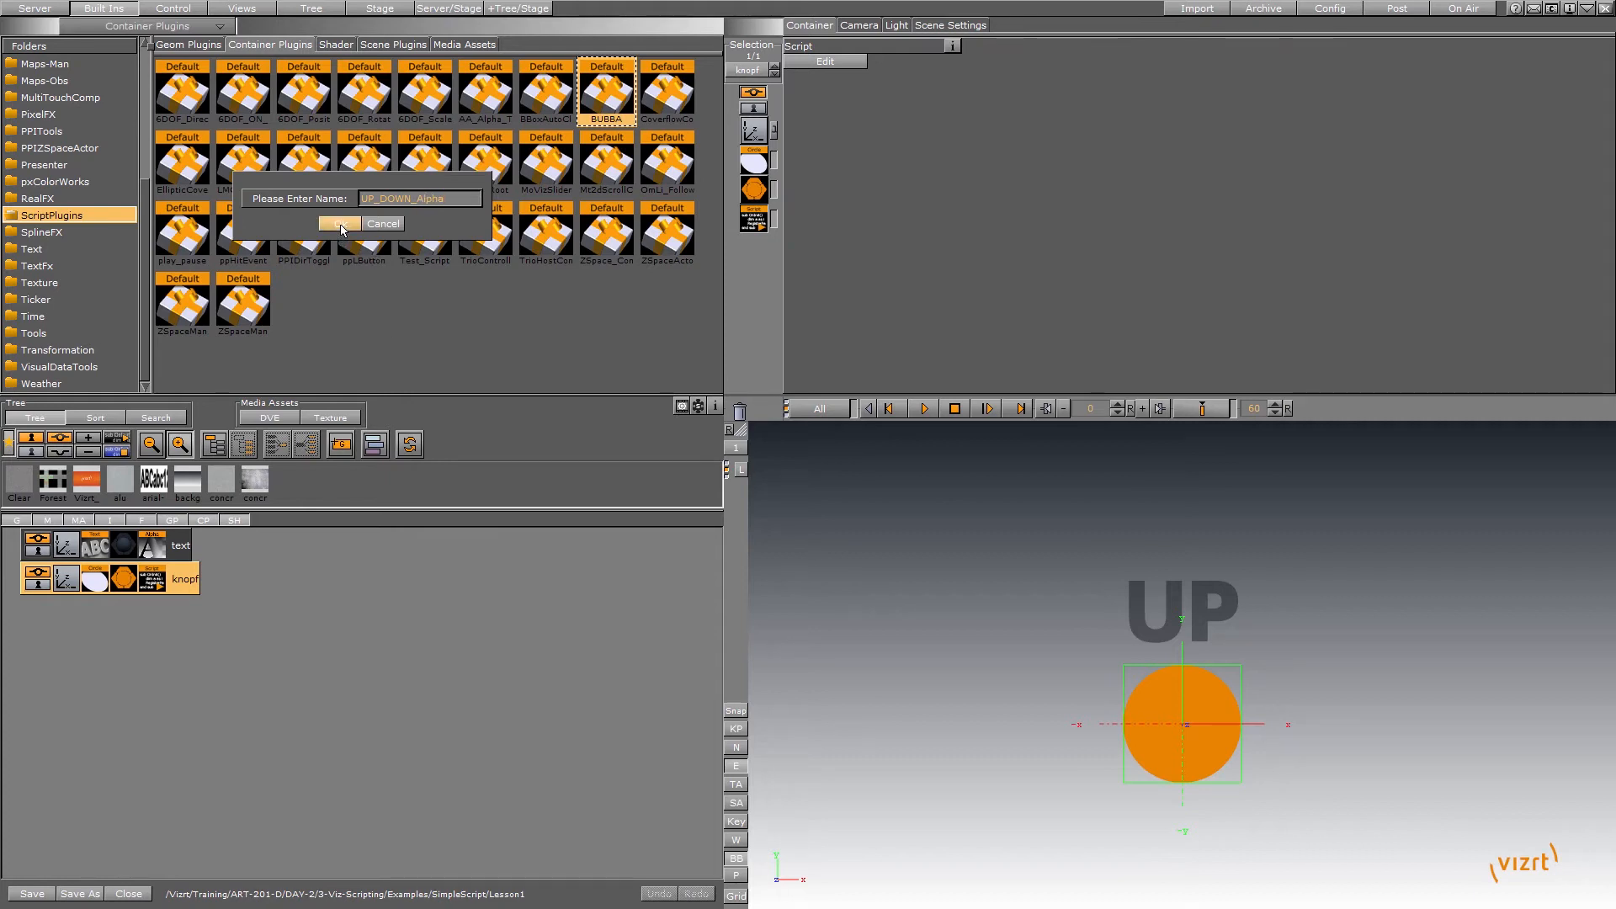
pyautogui.click(342, 224)
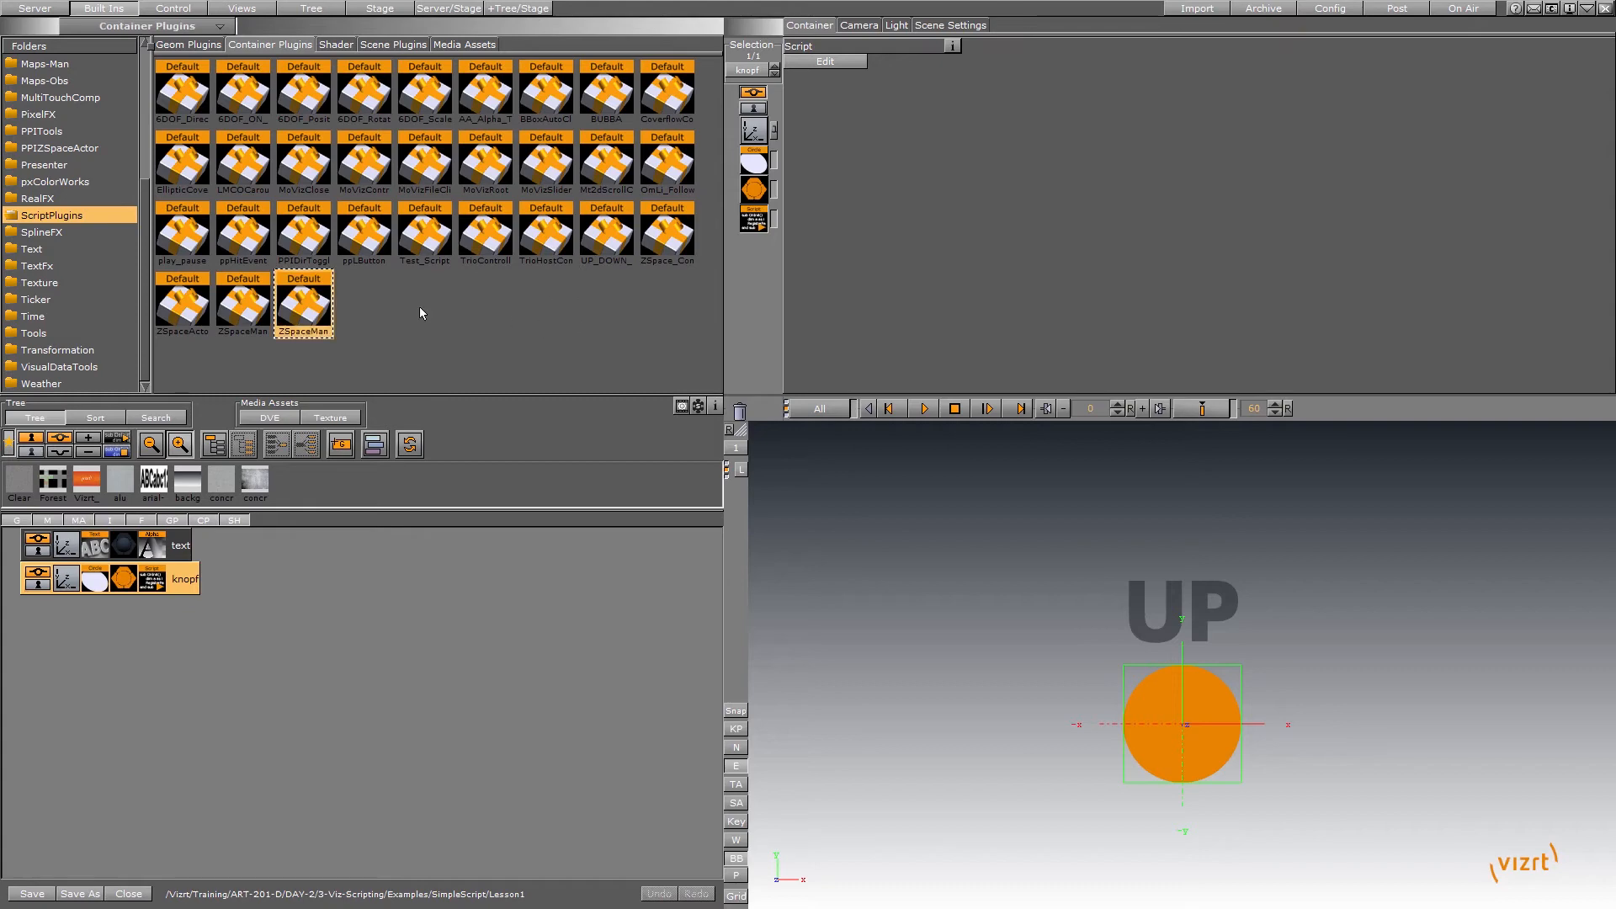
pyautogui.click(425, 234)
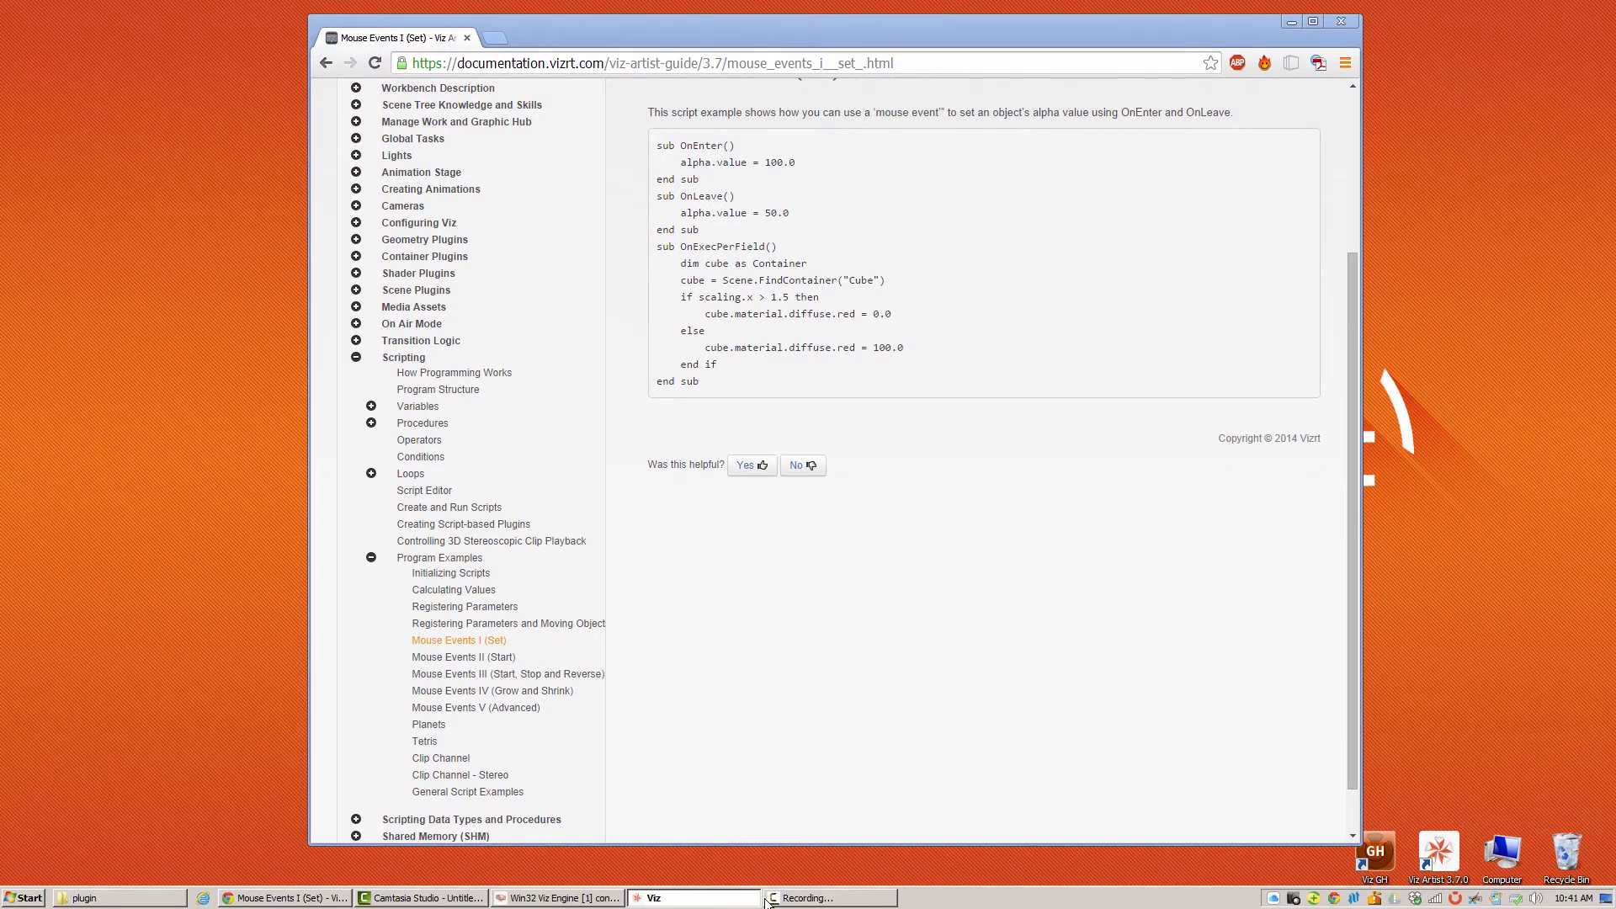
pyautogui.click(680, 897)
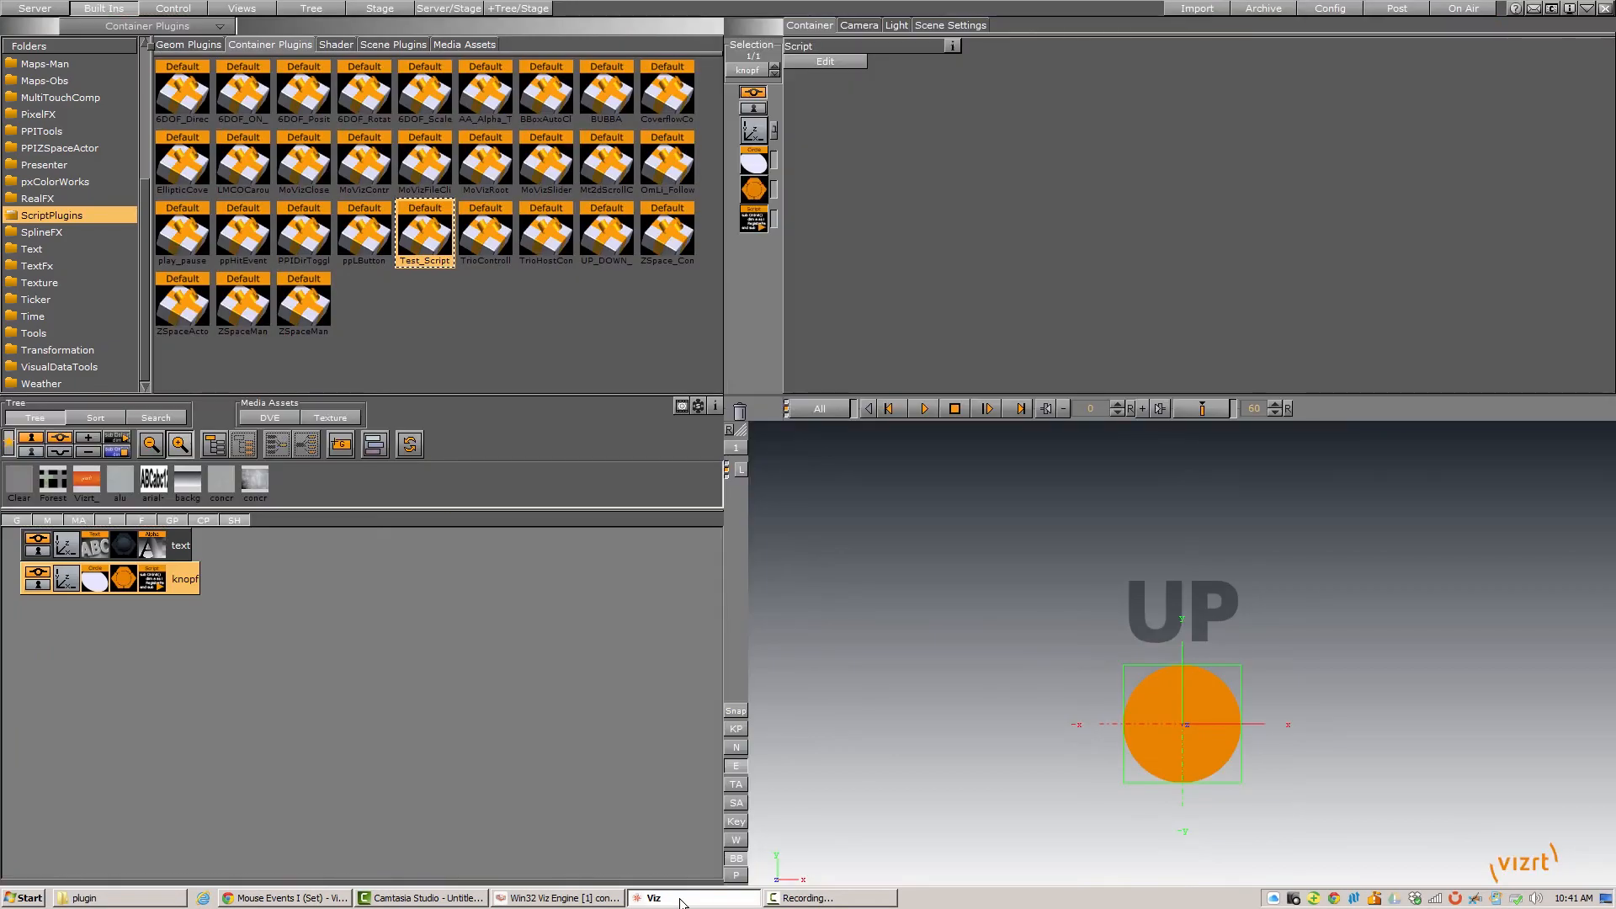
# Refresh the Viz3 plugin folder in Explorer so UP_DOWN_Alpha.vsl appears in the listing.
pyautogui.click(285, 897)
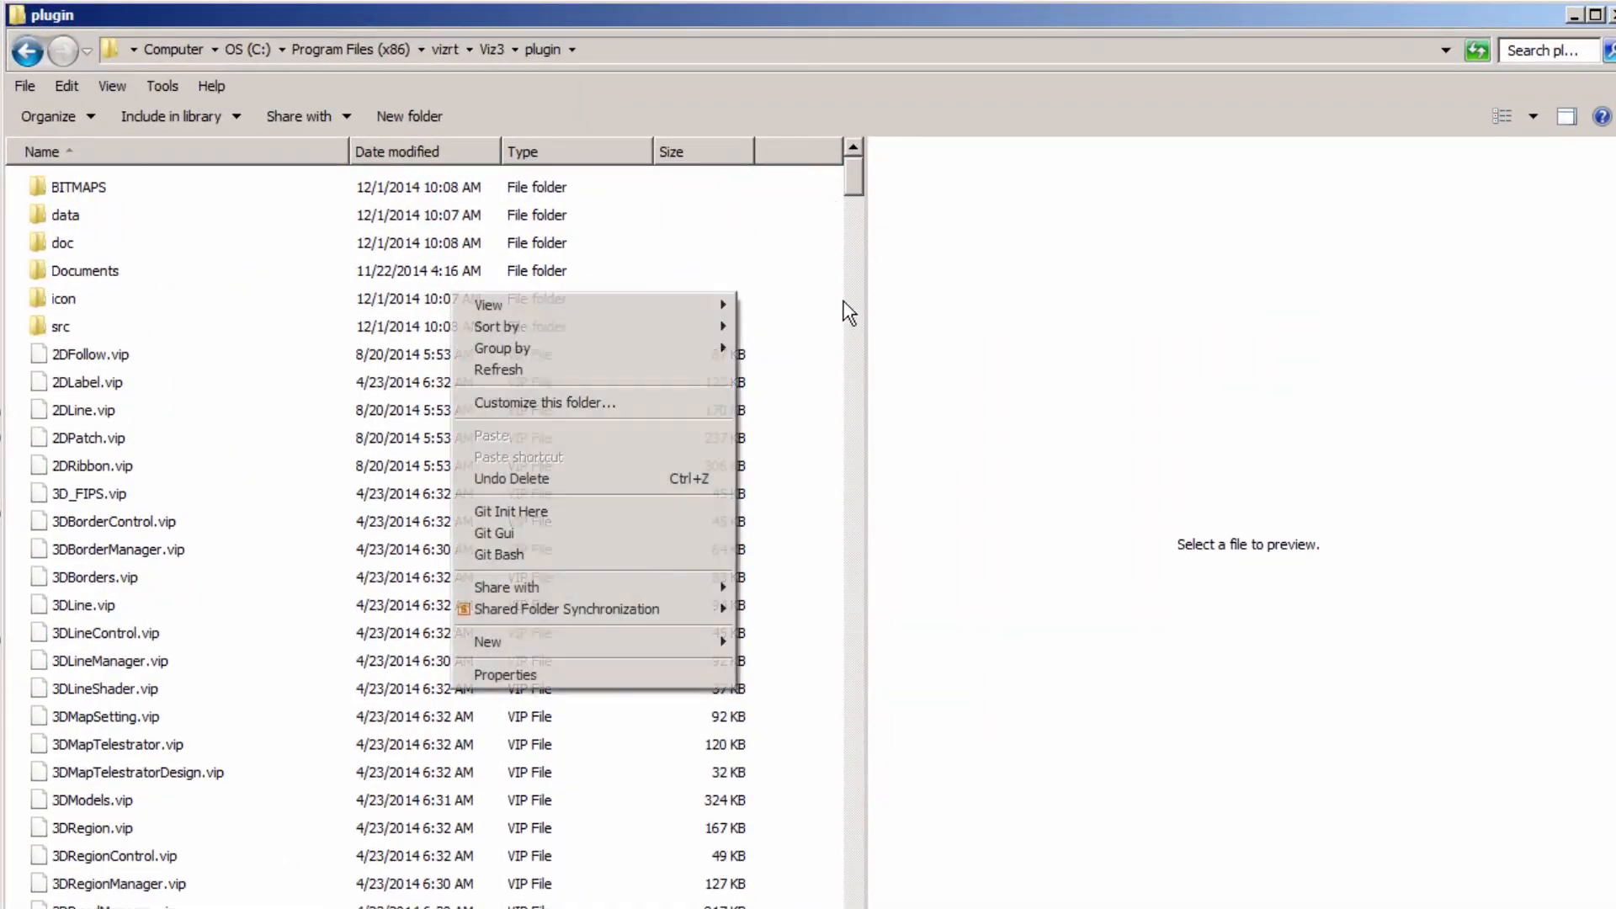
pyautogui.click(670, 350)
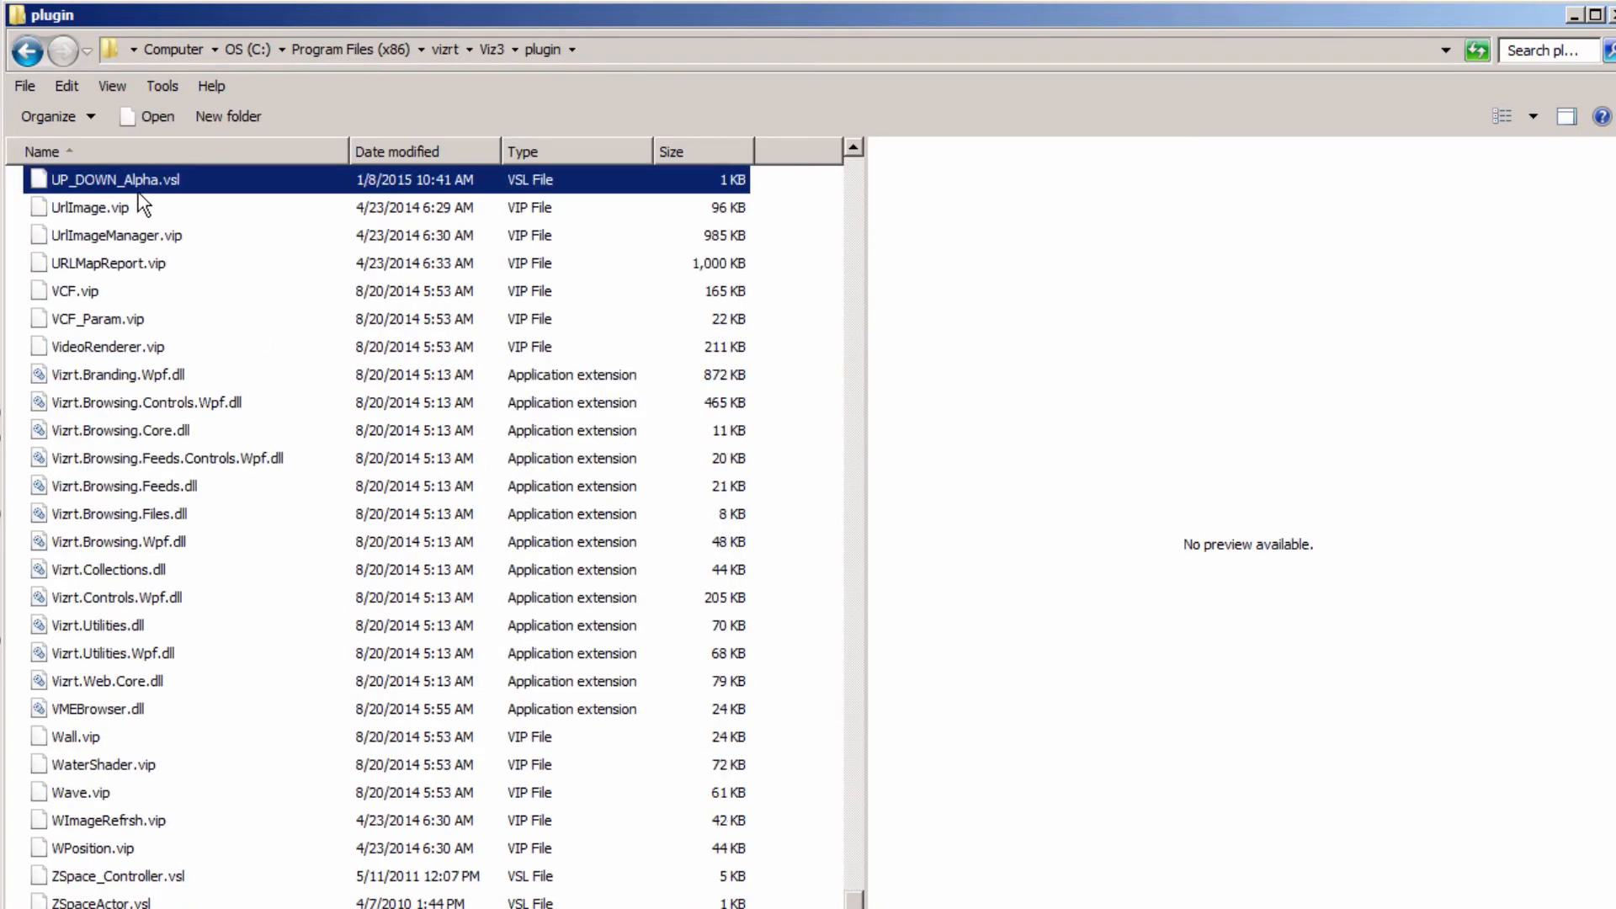
pyautogui.moveTo(135, 195)
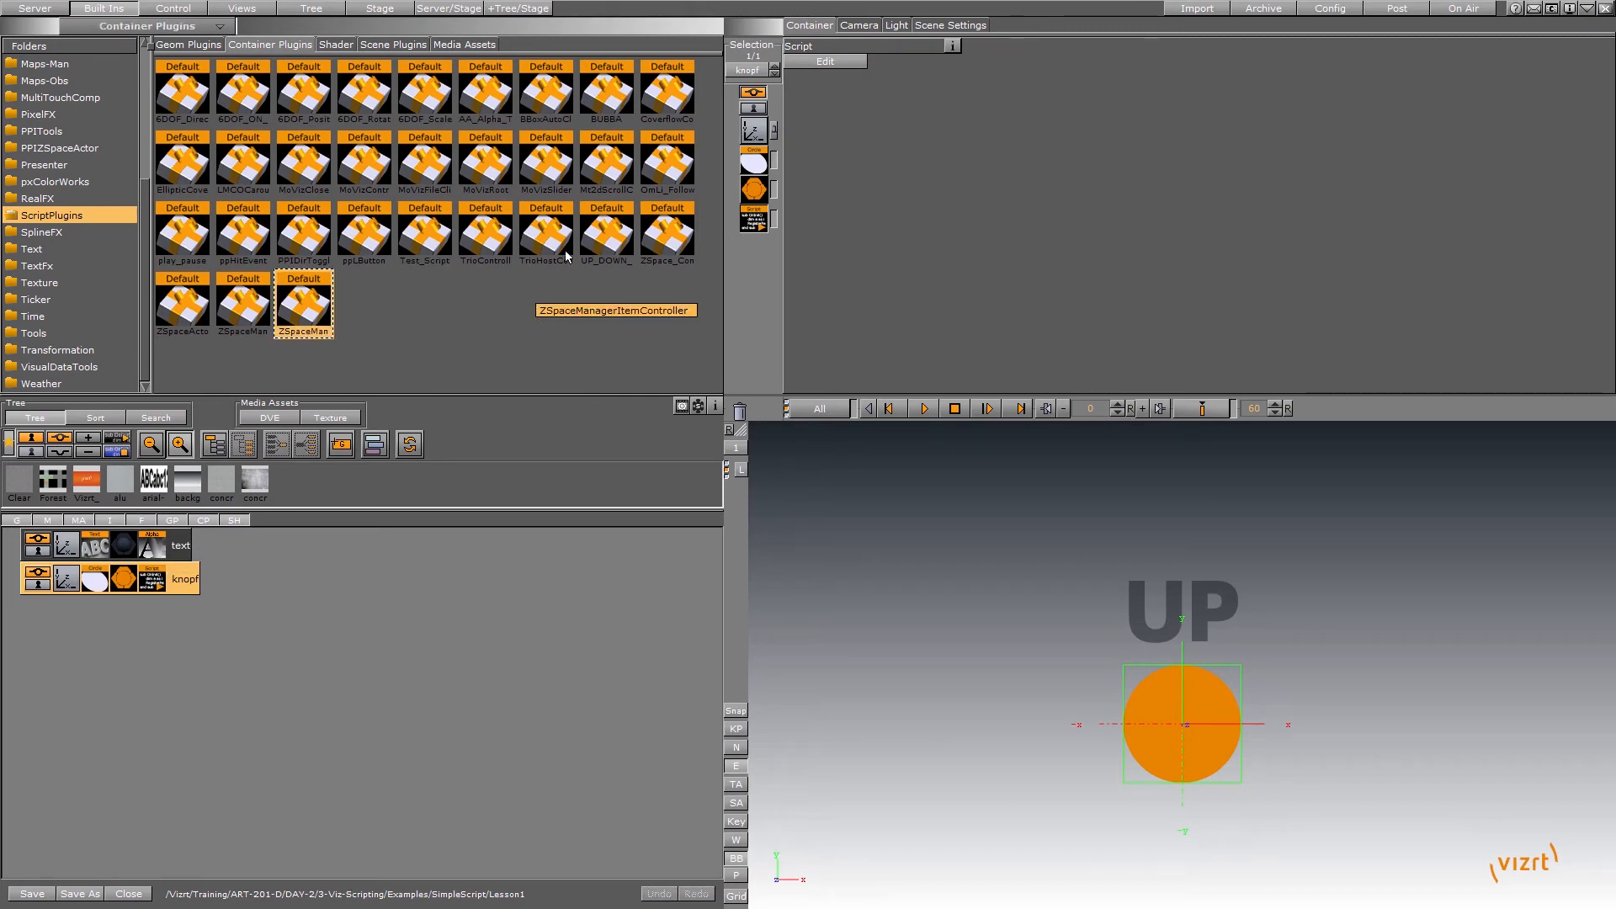
pyautogui.moveTo(635, 347)
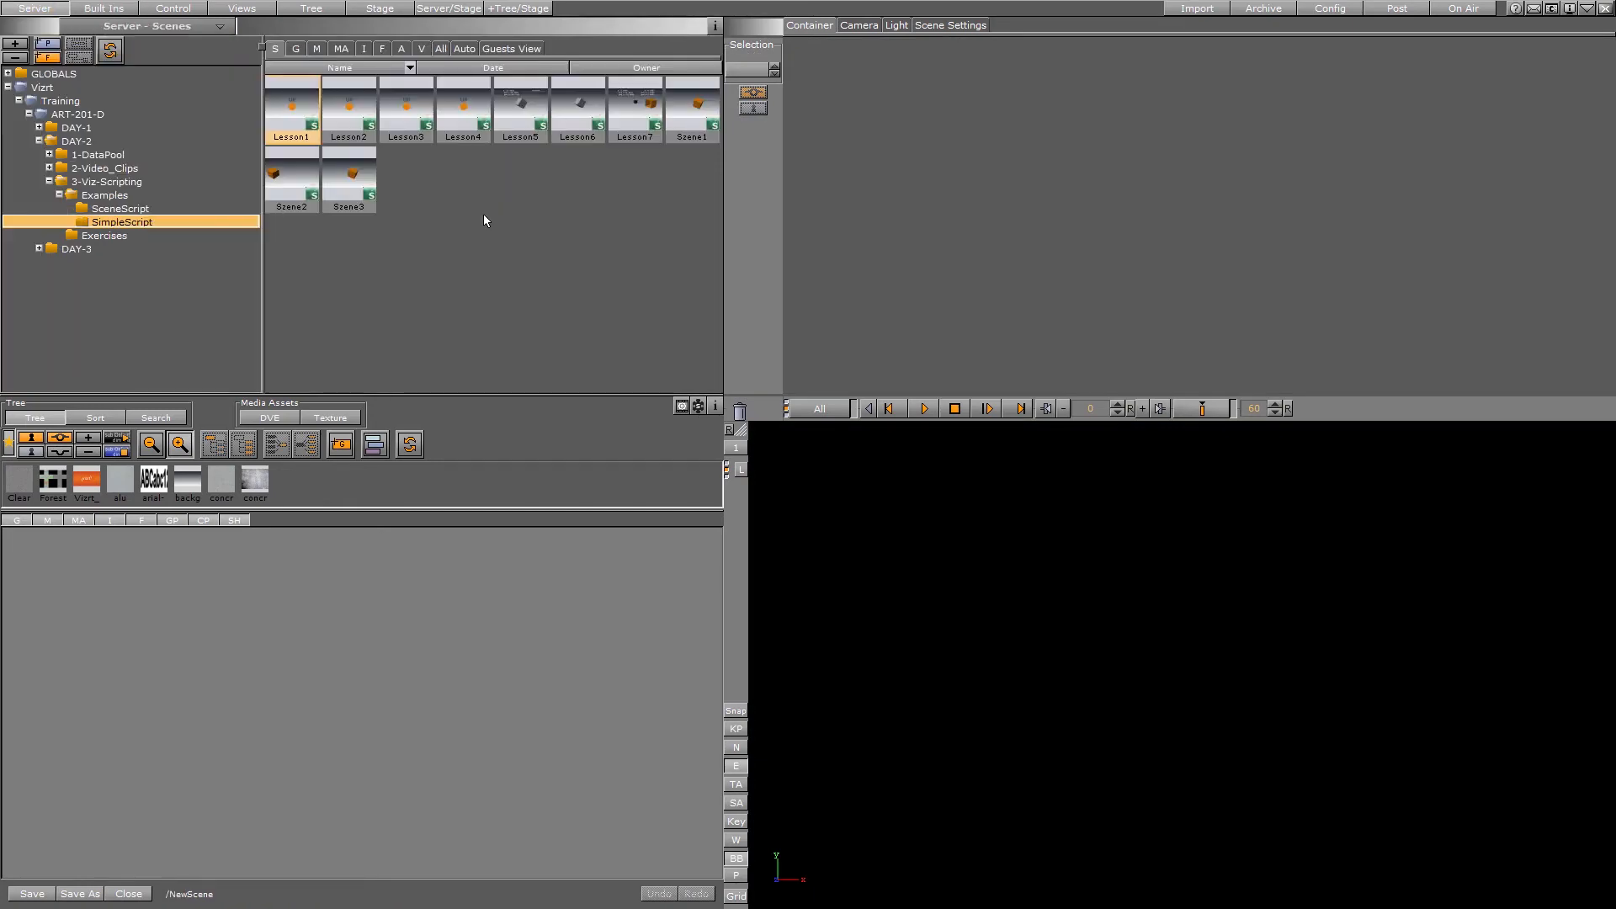
# Load the SimpleScript Lesson5 scene and select its Cube container to show the OnButtonDown6DOF script.
pyautogui.click(349, 113)
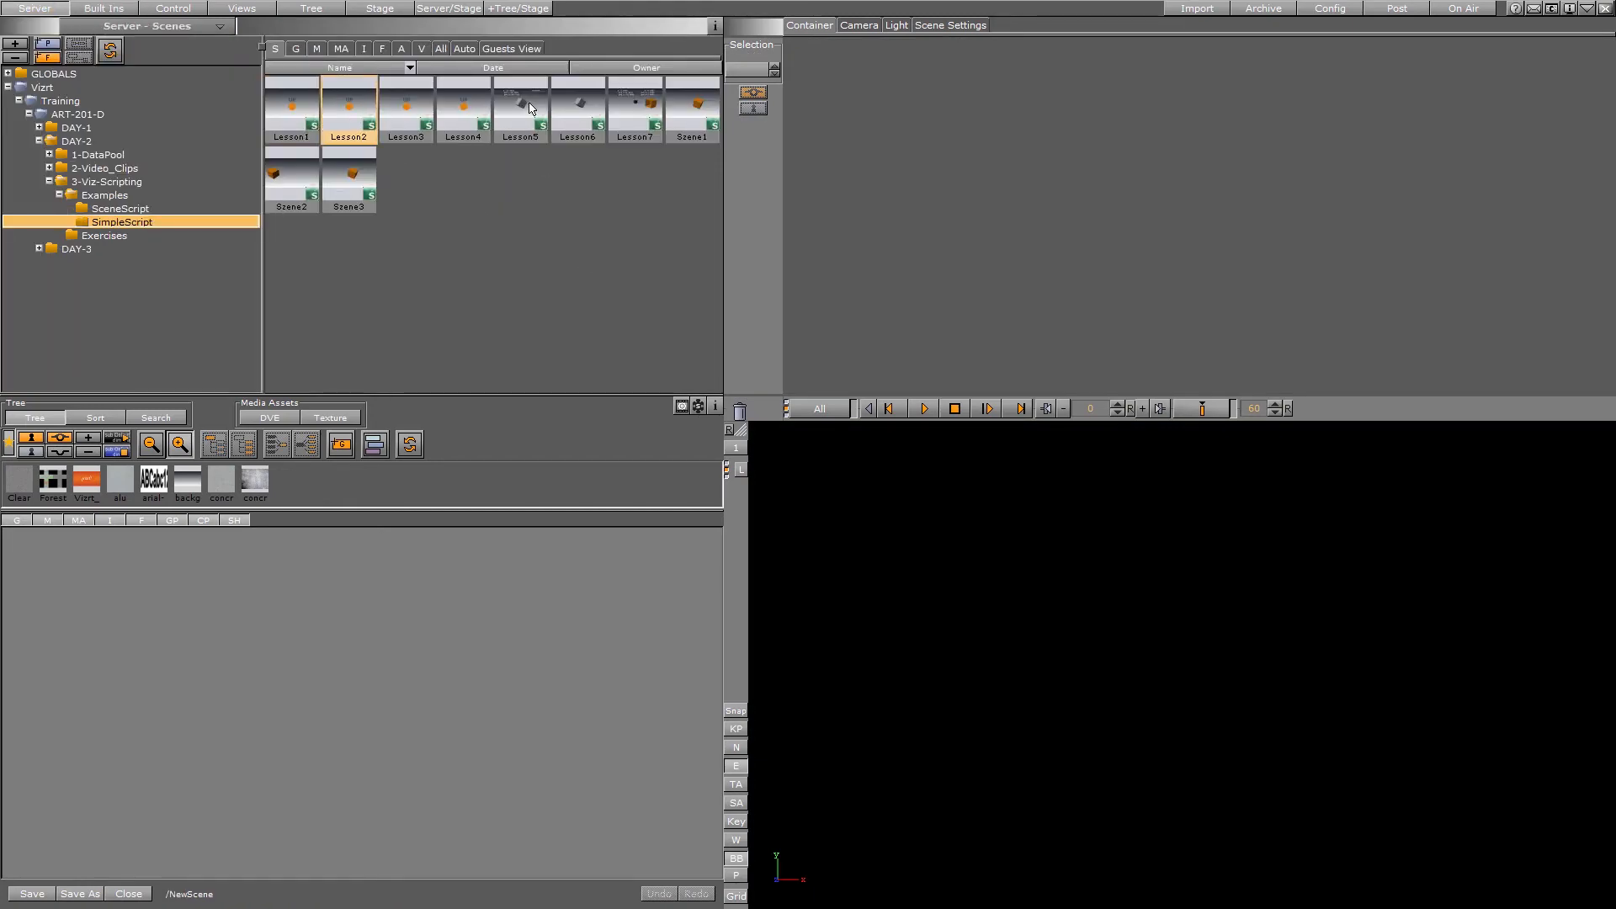
pyautogui.doubleClick(520, 111)
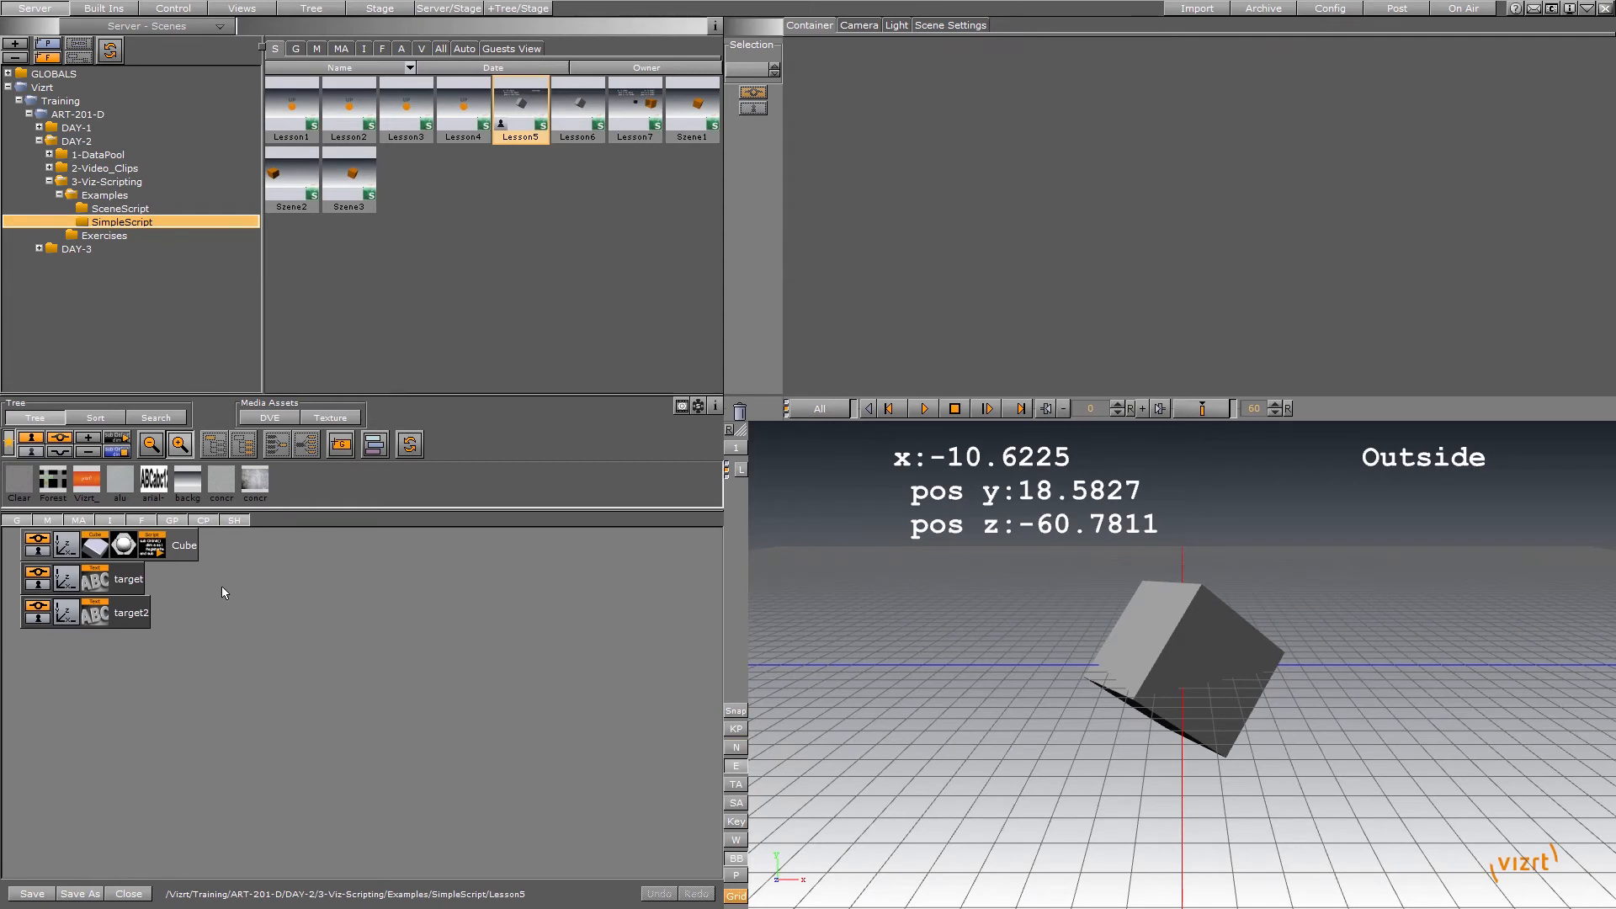
pyautogui.click(183, 544)
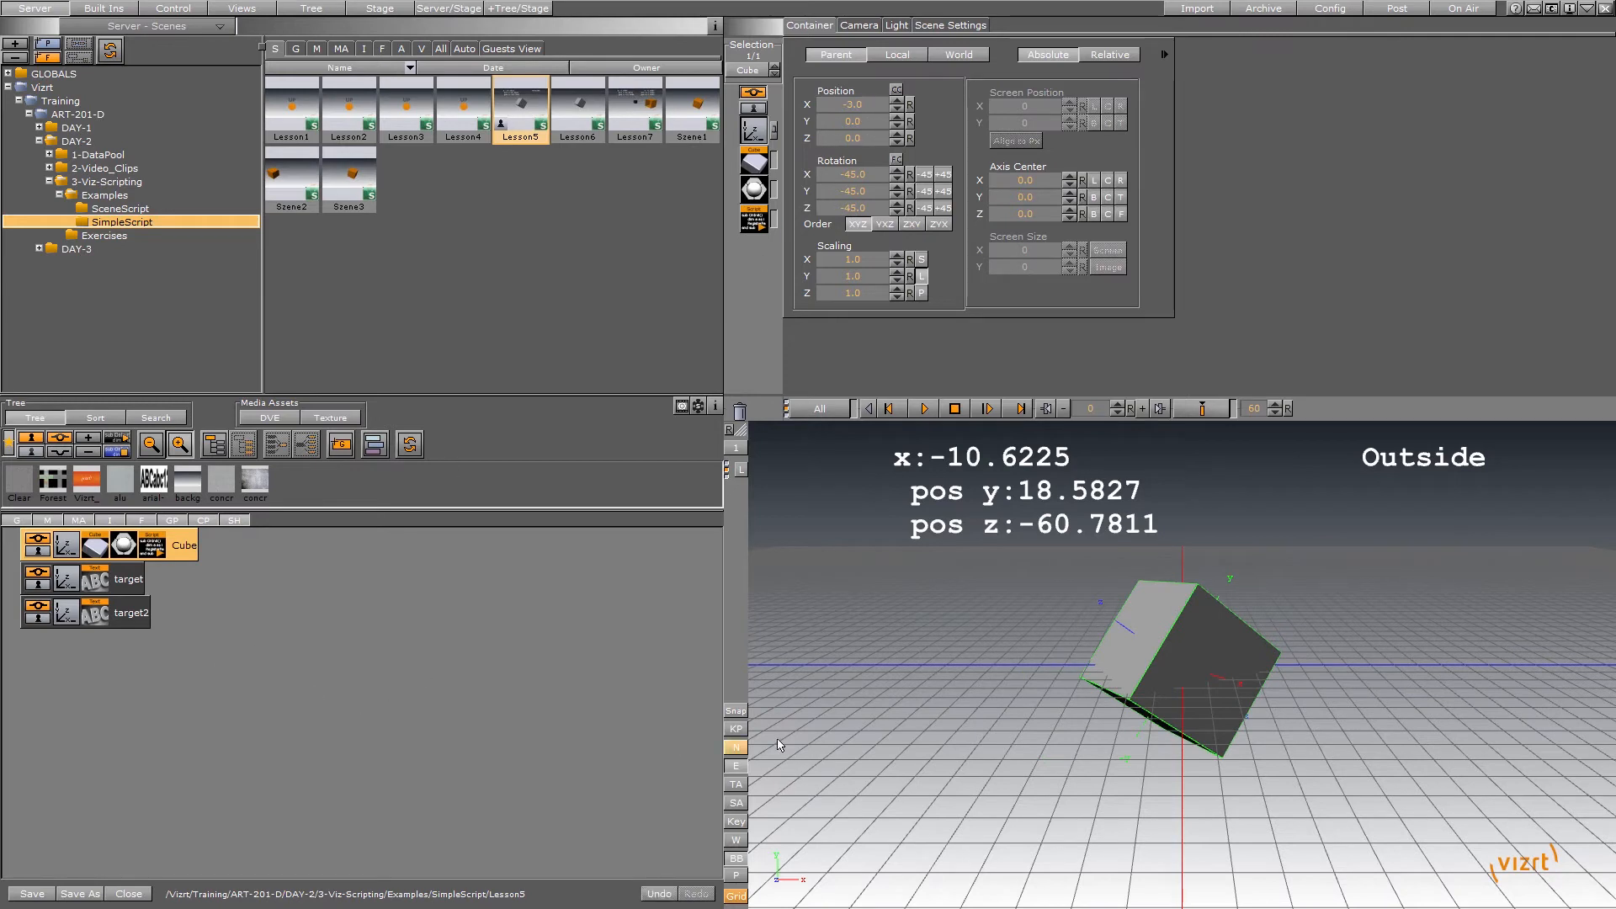
pyautogui.click(128, 577)
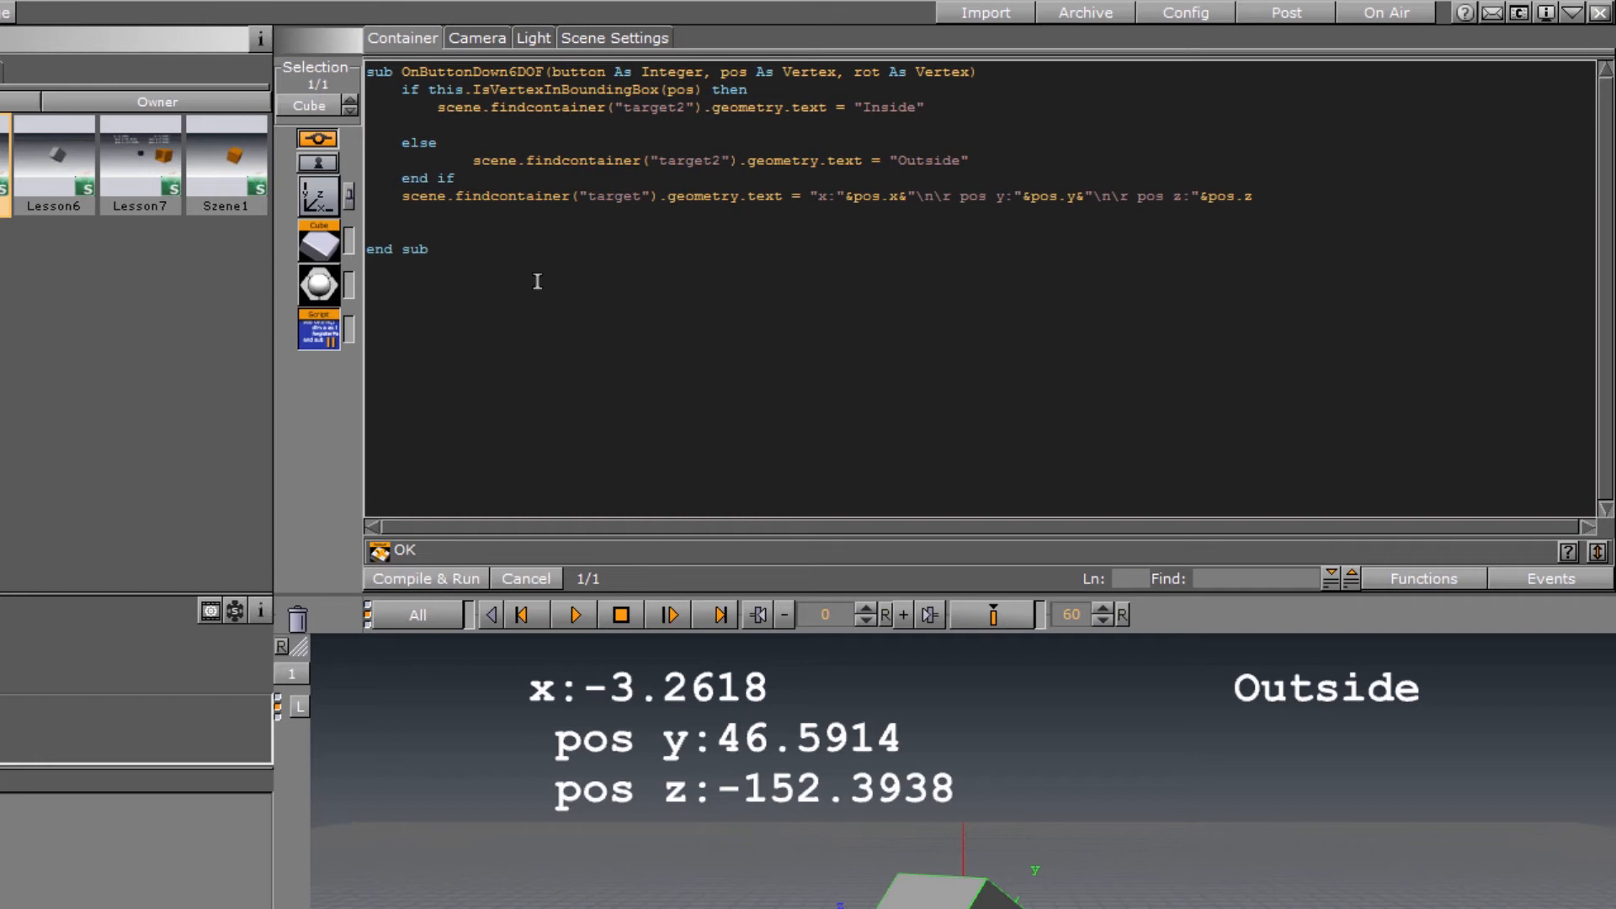
pyautogui.moveTo(865, 210)
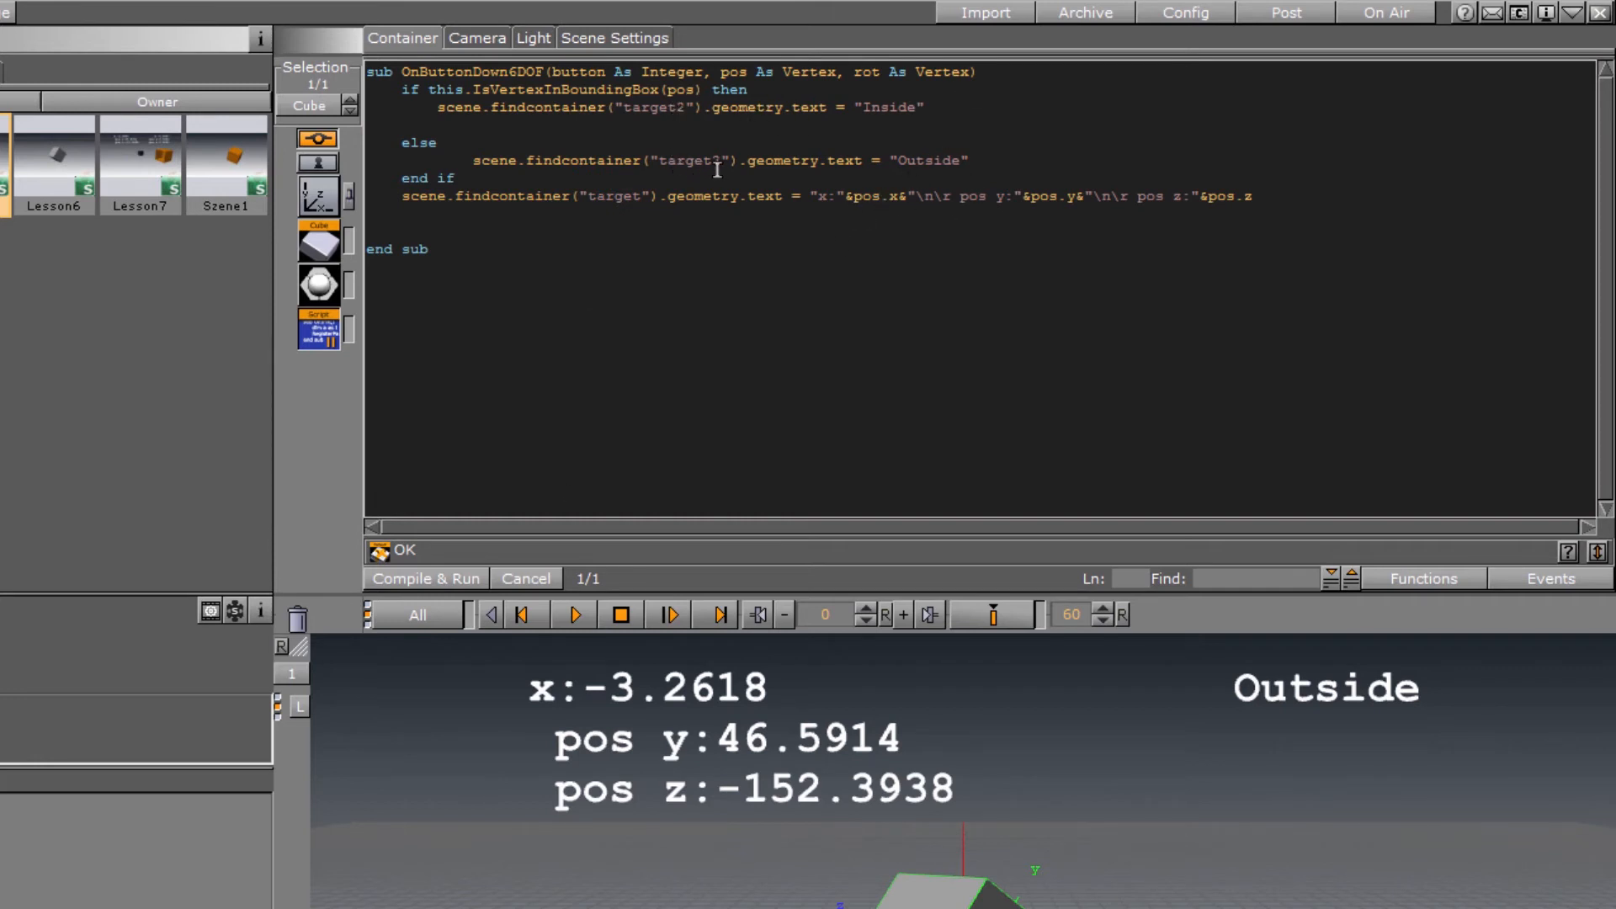
# Review the target2 container reference in the Cube script, Compile & Run it, and close Lesson5.
pyautogui.doubleClick(610, 195)
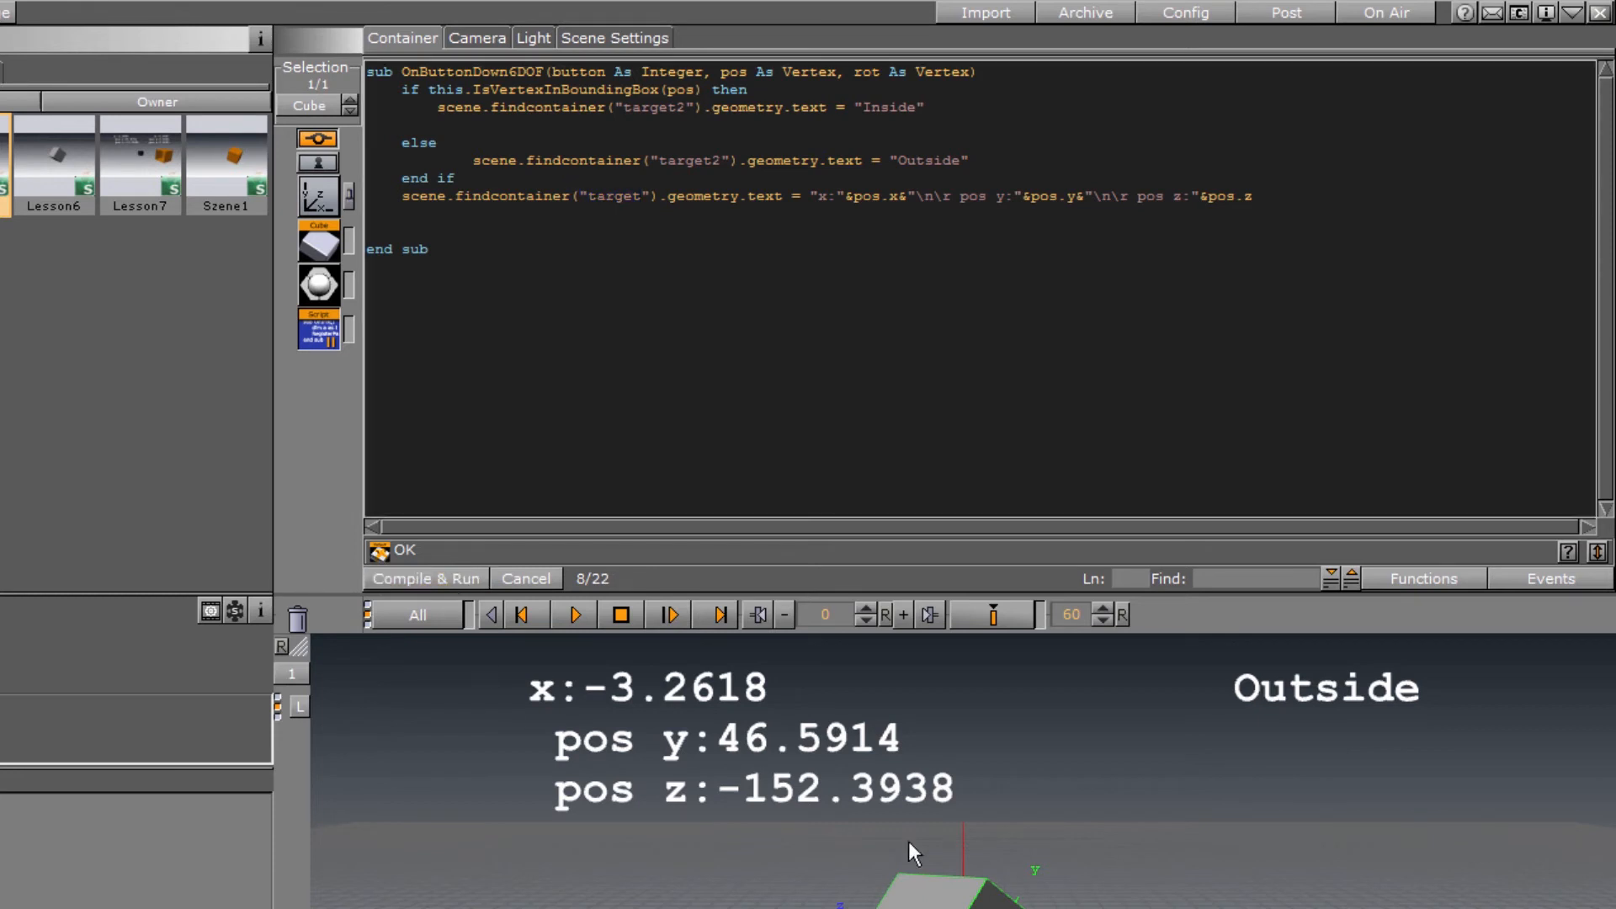
pyautogui.doubleClick(610, 195)
pyautogui.write('s')
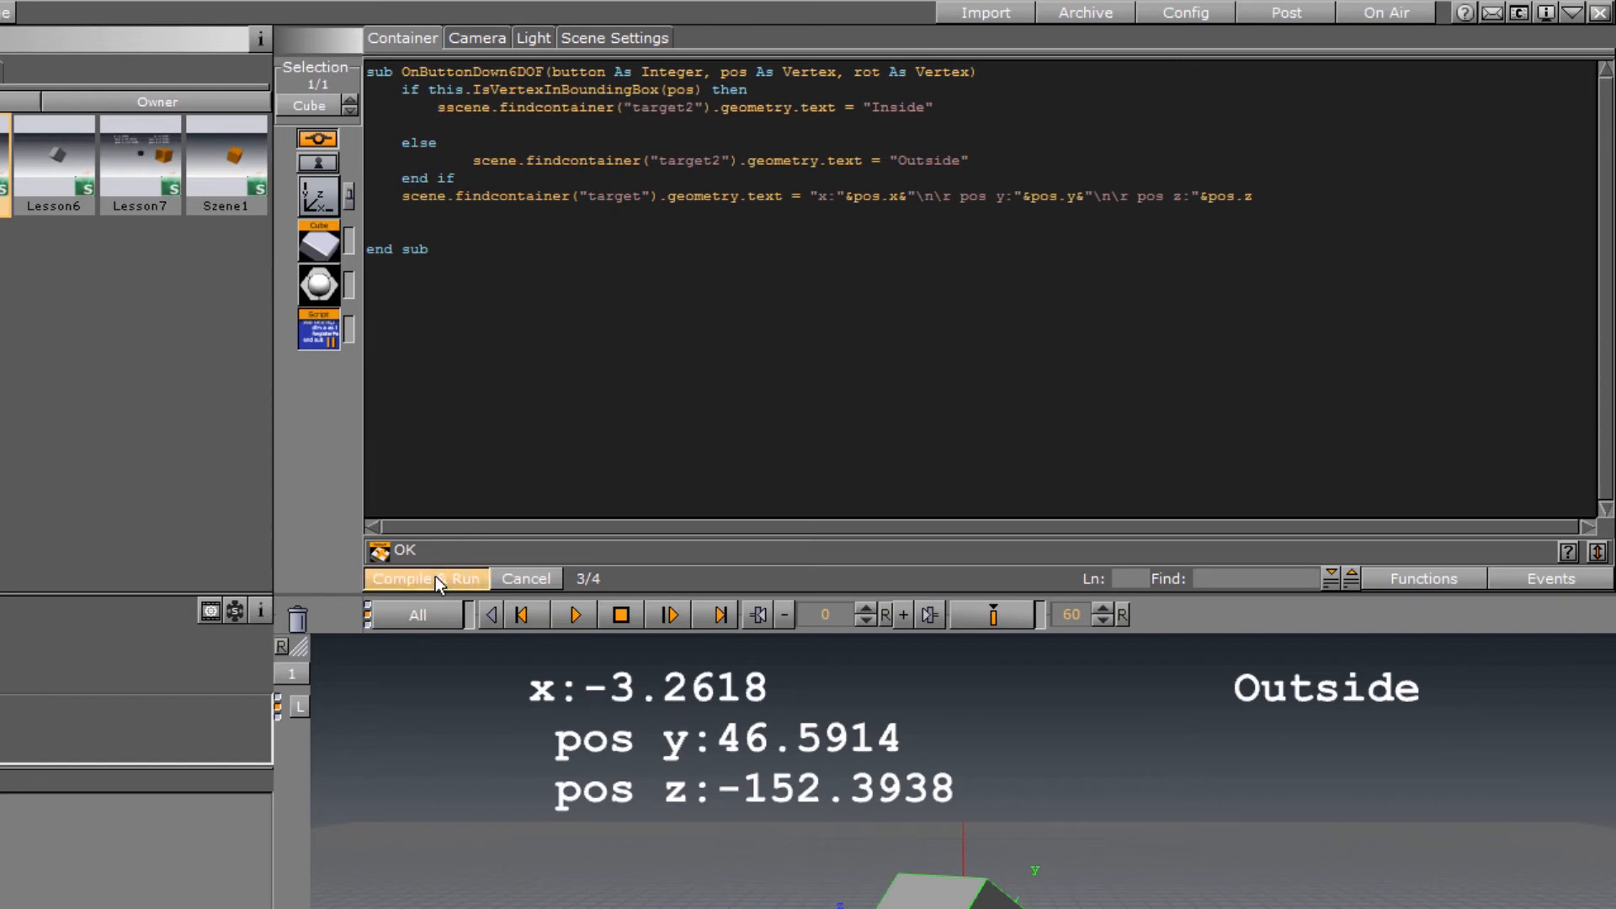
pyautogui.click(426, 577)
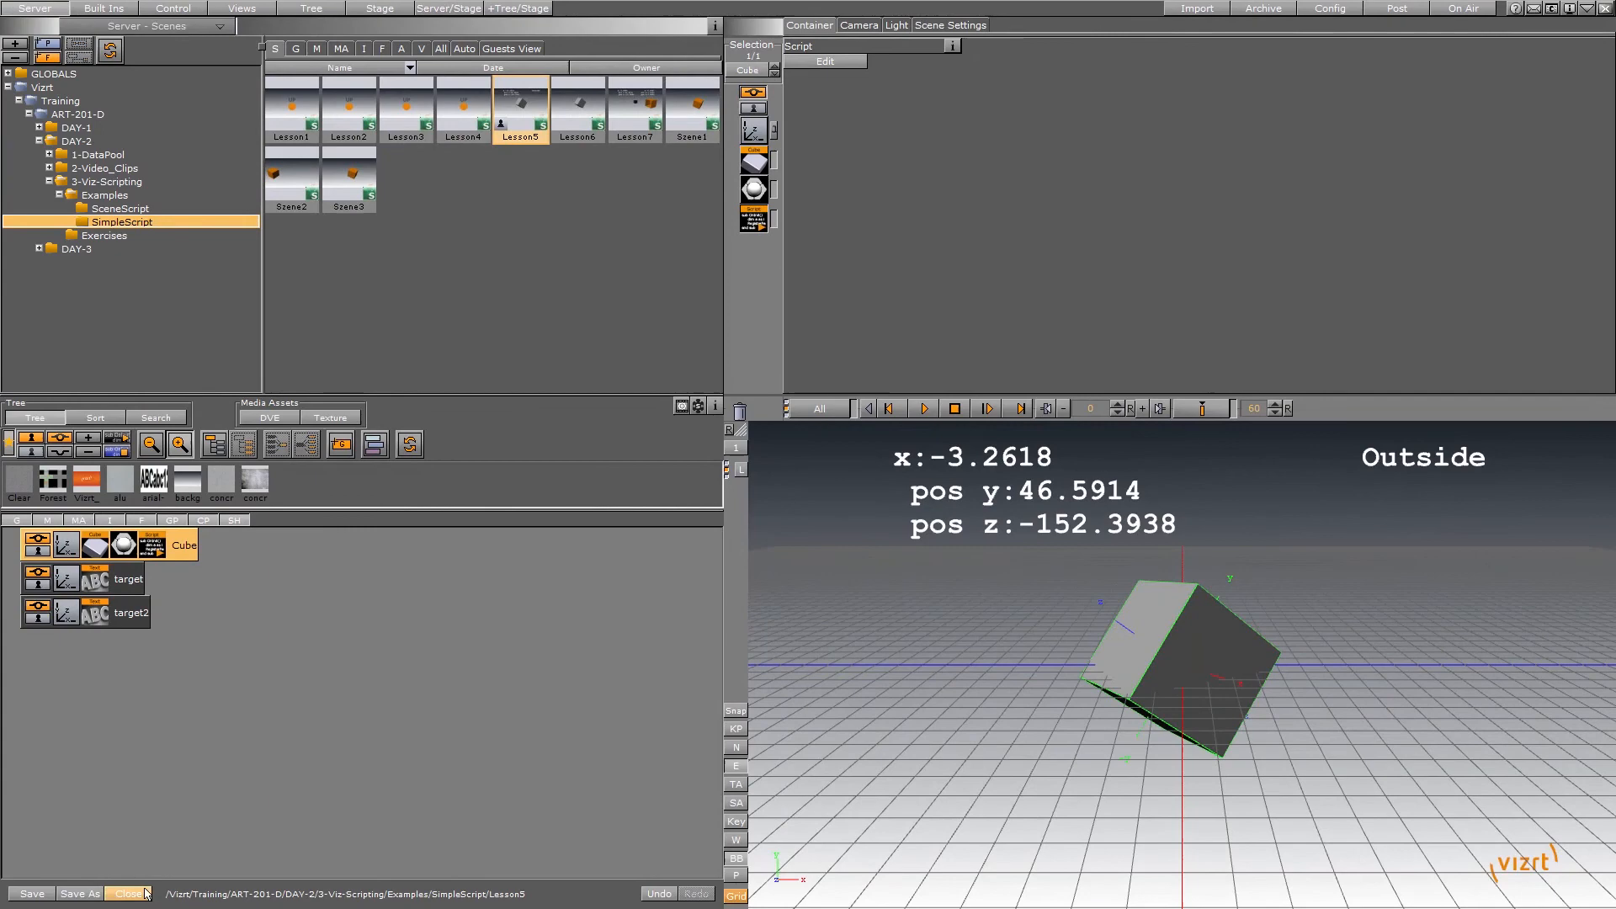
pyautogui.click(128, 893)
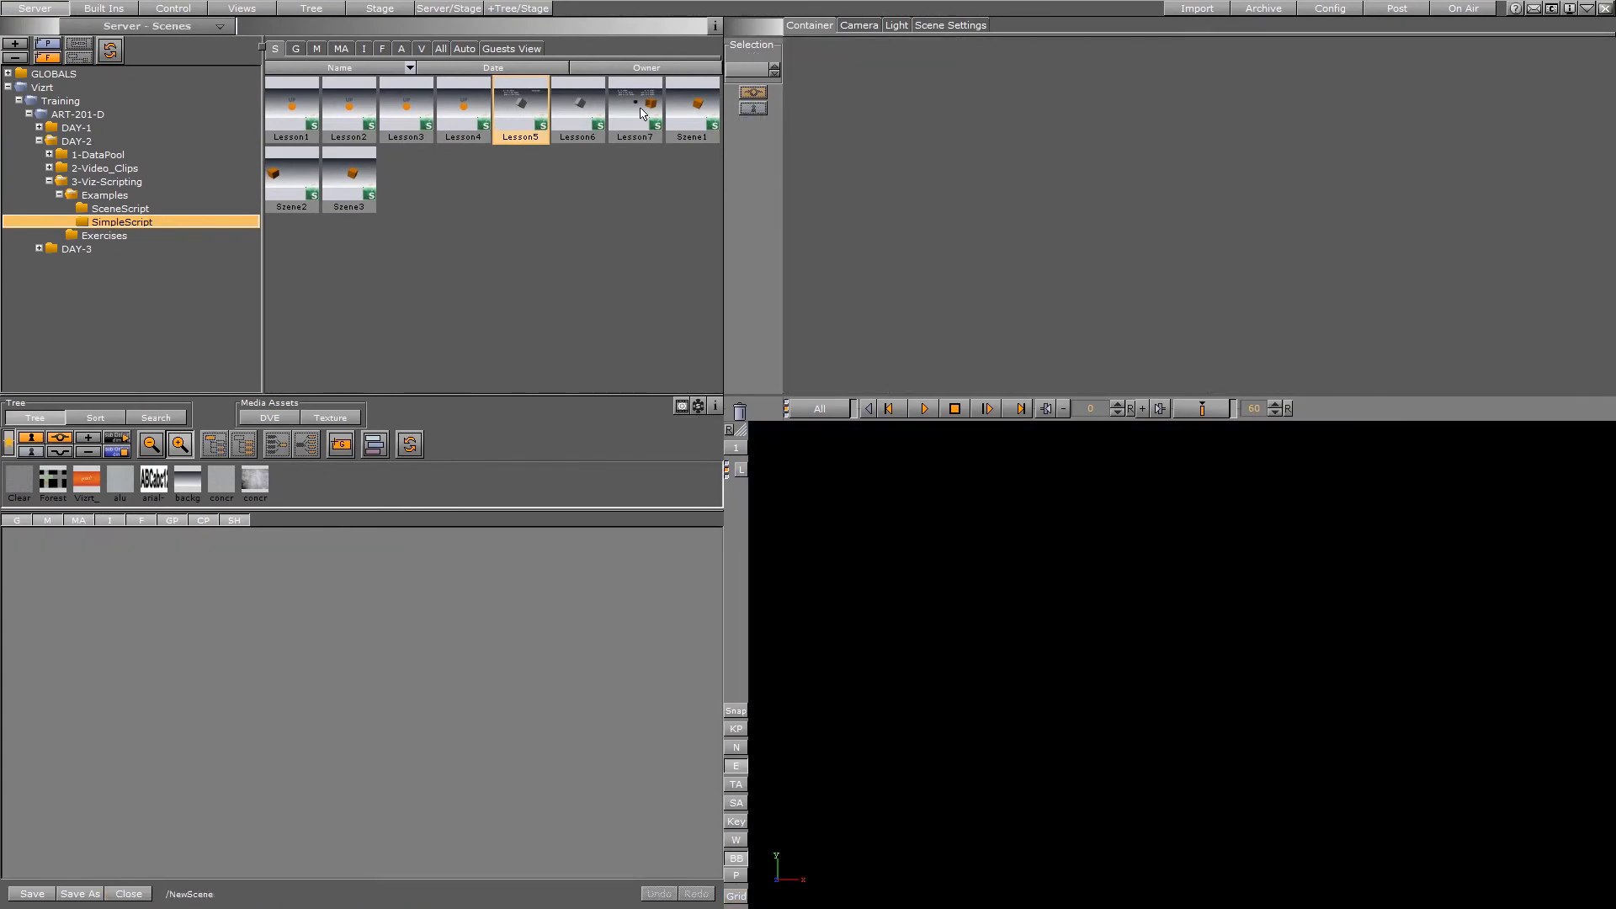
pyautogui.click(635, 111)
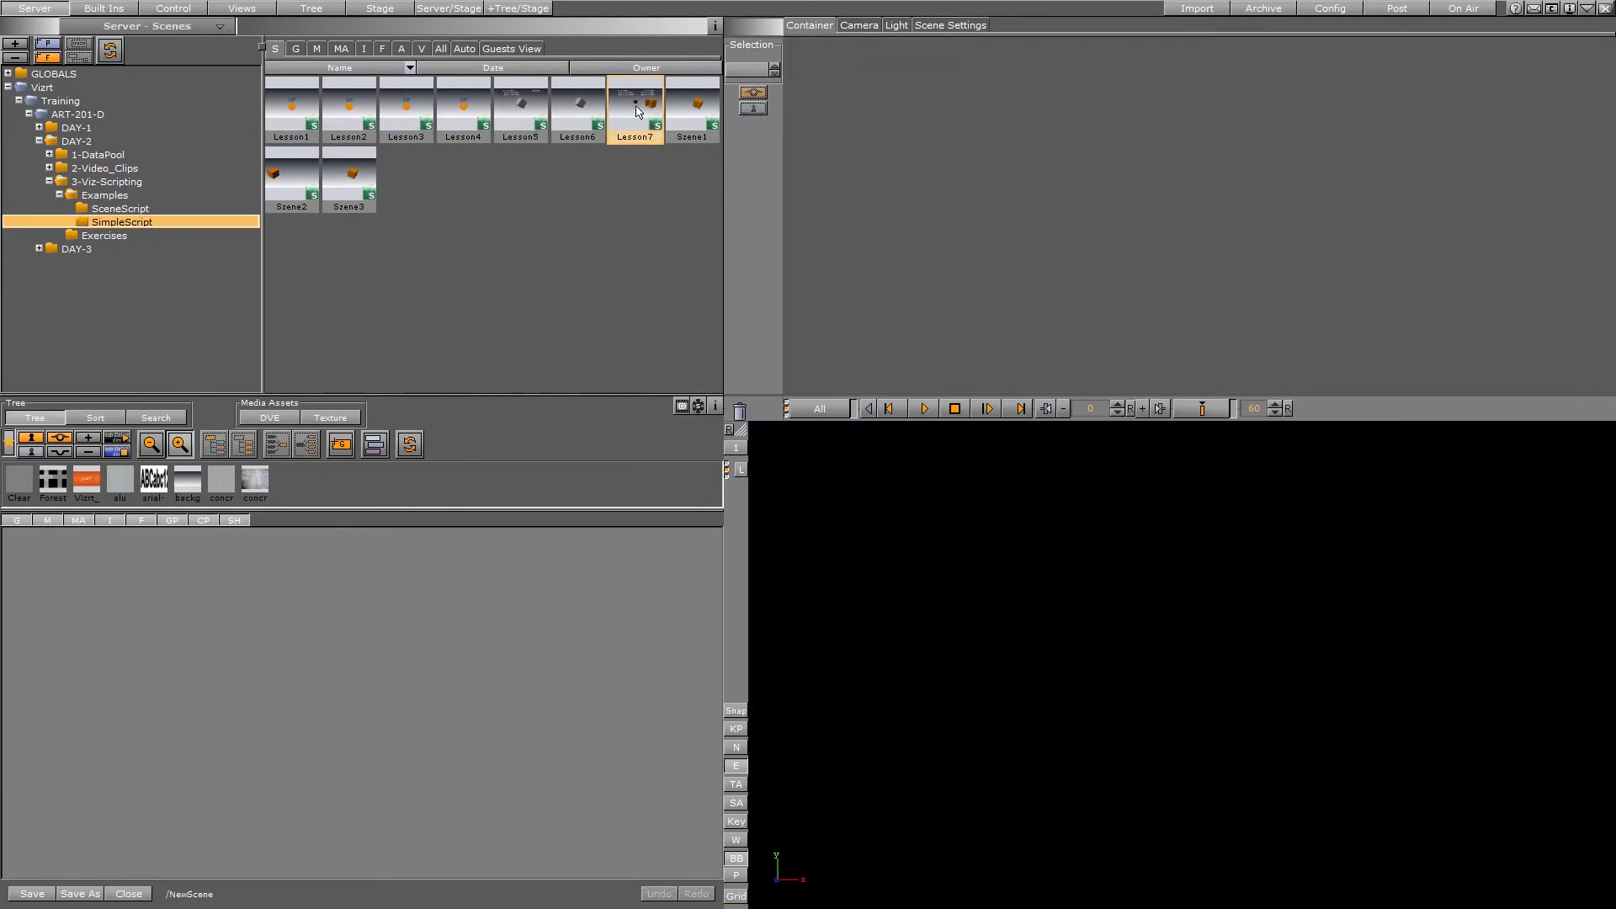
pyautogui.doubleClick(636, 108)
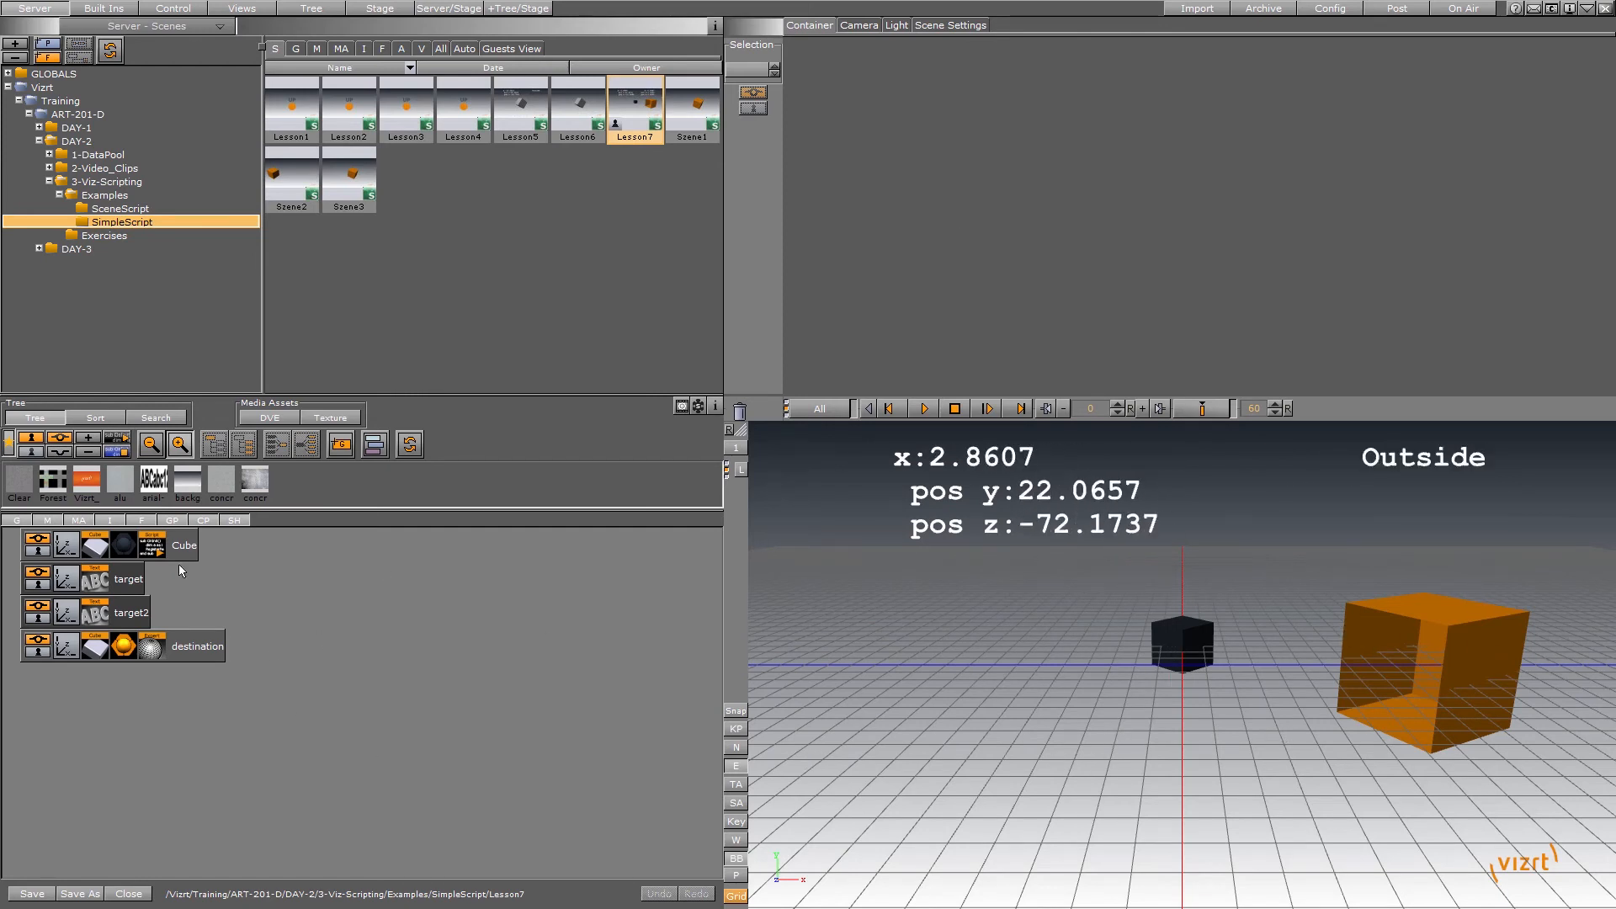
pyautogui.click(184, 544)
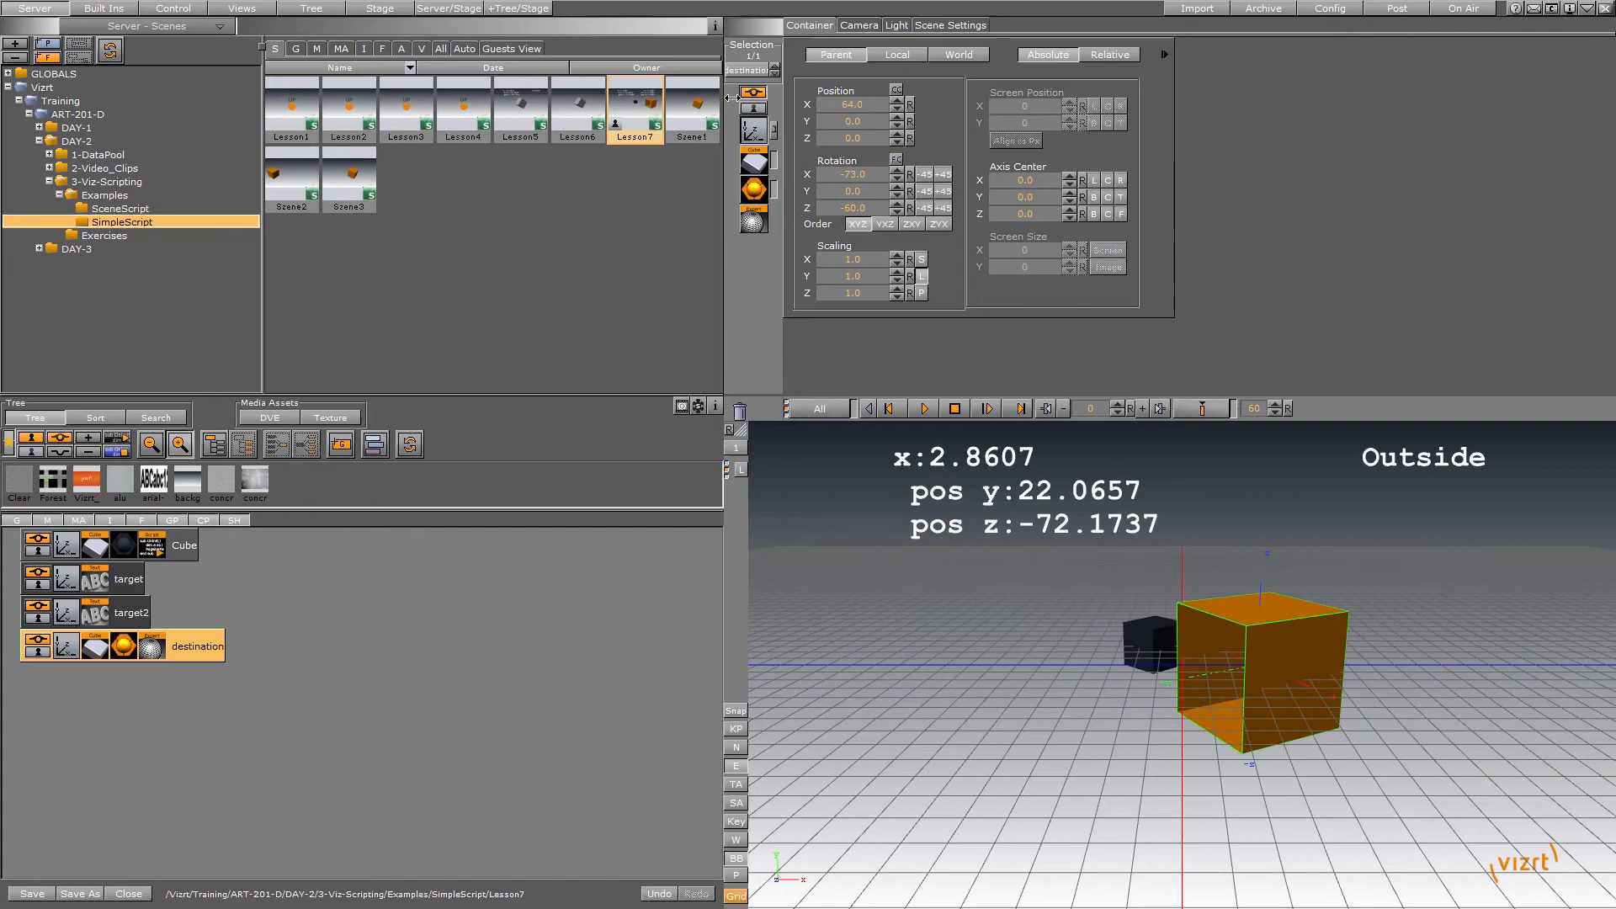
pyautogui.click(128, 893)
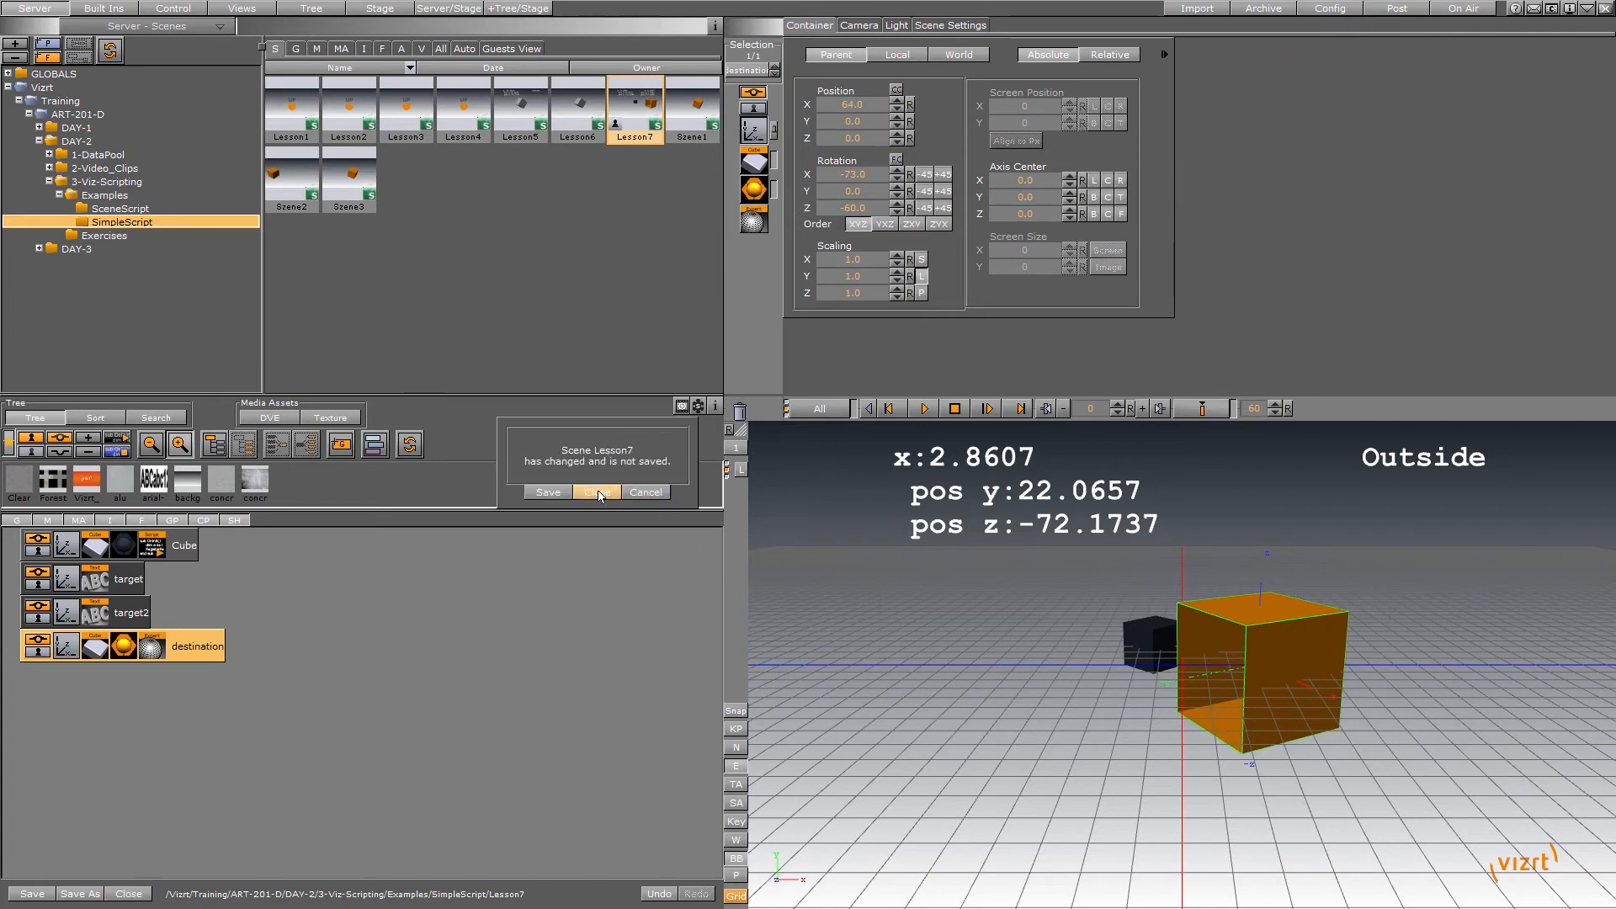
pyautogui.click(595, 492)
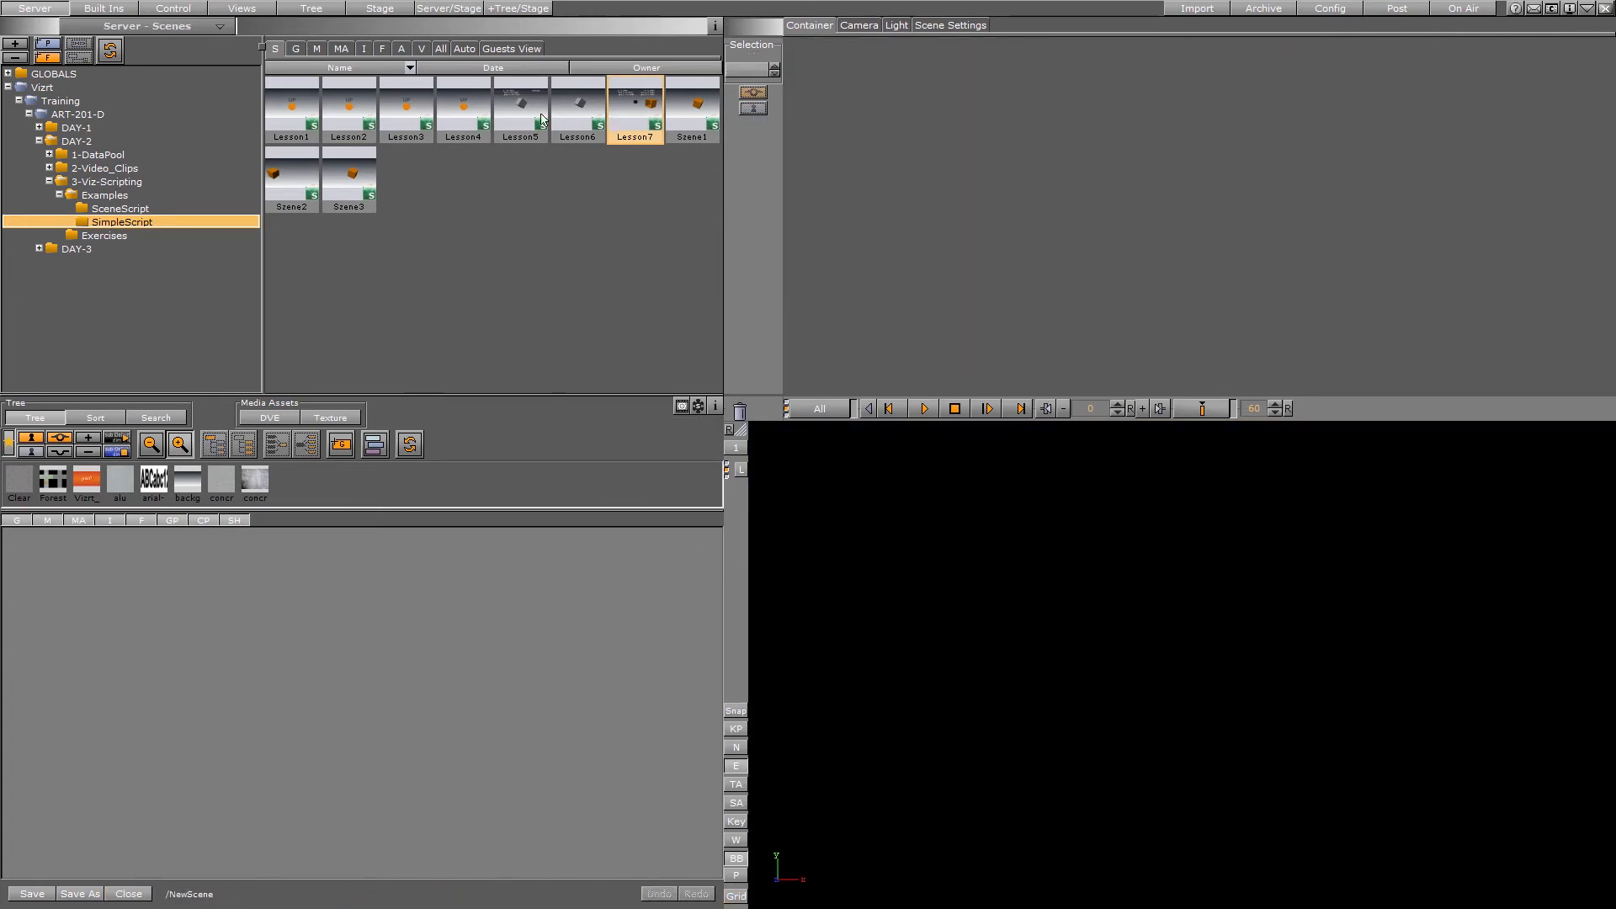
# Load SceneScript's Scene01 and bring its scene-level script into the editor.
pyautogui.click(349, 183)
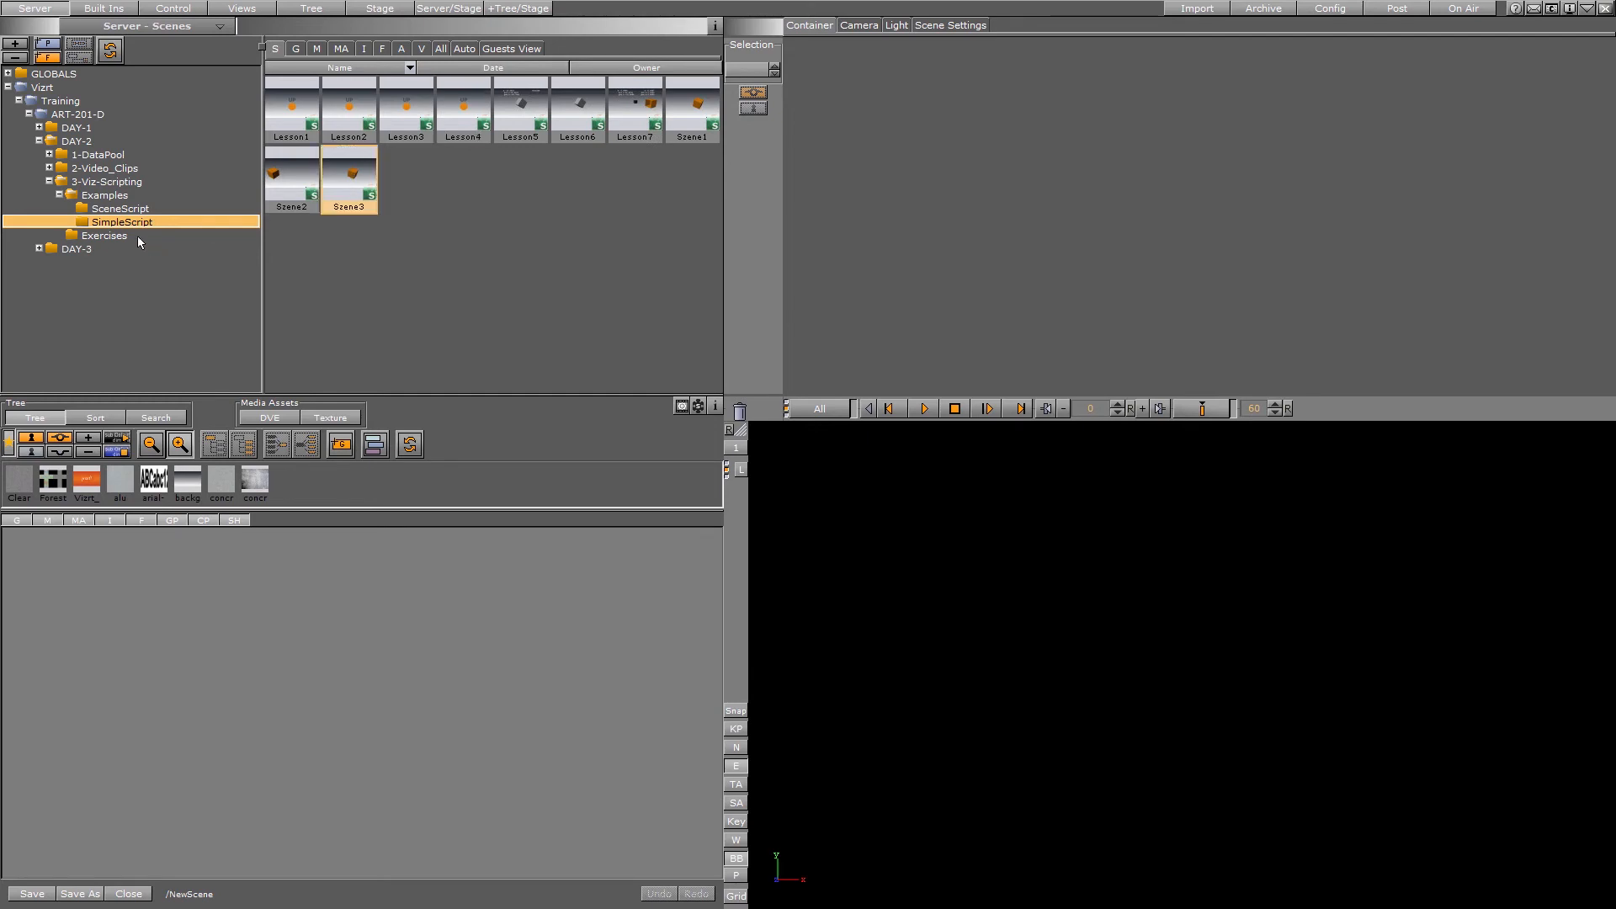
pyautogui.click(119, 207)
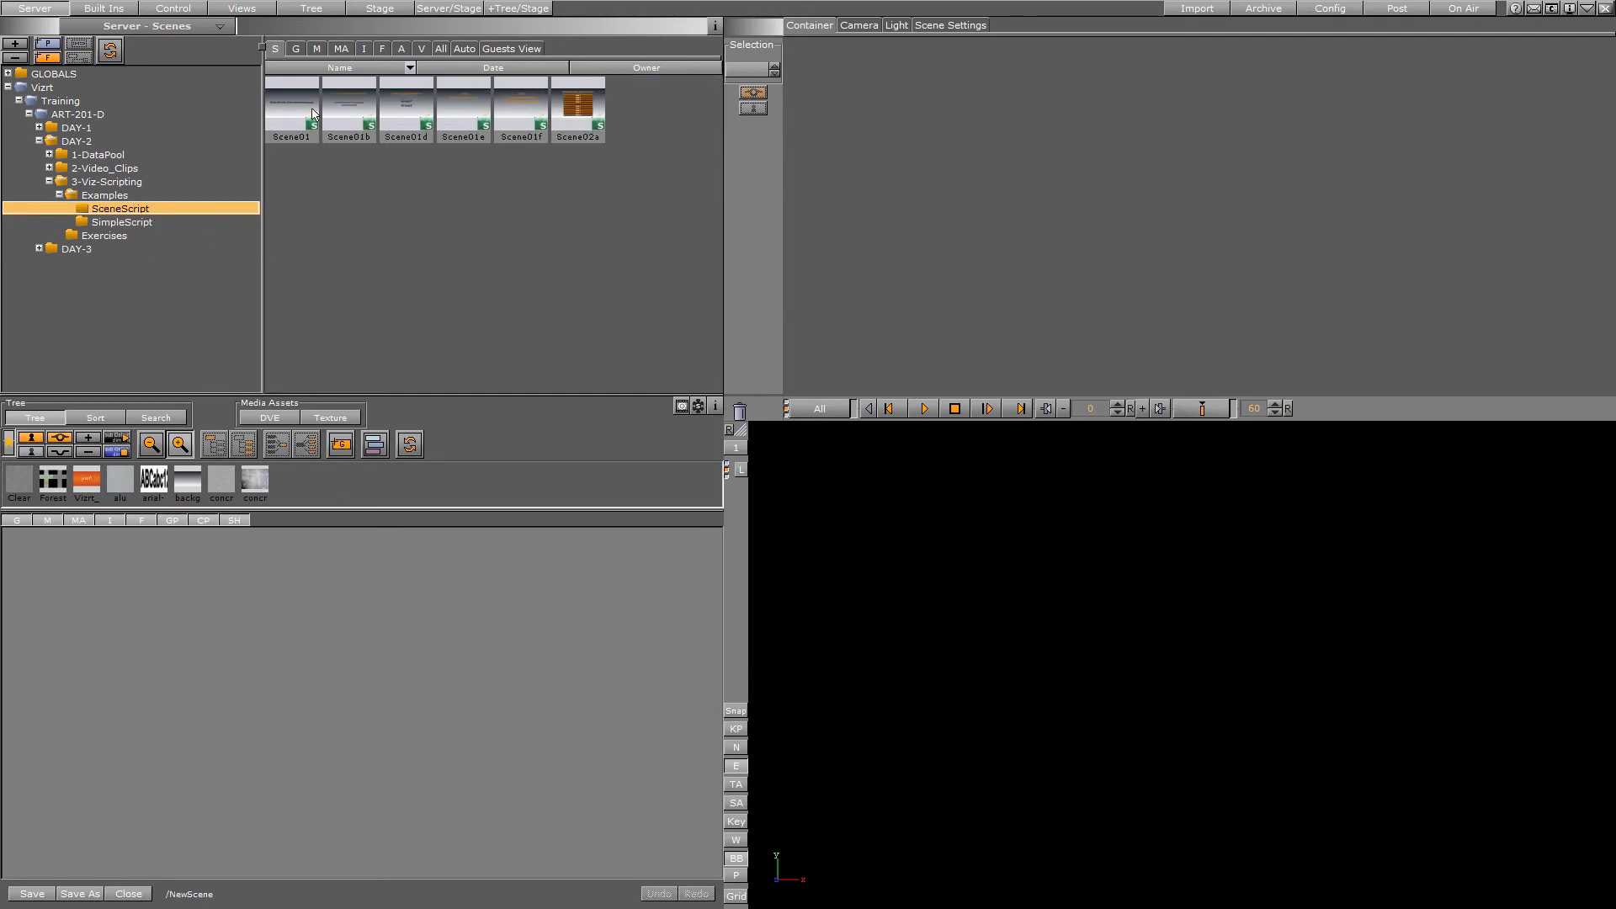
pyautogui.click(291, 111)
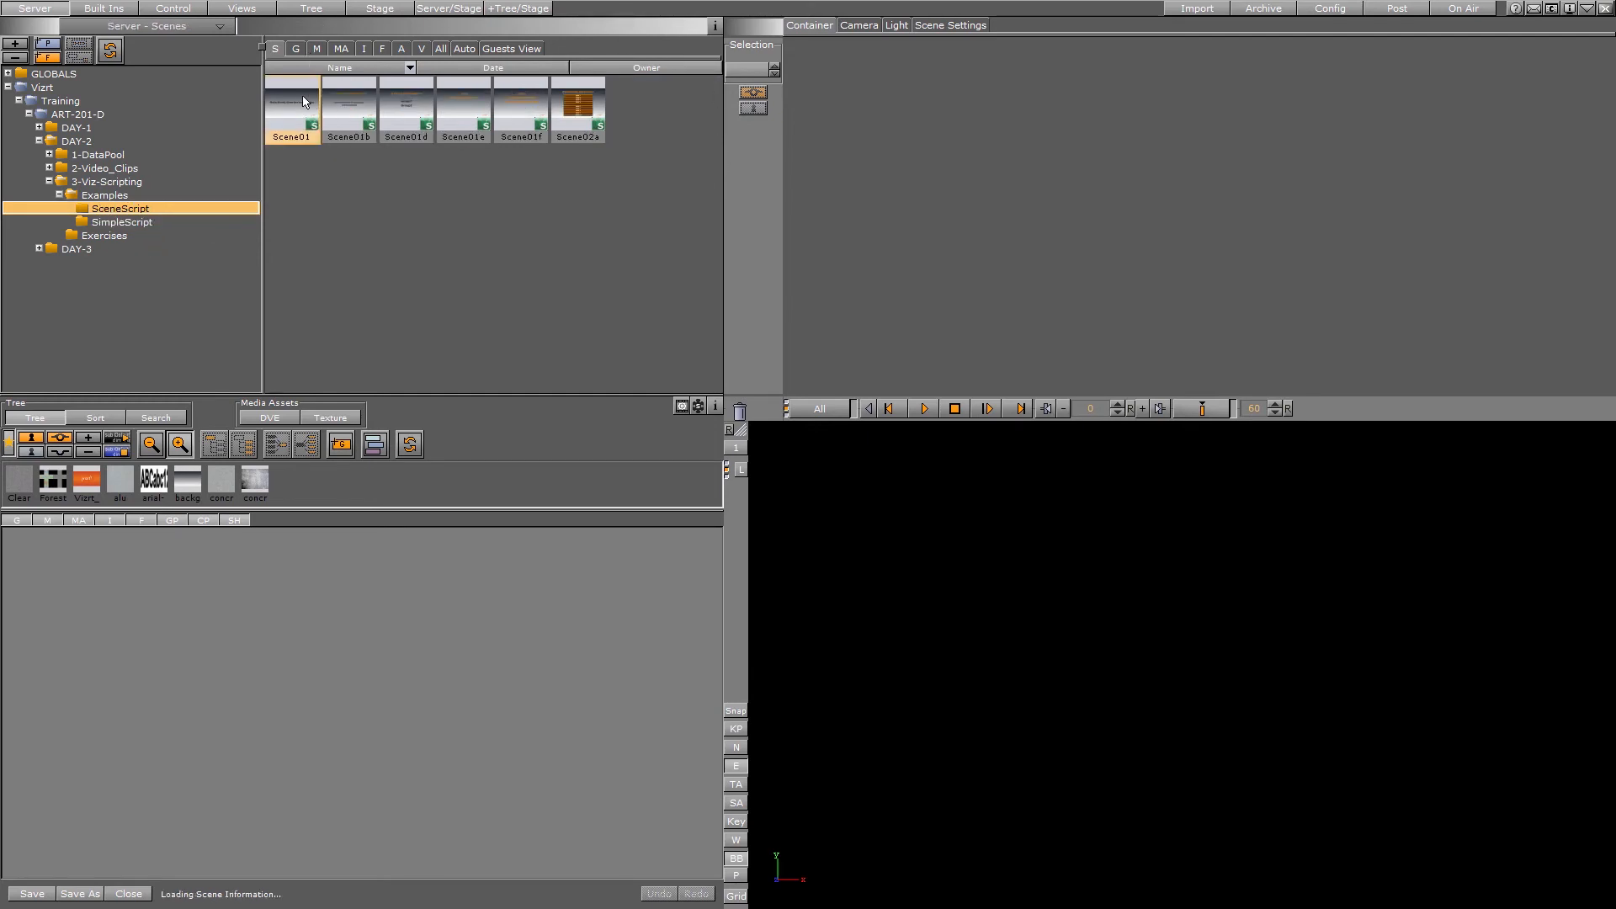
pyautogui.doubleClick(292, 107)
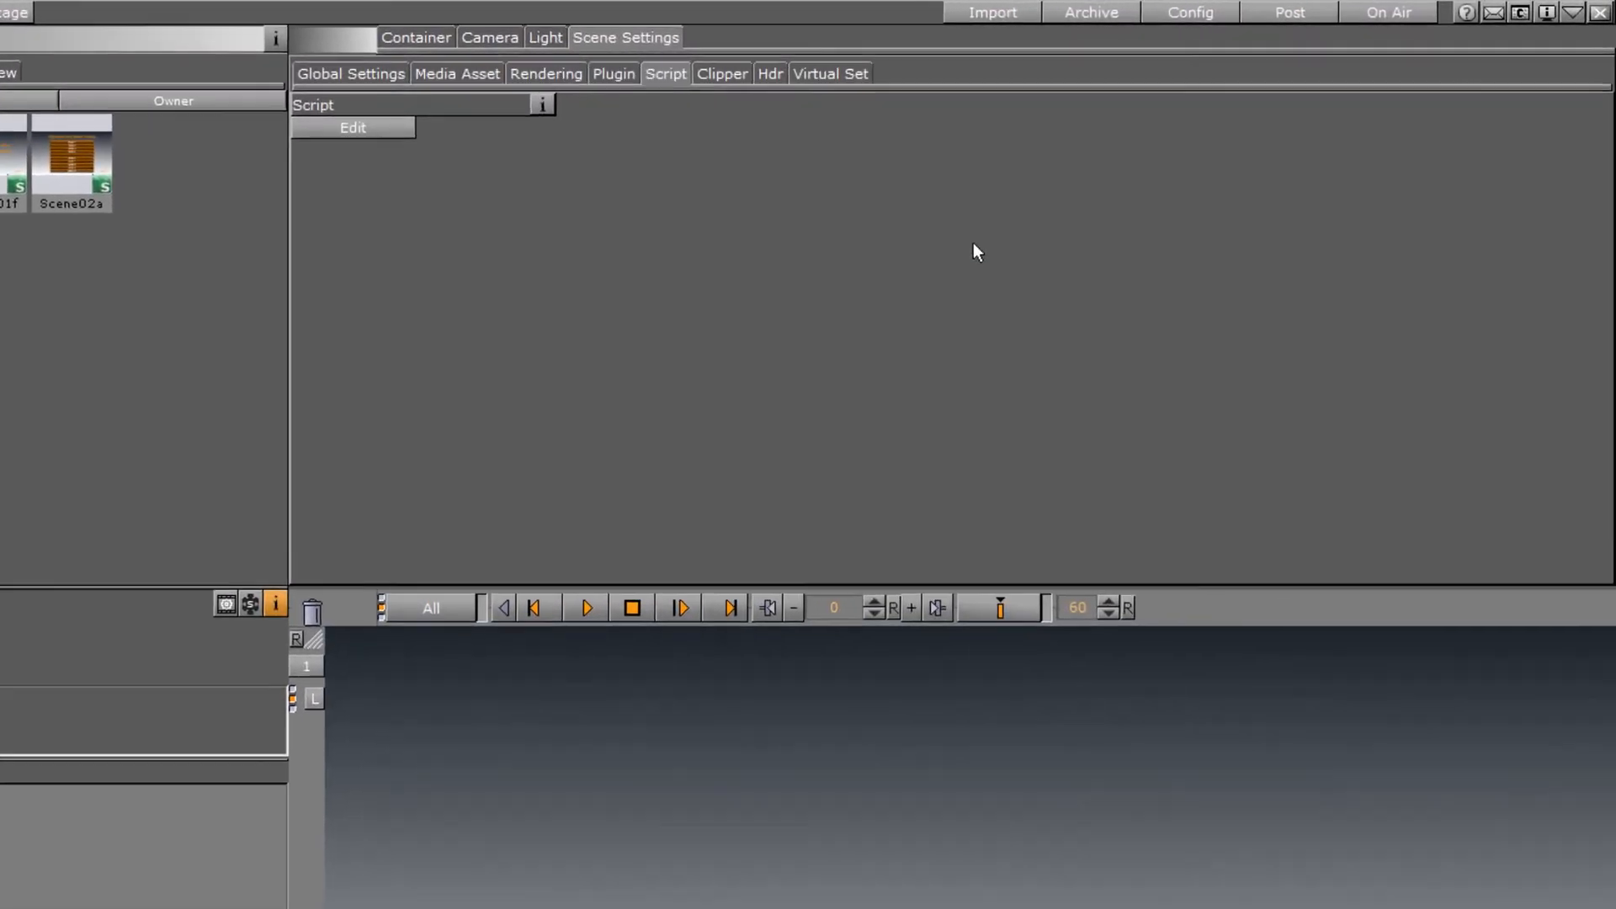
pyautogui.click(351, 127)
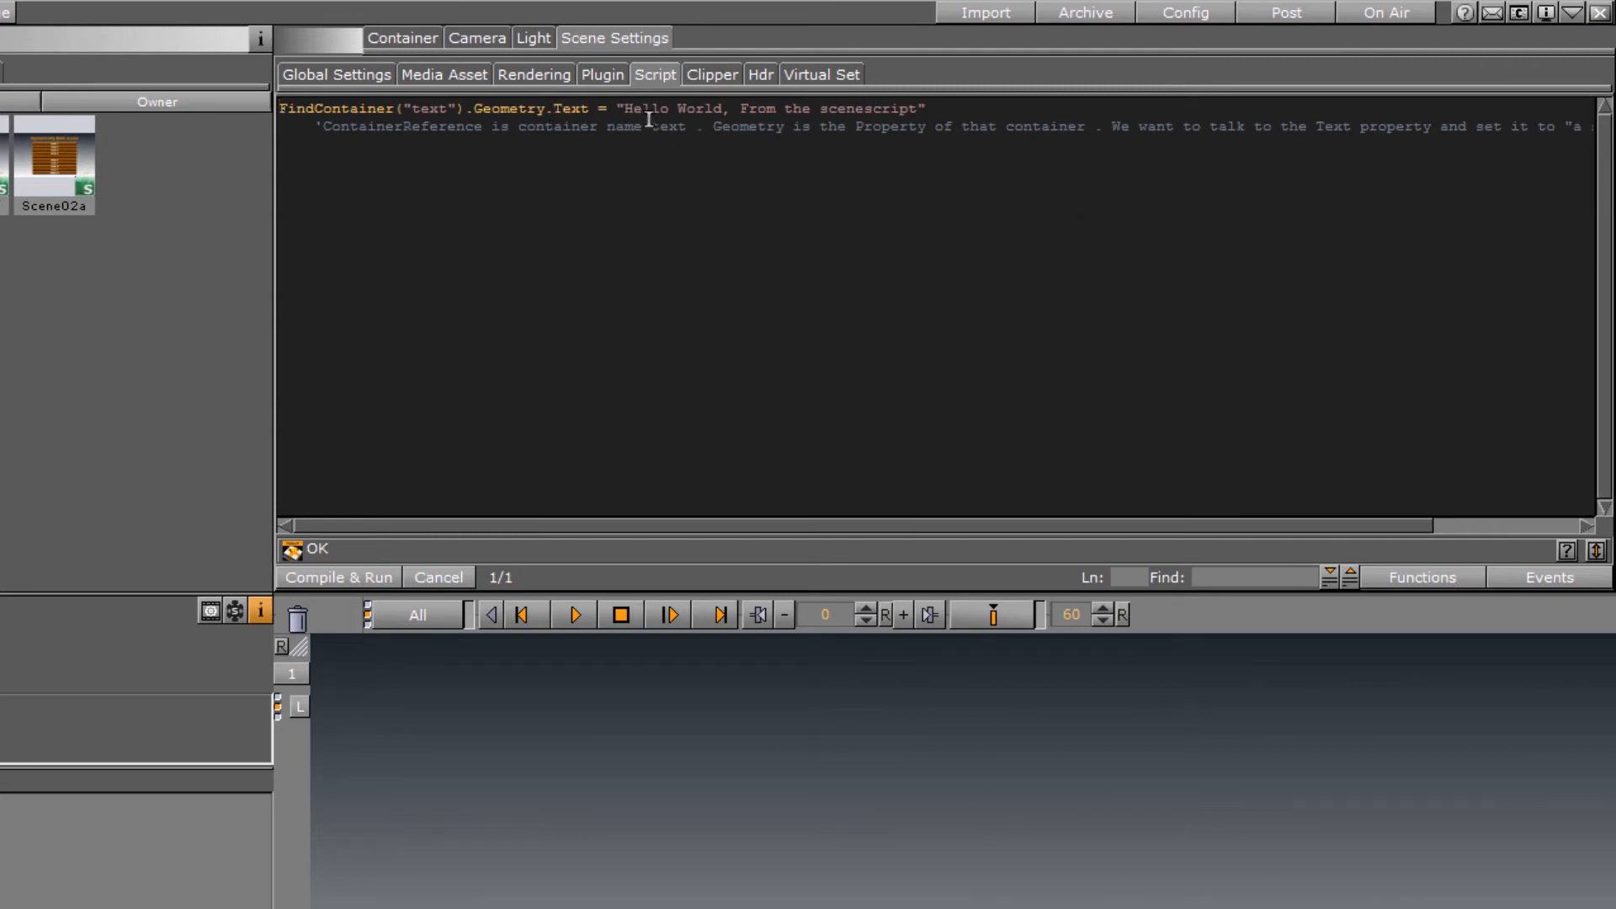
# Replace the Hello World greeting string with 'This is a Viz Scripting Module'.
pyautogui.moveTo(626, 107); pyautogui.dragTo(917, 108)
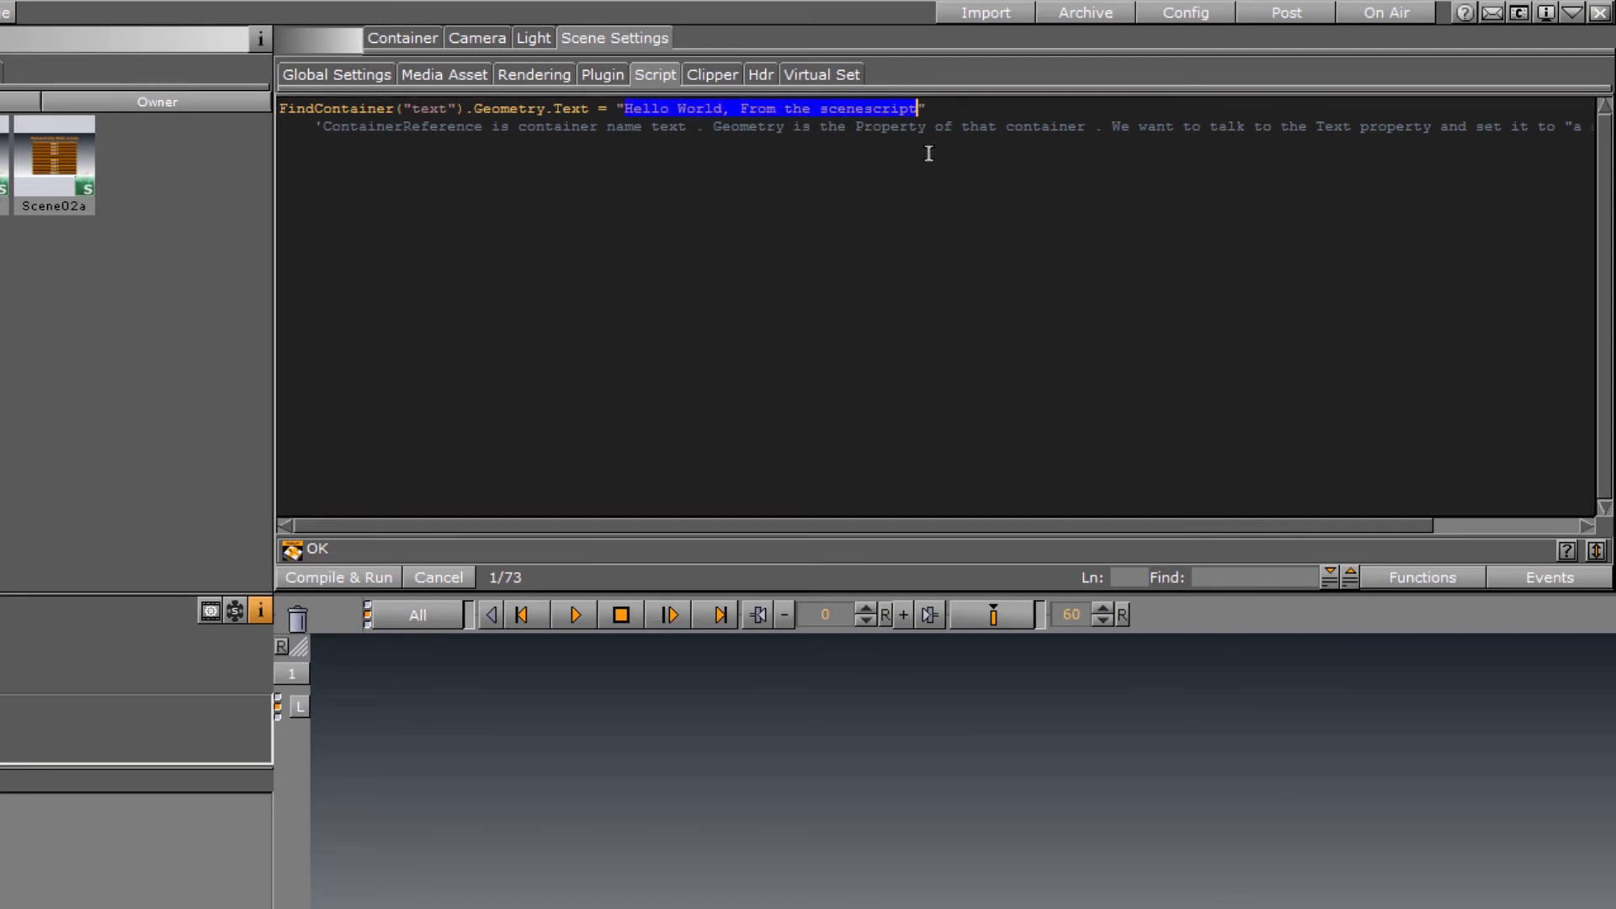
pyautogui.write('This')
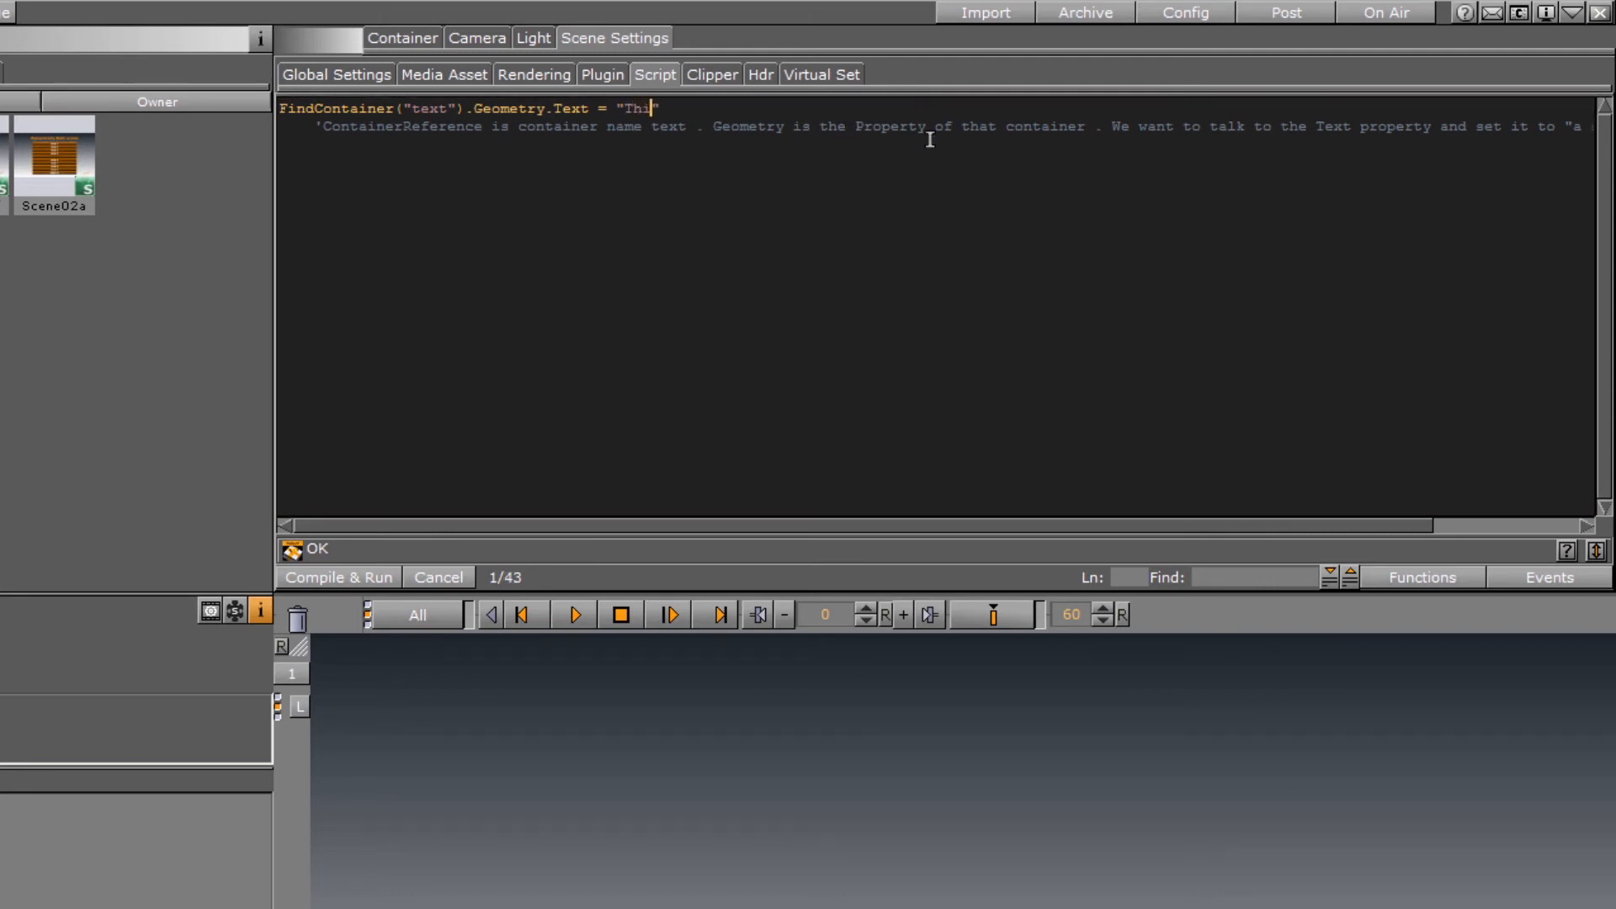
pyautogui.write('s is a V')
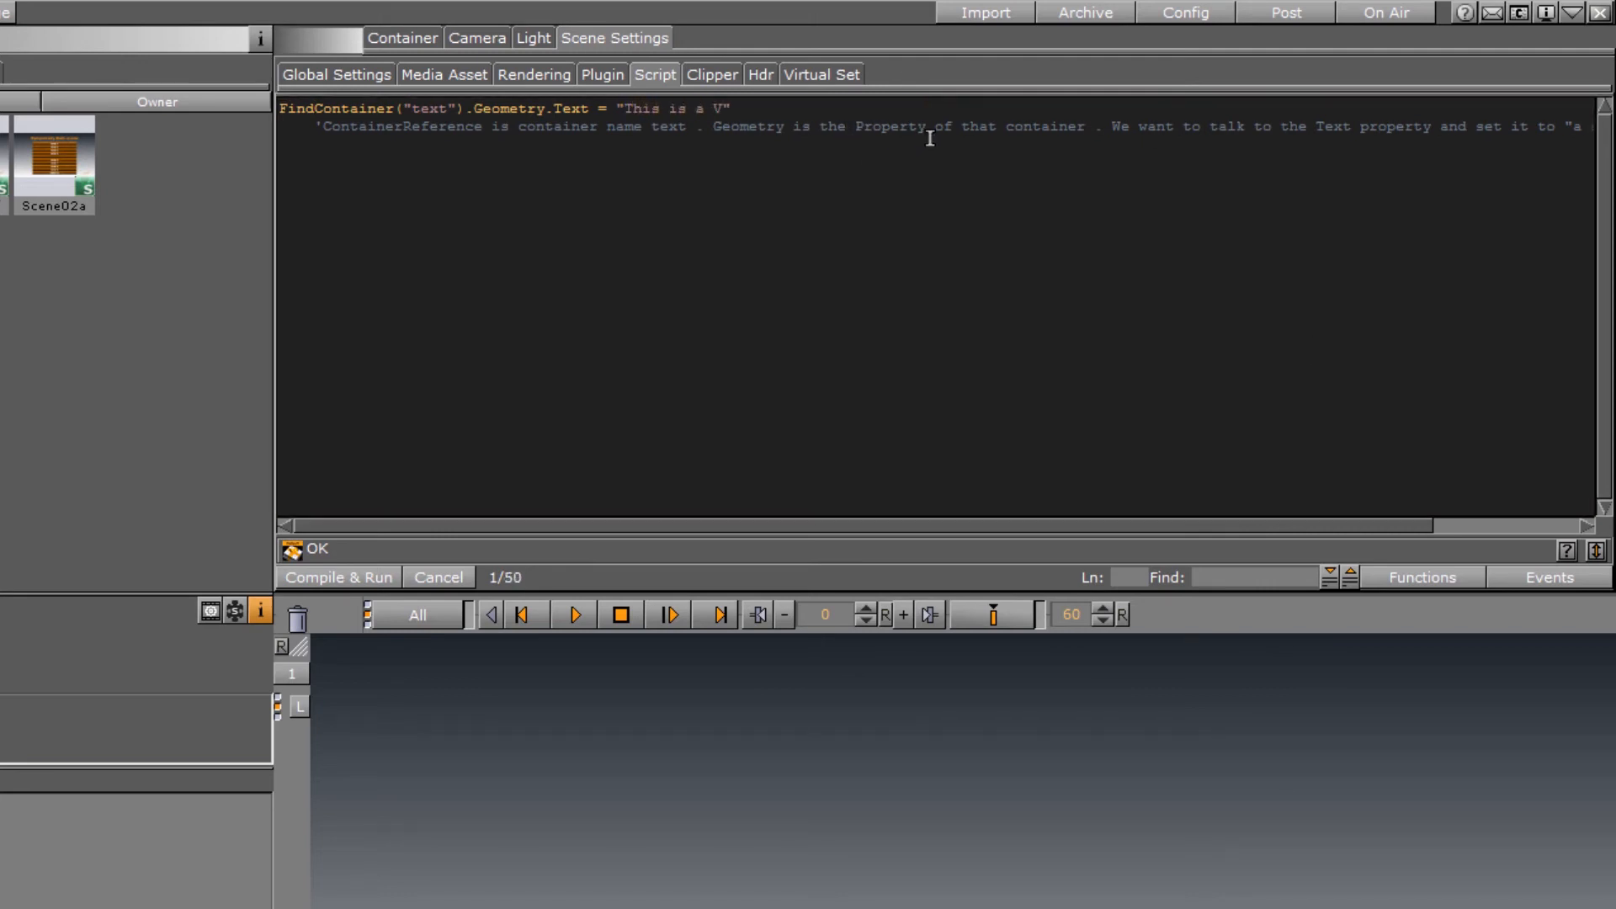
pyautogui.write('iz Scripting Module')
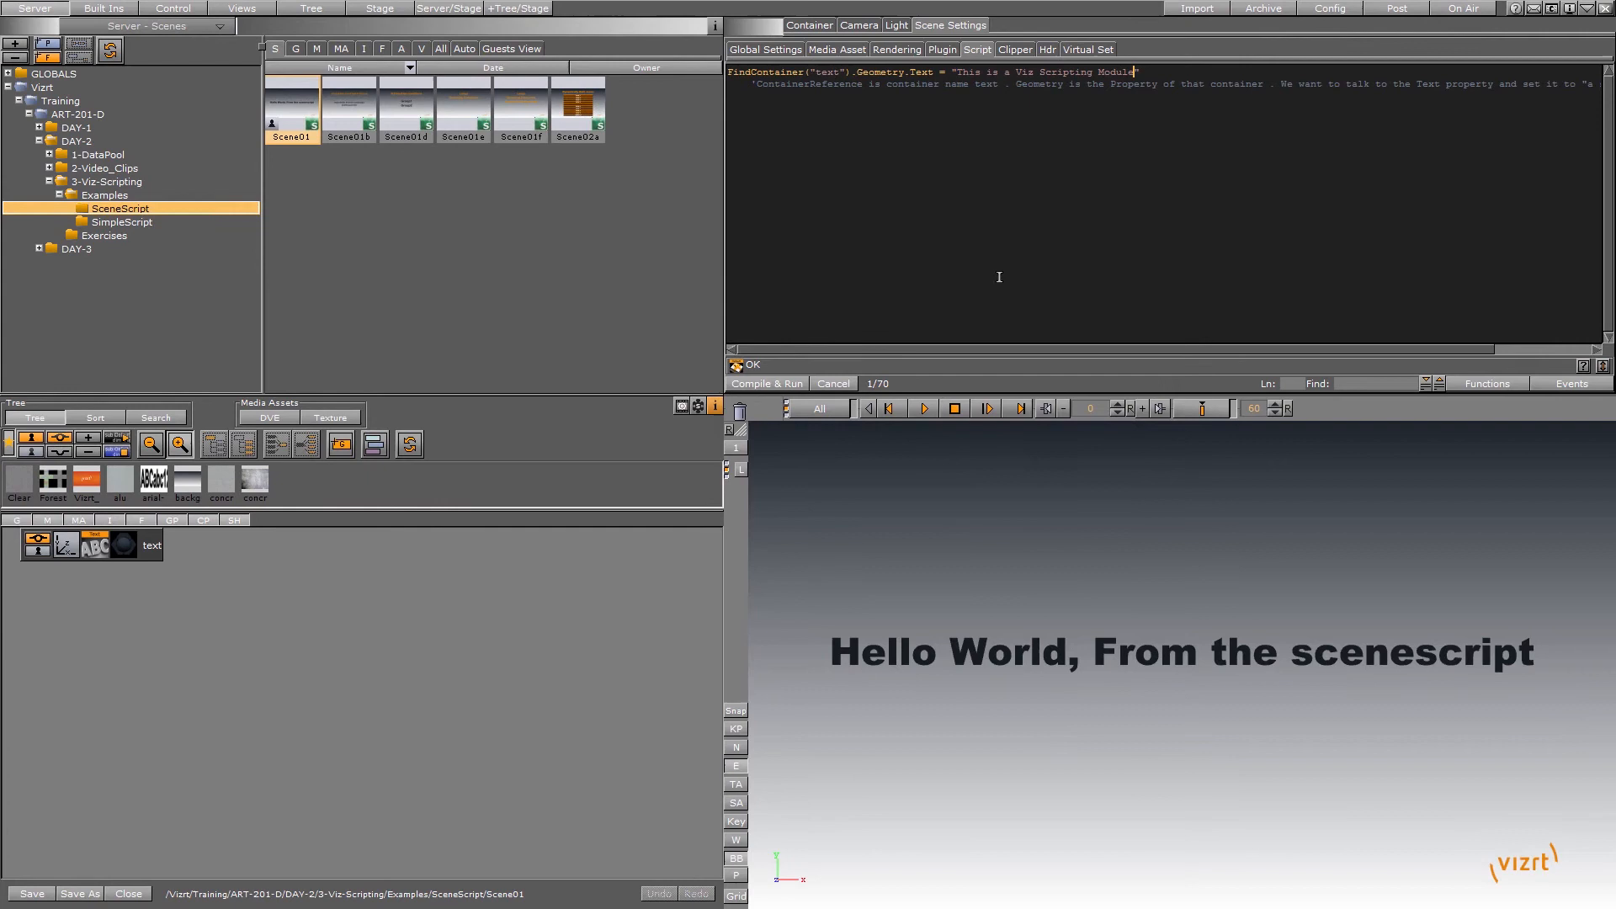
# Compile & Run so Scene01 shows the new sentence, then review the FindContainer line in the script.
pyautogui.click(766, 384)
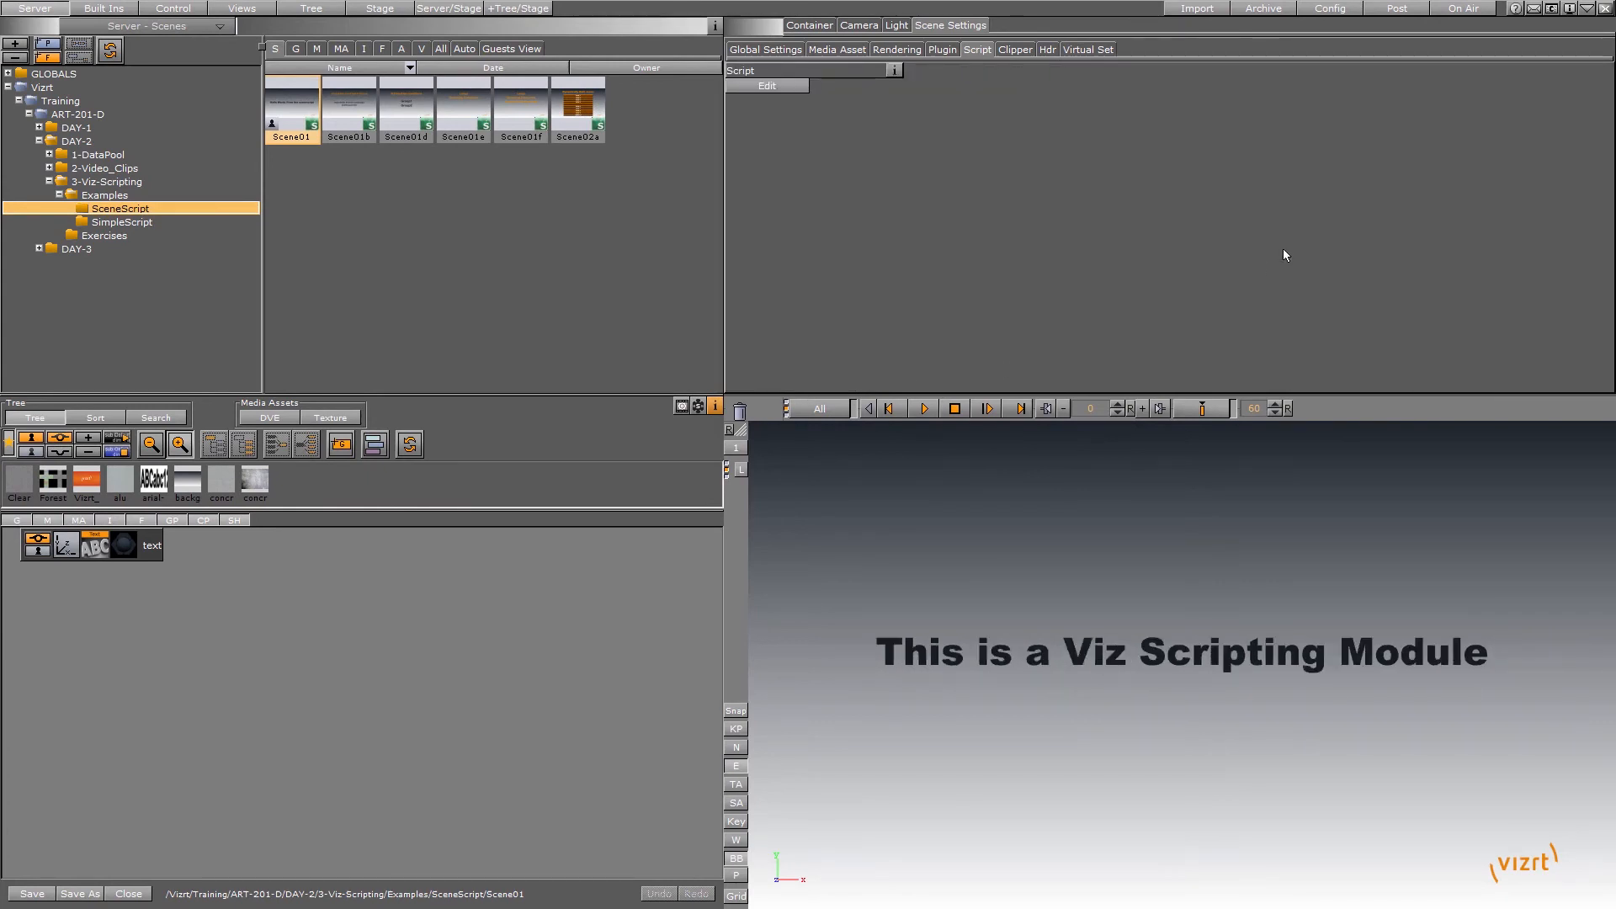
pyautogui.click(766, 86)
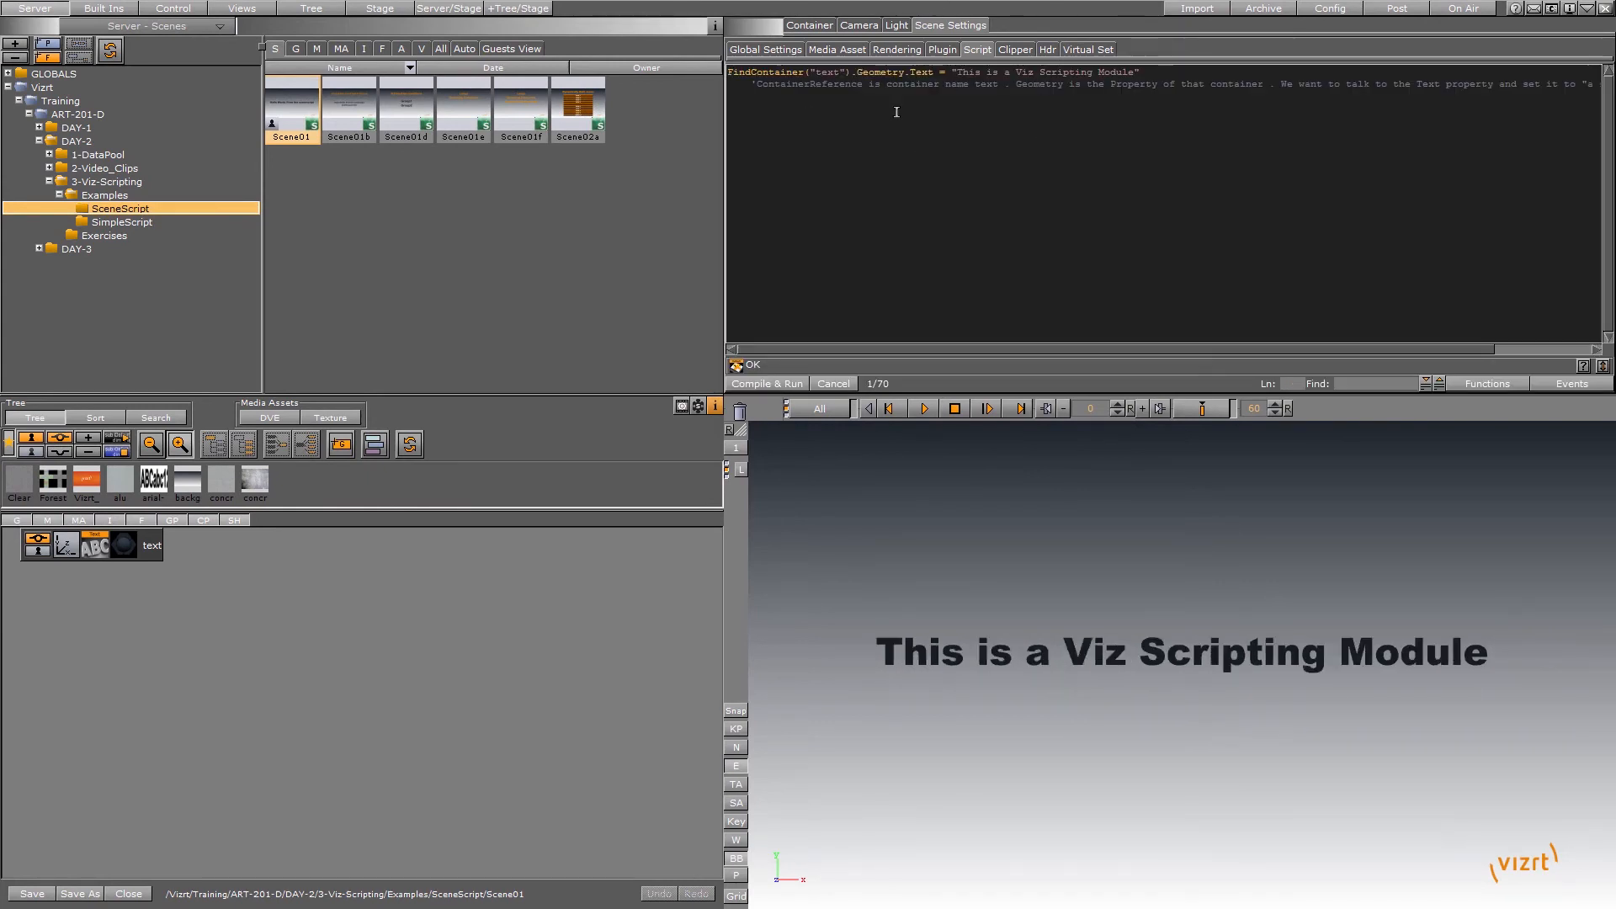
pyautogui.moveTo(727, 71); pyautogui.dragTo(887, 71)
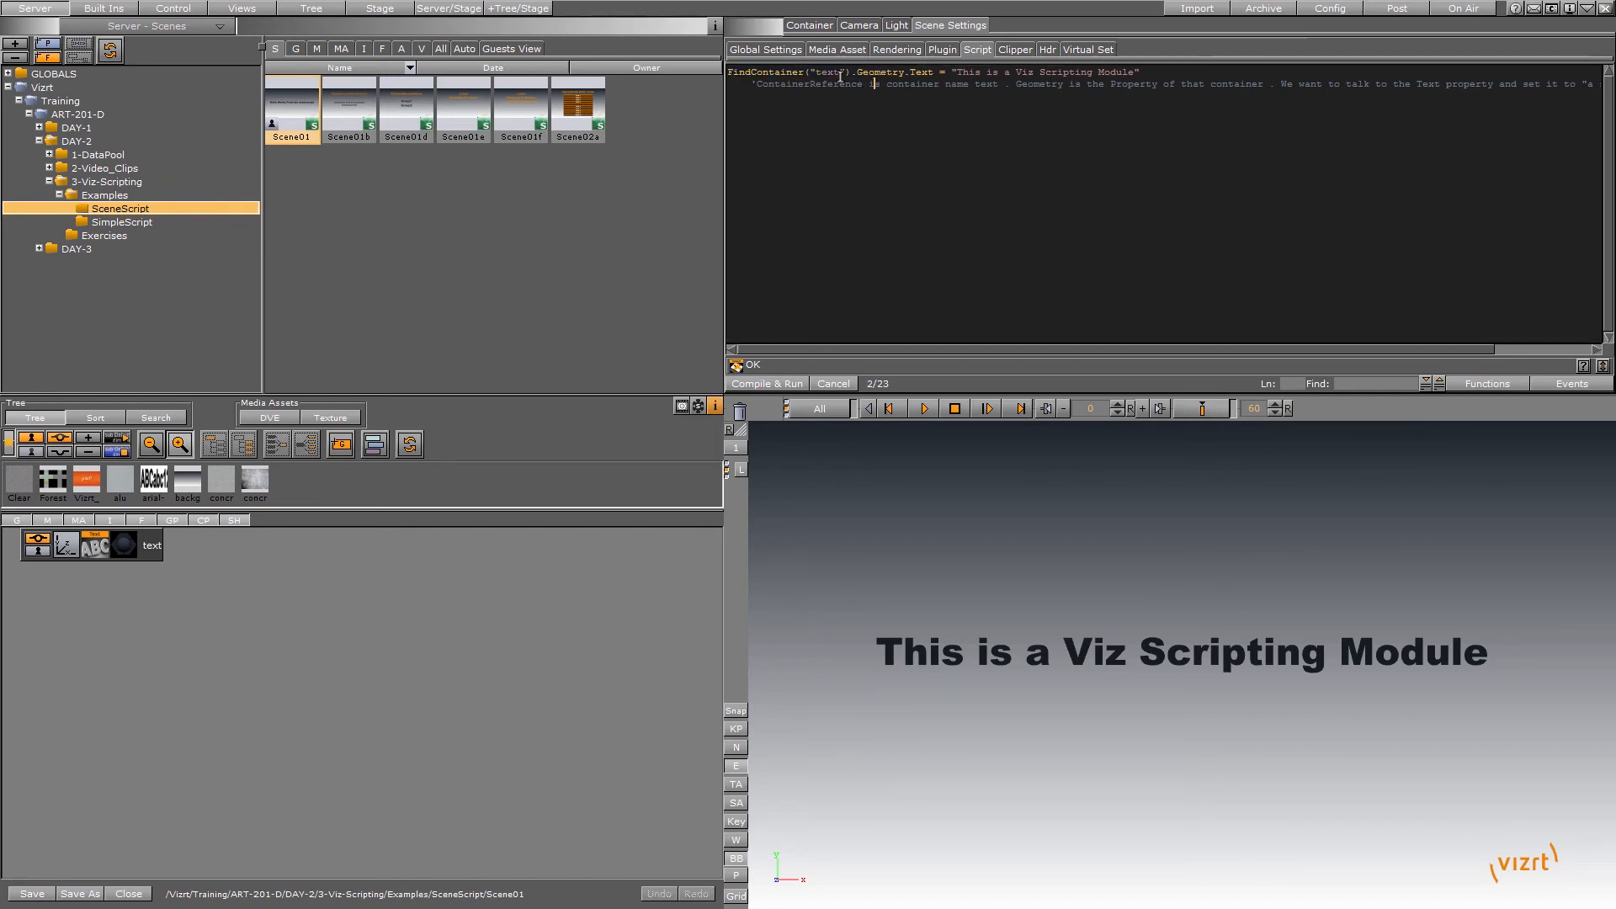
pyautogui.doubleClick(762, 73)
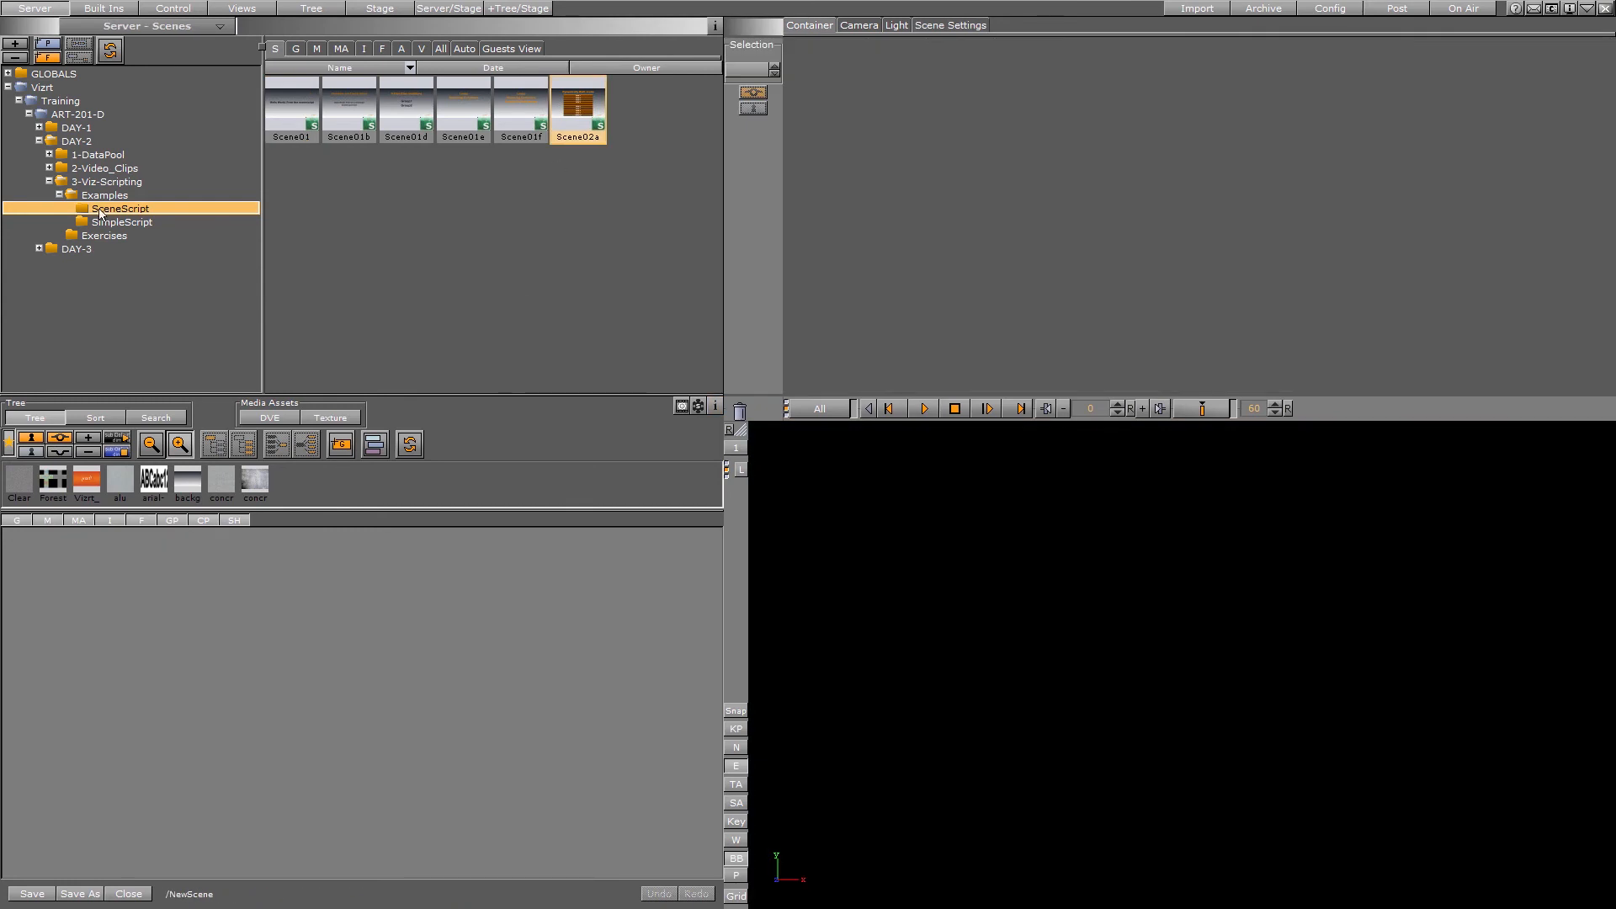
# Load SimpleScript's Scene2, read the cube group's speed-parameter script, and close it with Don't Save.
pyautogui.click(121, 222)
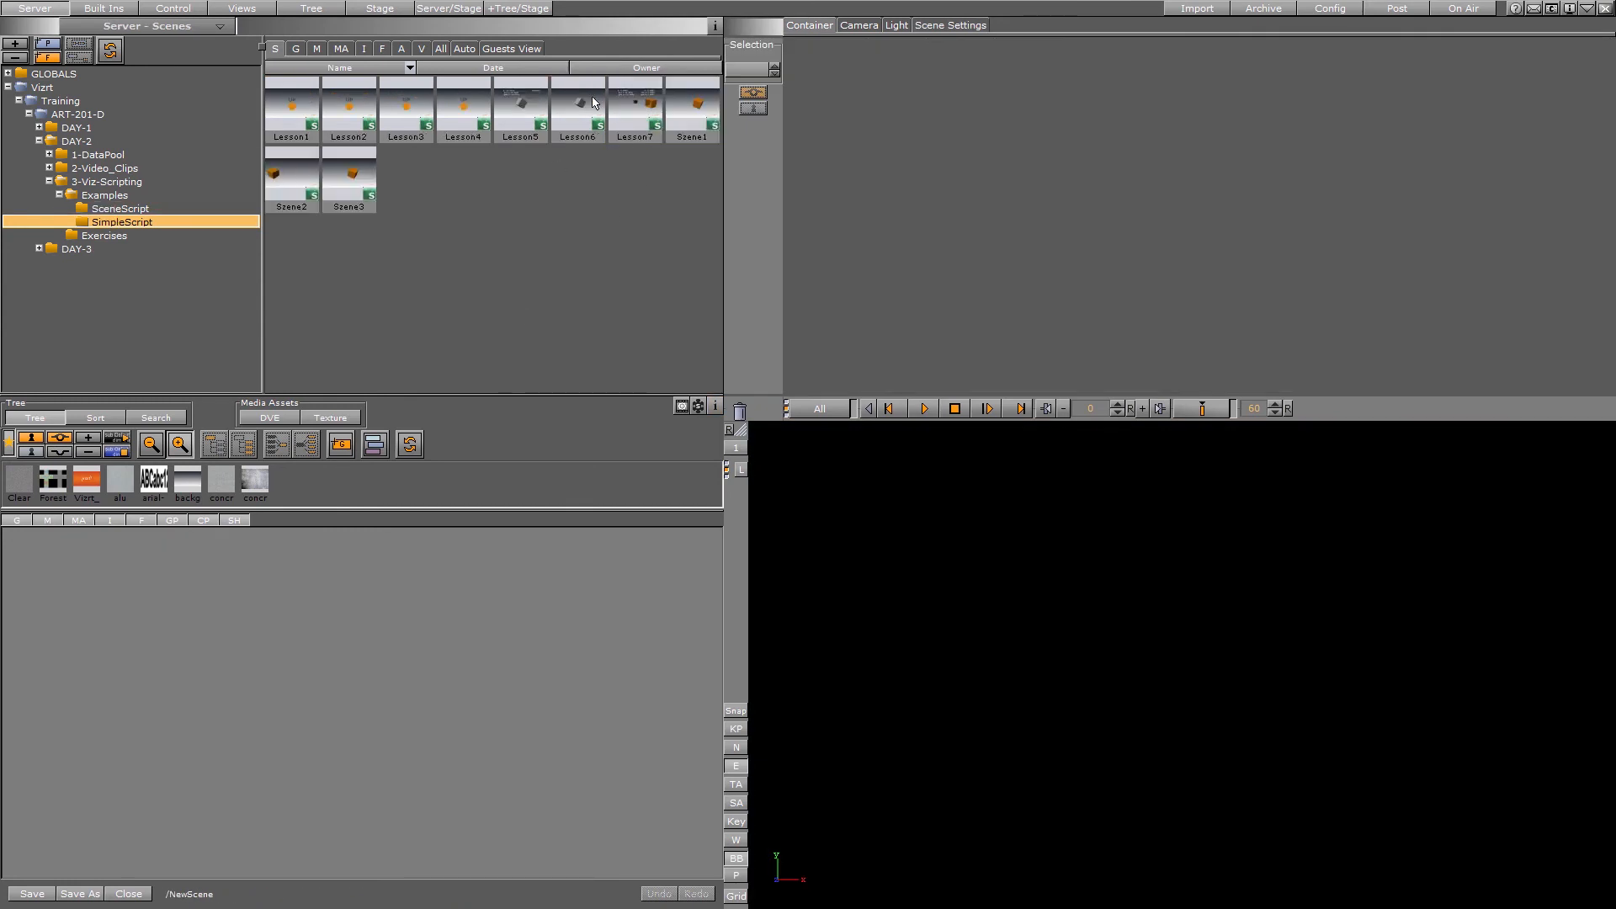
pyautogui.doubleClick(291, 185)
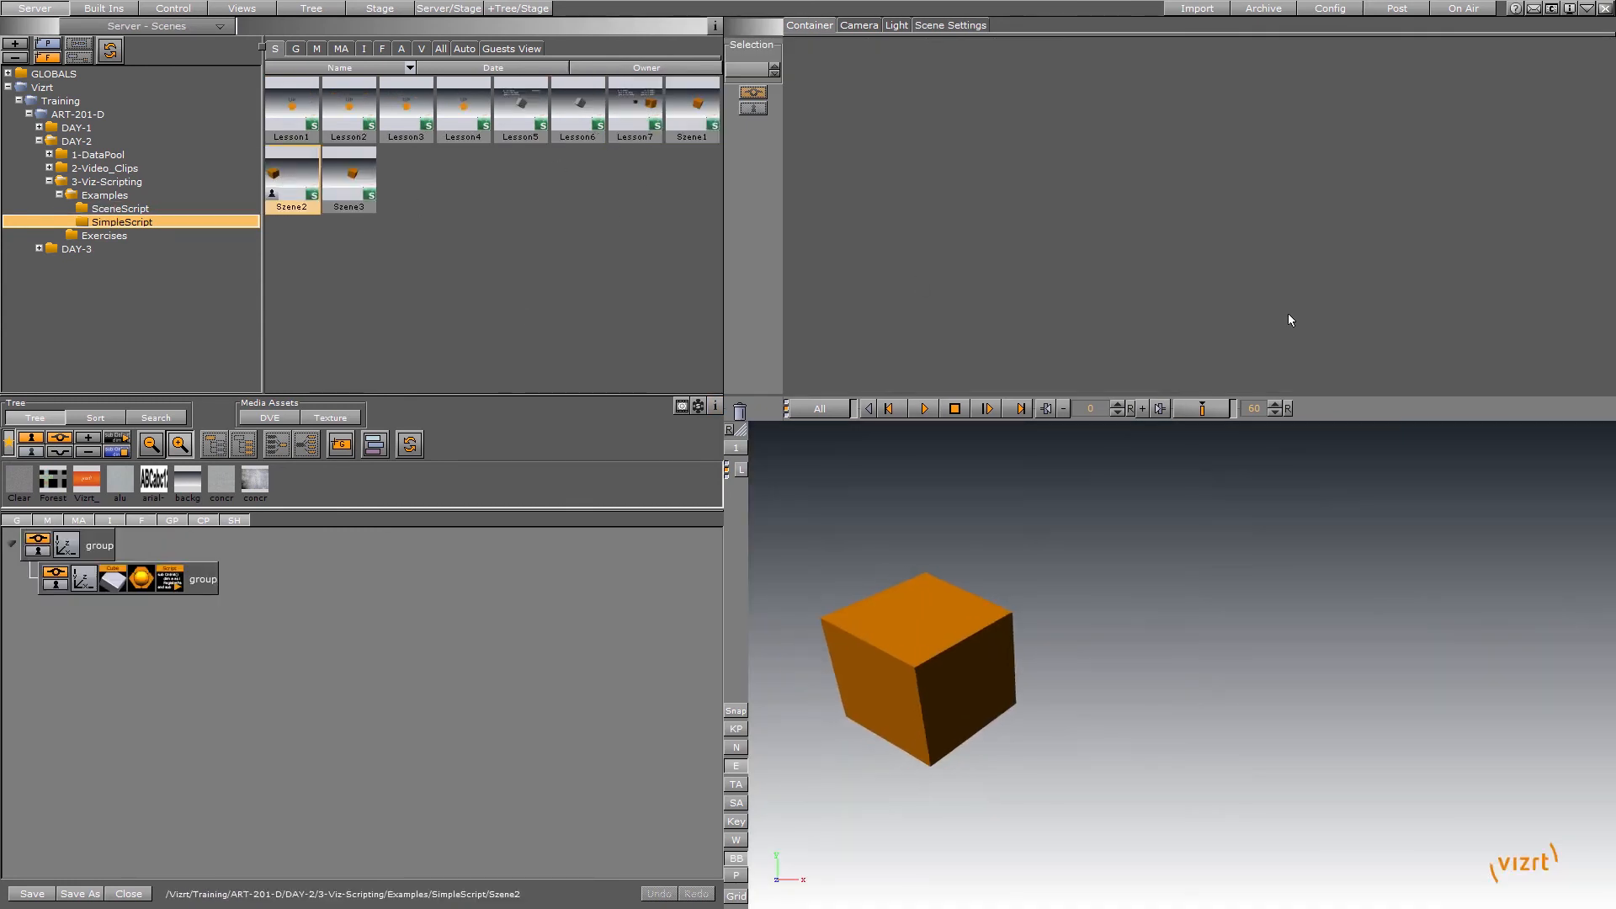
pyautogui.click(204, 577)
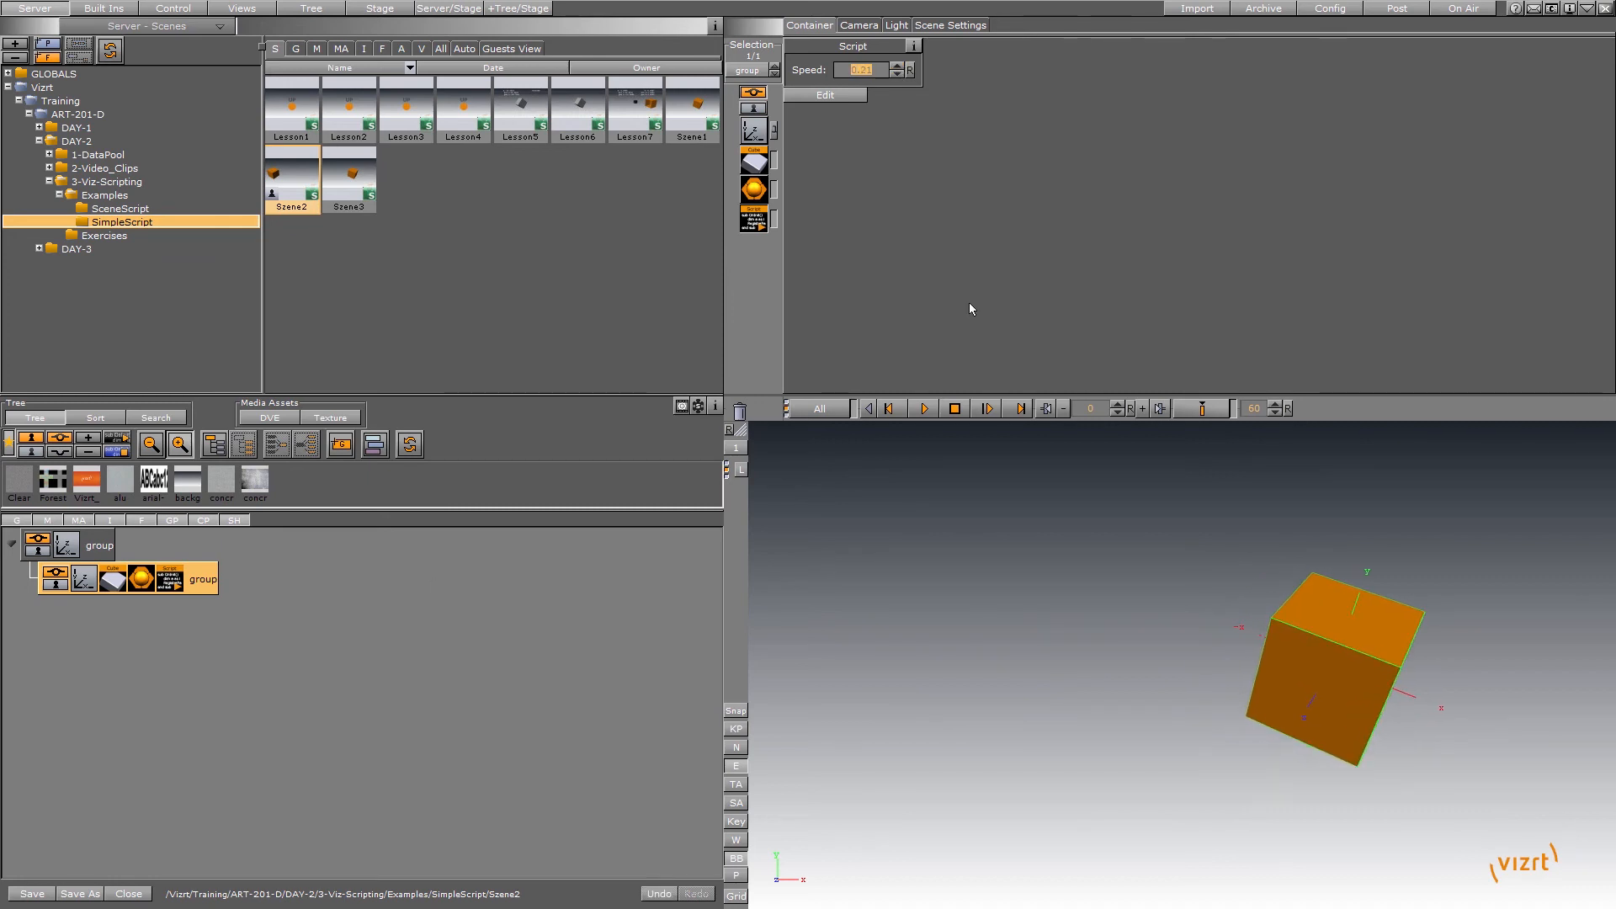
pyautogui.click(823, 94)
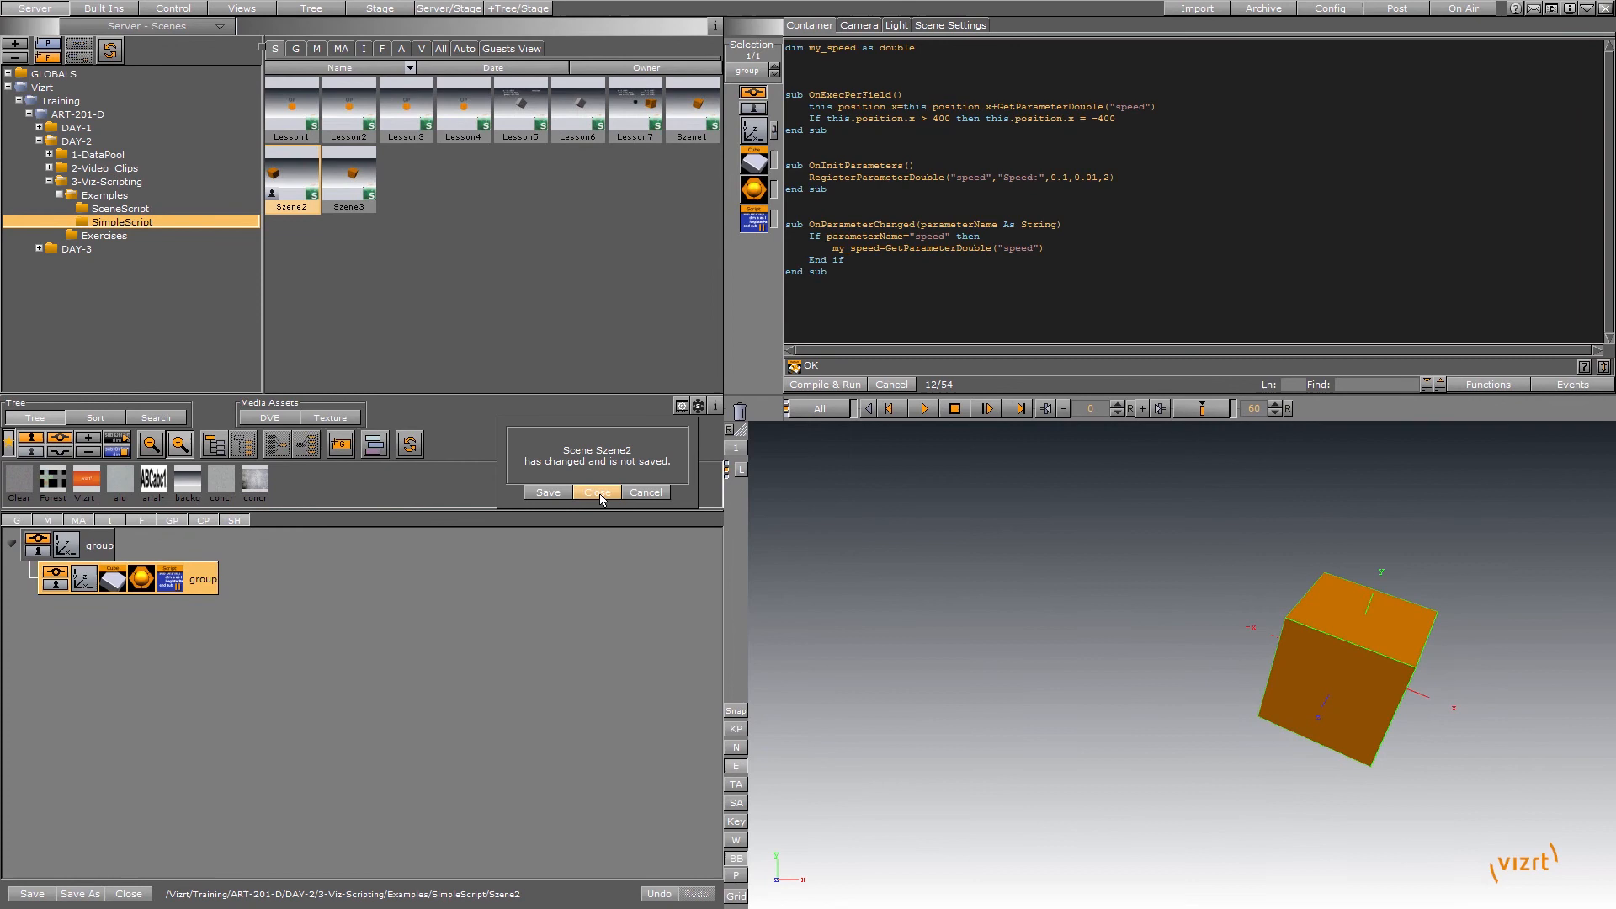
pyautogui.click(596, 492)
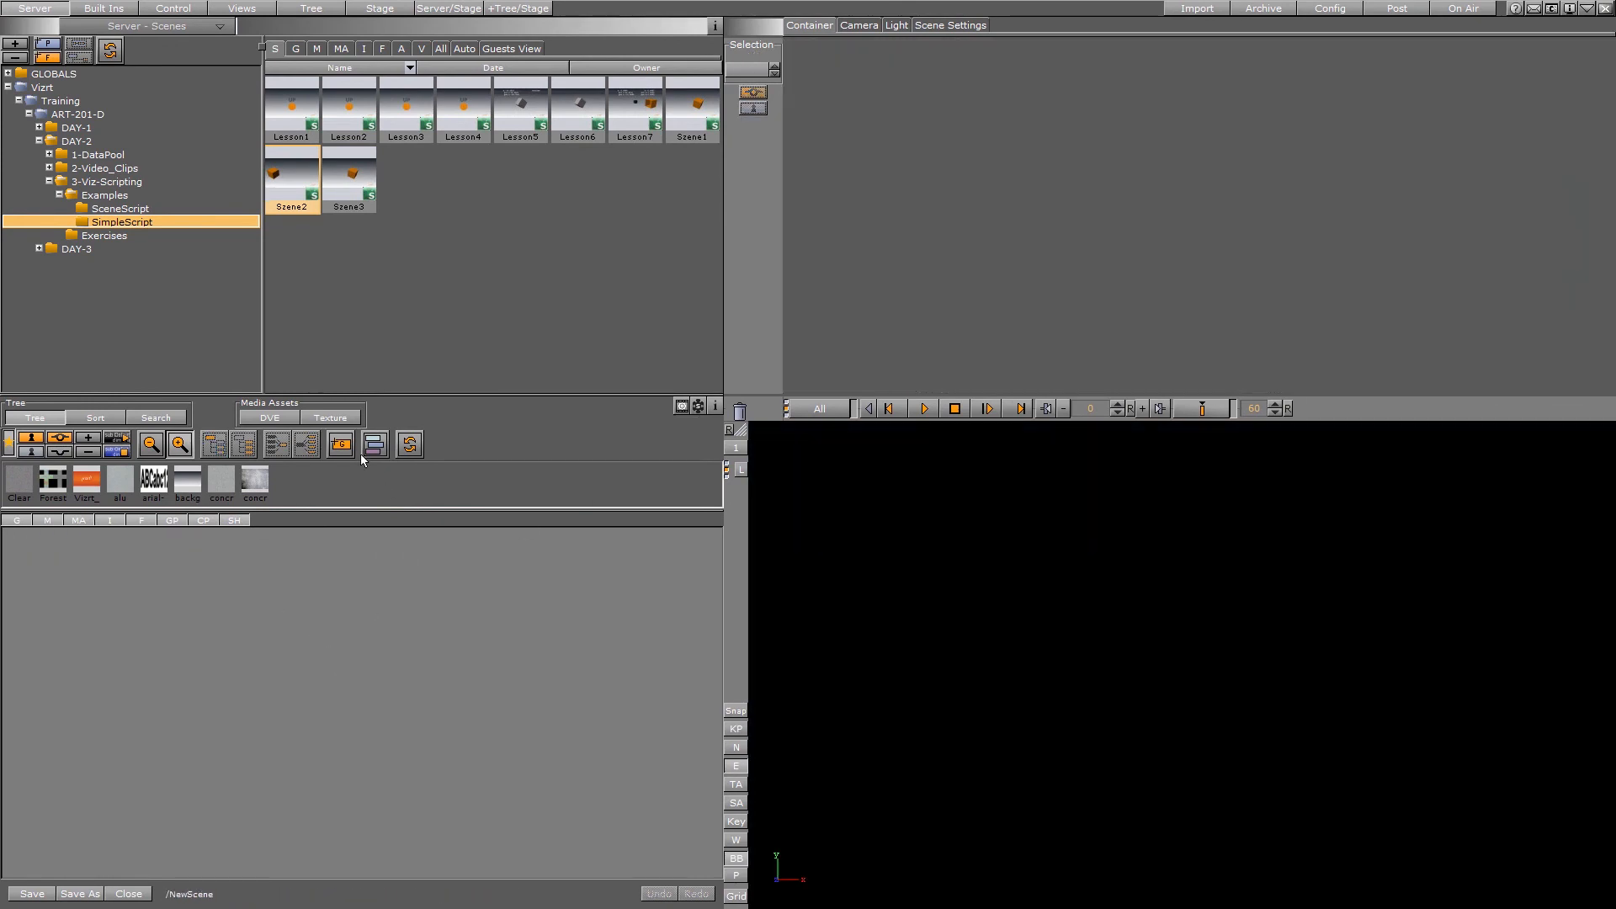
# Add a Cube geometry from Built Ins > Geom Plugins into the empty scene tree.
pyautogui.click(103, 8)
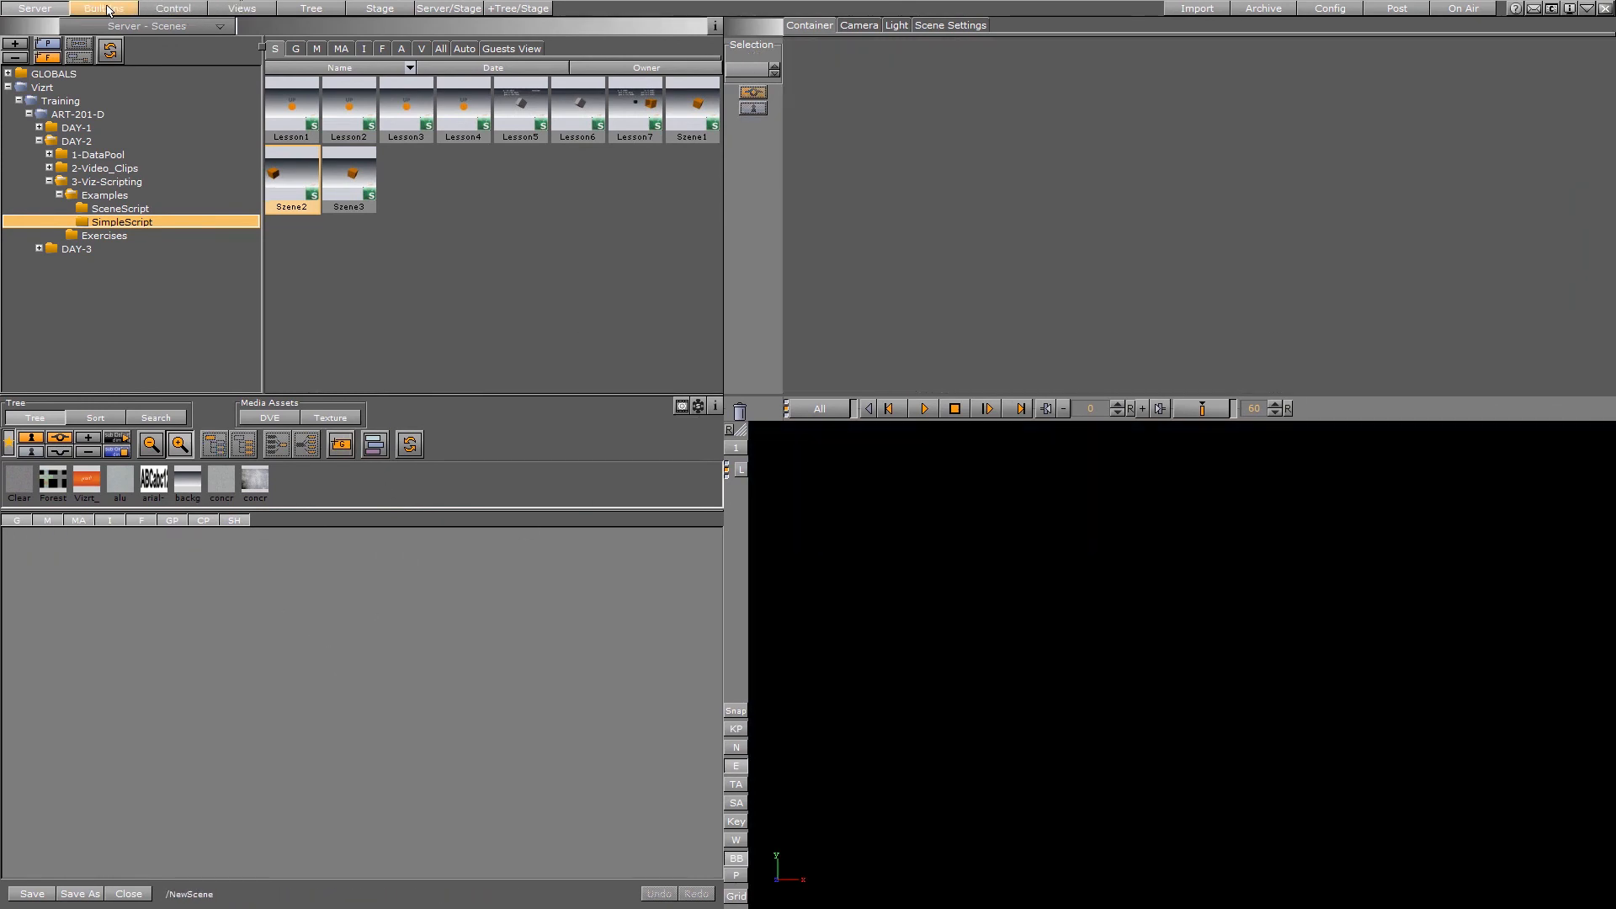
pyautogui.click(103, 9)
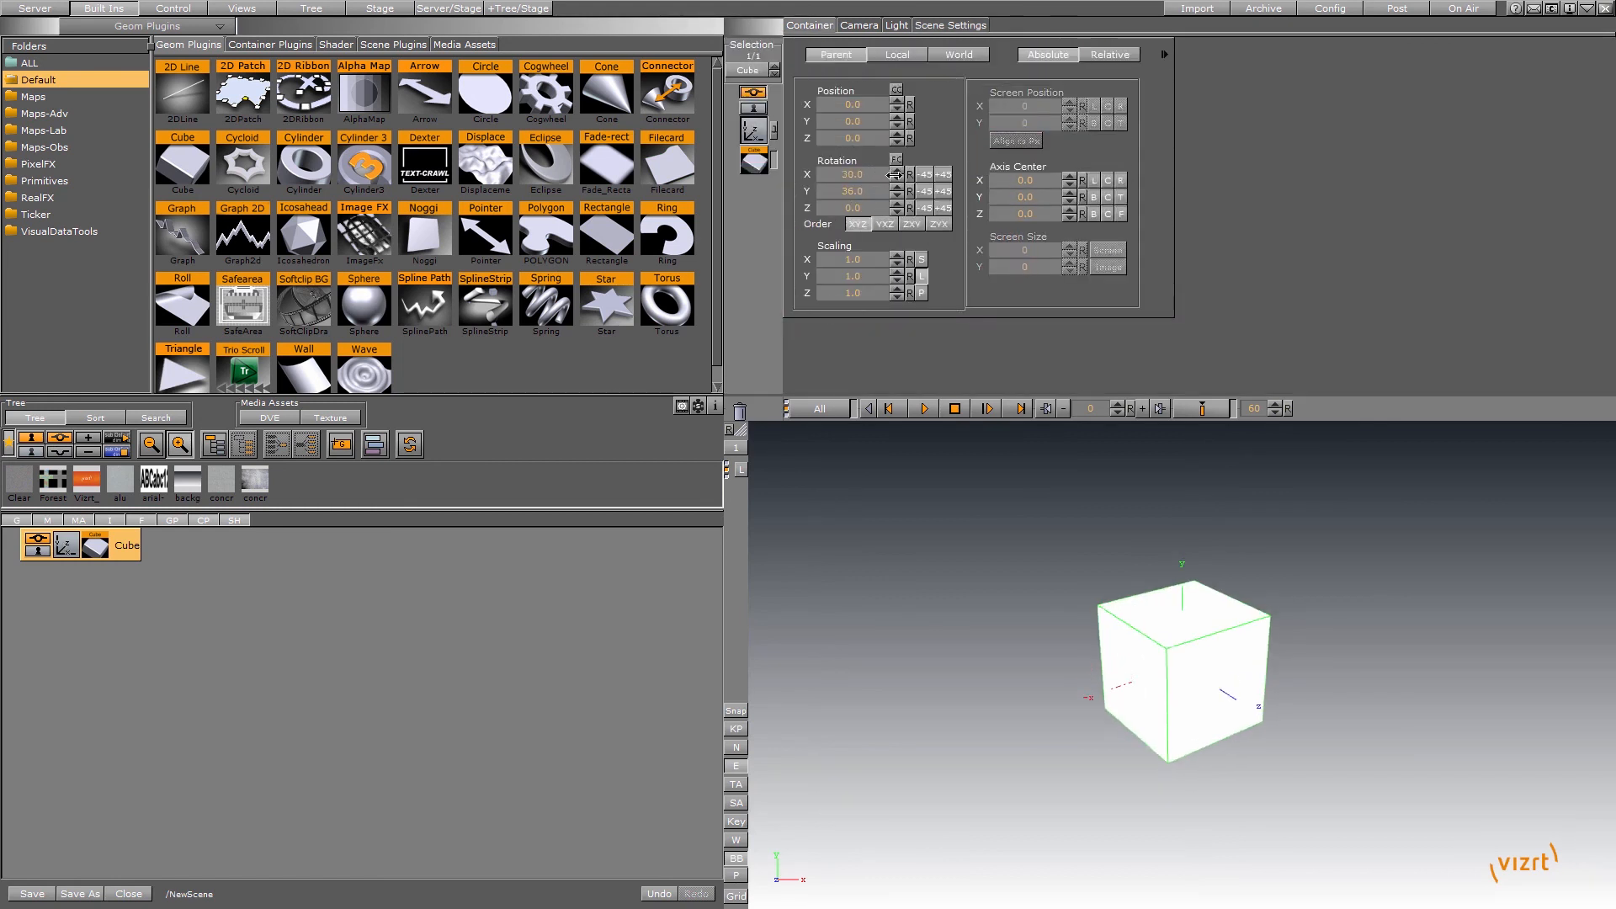
# Add a red material to the Cube container and an Alpha plugin from Container Plugins > Global.
pyautogui.rightClick(127, 543)
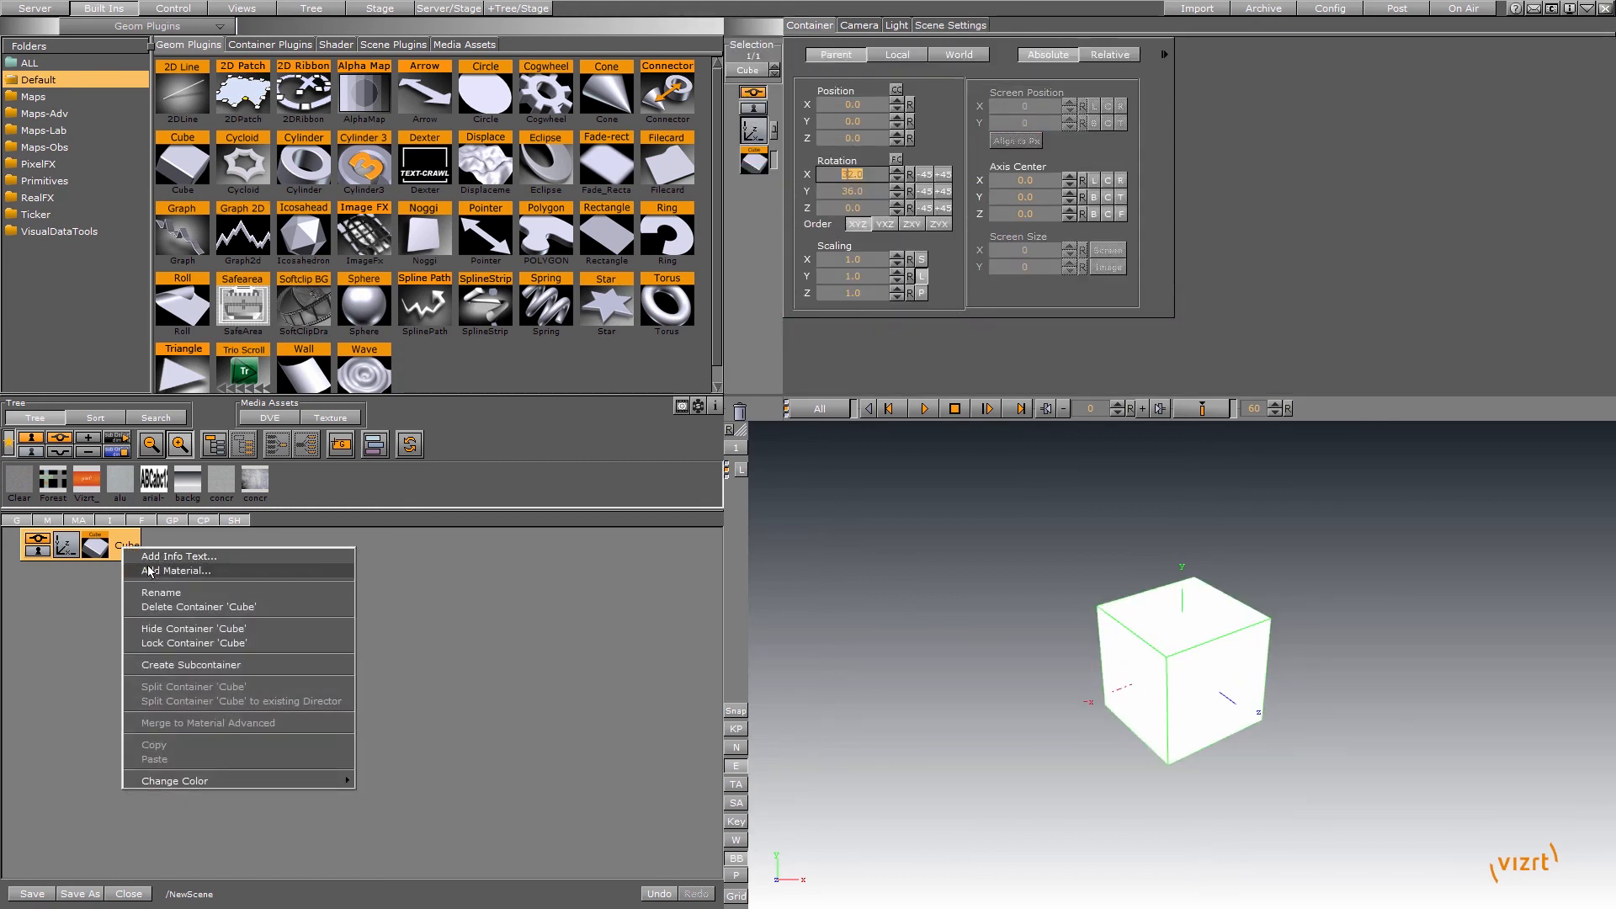
pyautogui.click(176, 571)
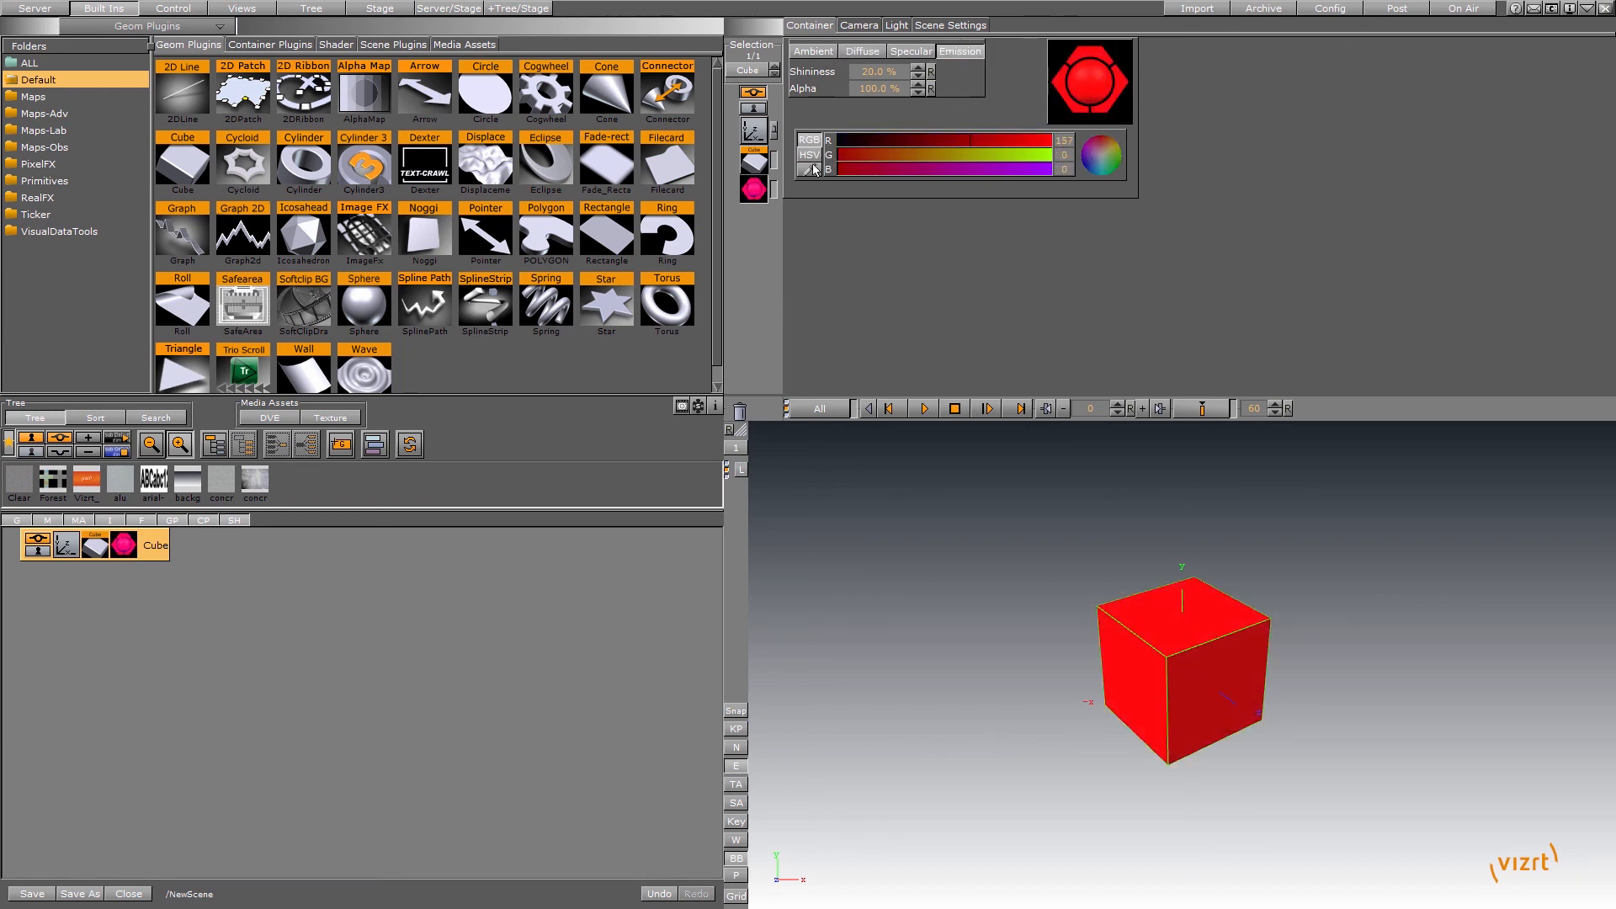
pyautogui.click(269, 44)
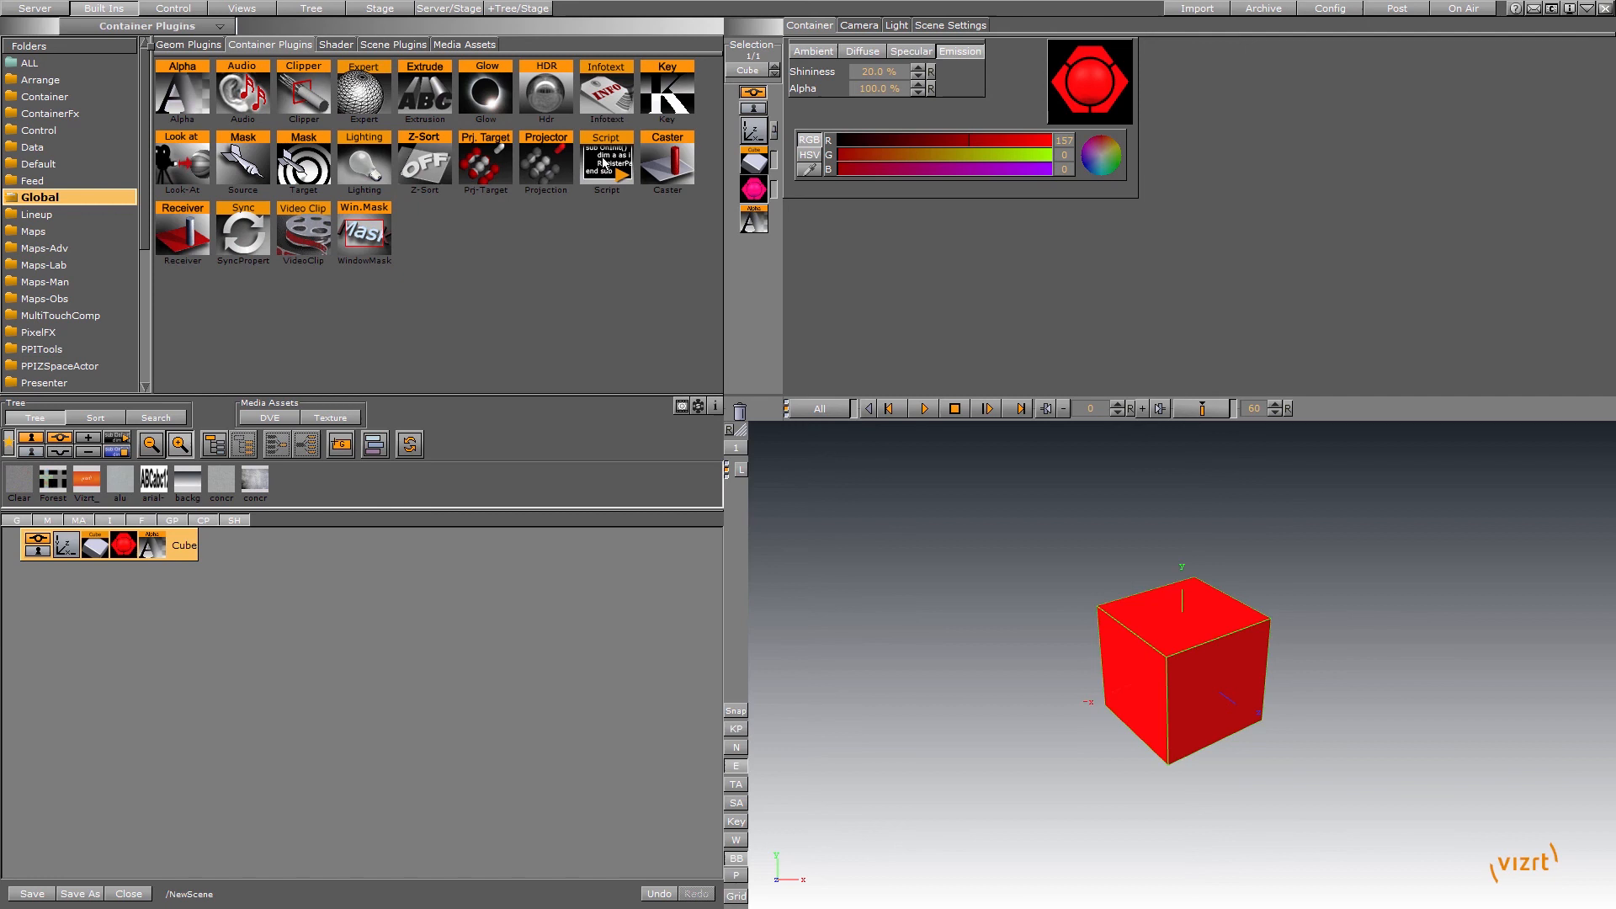
pyautogui.click(606, 161)
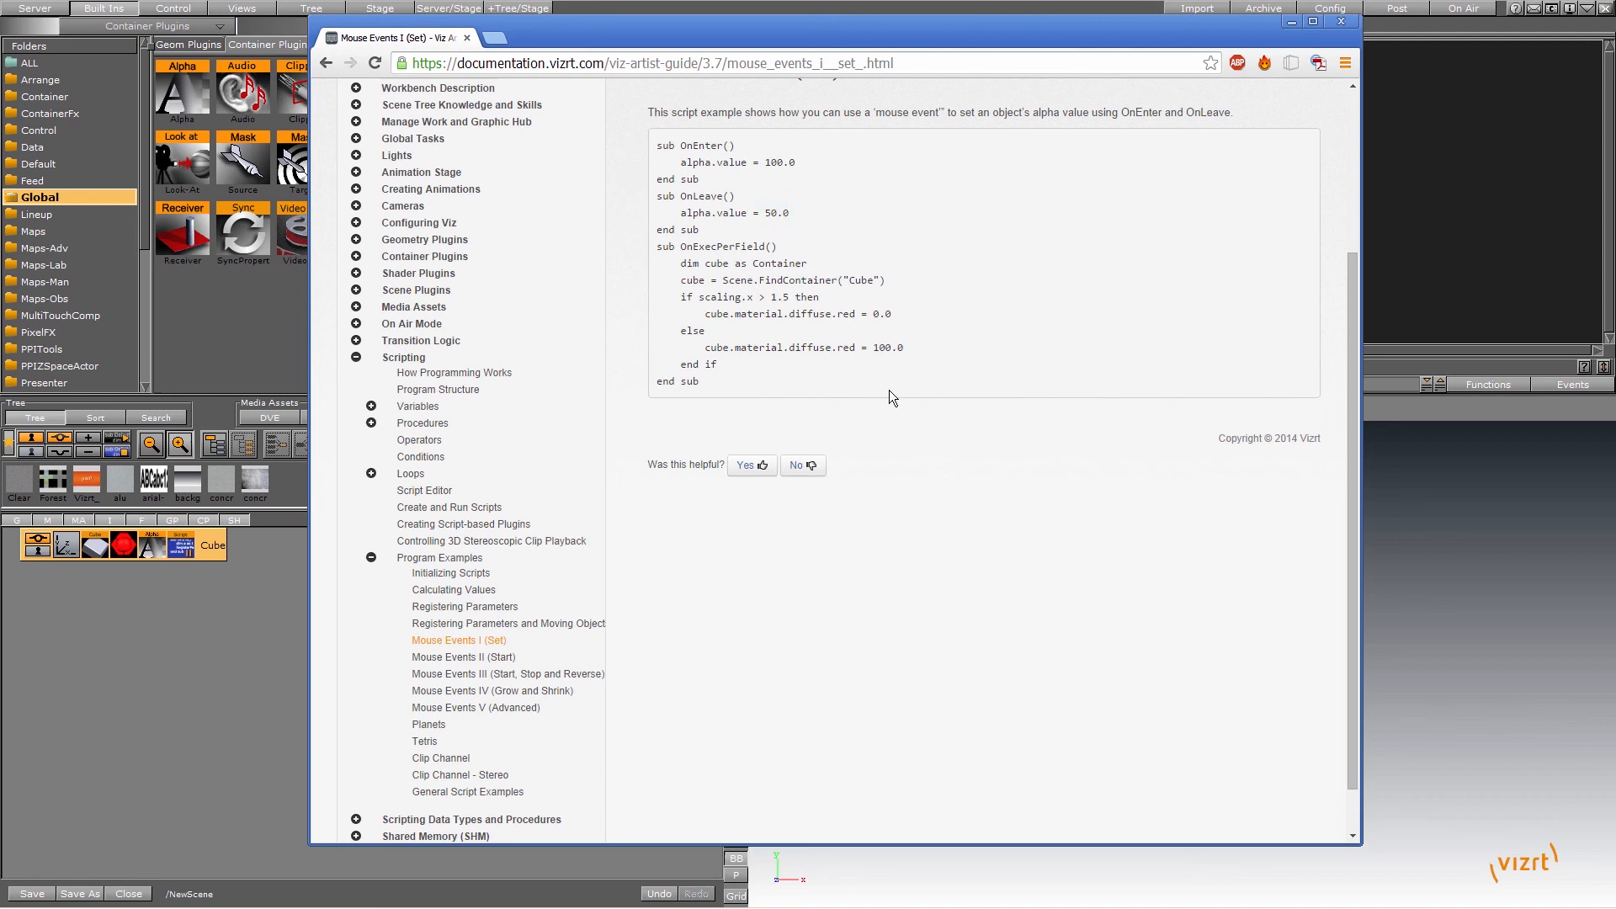
pyautogui.moveTo(928, 352)
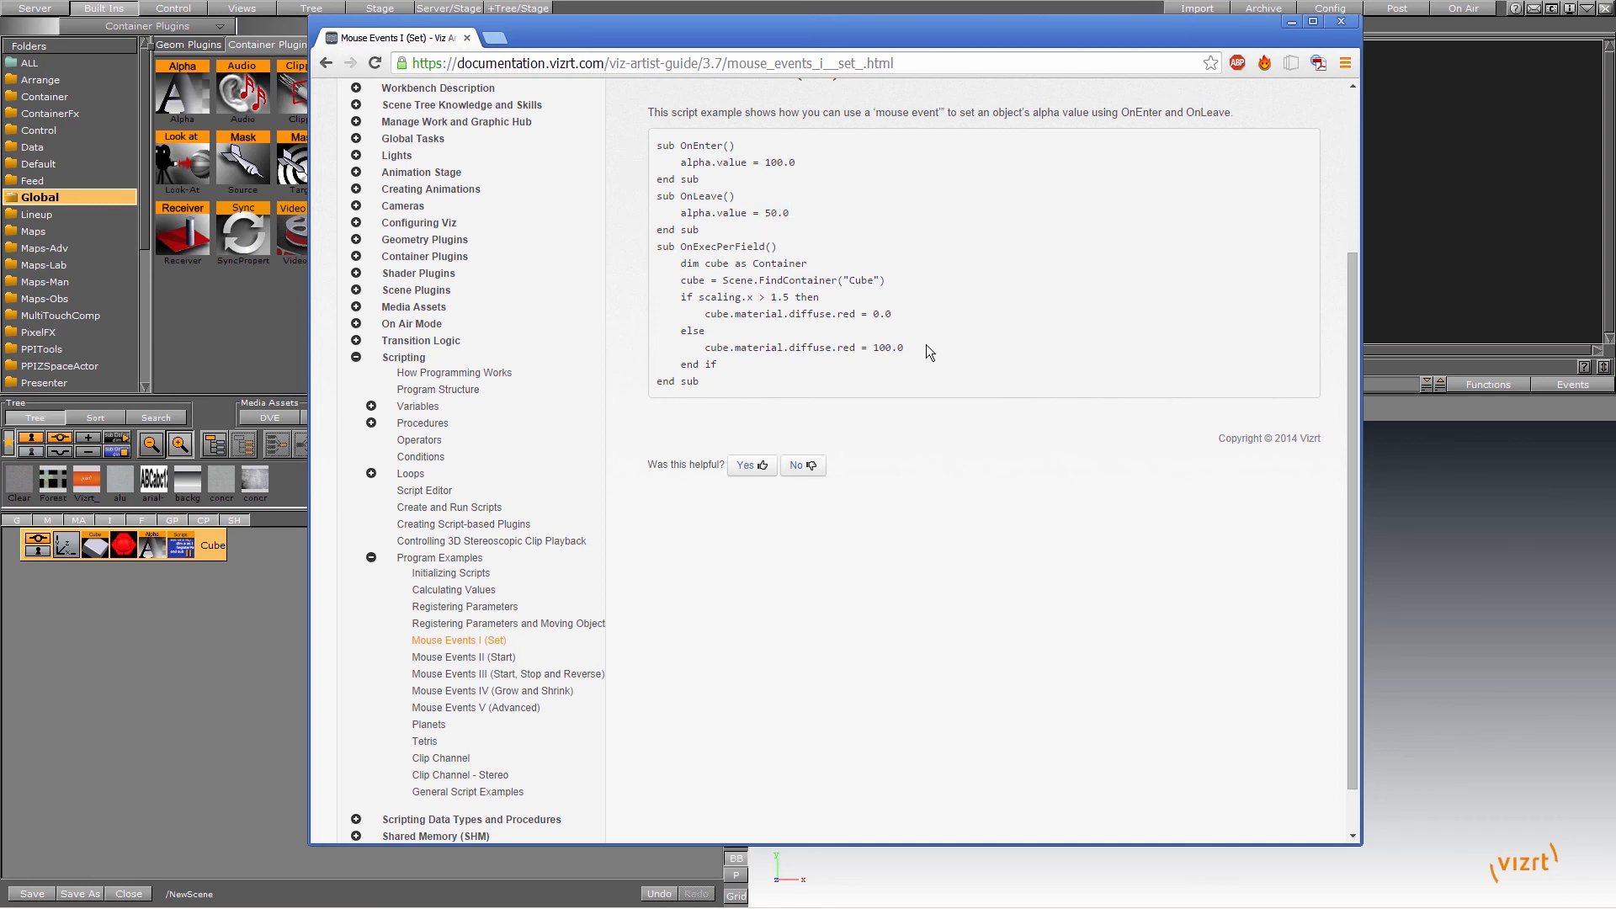
# Highlight the cube.material.diffuse.red = 100.0 line in the Mouse Events I (Set) docs example.
pyautogui.doubleClick(887, 347)
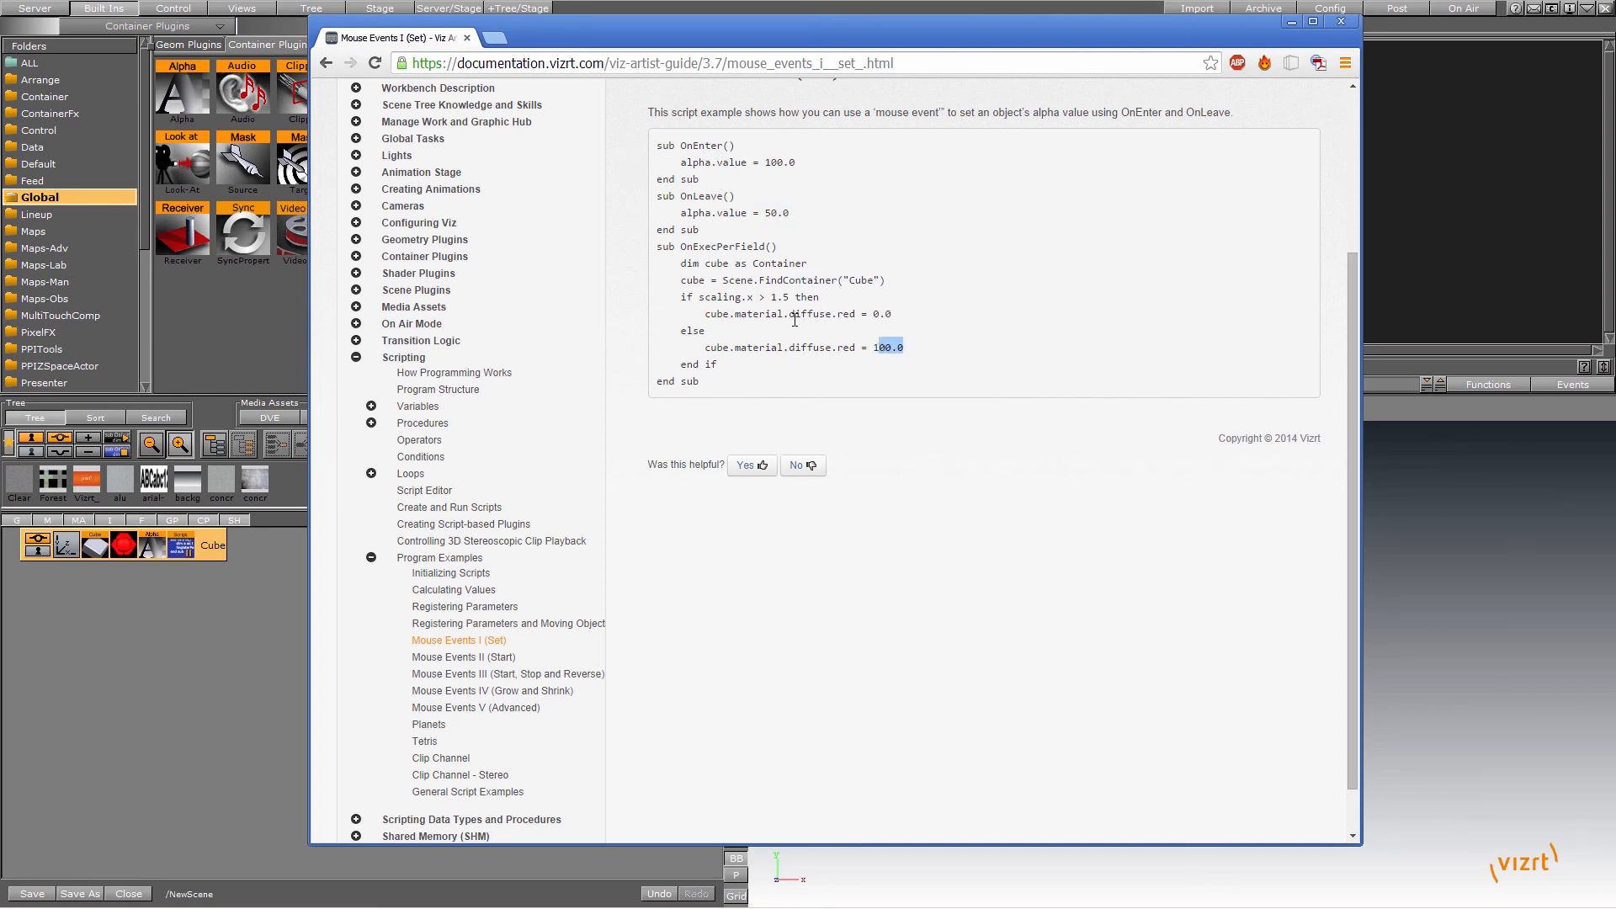
pyautogui.doubleClick(757, 315)
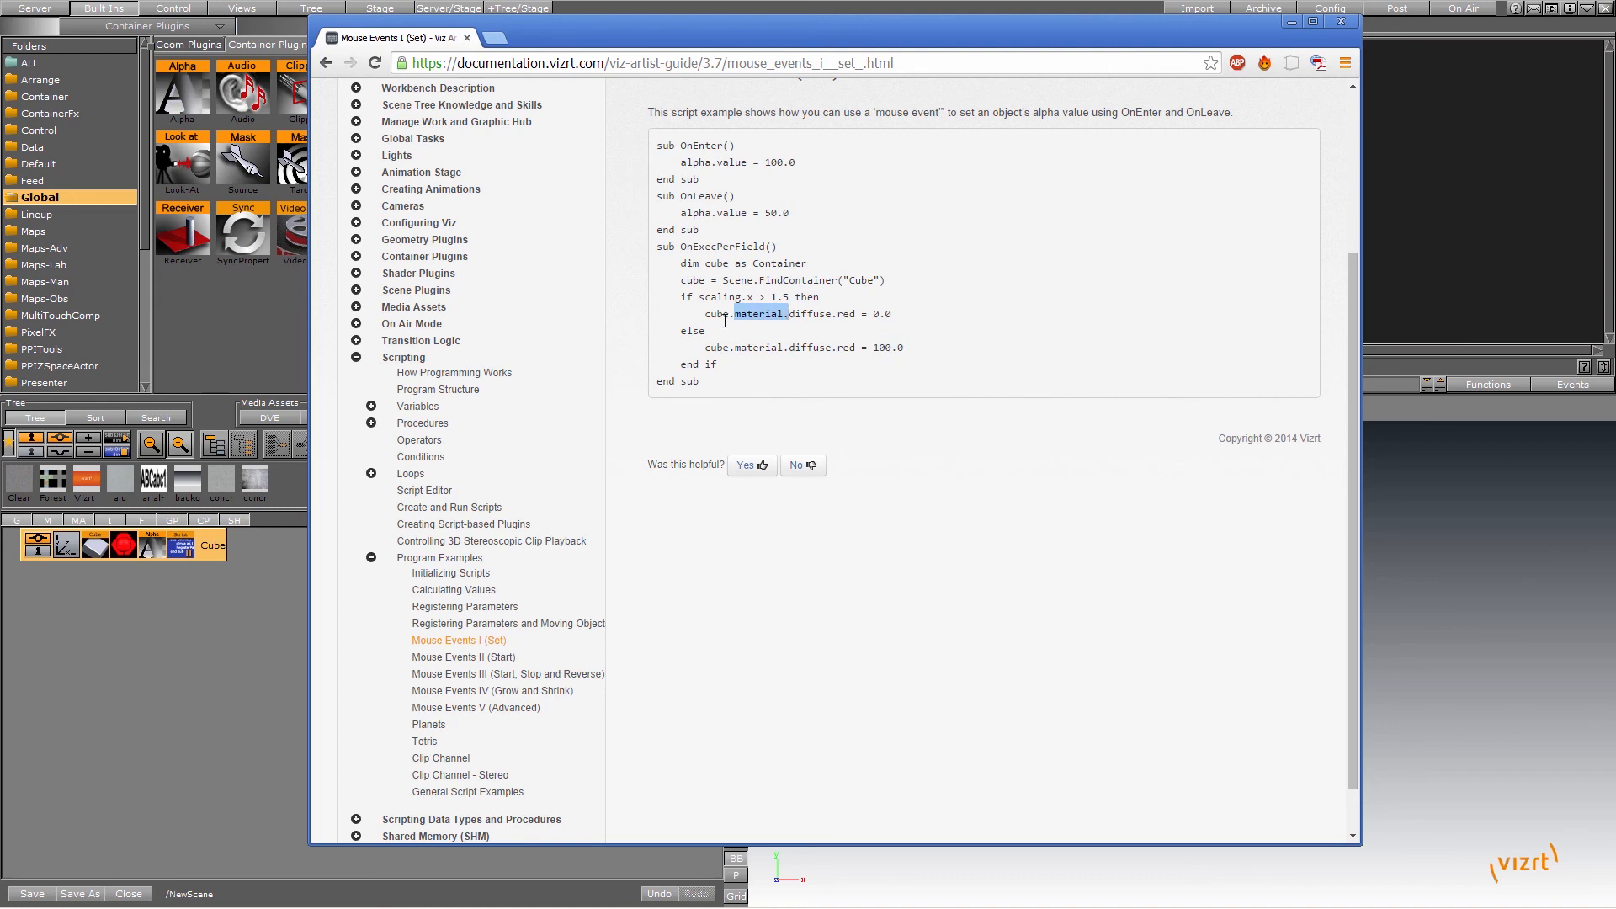
pyautogui.doubleClick(717, 313)
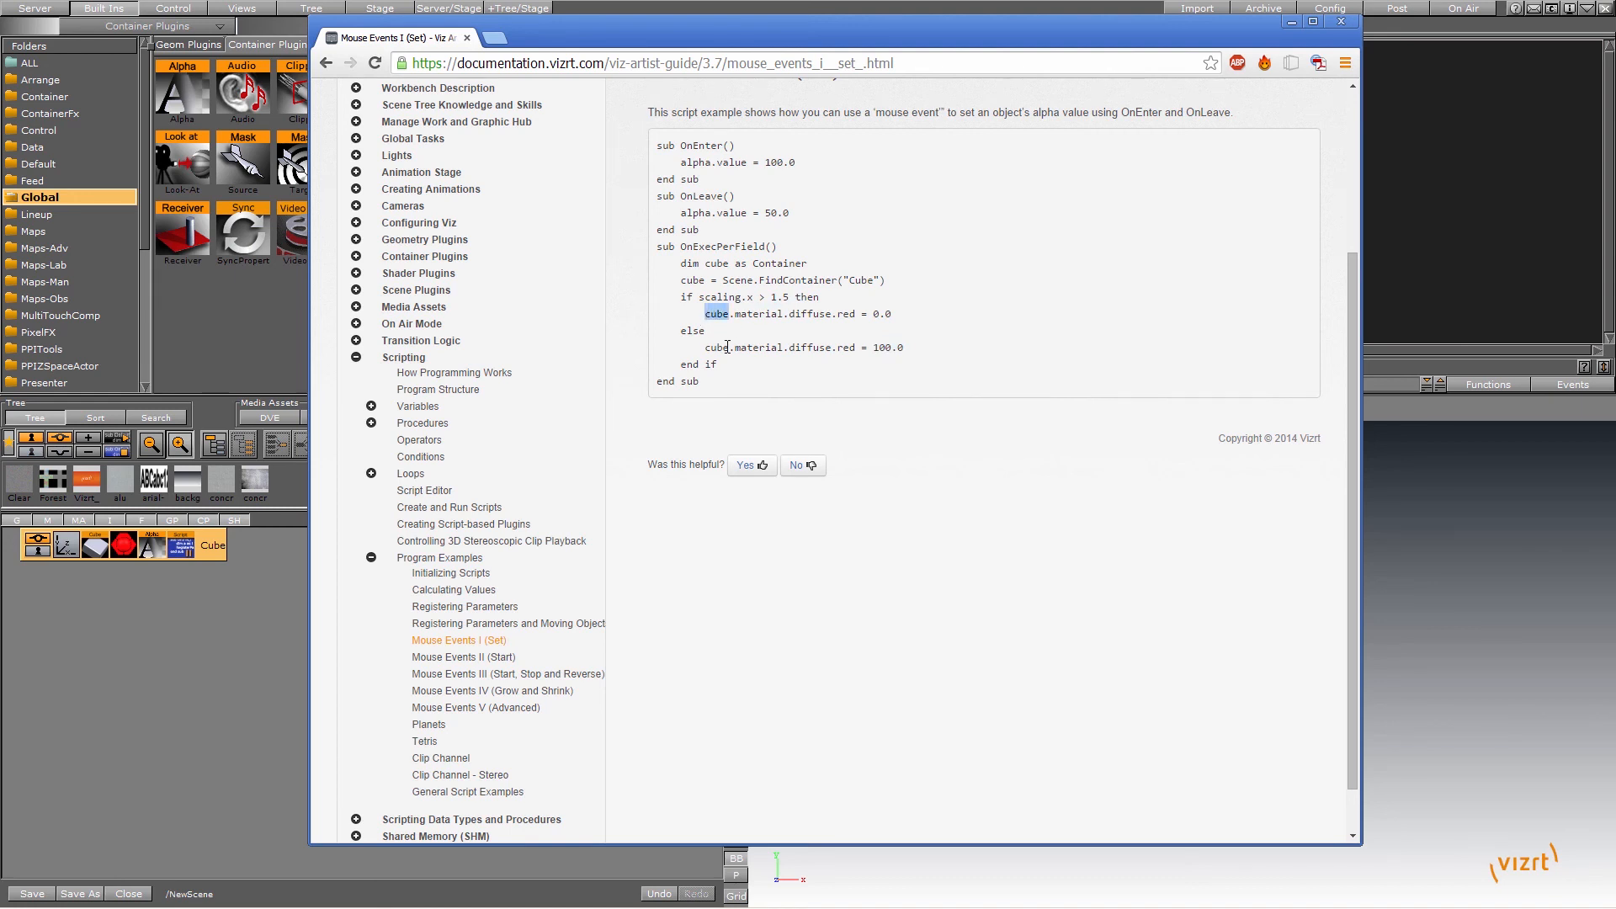